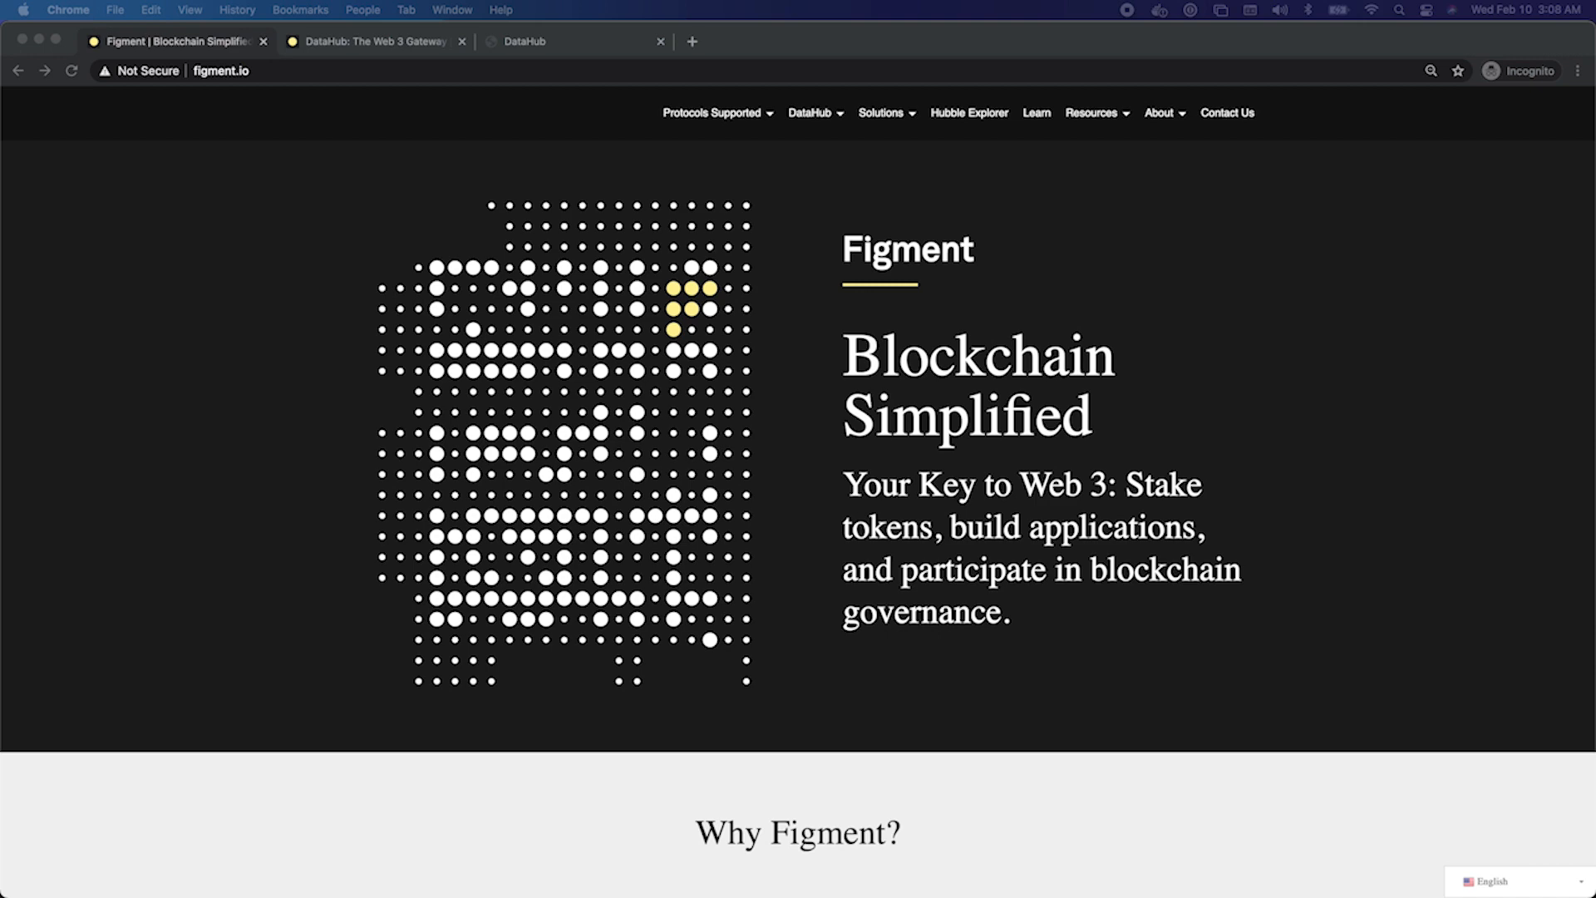
# - Bring up the 'DataHub: The Web 3 Gateway' product page tab
pyautogui.click(374, 40)
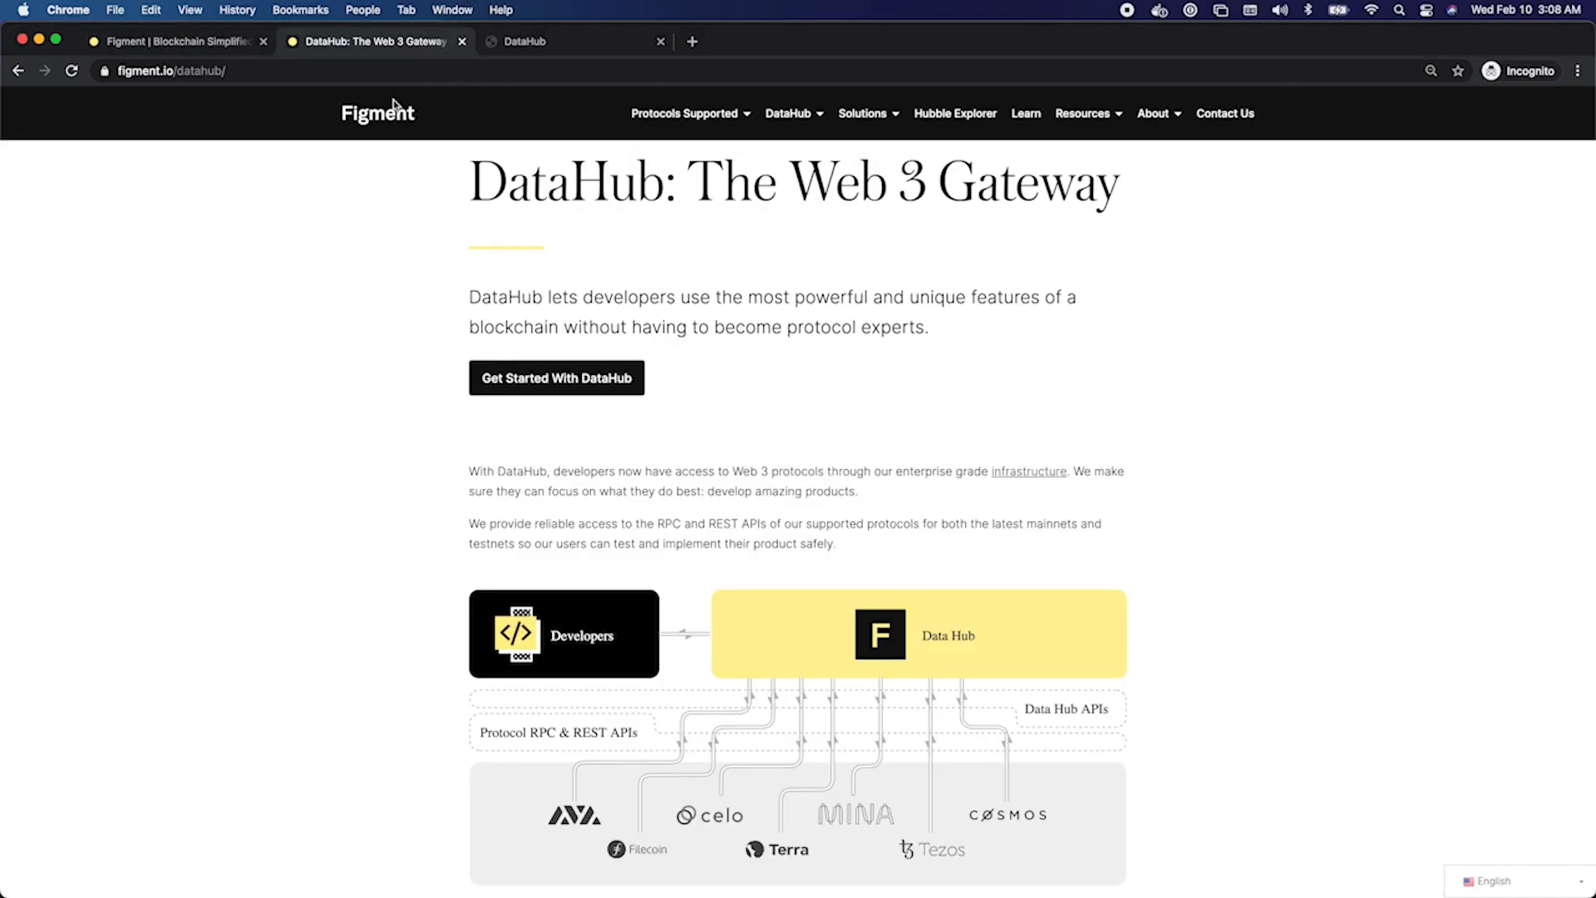
pyautogui.moveTo(1408, 348)
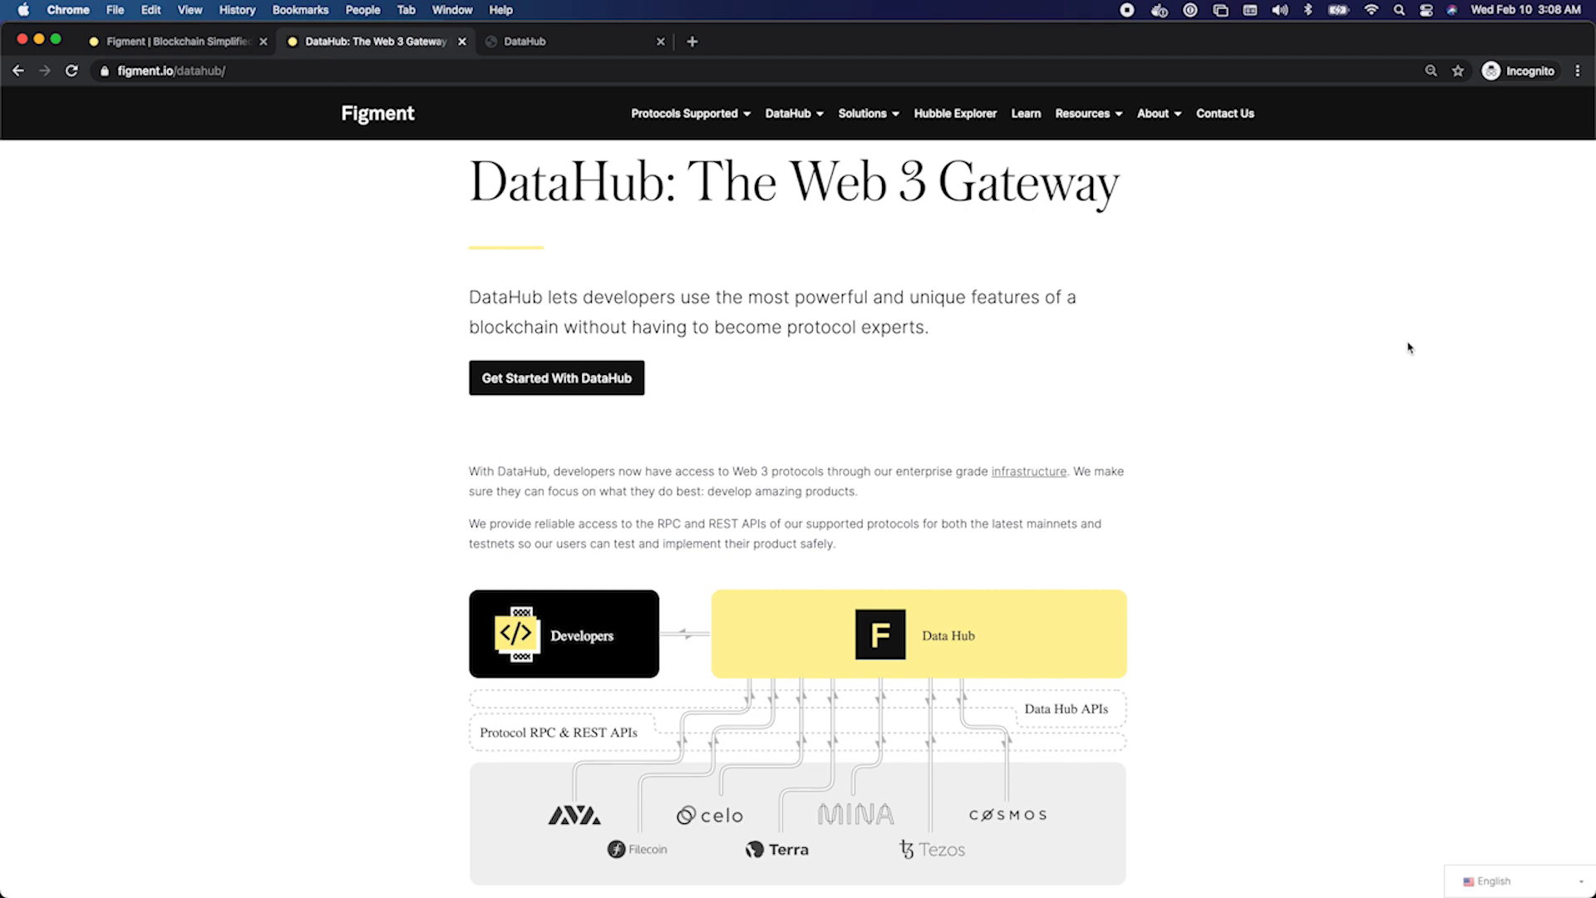
pyautogui.moveTo(558, 40)
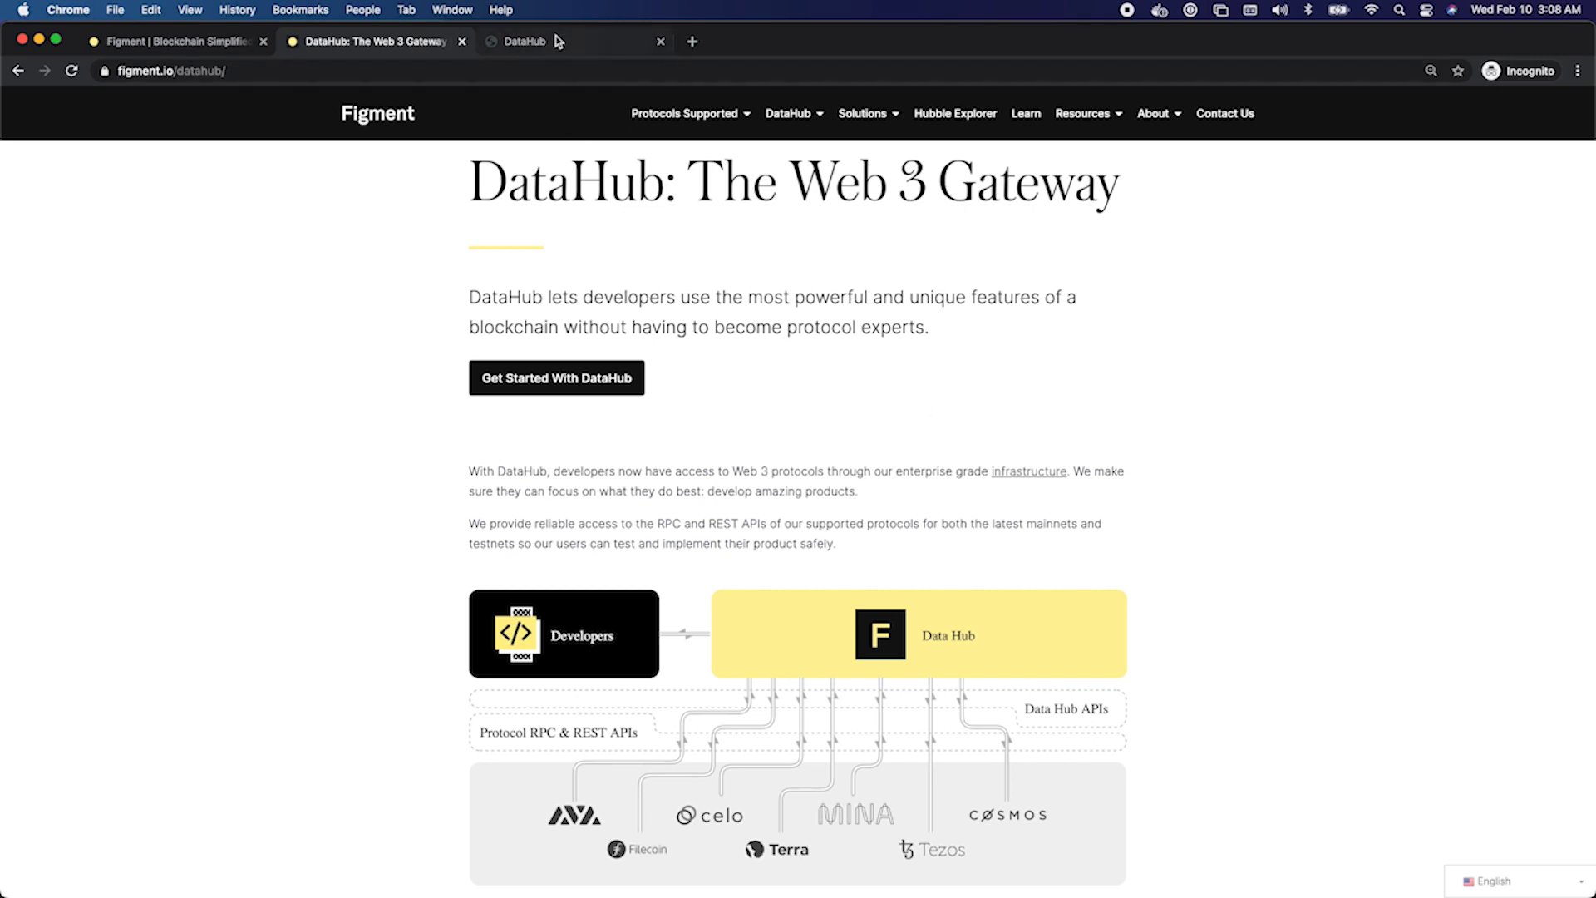
# - On the sign-up form, fill in company Ava Labs and the suggested email with '+3' appended
pyautogui.click(570, 41)
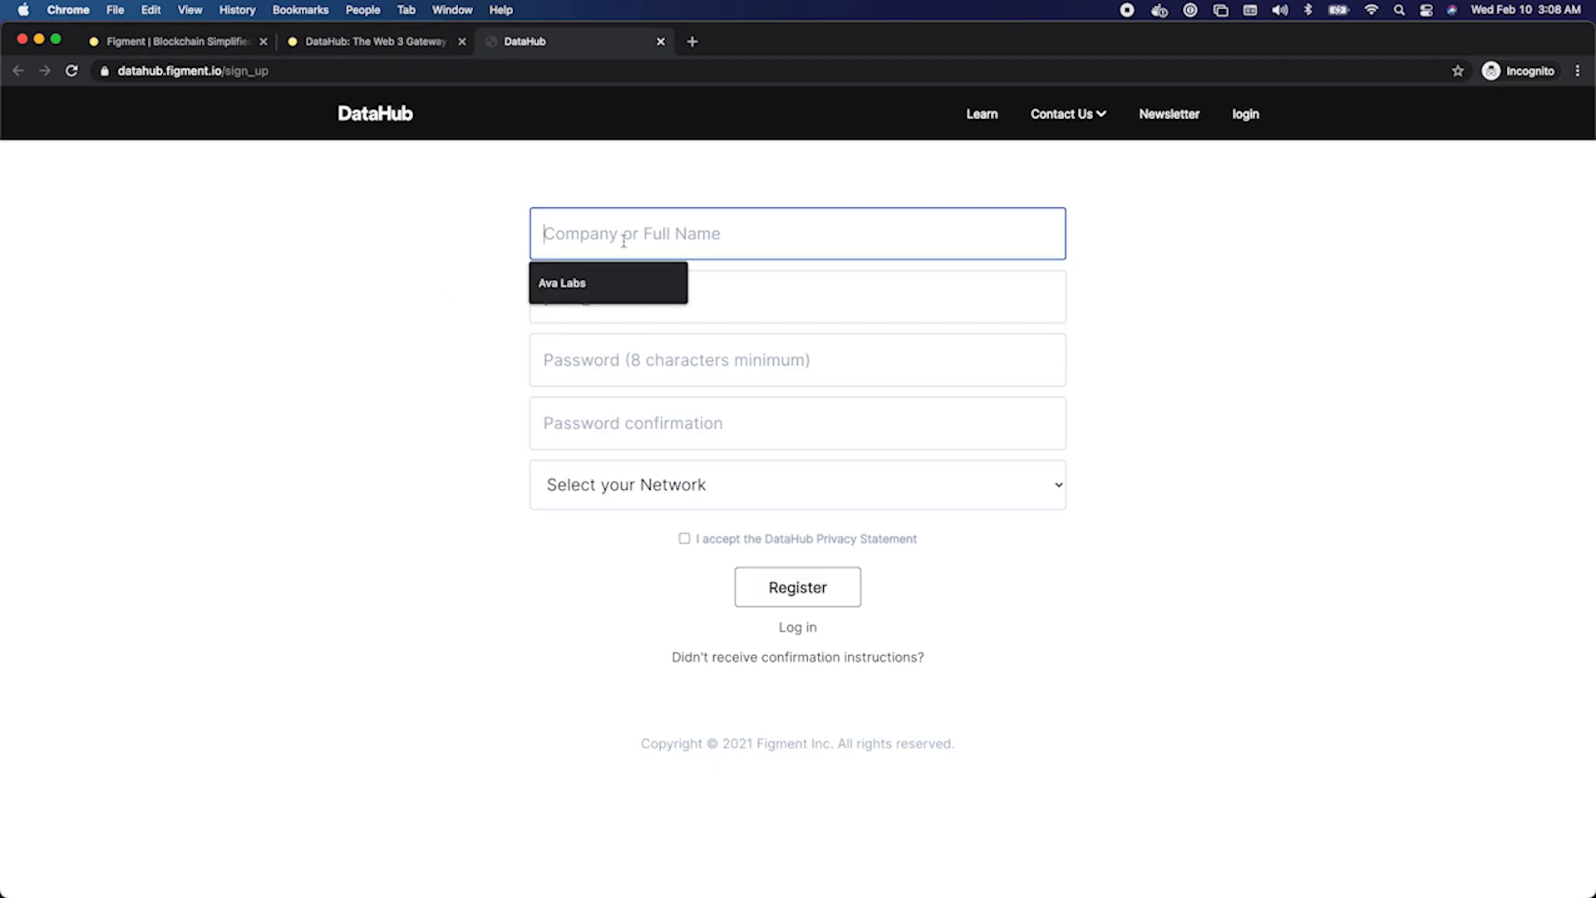
pyautogui.click(560, 283)
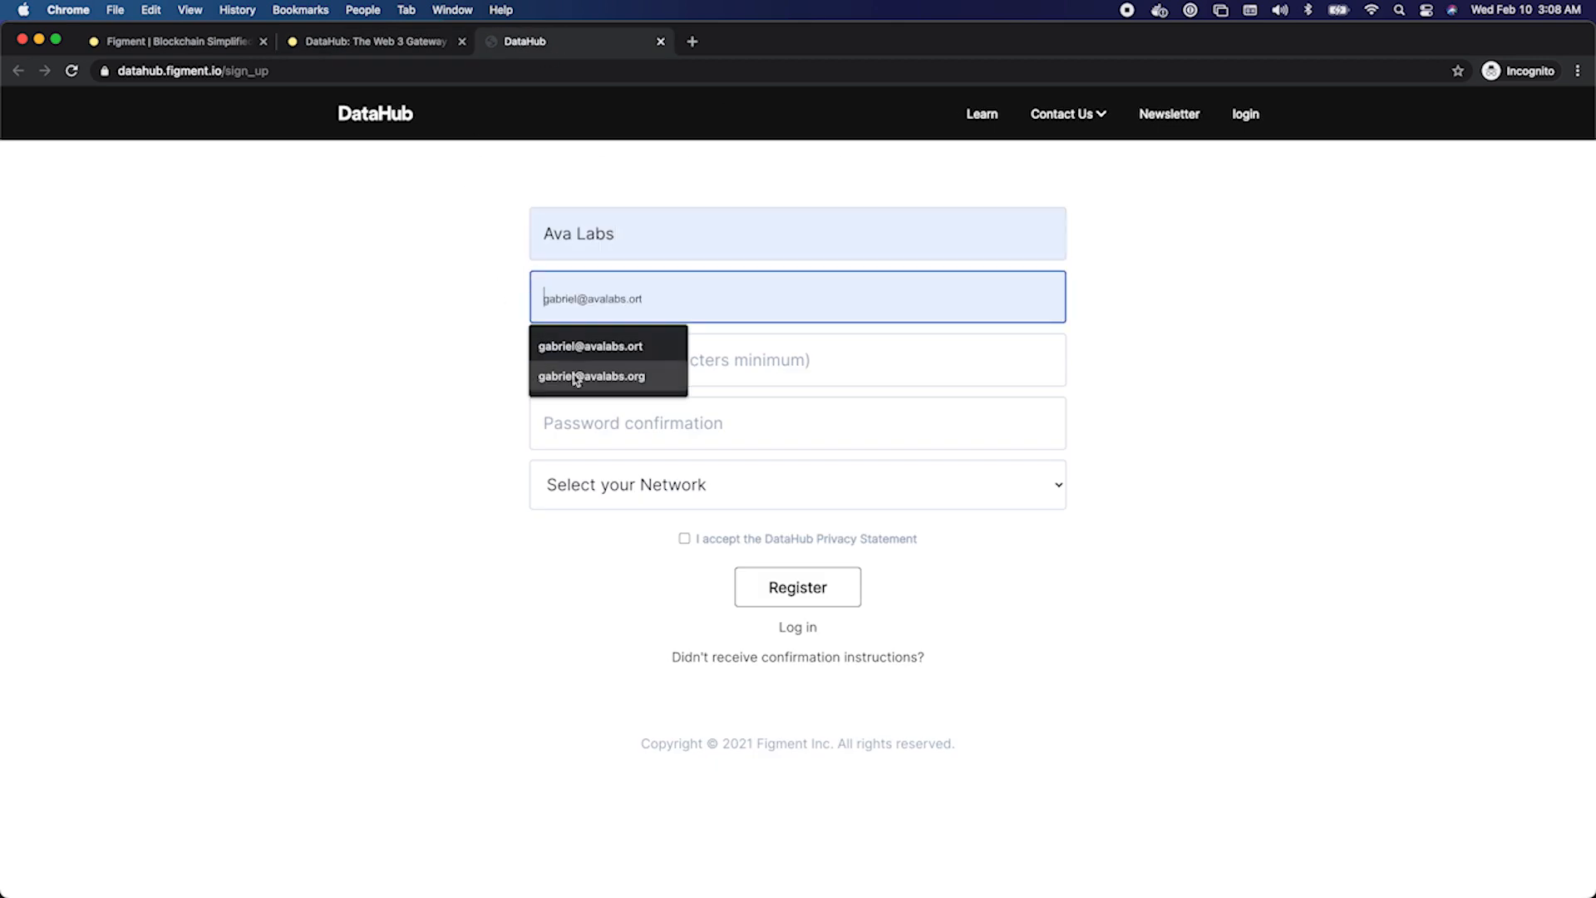
pyautogui.click(592, 376)
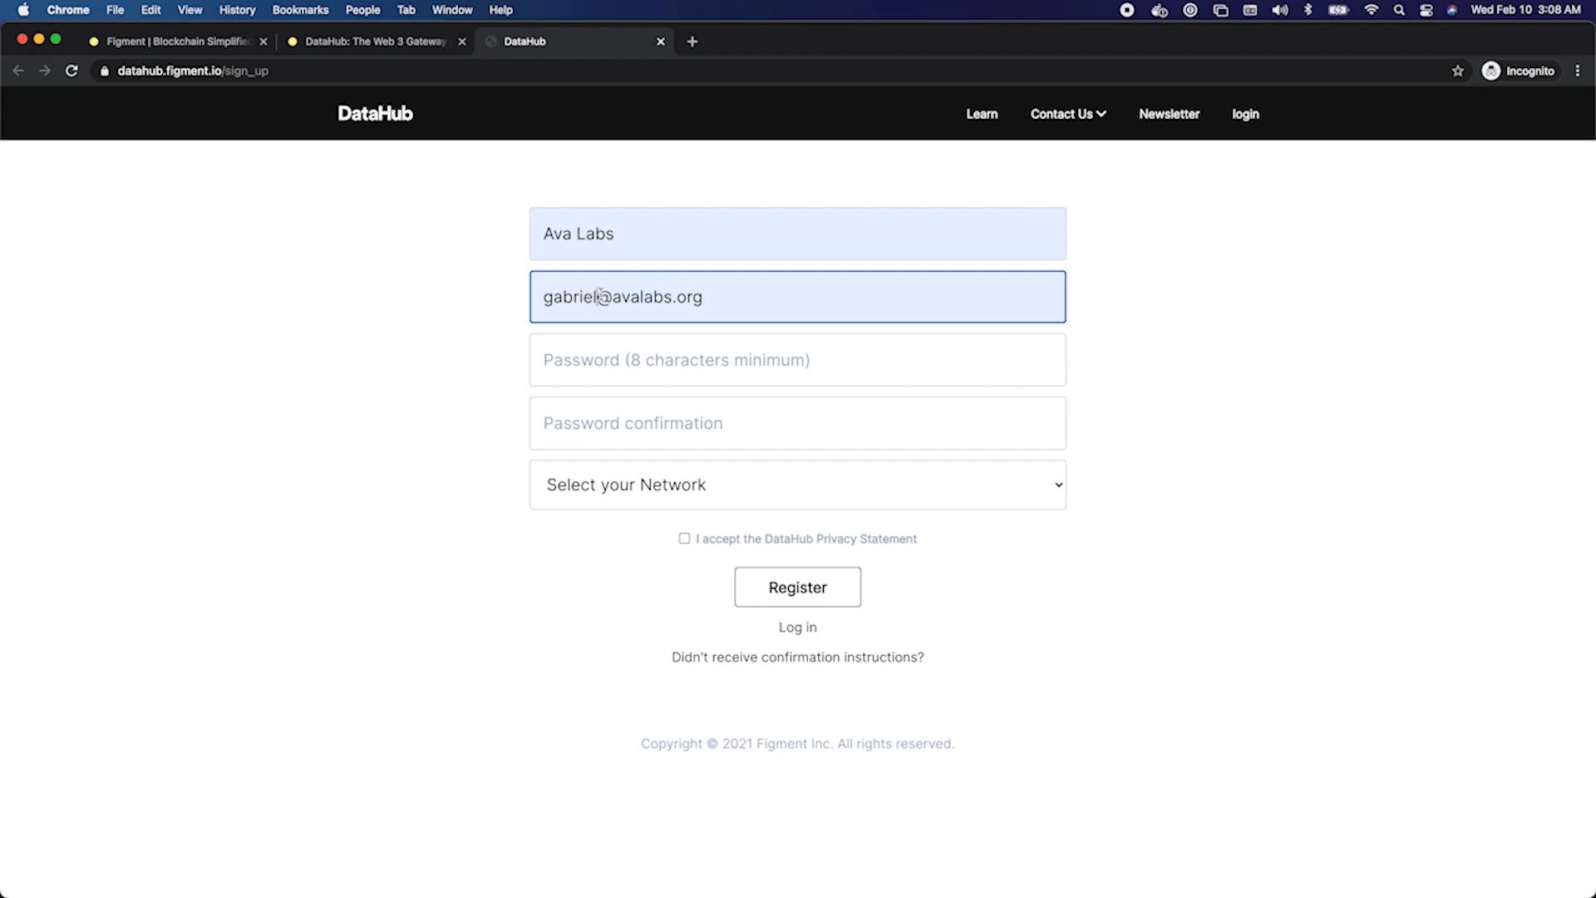
pyautogui.write('+3')
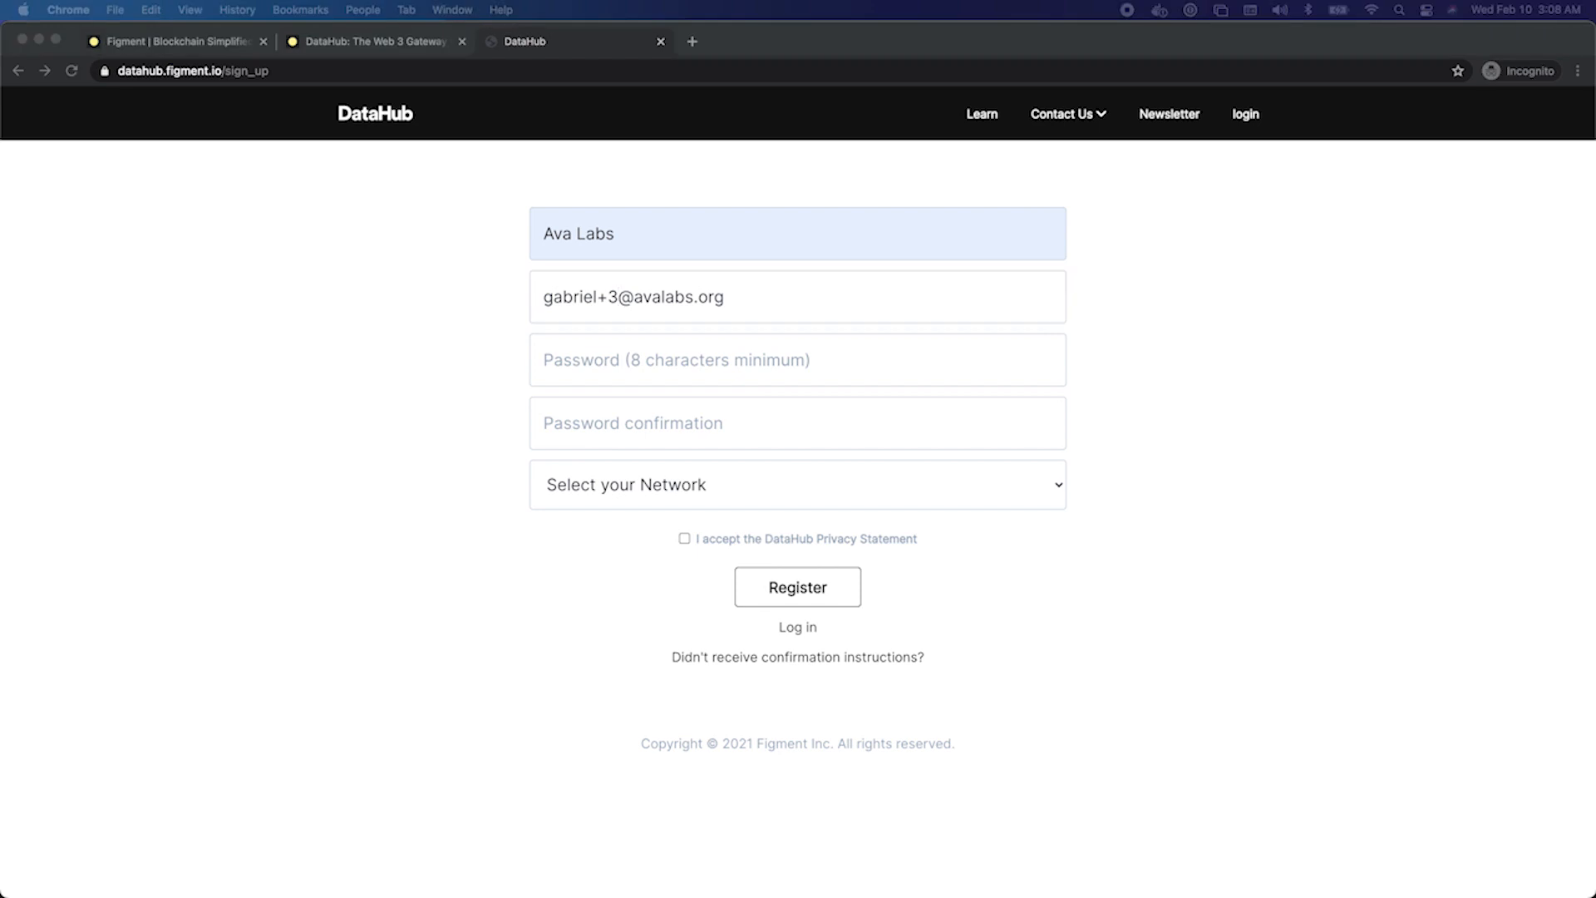
pyautogui.moveTo(919, 471)
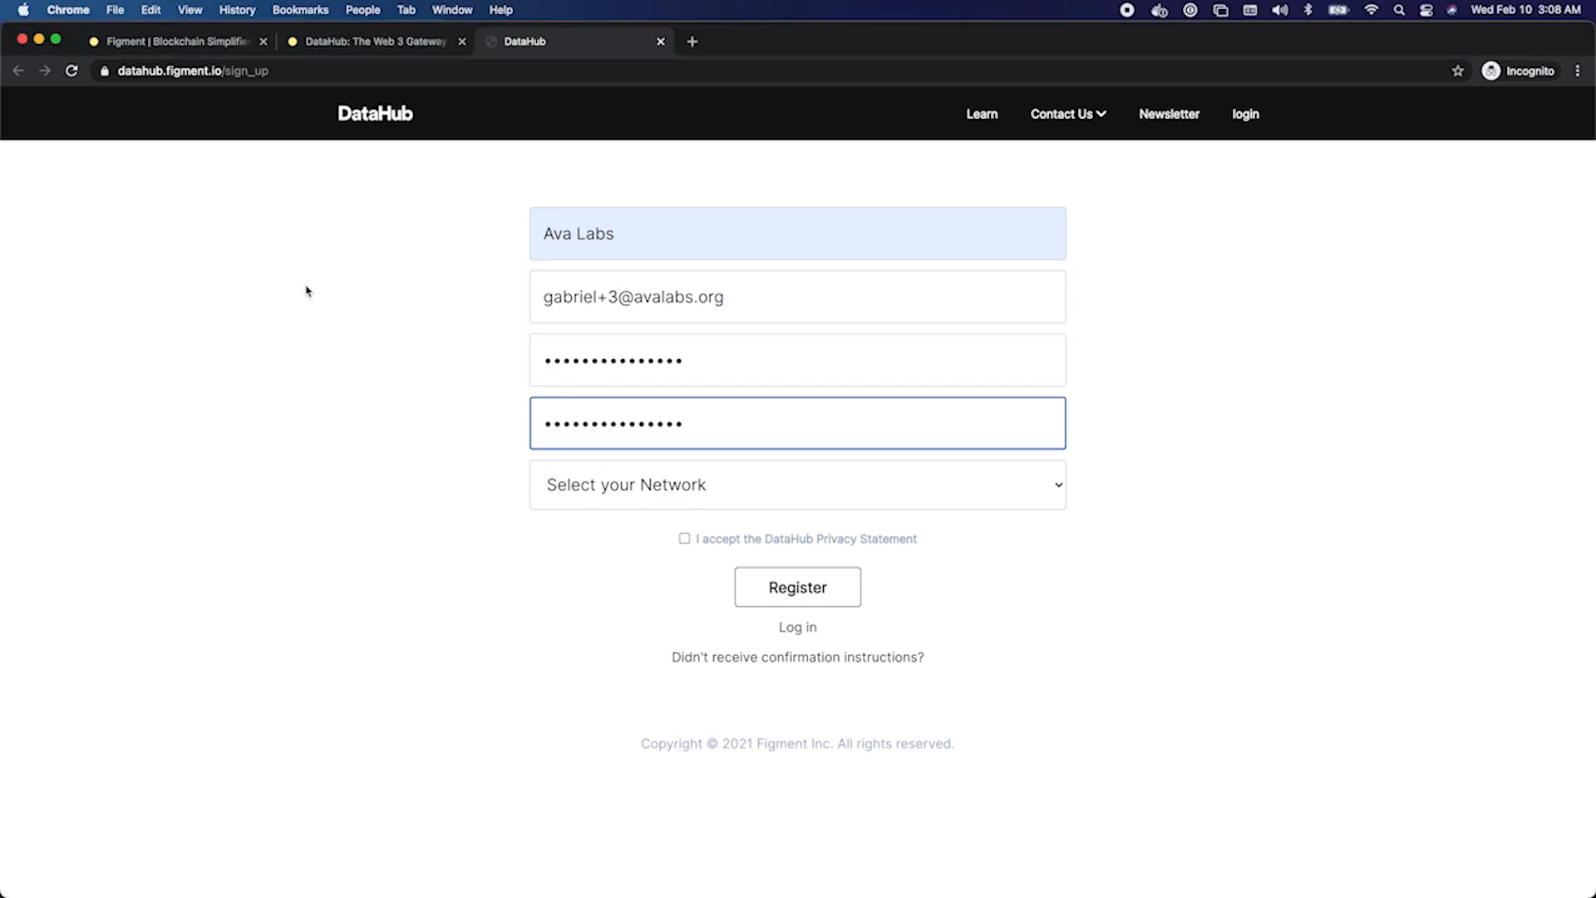
pyautogui.moveTo(1071, 582)
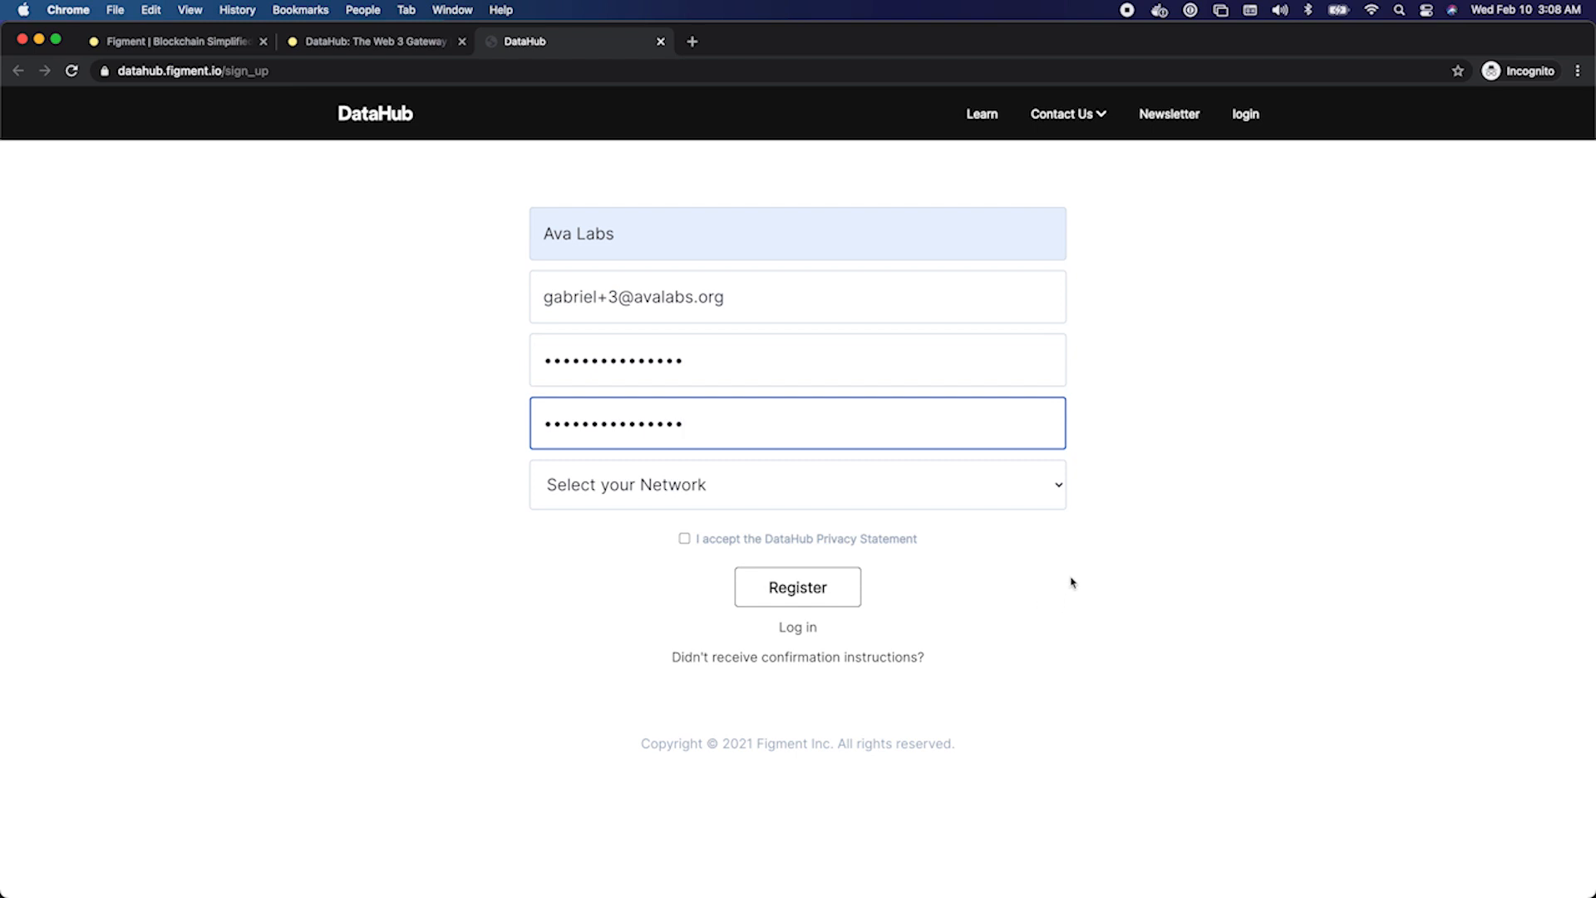
# - Choose Avalanche as the network for the DataHub account
pyautogui.click(796, 483)
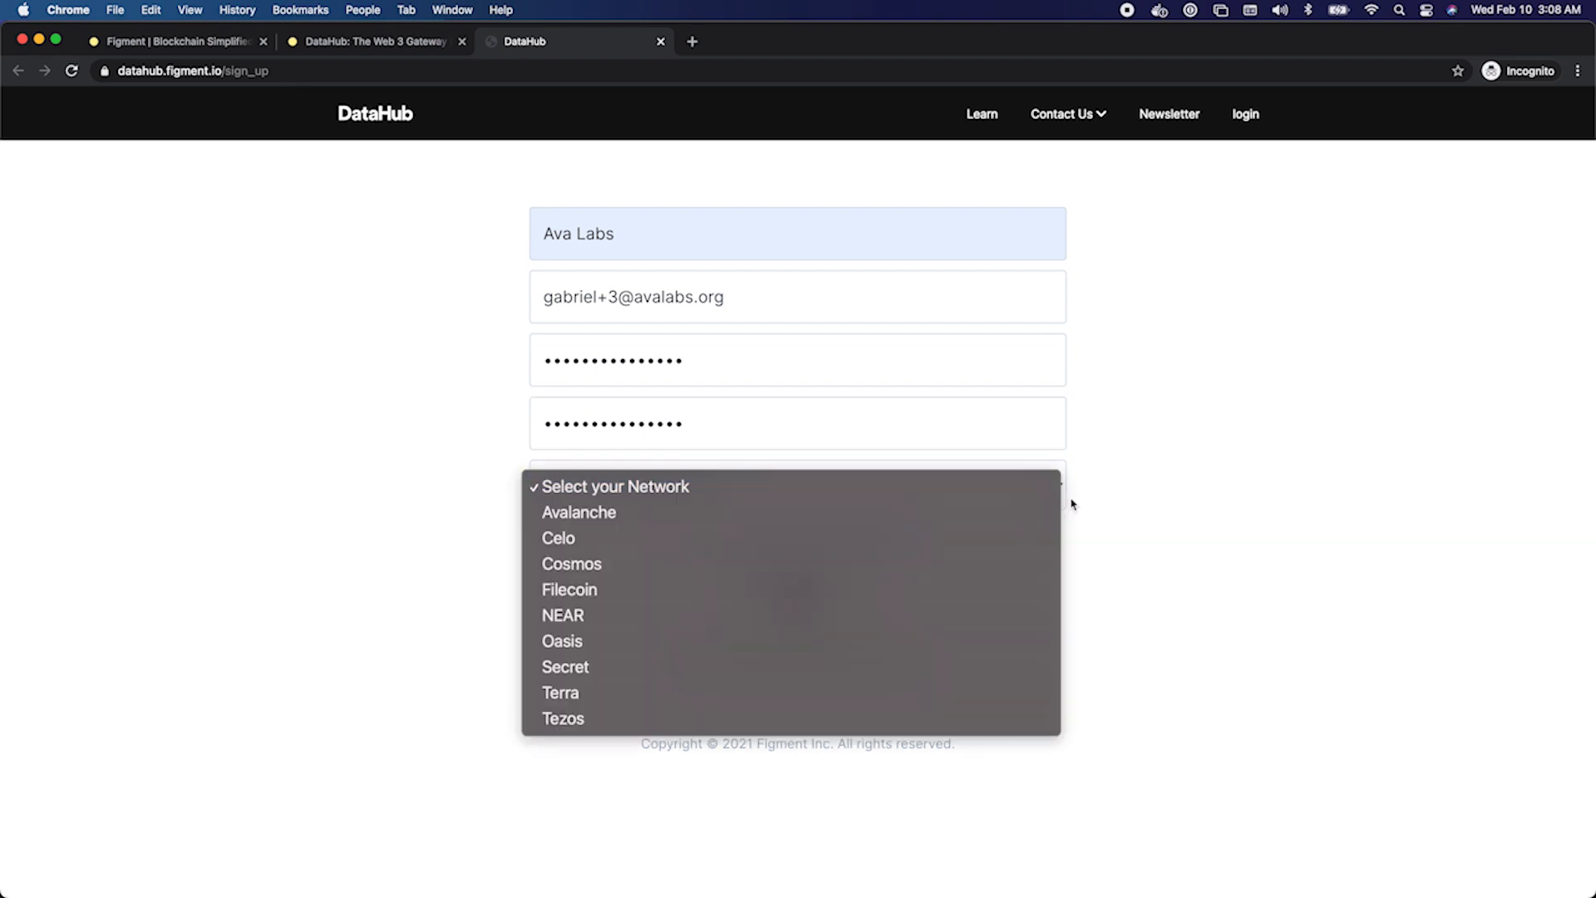
pyautogui.click(578, 512)
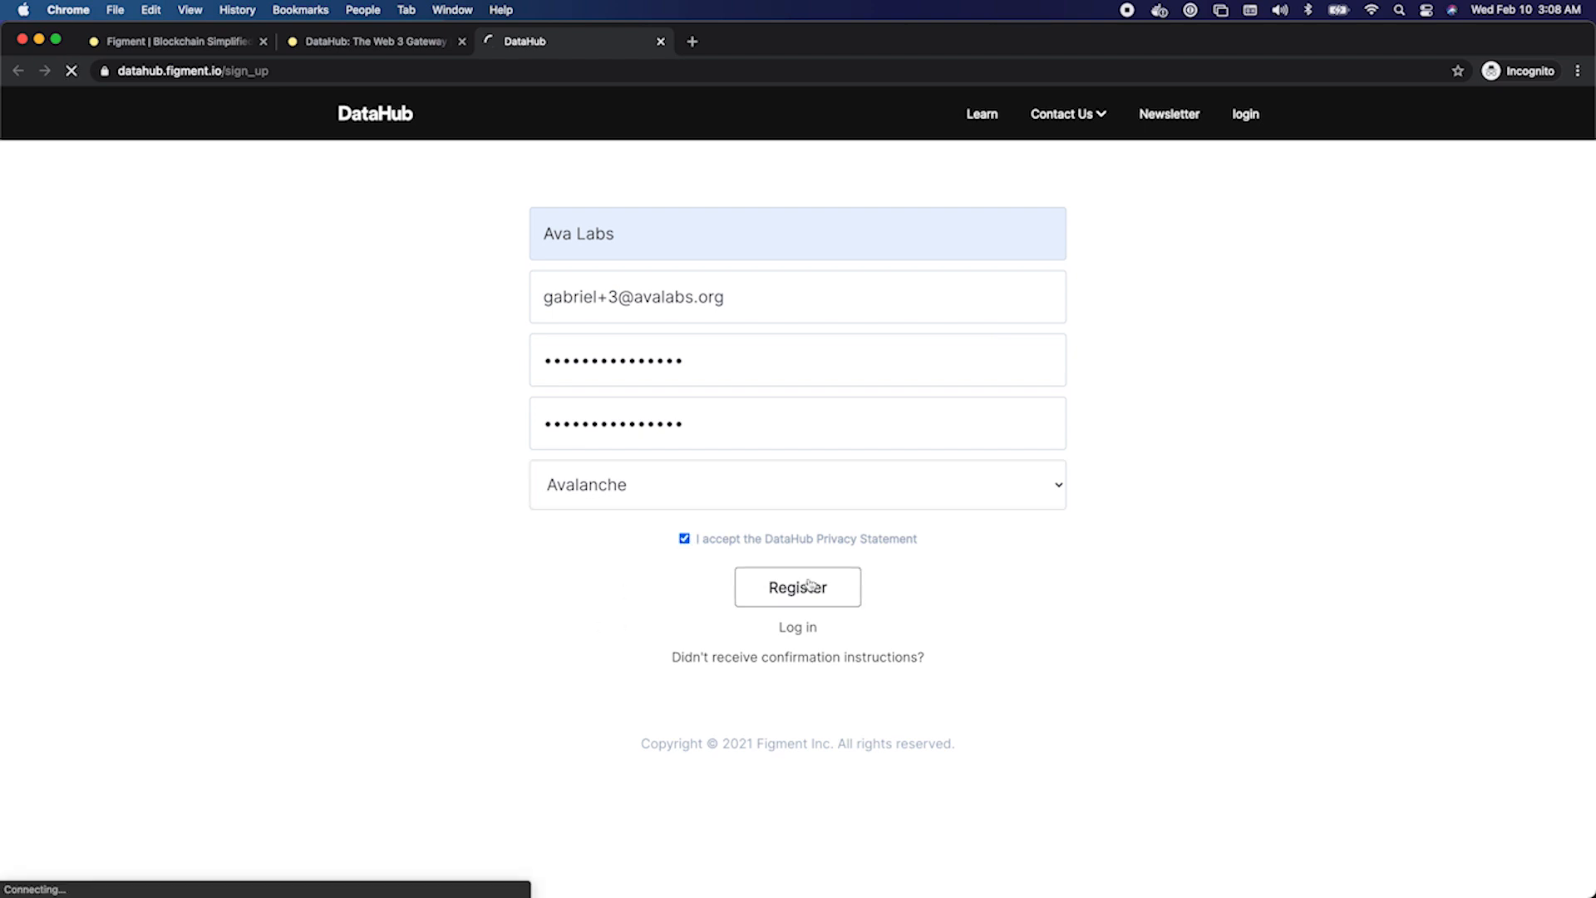
# - Submit the registration and reach the 'You signed up!' confirmation page
pyautogui.click(796, 587)
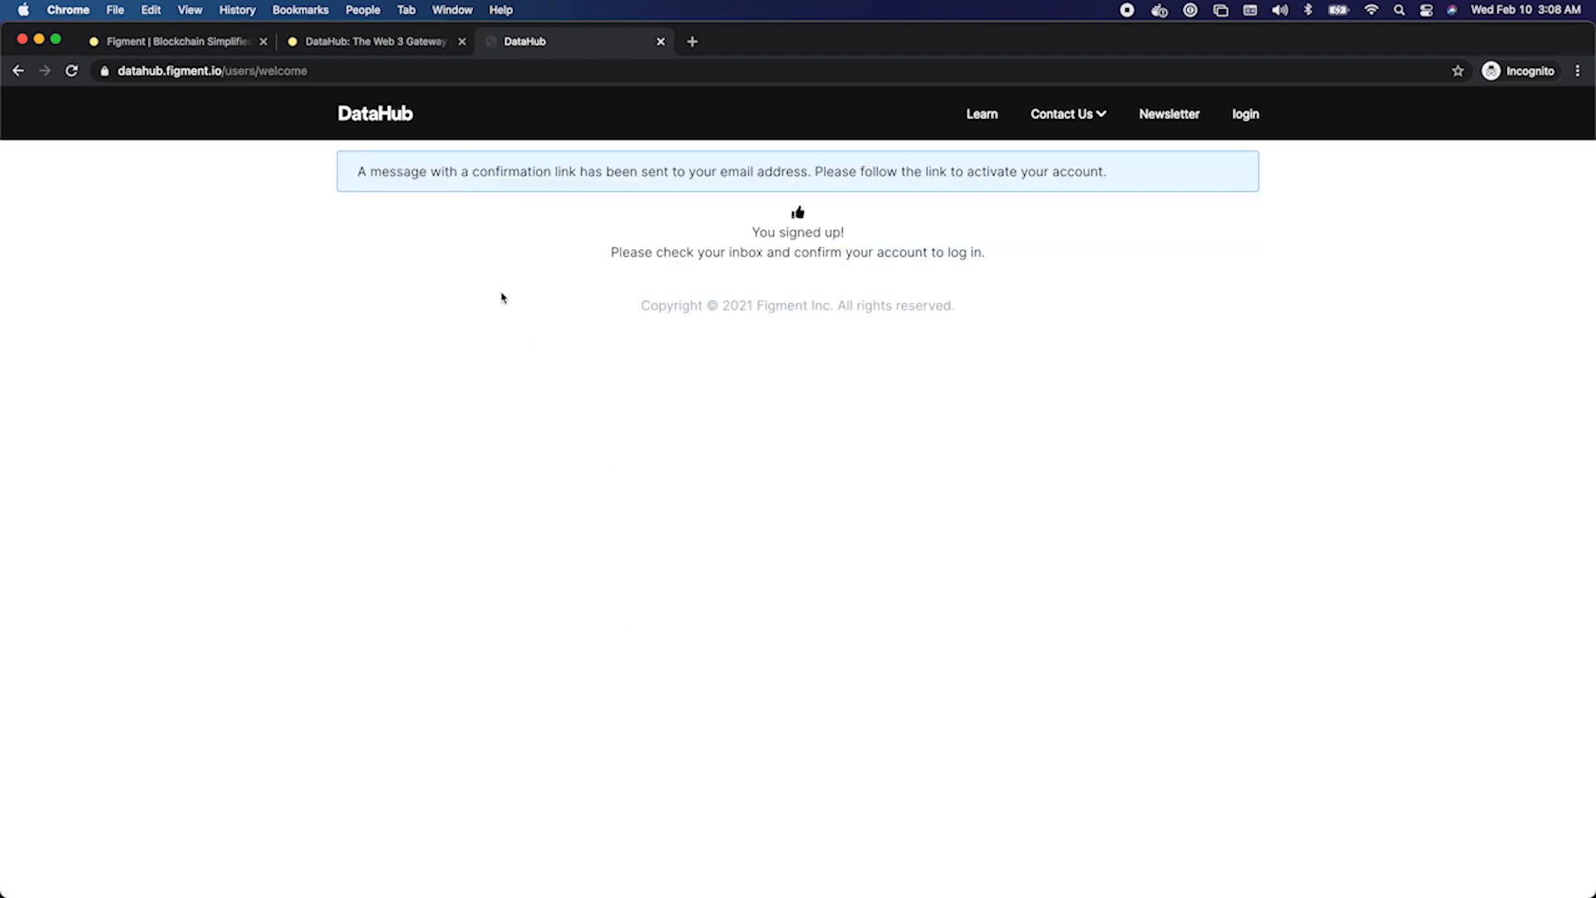
pyautogui.moveTo(292, 193)
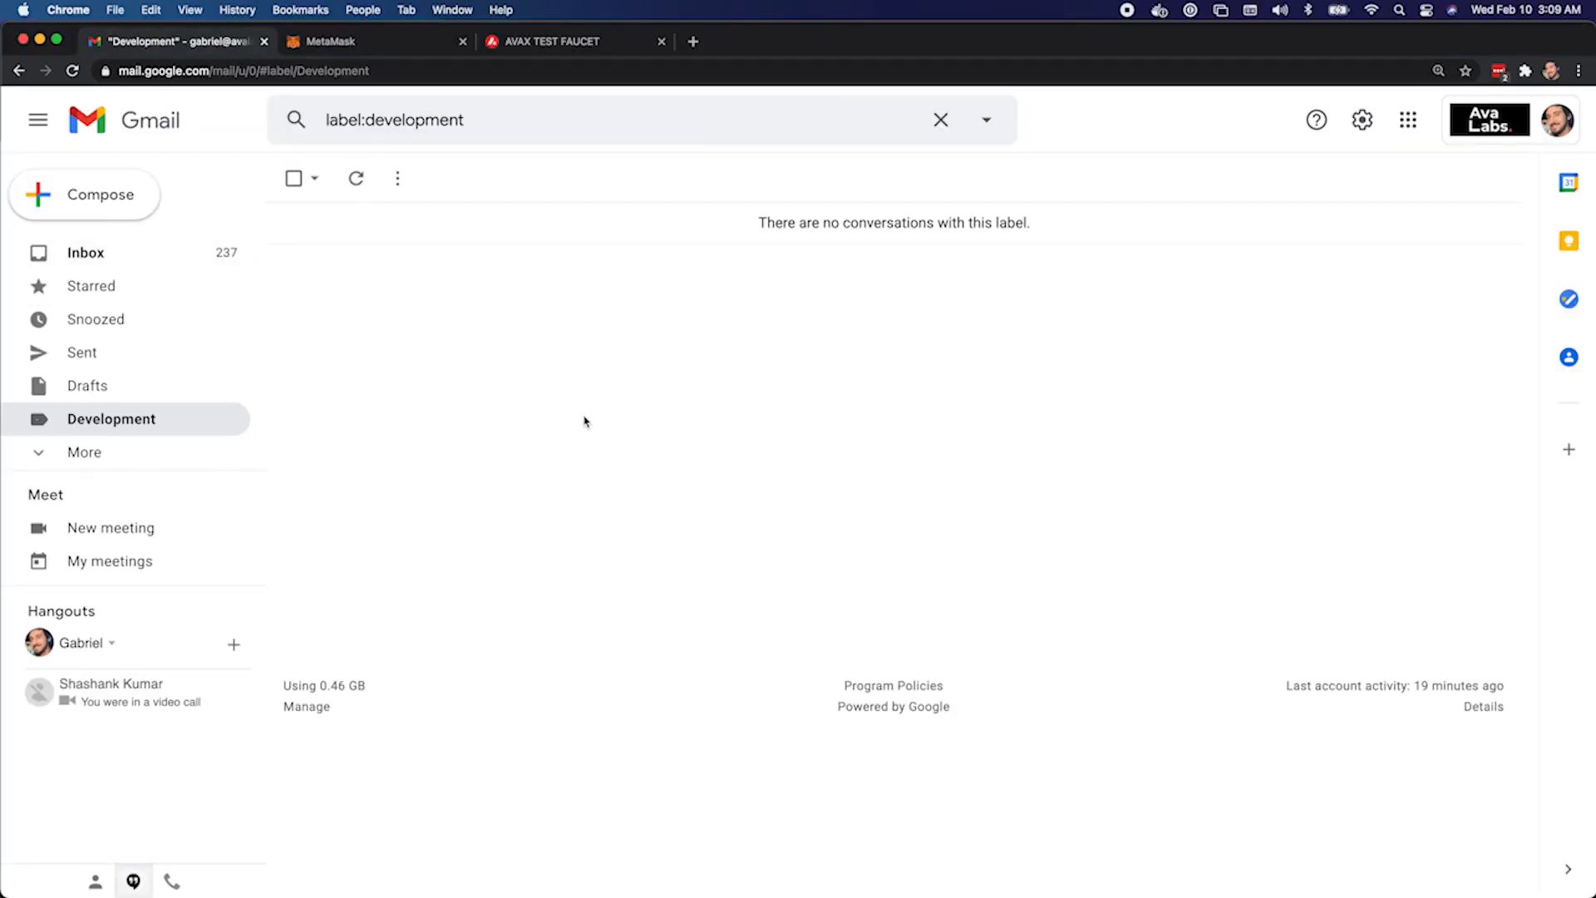
pyautogui.moveTo(783, 397)
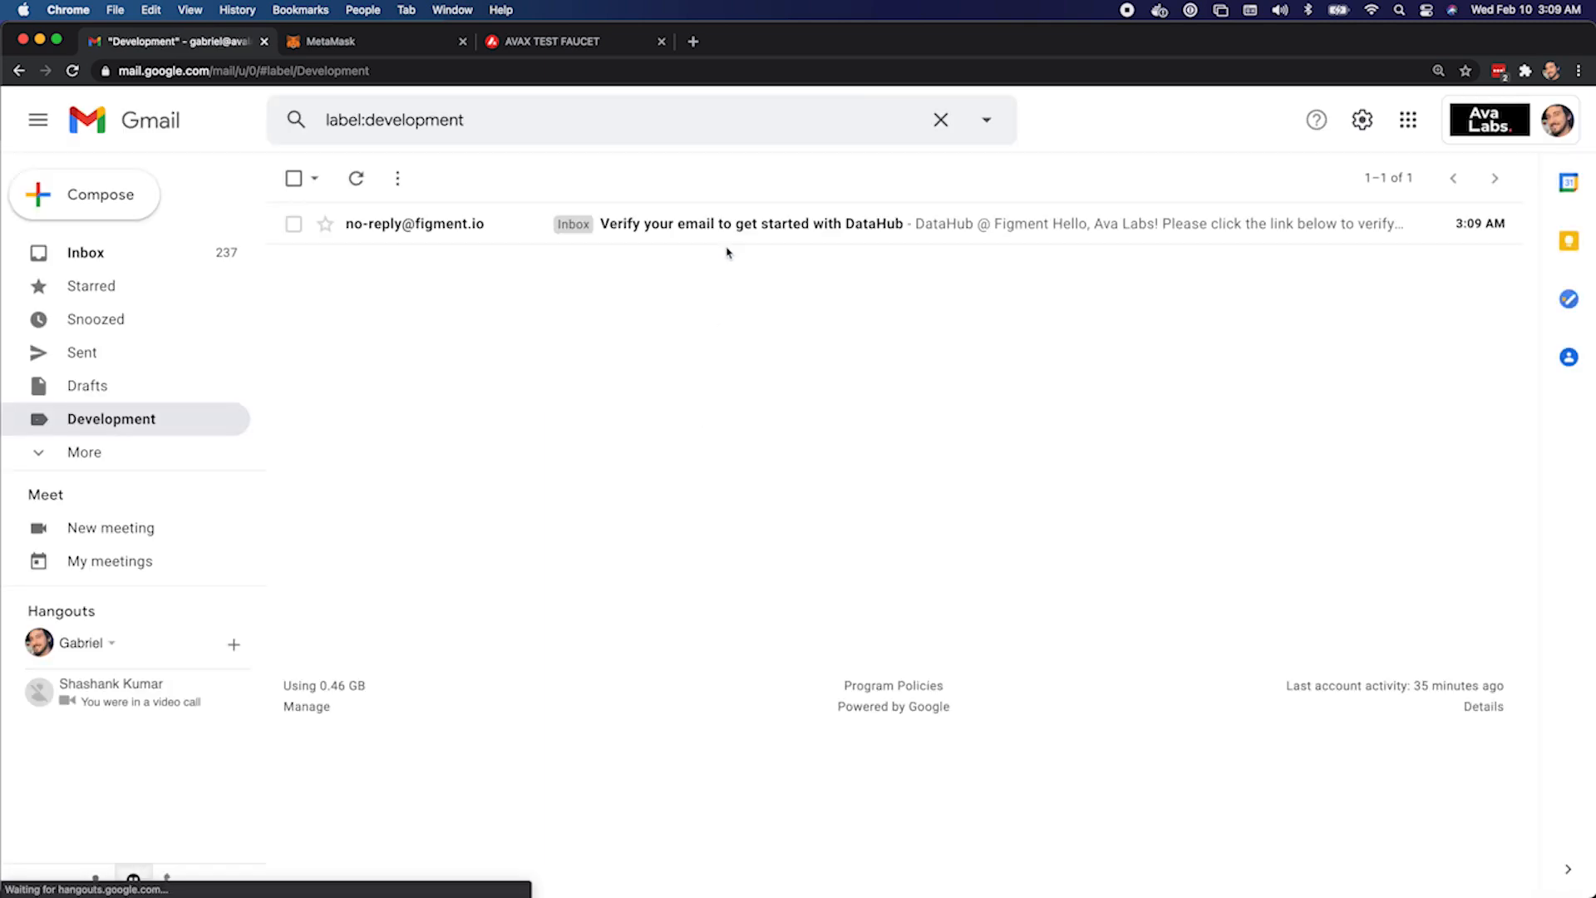
# - Open the 'Verify your email' message and copy its confirmation link
pyautogui.click(748, 225)
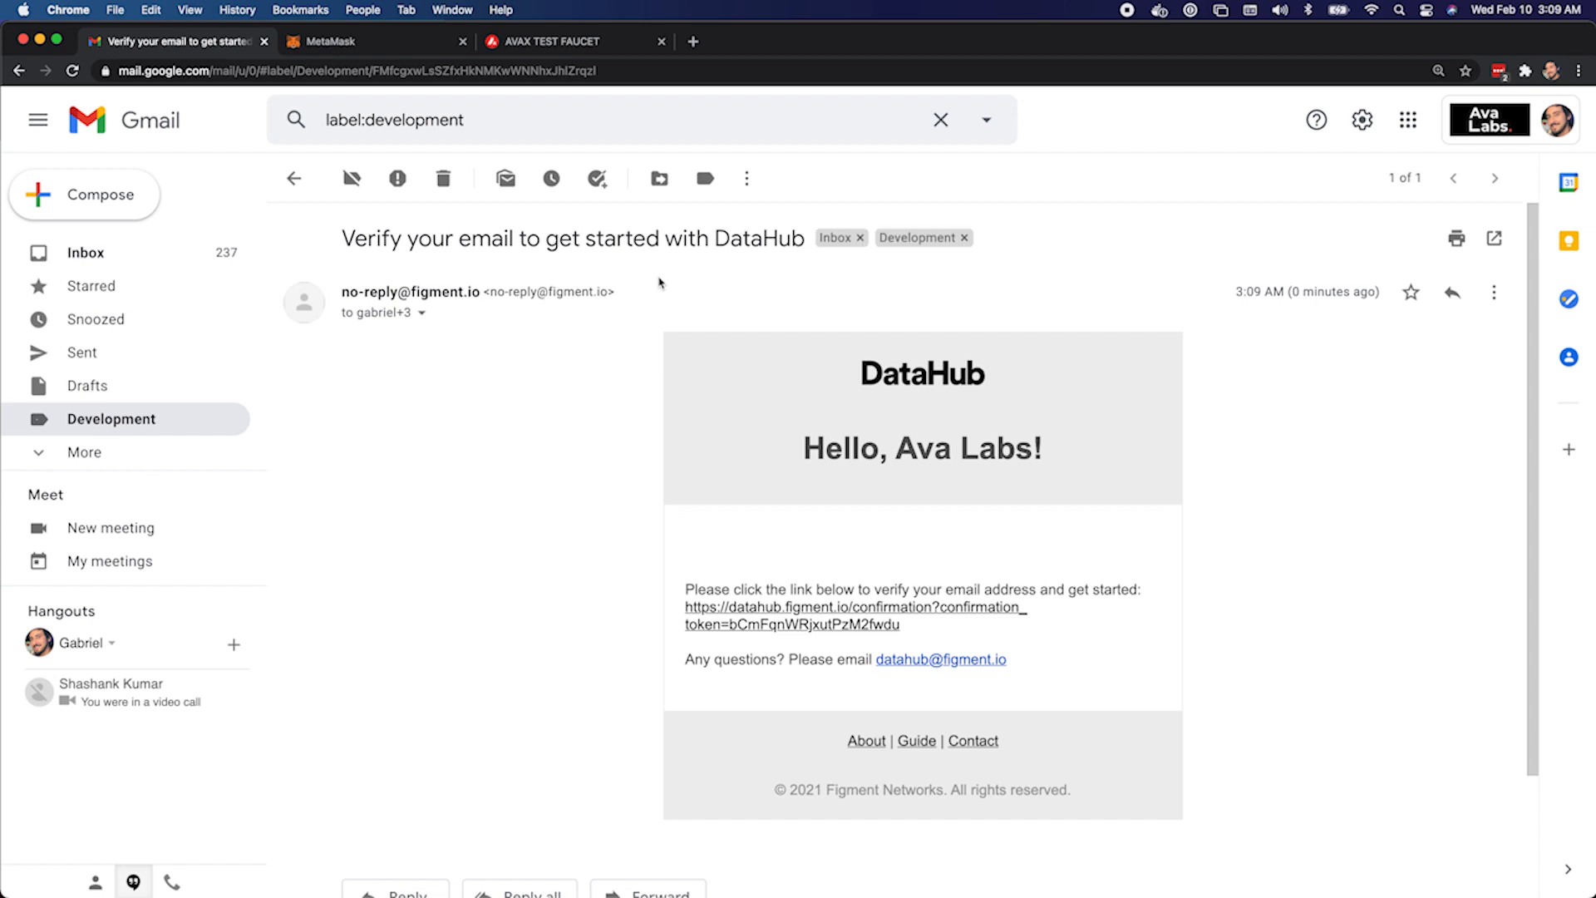
pyautogui.moveTo(855, 623)
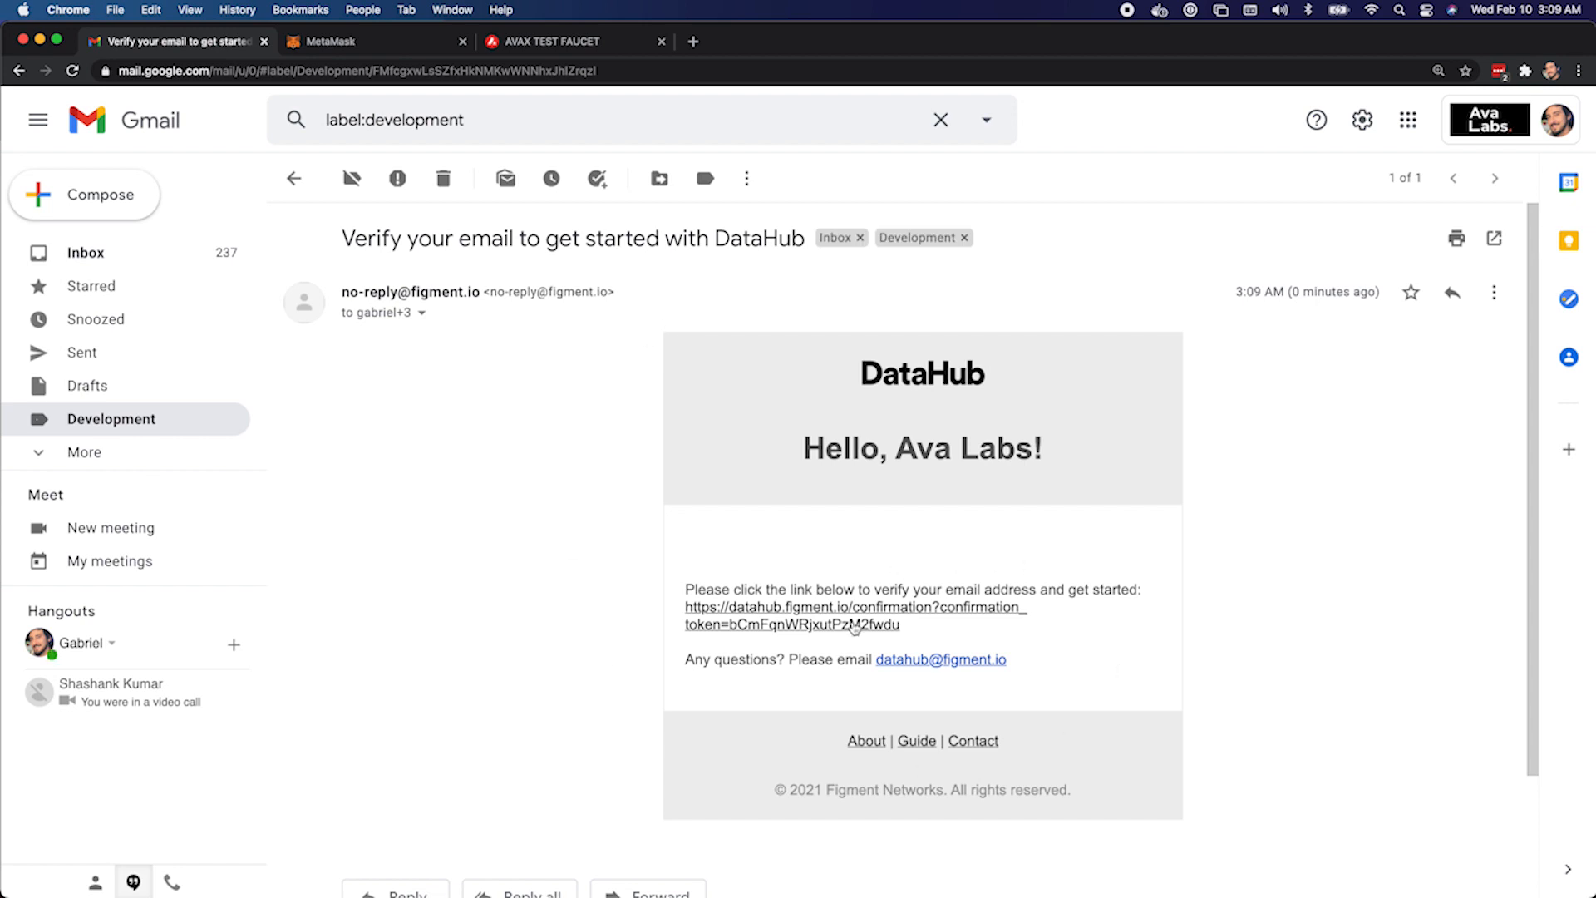
pyautogui.rightClick(854, 615)
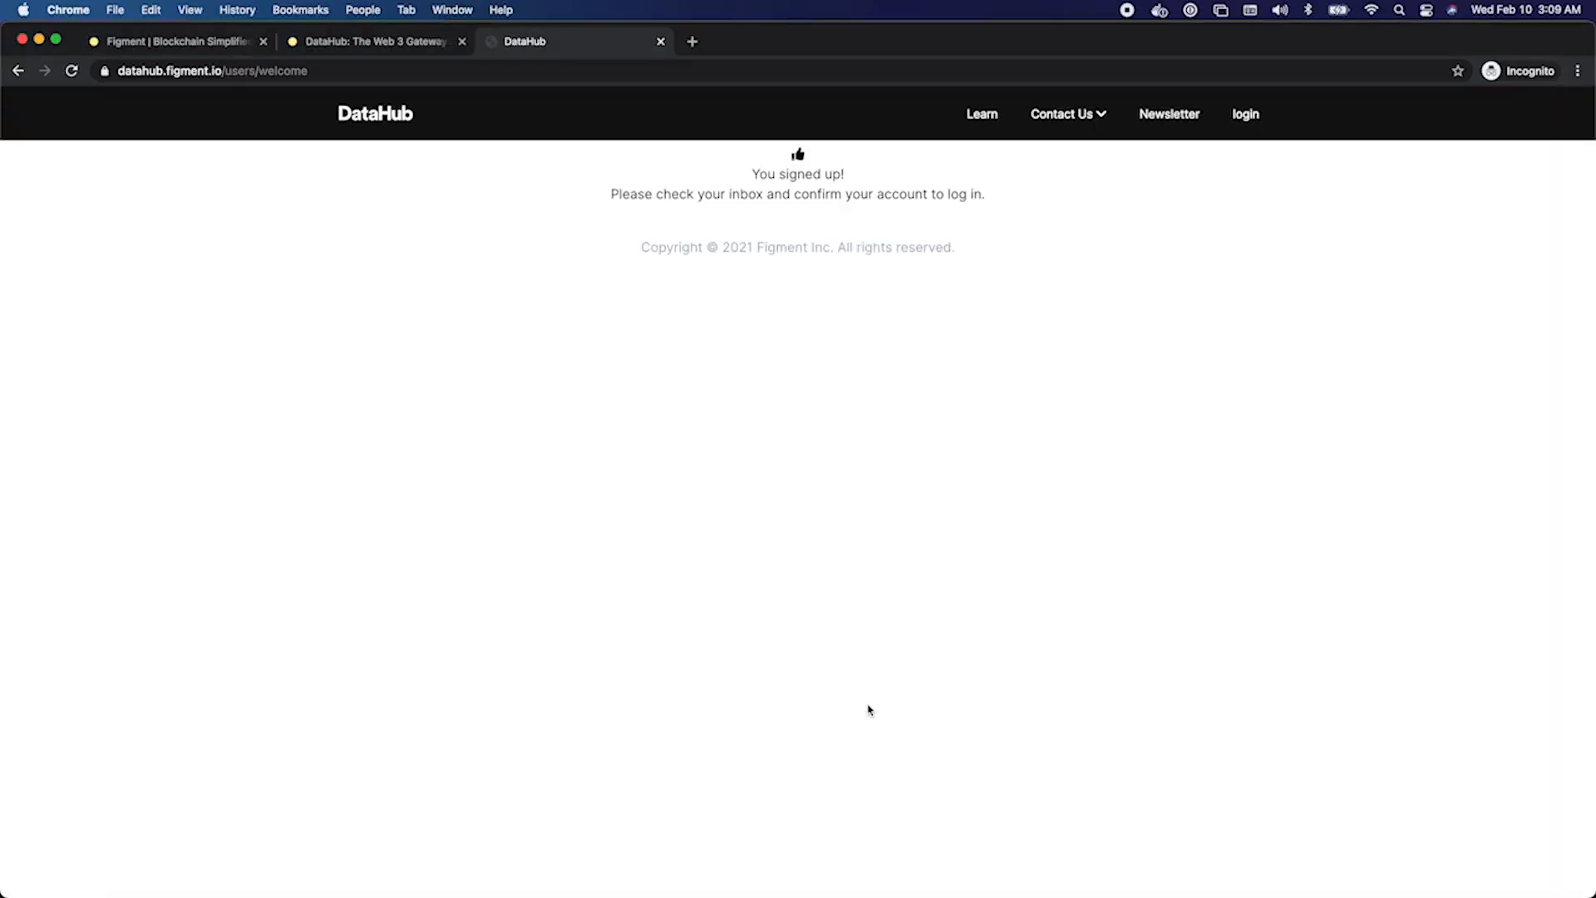
# - Open a new incognito tab to load the copied confirmation link
pyautogui.click(692, 42)
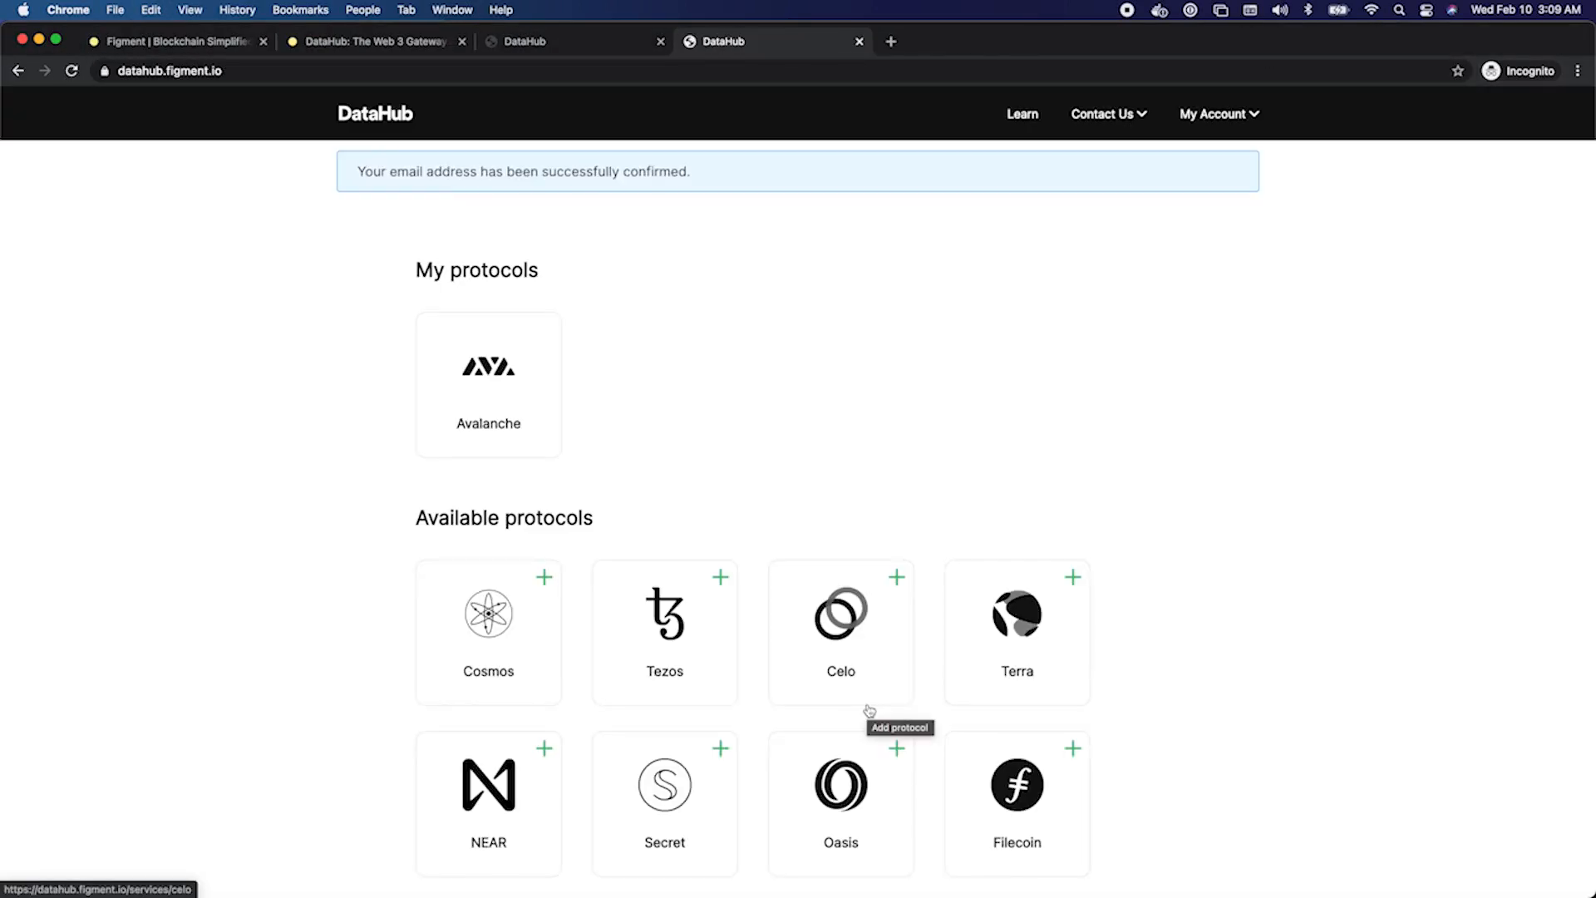
pyautogui.moveTo(143, 237)
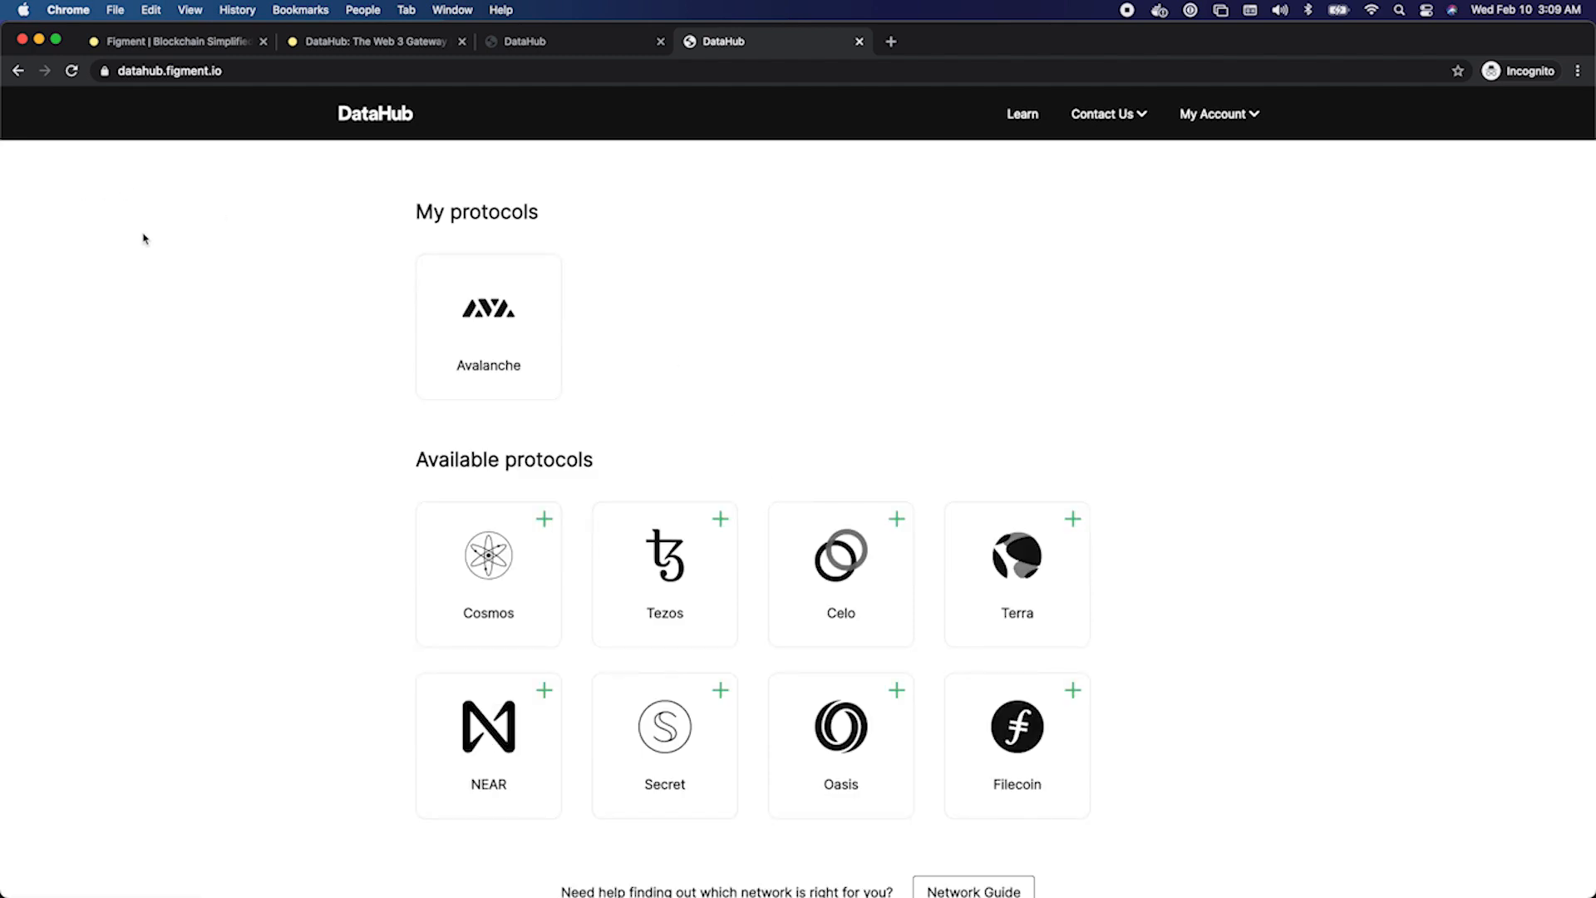
pyautogui.moveTo(187, 251)
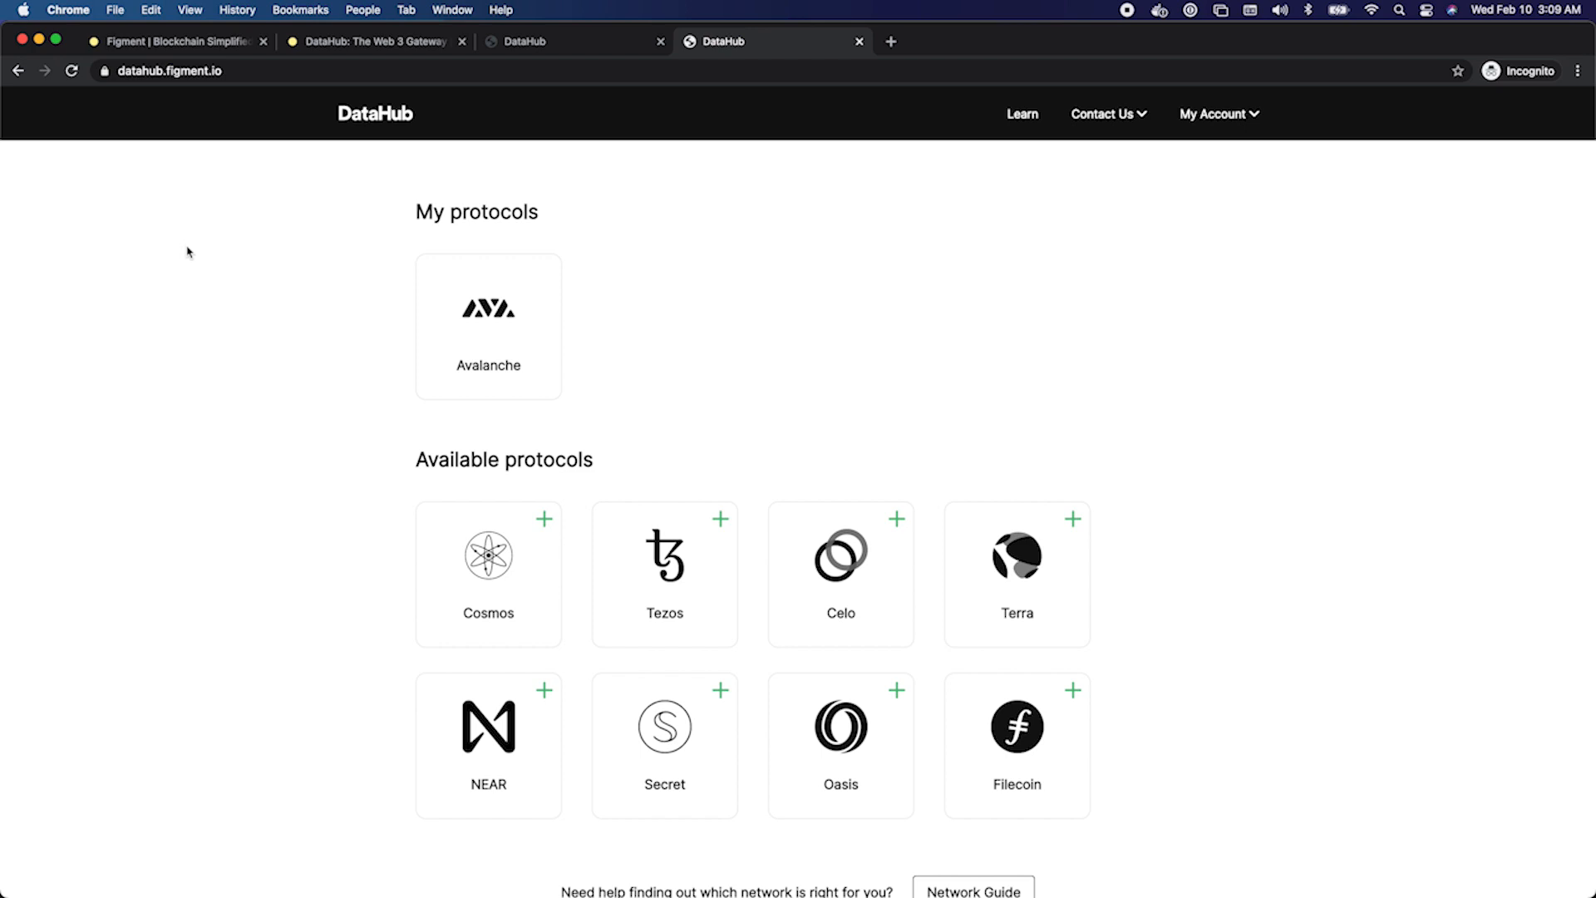
pyautogui.moveTo(384, 311)
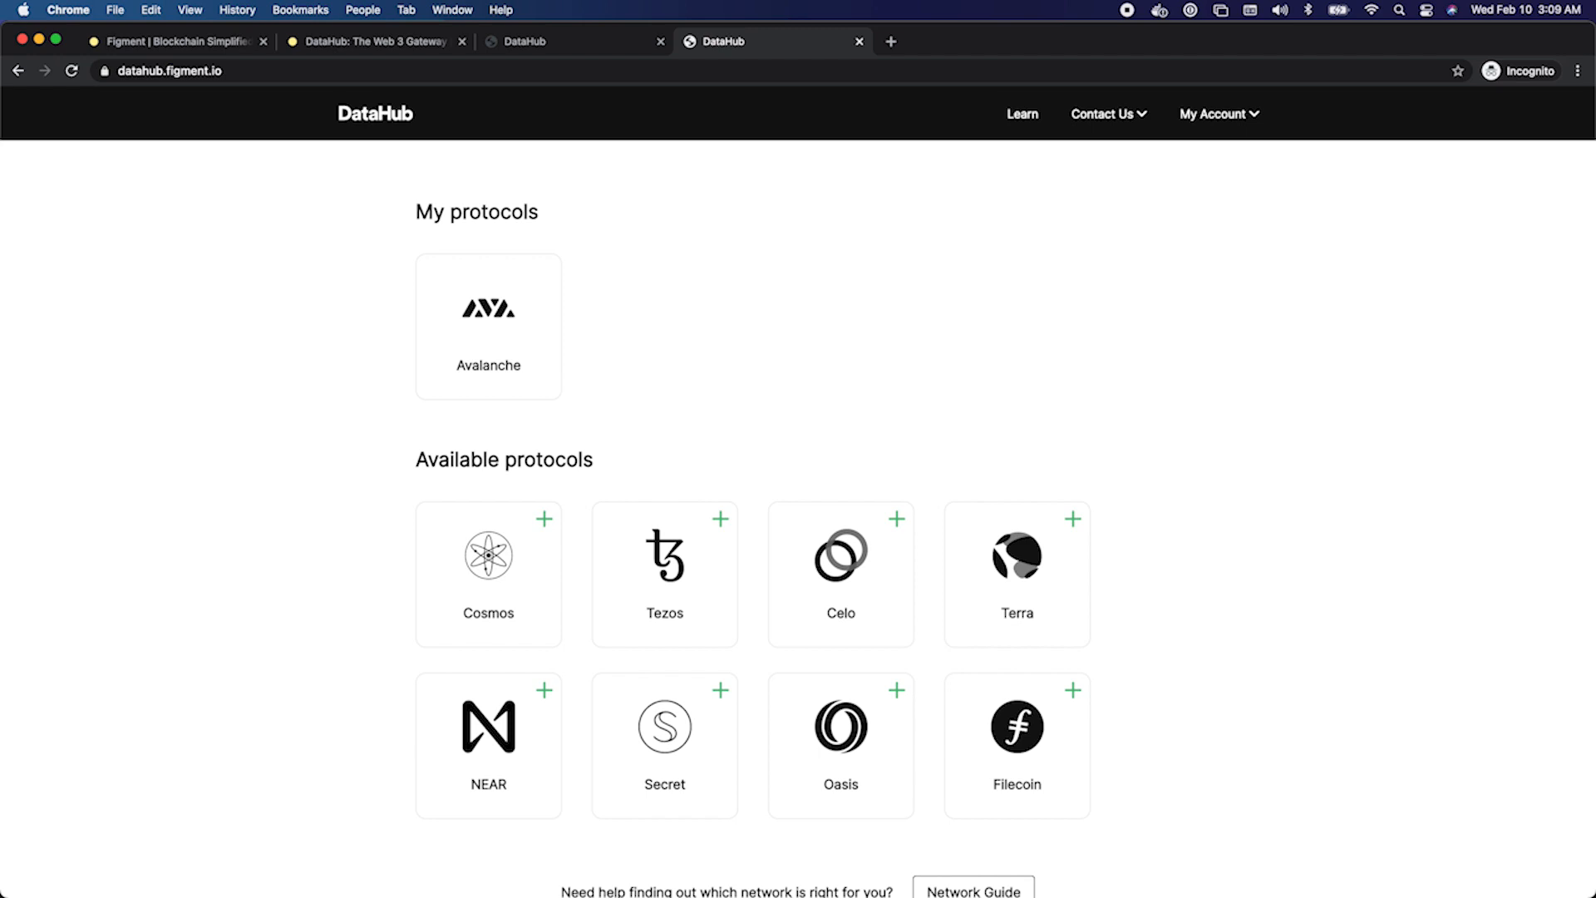
pyautogui.moveTo(523, 348)
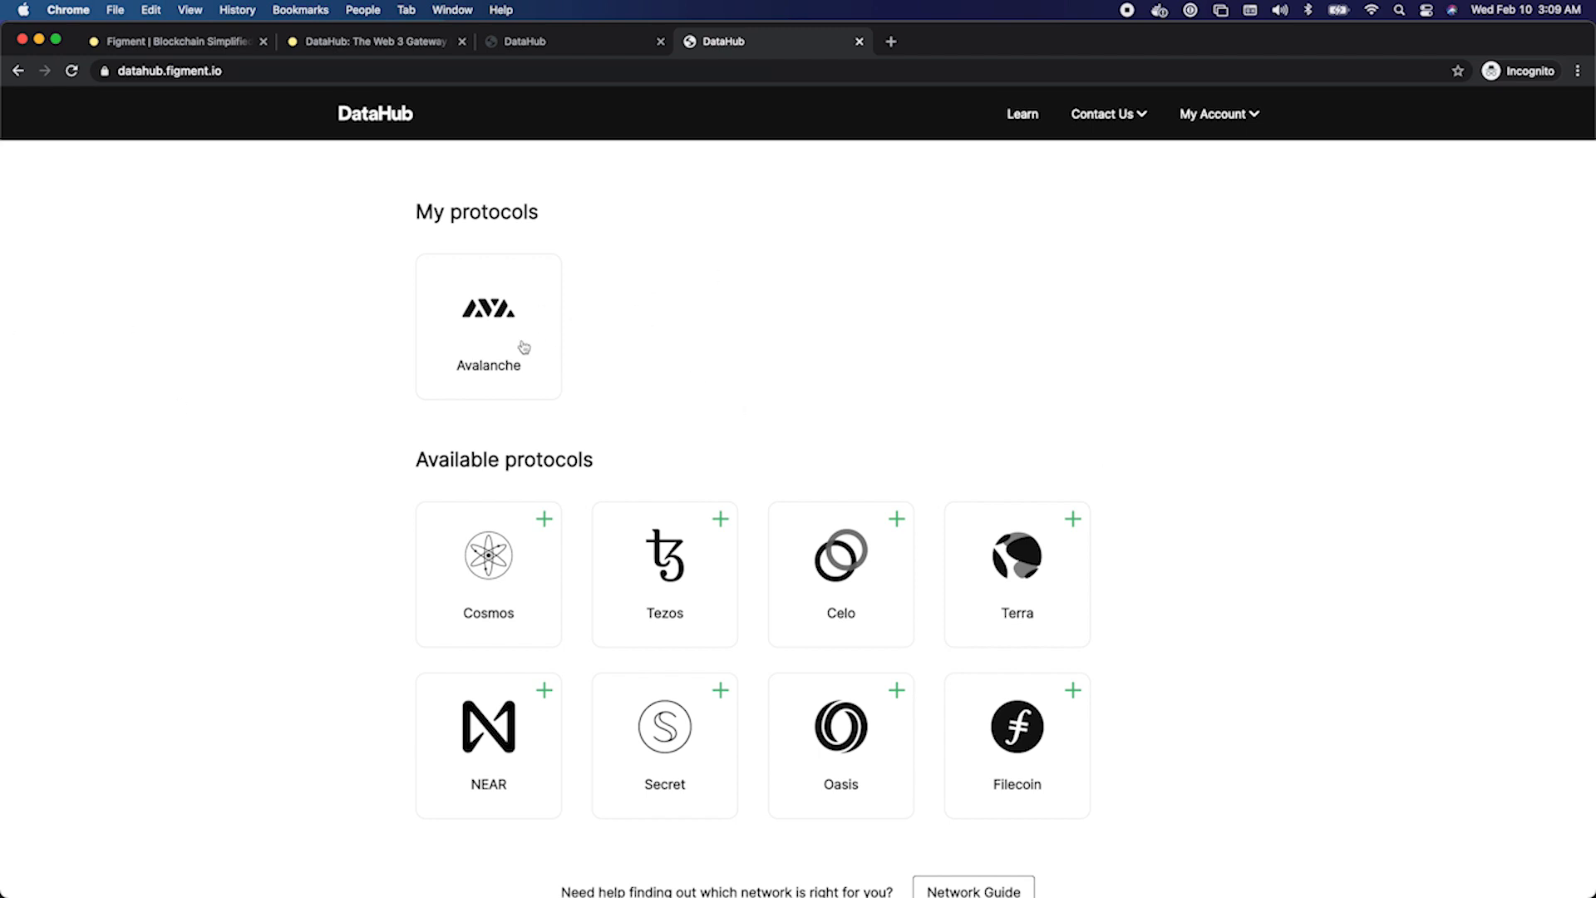
pyautogui.moveTo(768, 342)
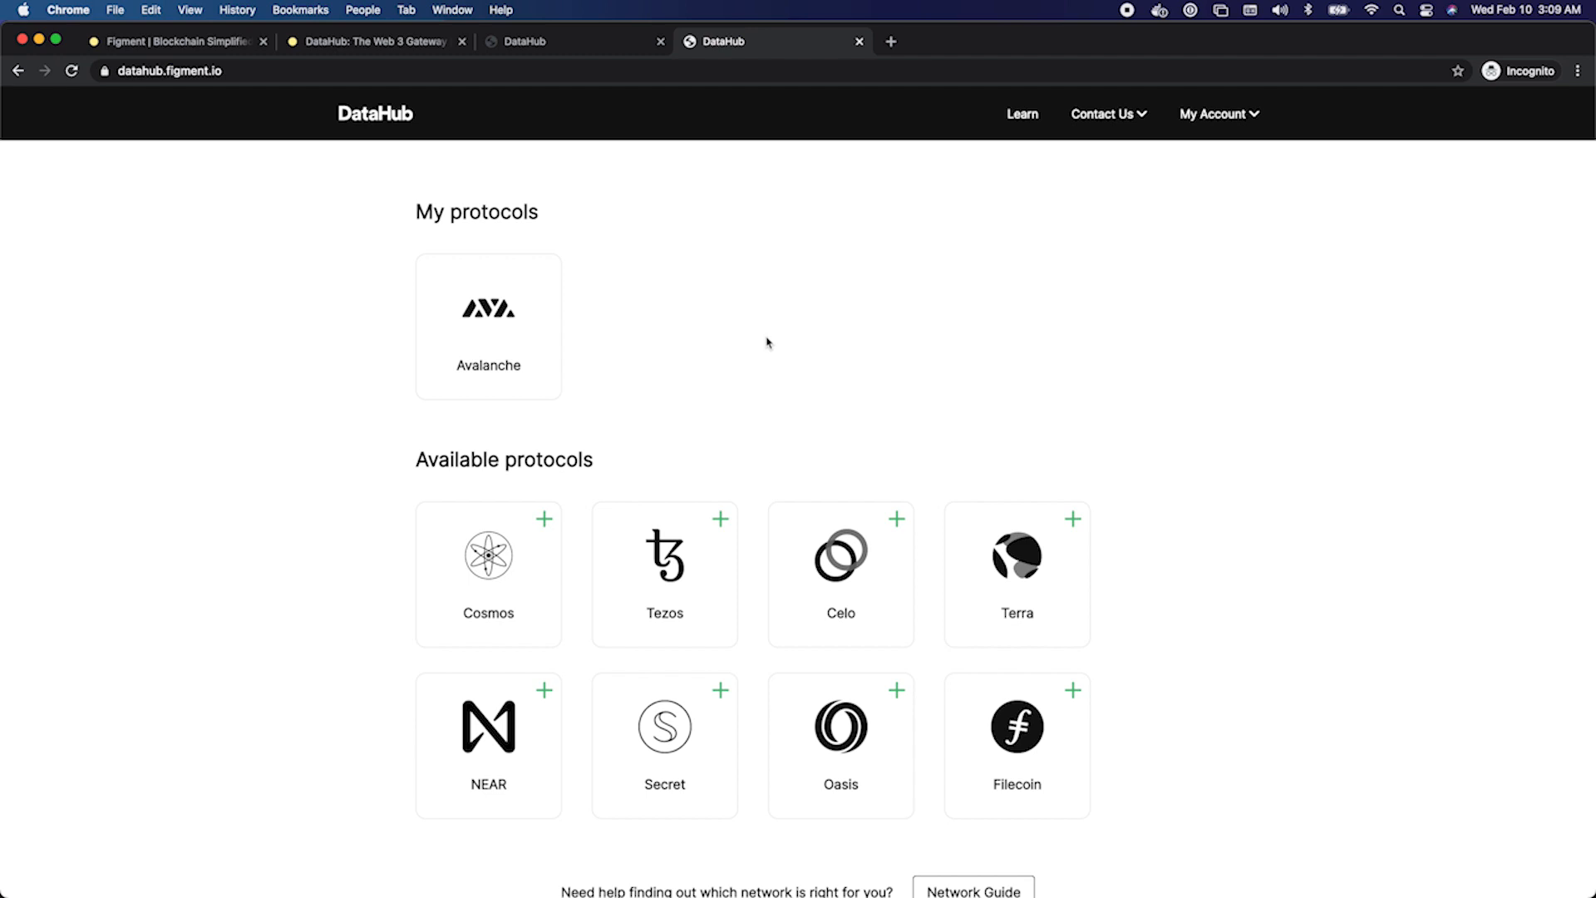
pyautogui.moveTo(530, 338)
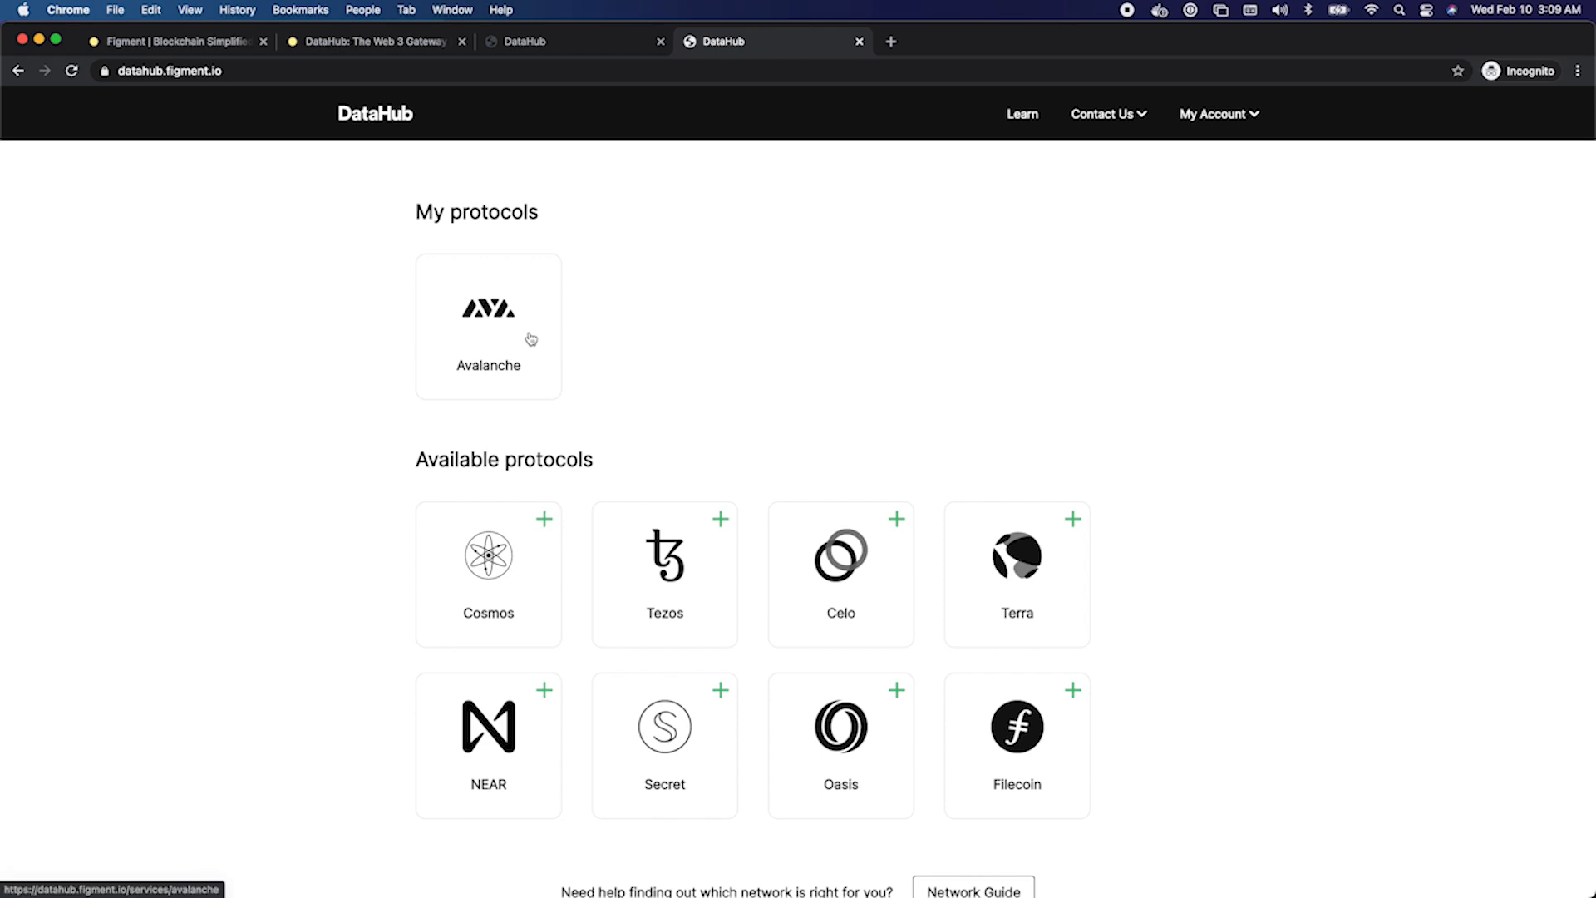
# - Open the Avalanche protocol dashboard and close the Free Tier welcome modal
pyautogui.click(487, 326)
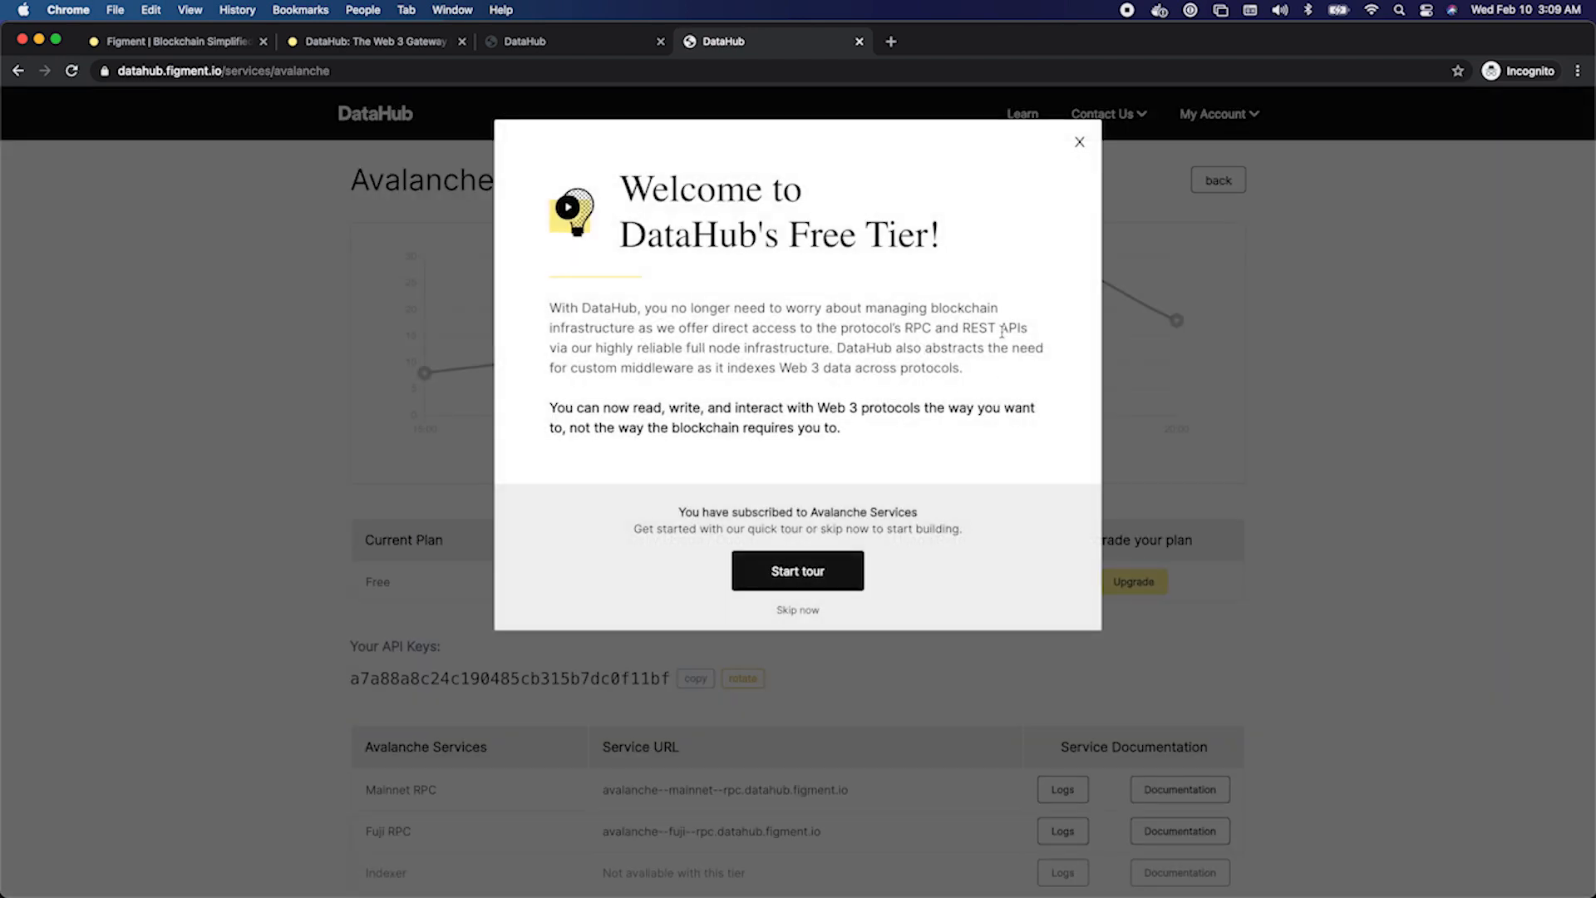
pyautogui.moveTo(507, 286)
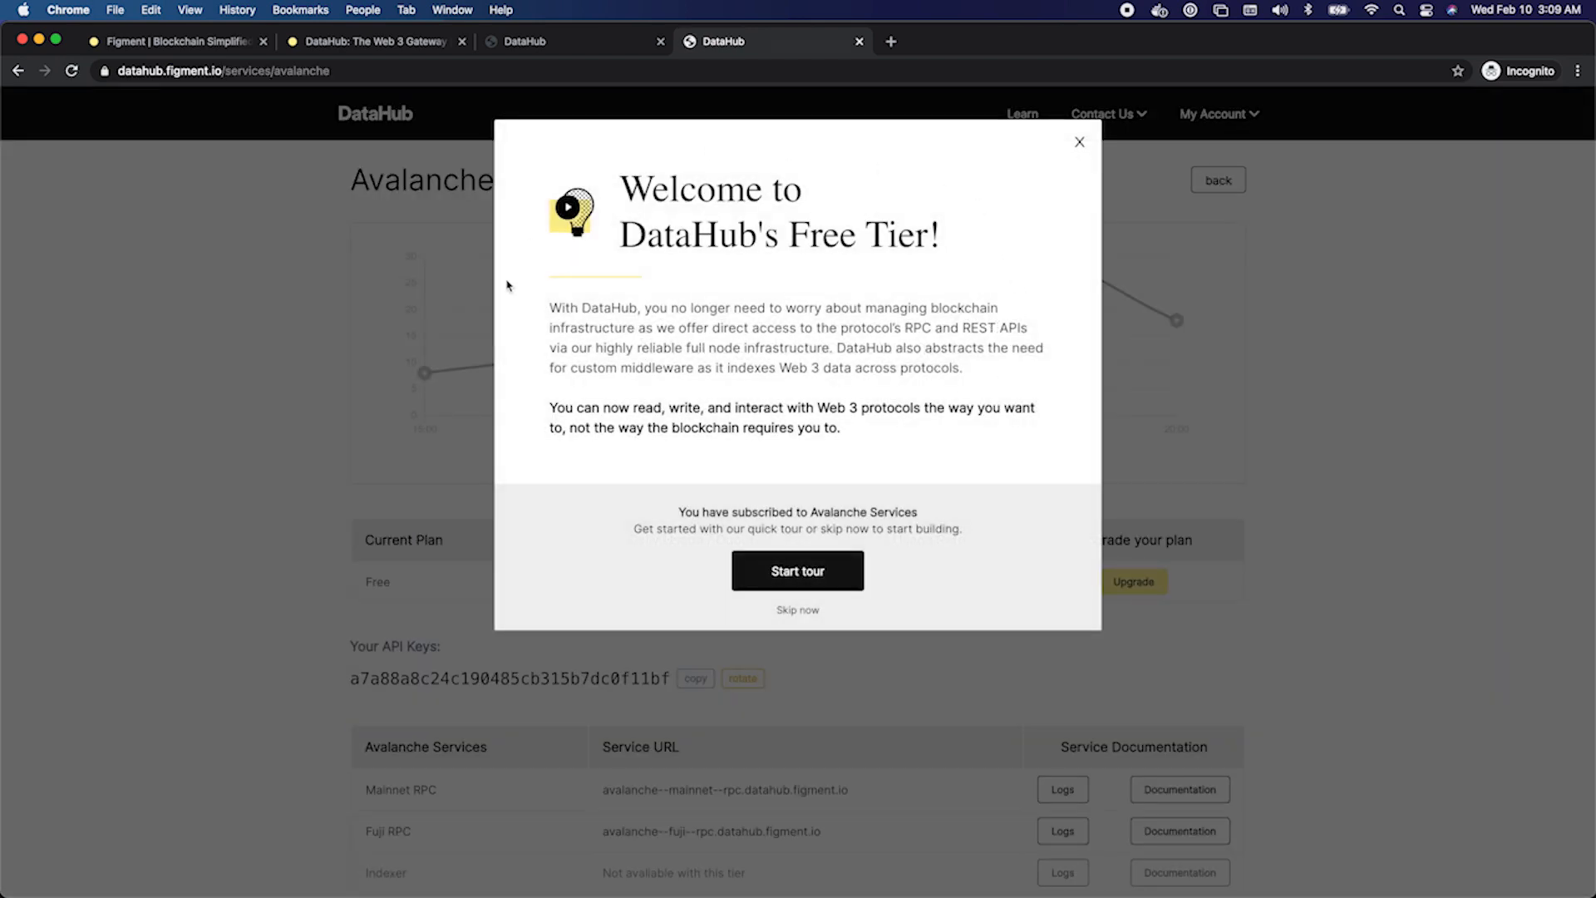
pyautogui.moveTo(3, 253)
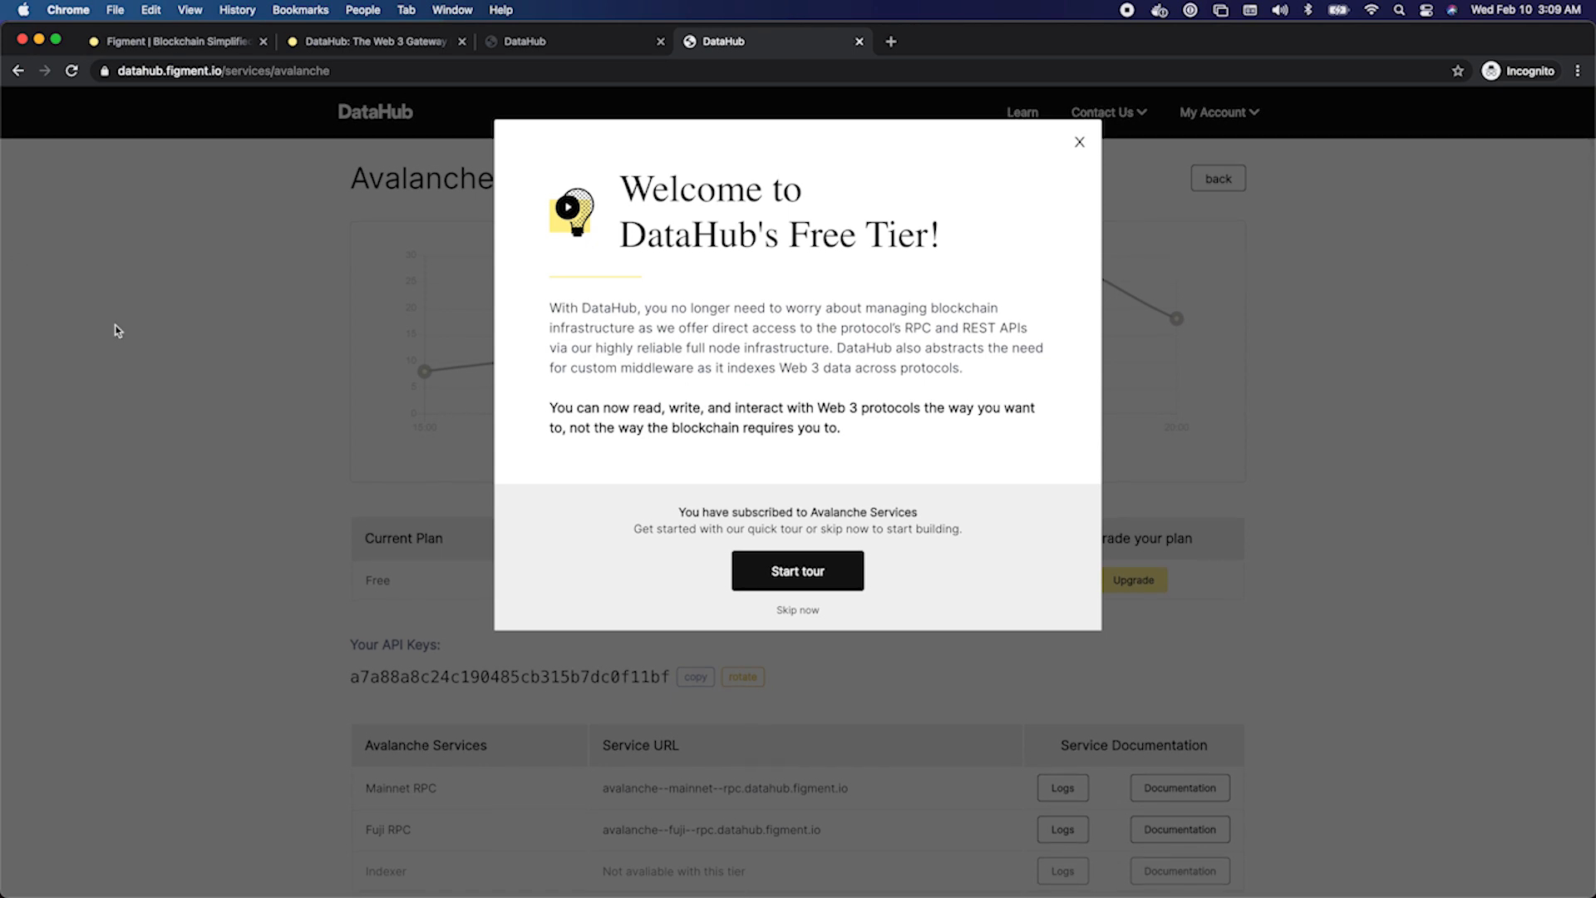
pyautogui.moveTo(1079, 148)
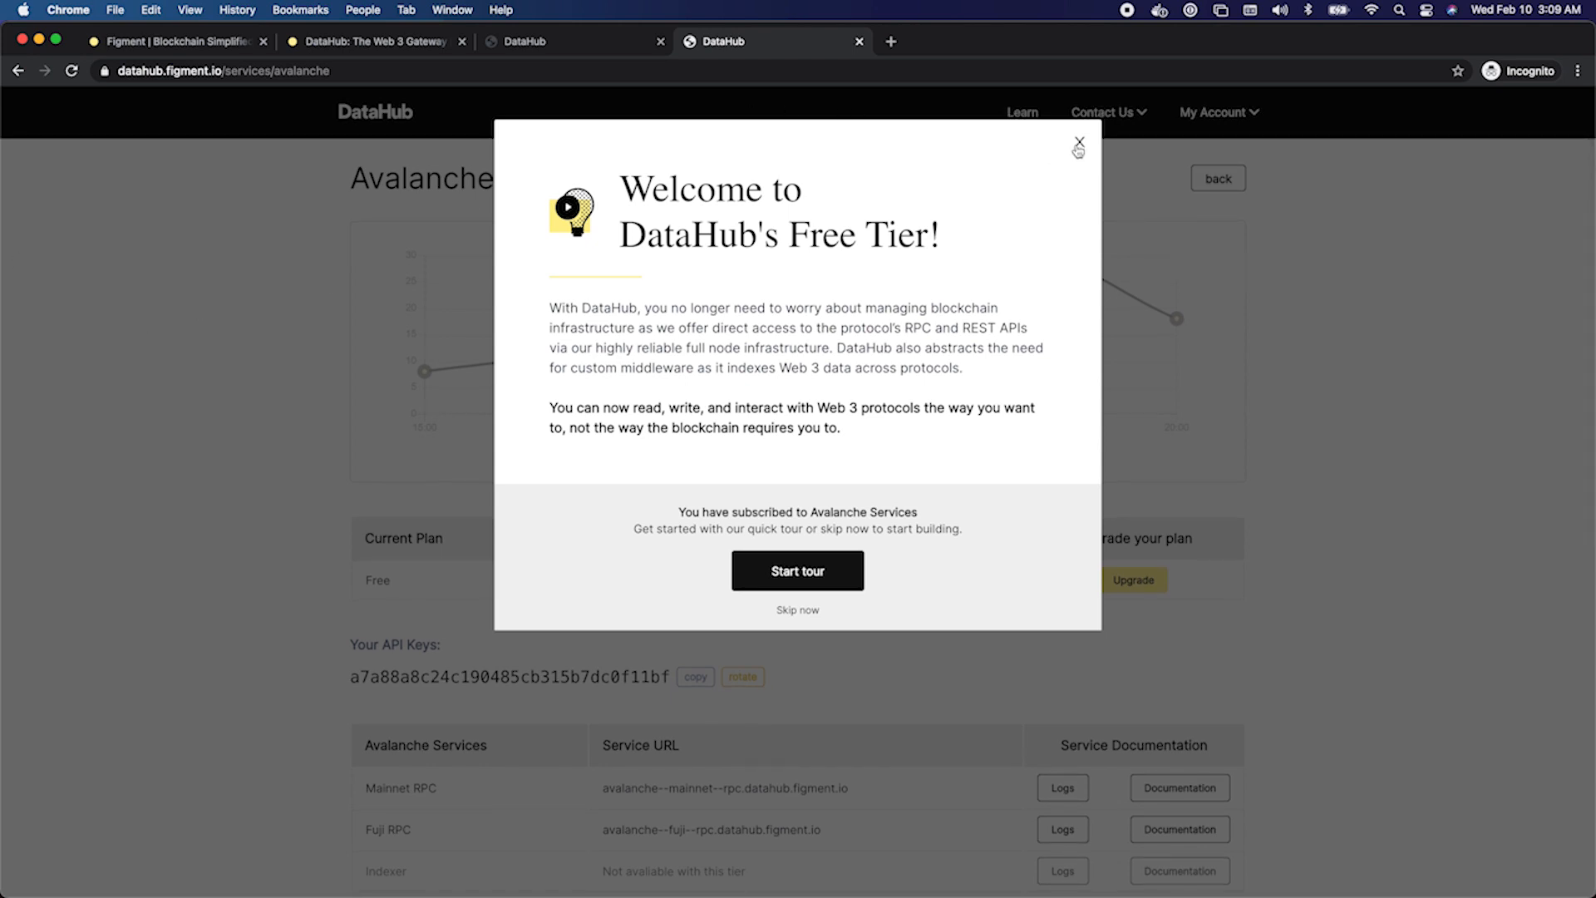
pyautogui.click(1077, 139)
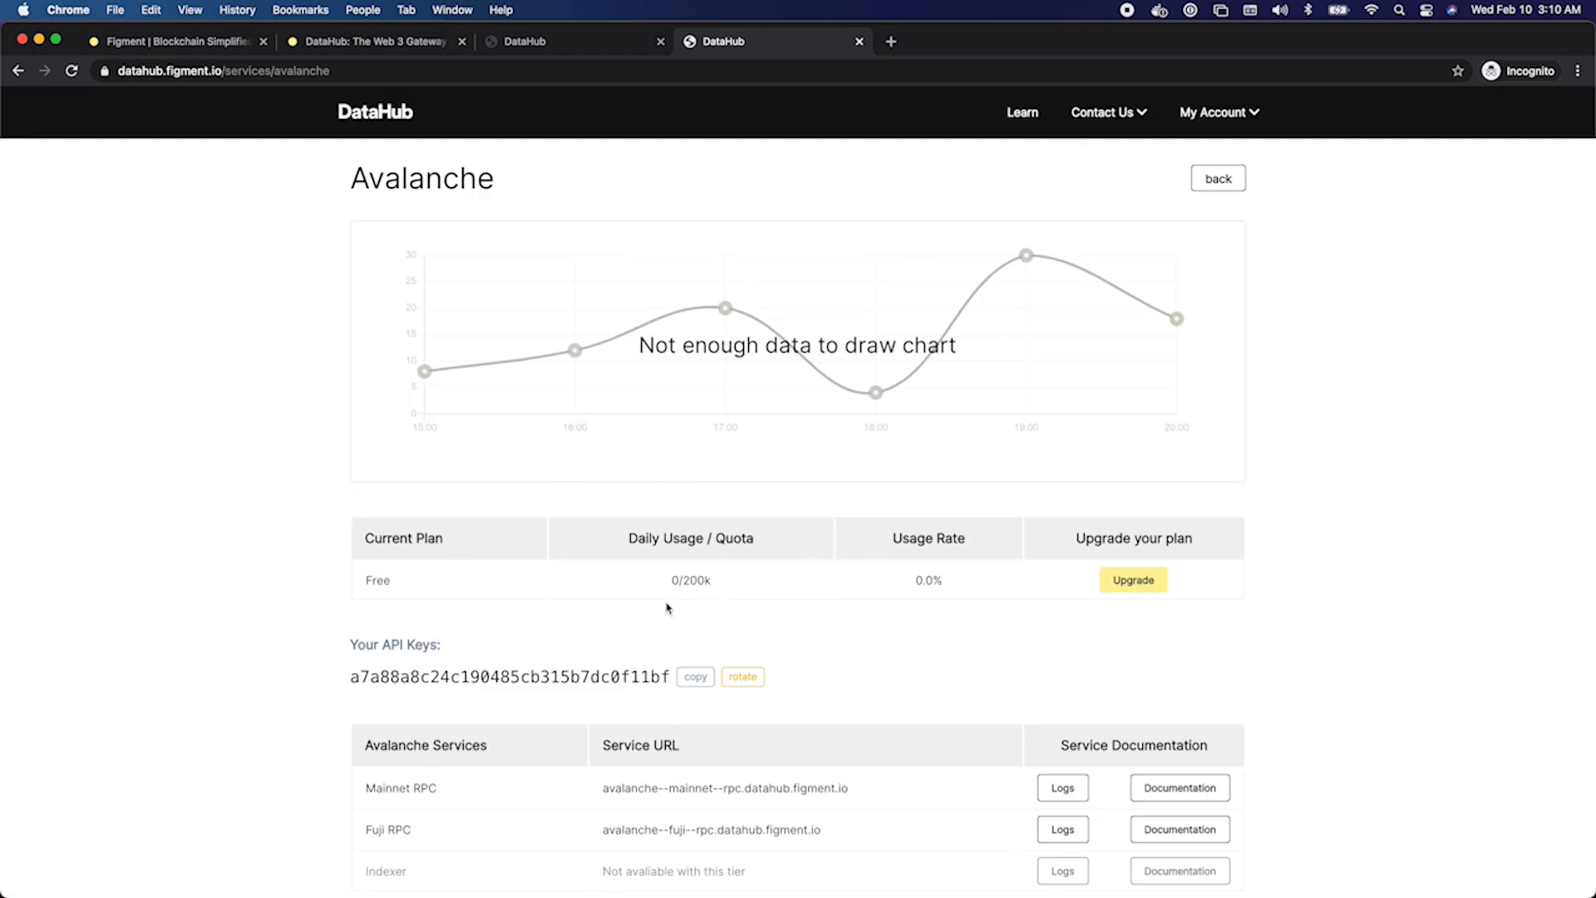
pyautogui.moveTo(309, 591)
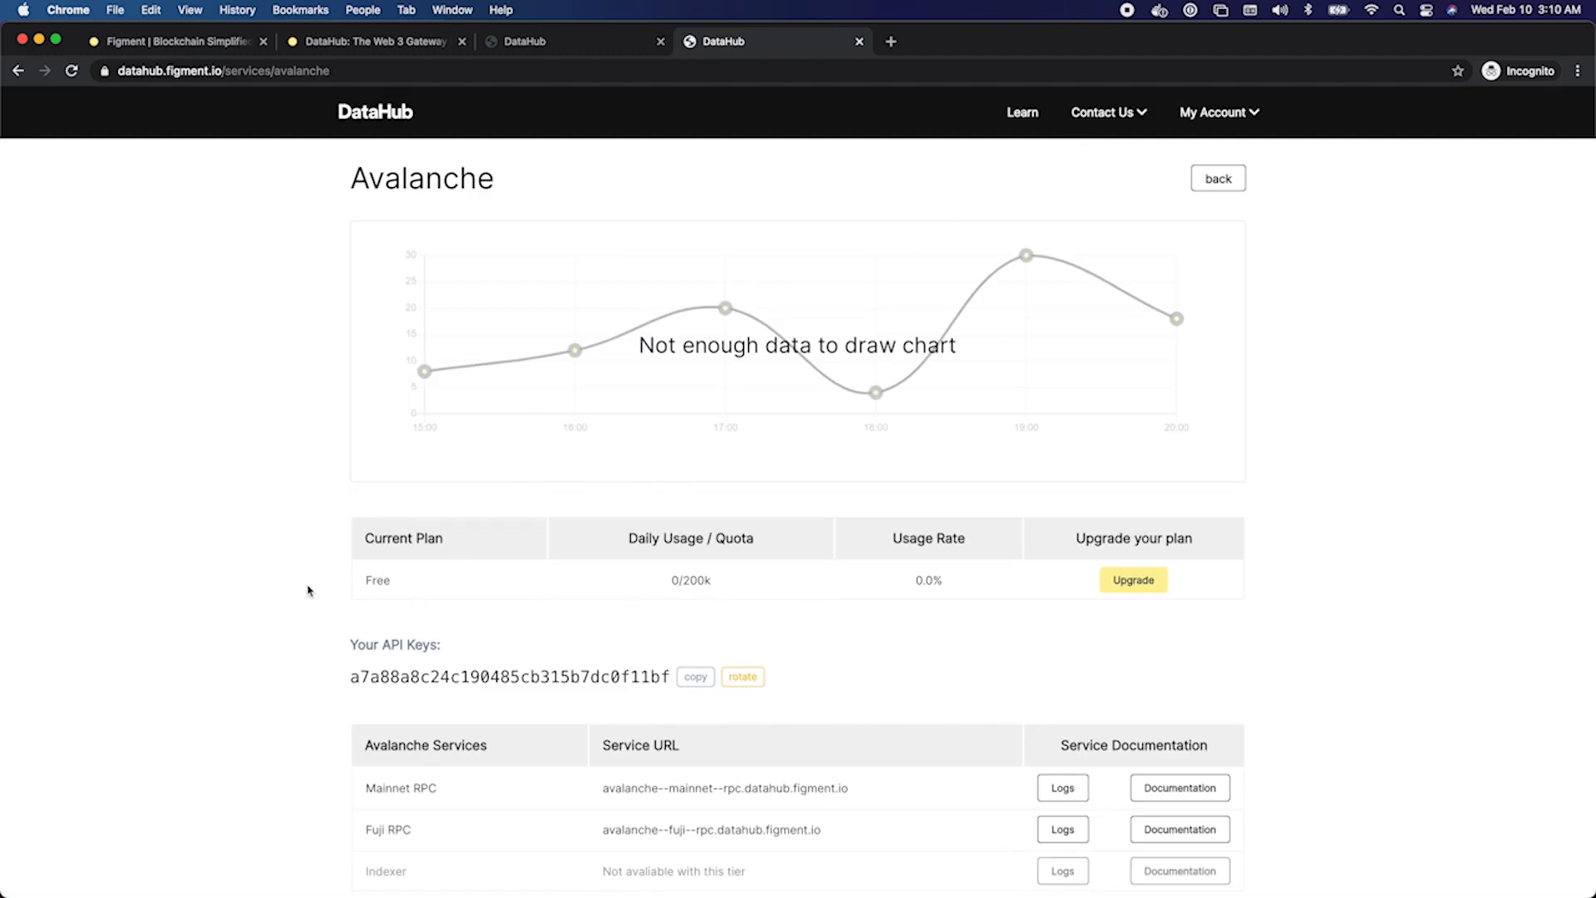
pyautogui.moveTo(727, 615)
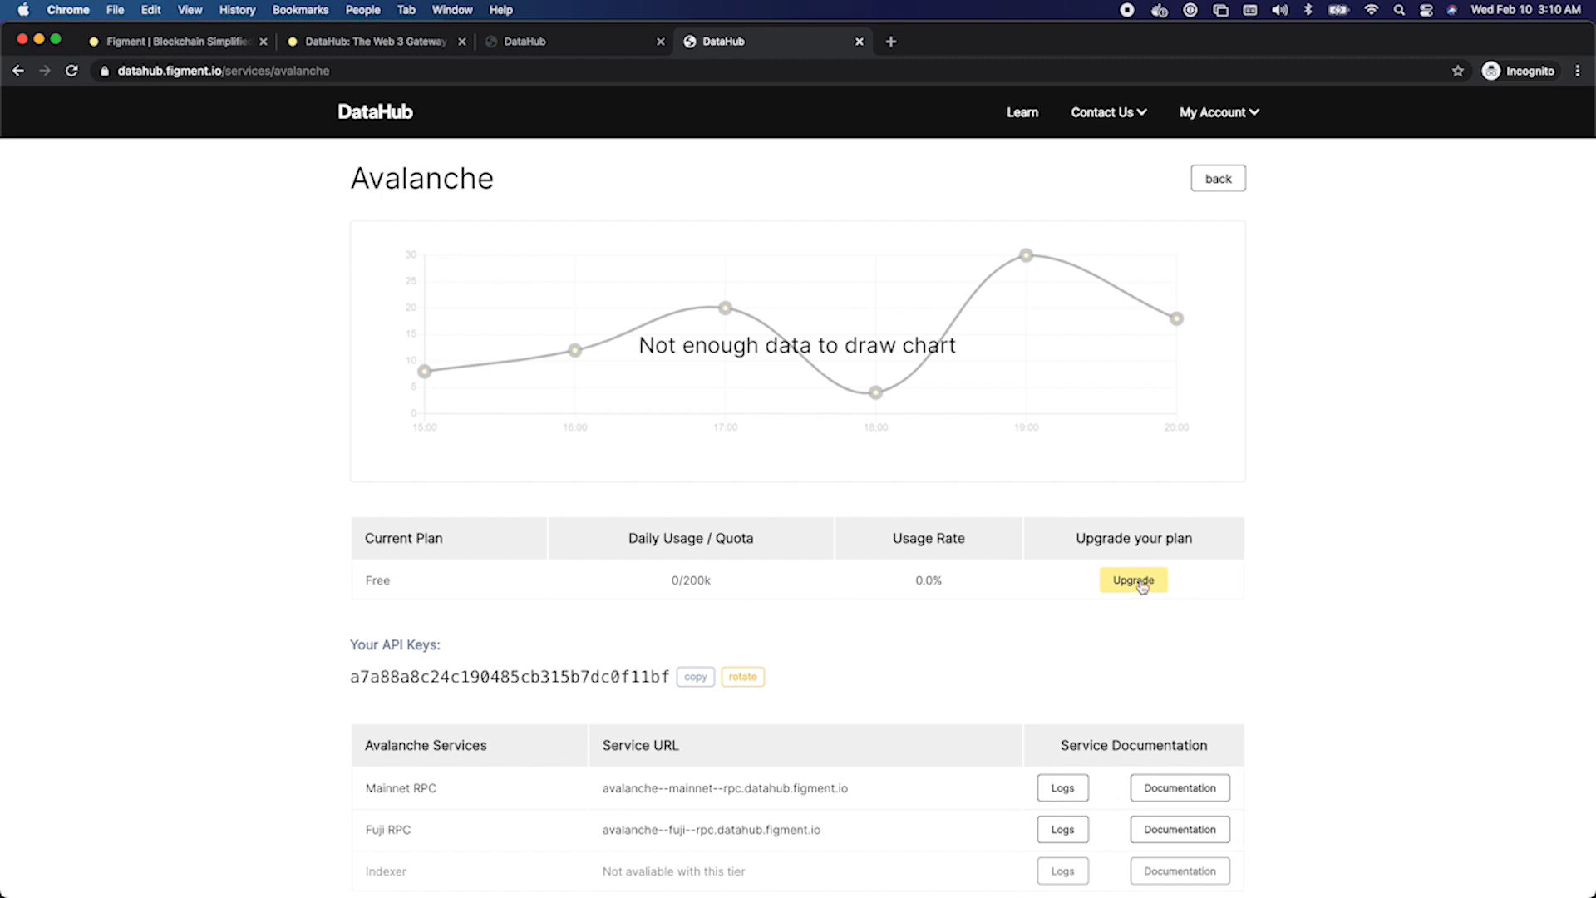
# - Review the Upgrade pricing table with Free, Plus ($50), Pro ($500) and Enterprise plans
pyautogui.click(1132, 579)
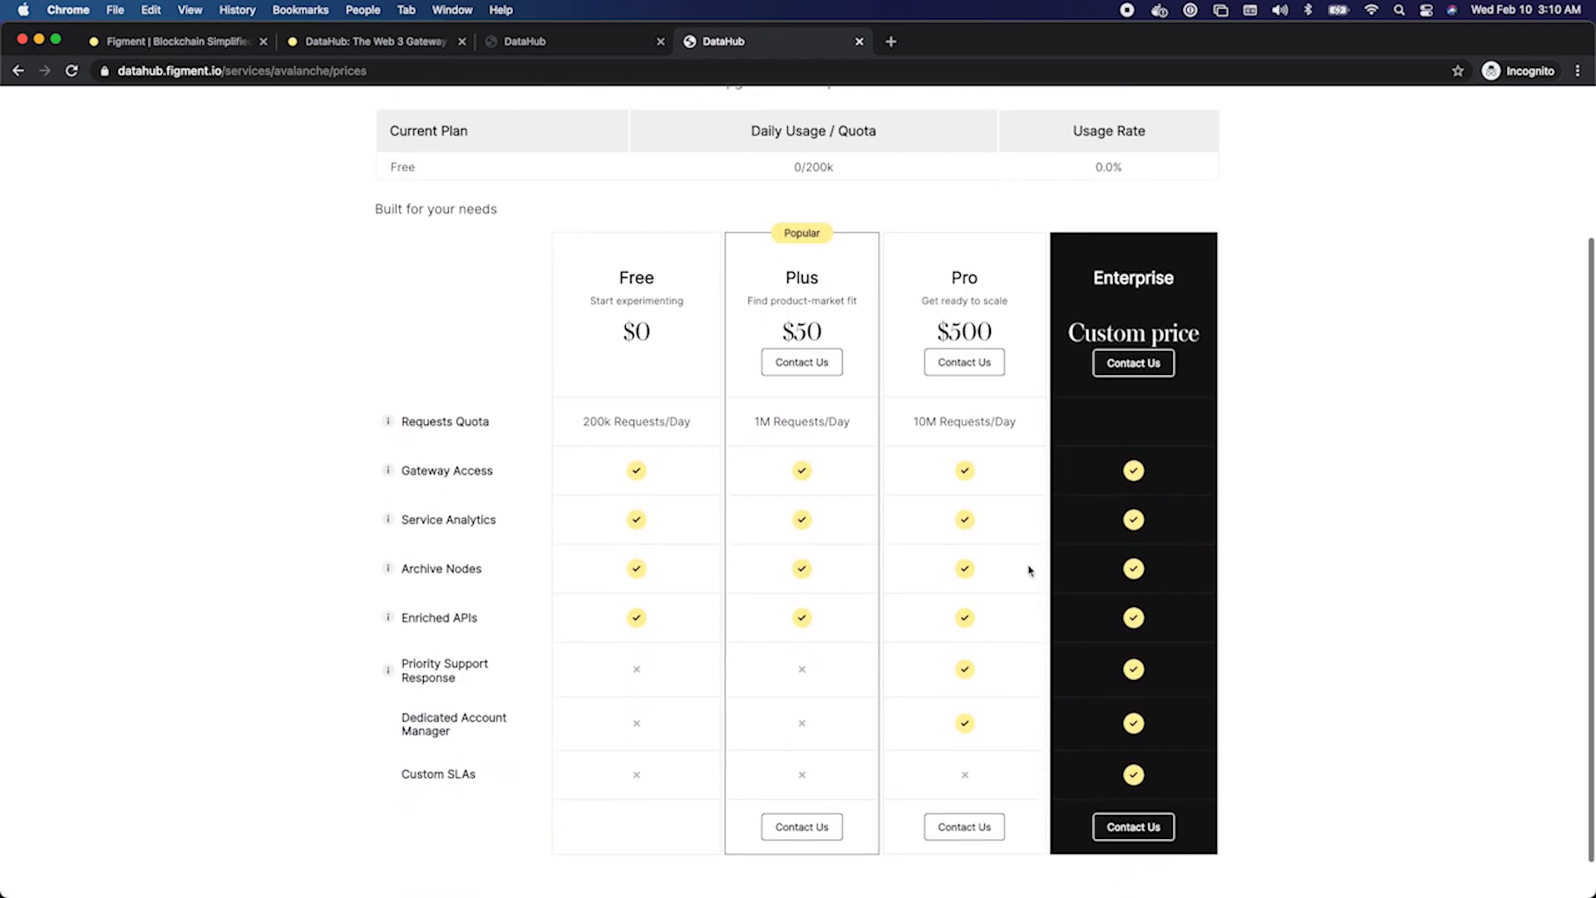
pyautogui.scroll(3)
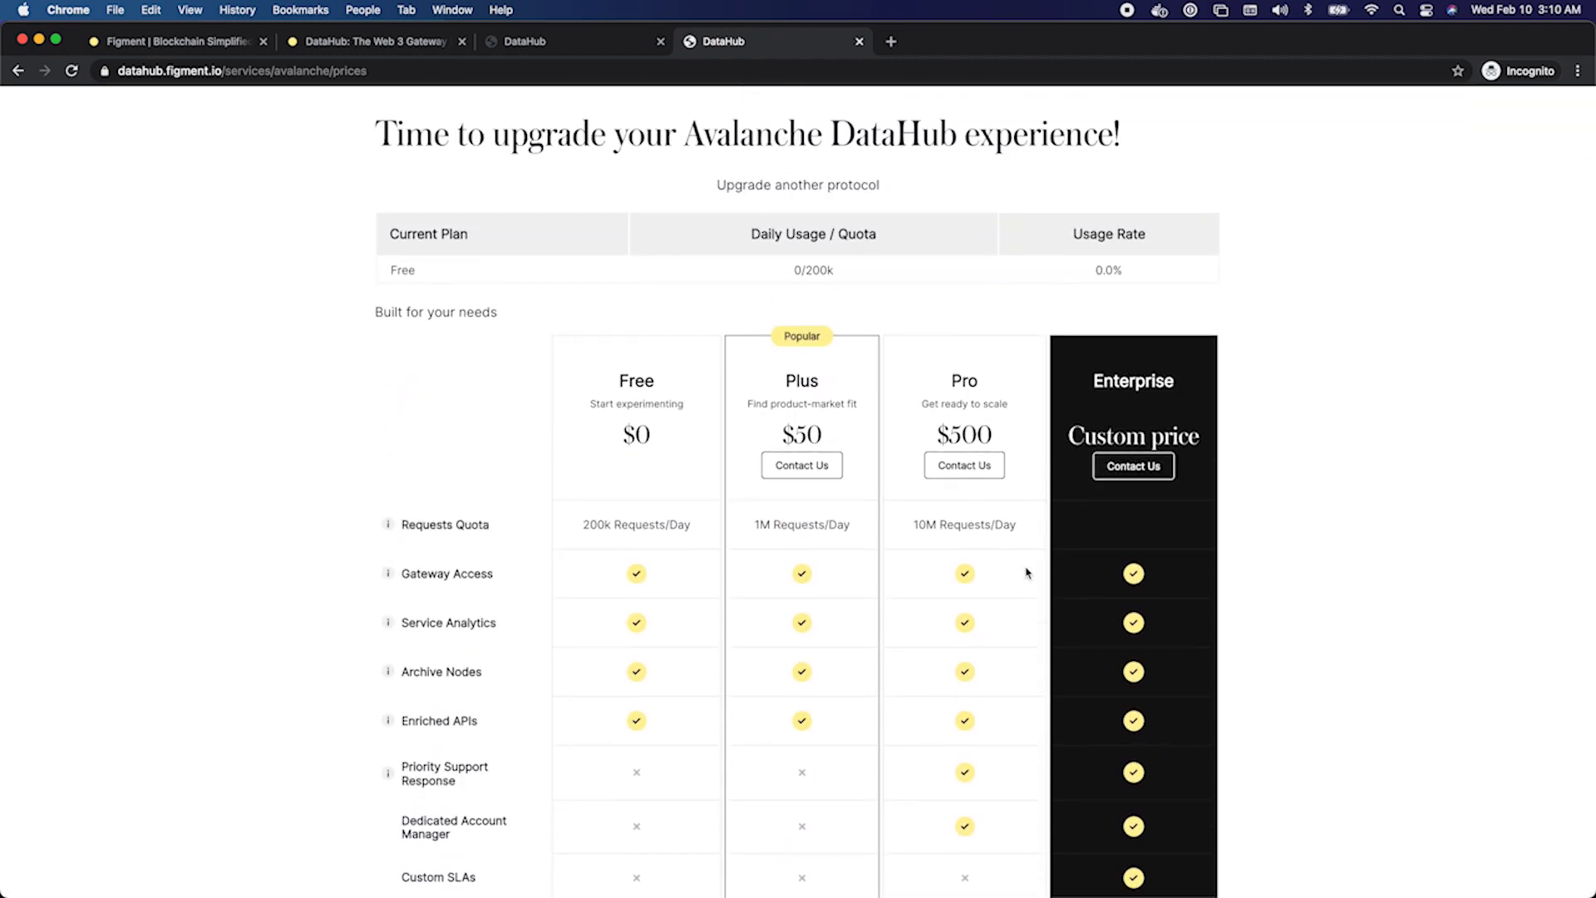
pyautogui.scroll(-3)
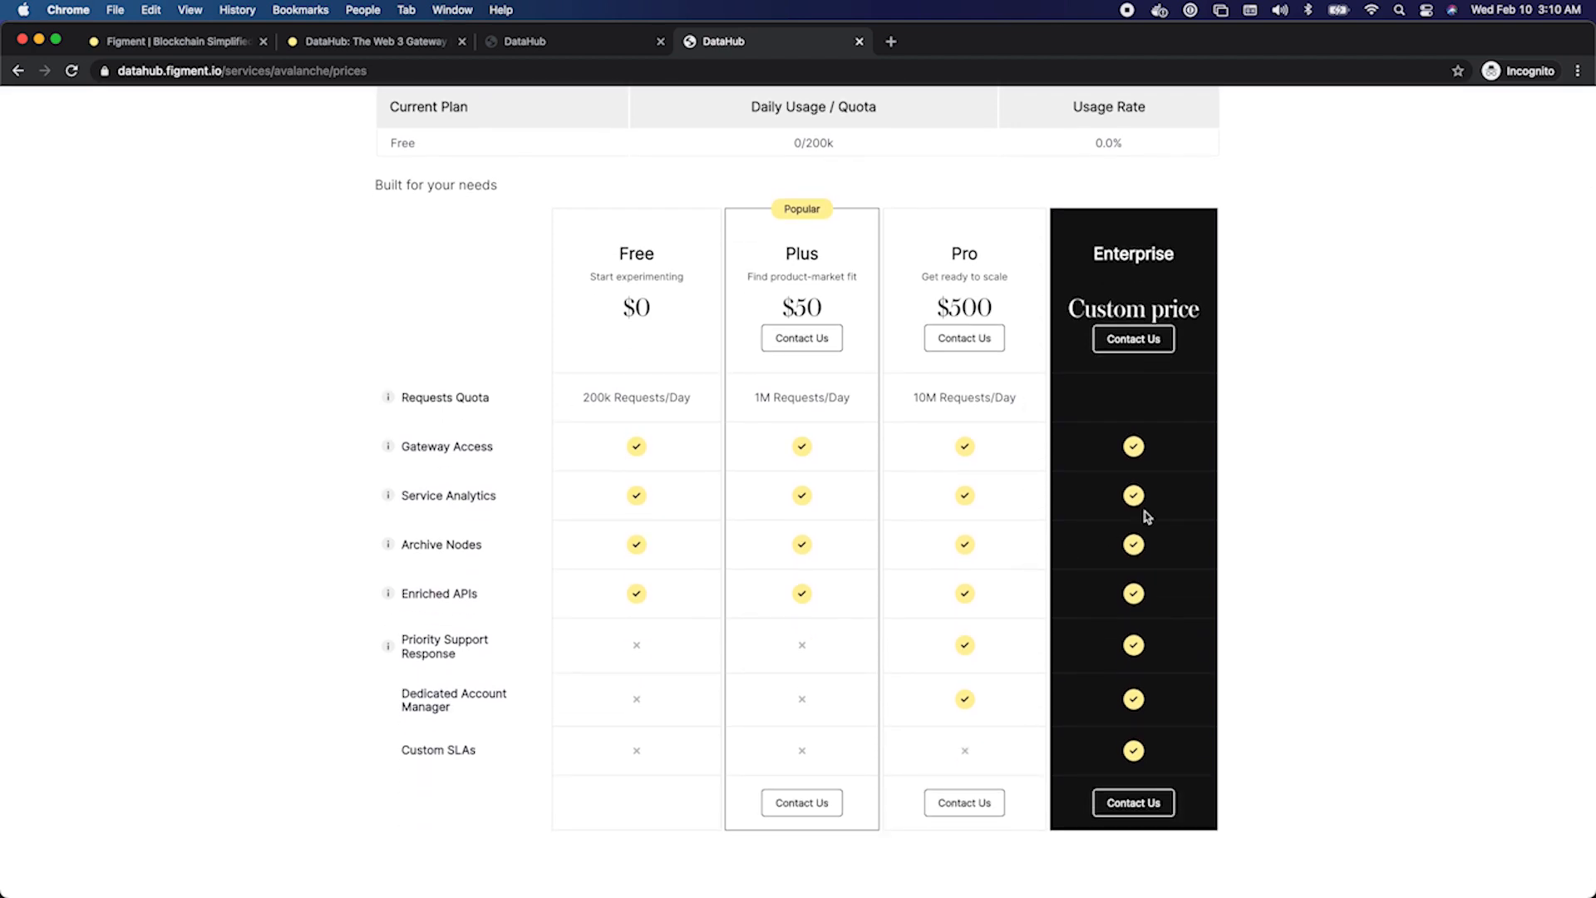
pyautogui.moveTo(10, 116)
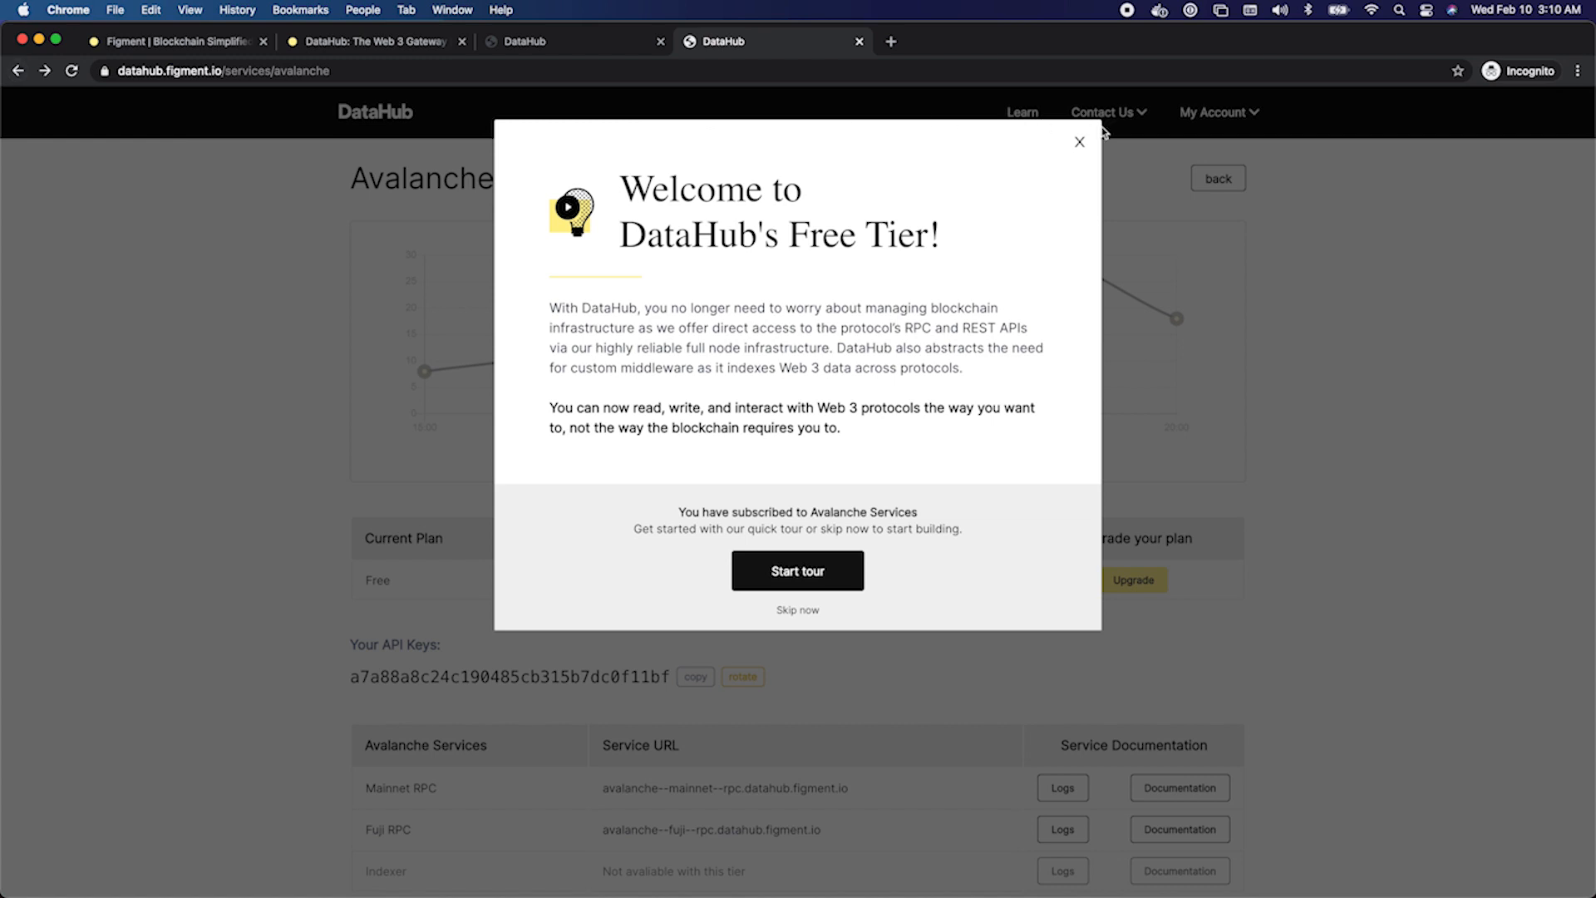
# - Close the reappearing welcome modal to reveal the Avalanche service page
pyautogui.click(1079, 141)
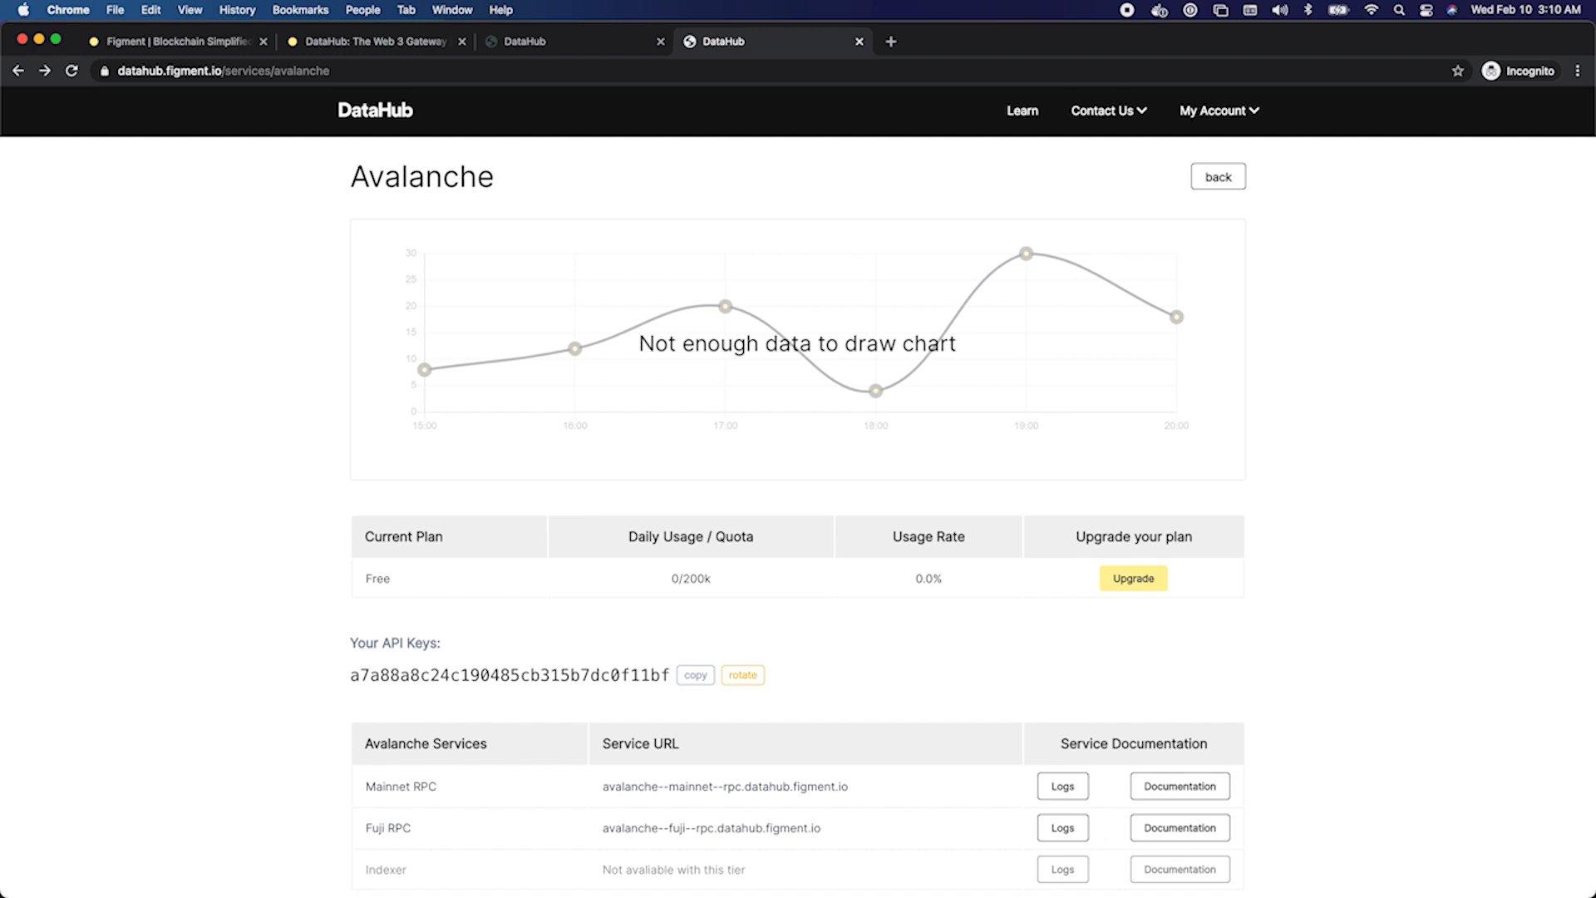
pyautogui.moveTo(881, 243)
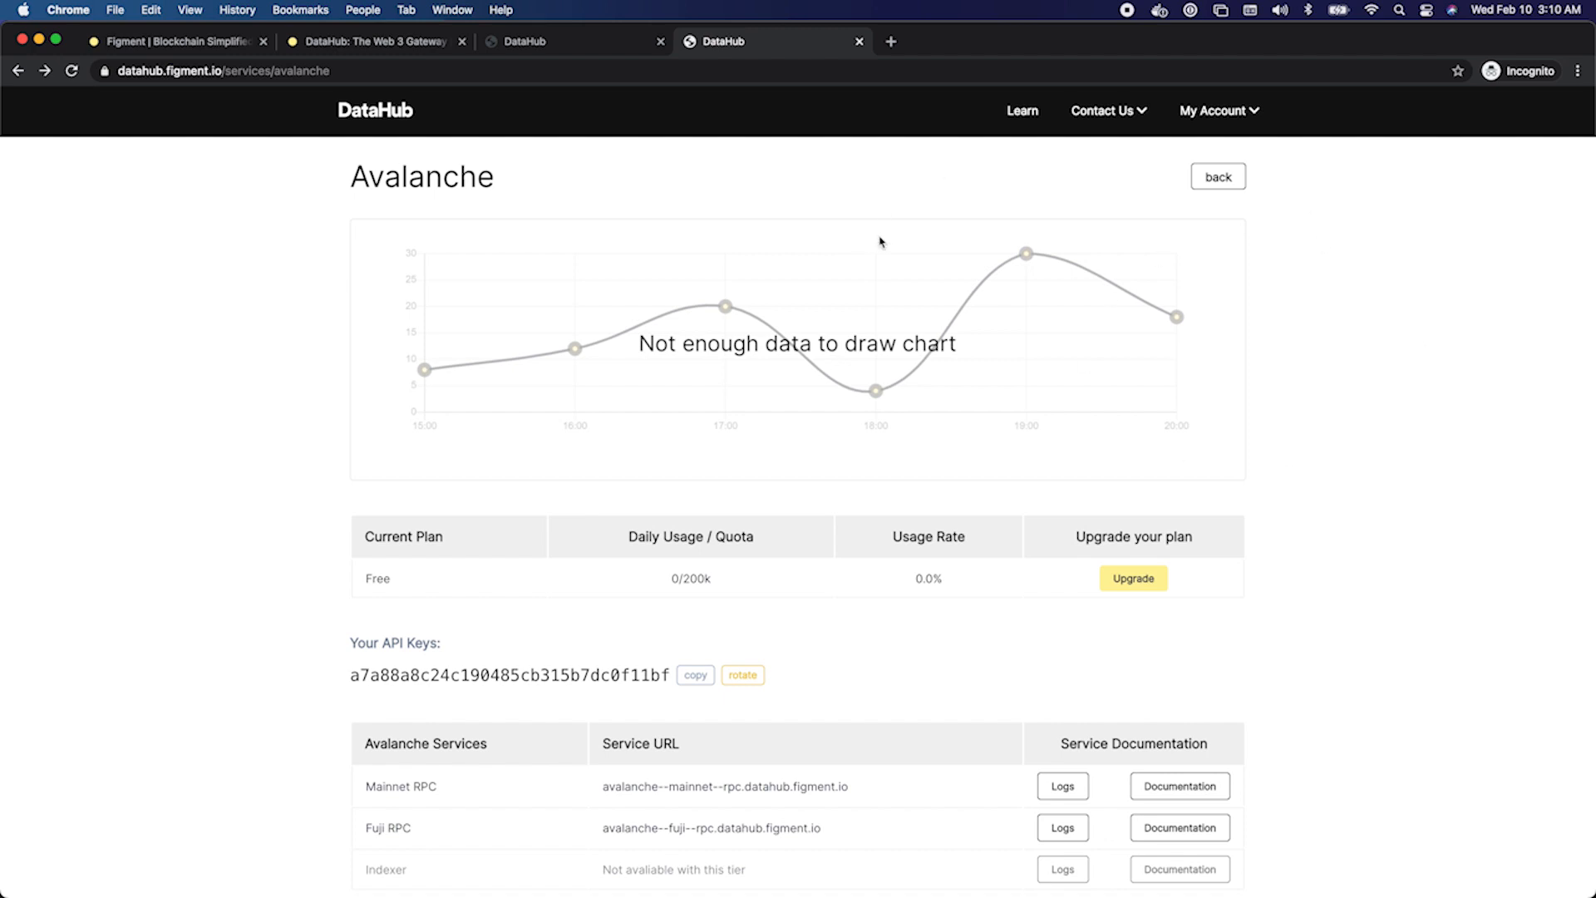
pyautogui.moveTo(209, 377)
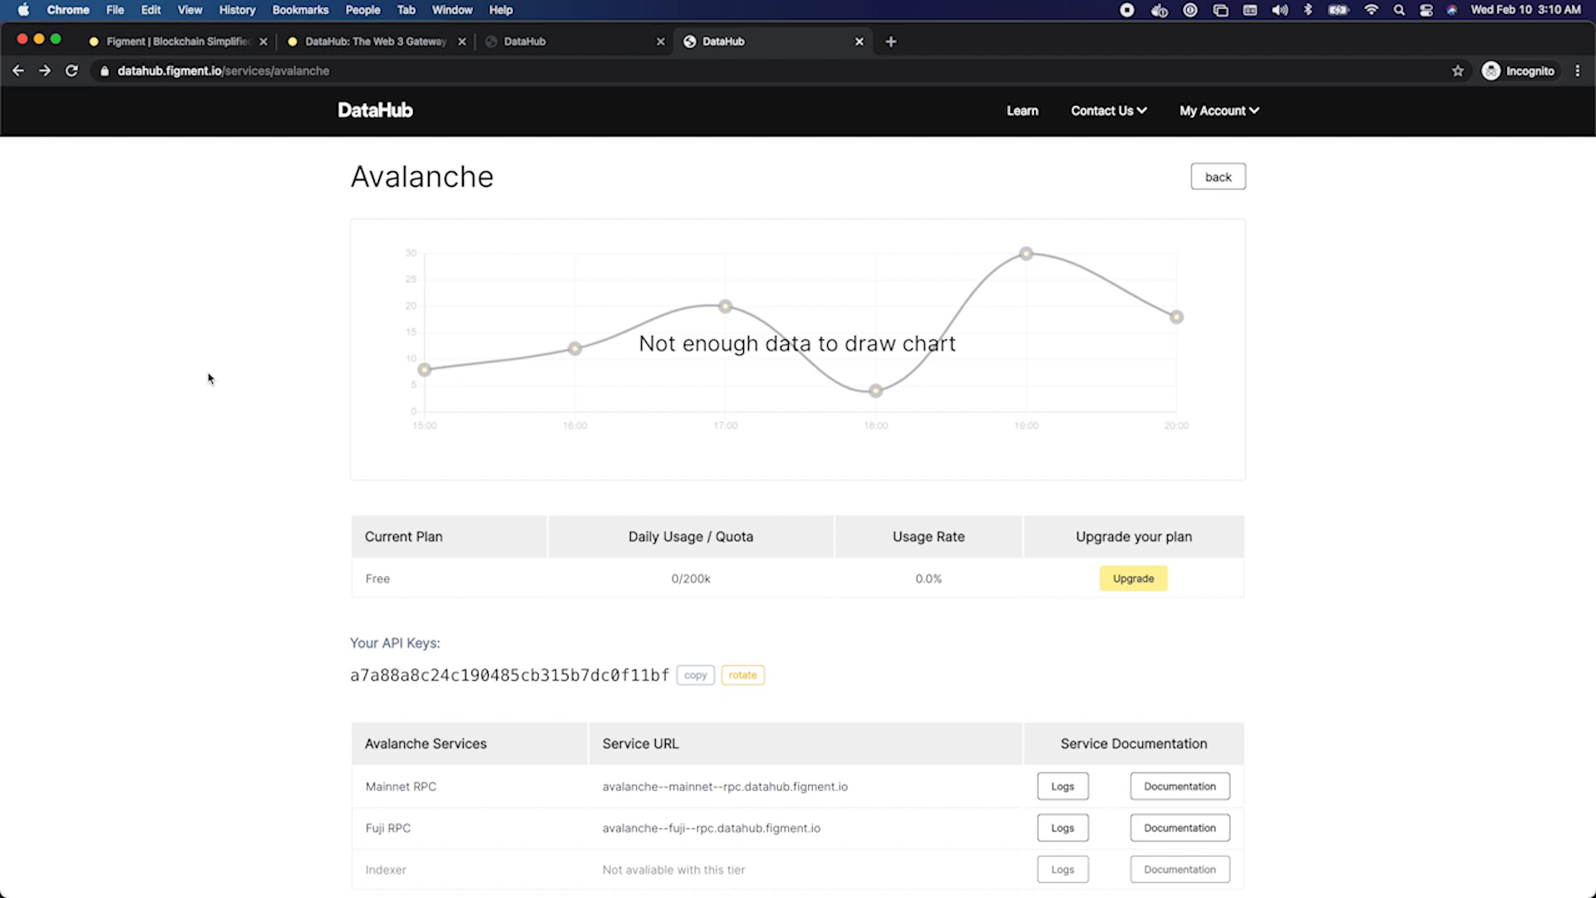
pyautogui.moveTo(482, 558)
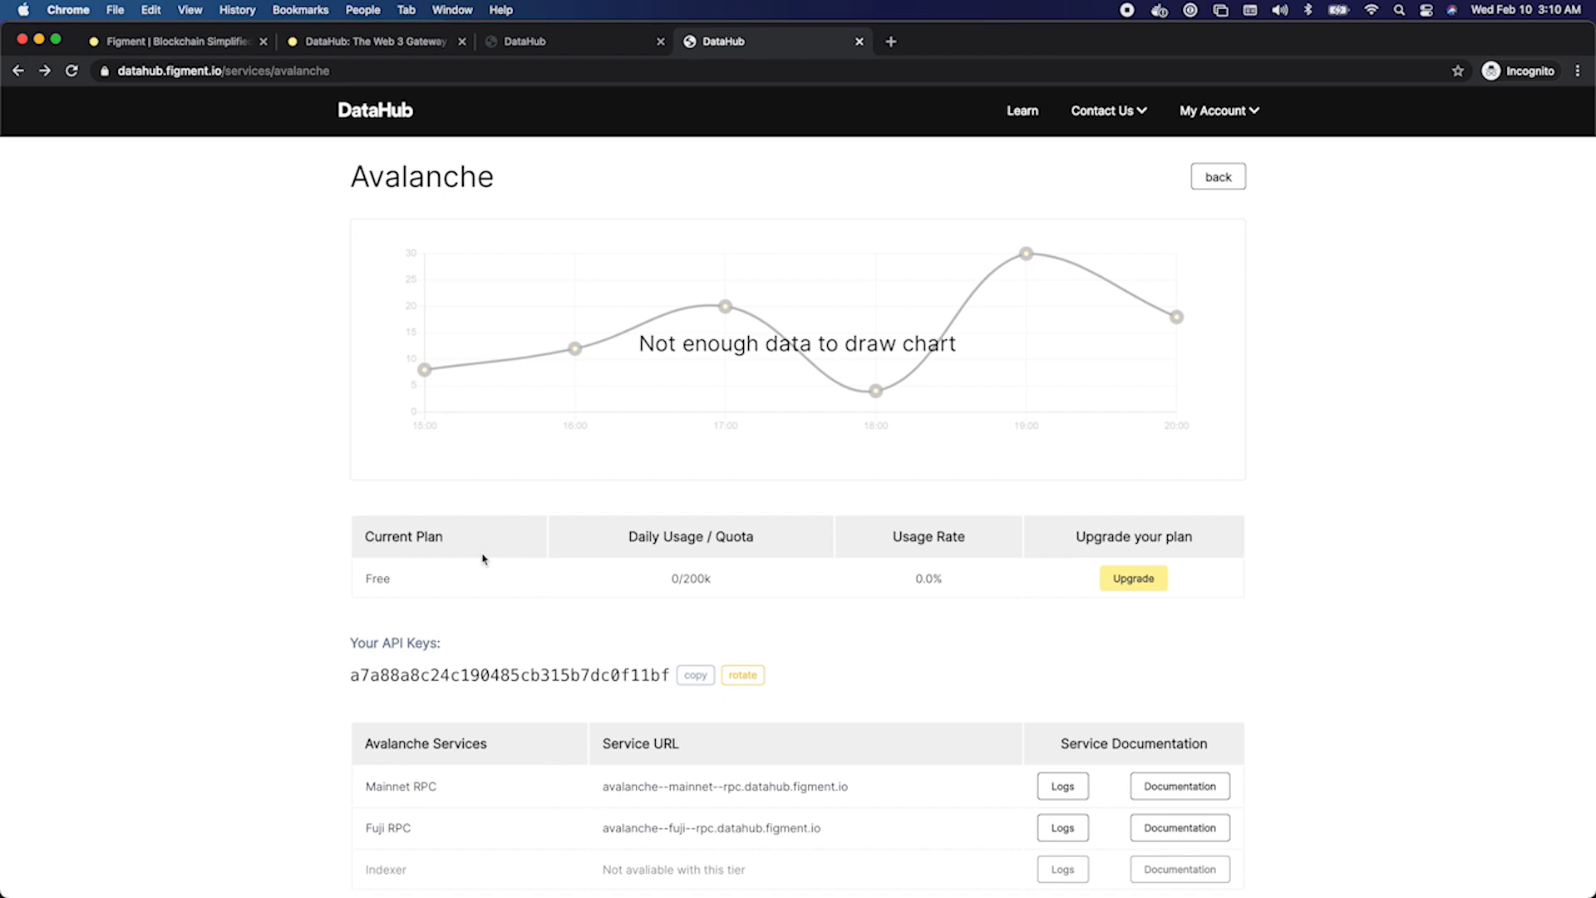
pyautogui.moveTo(344, 541)
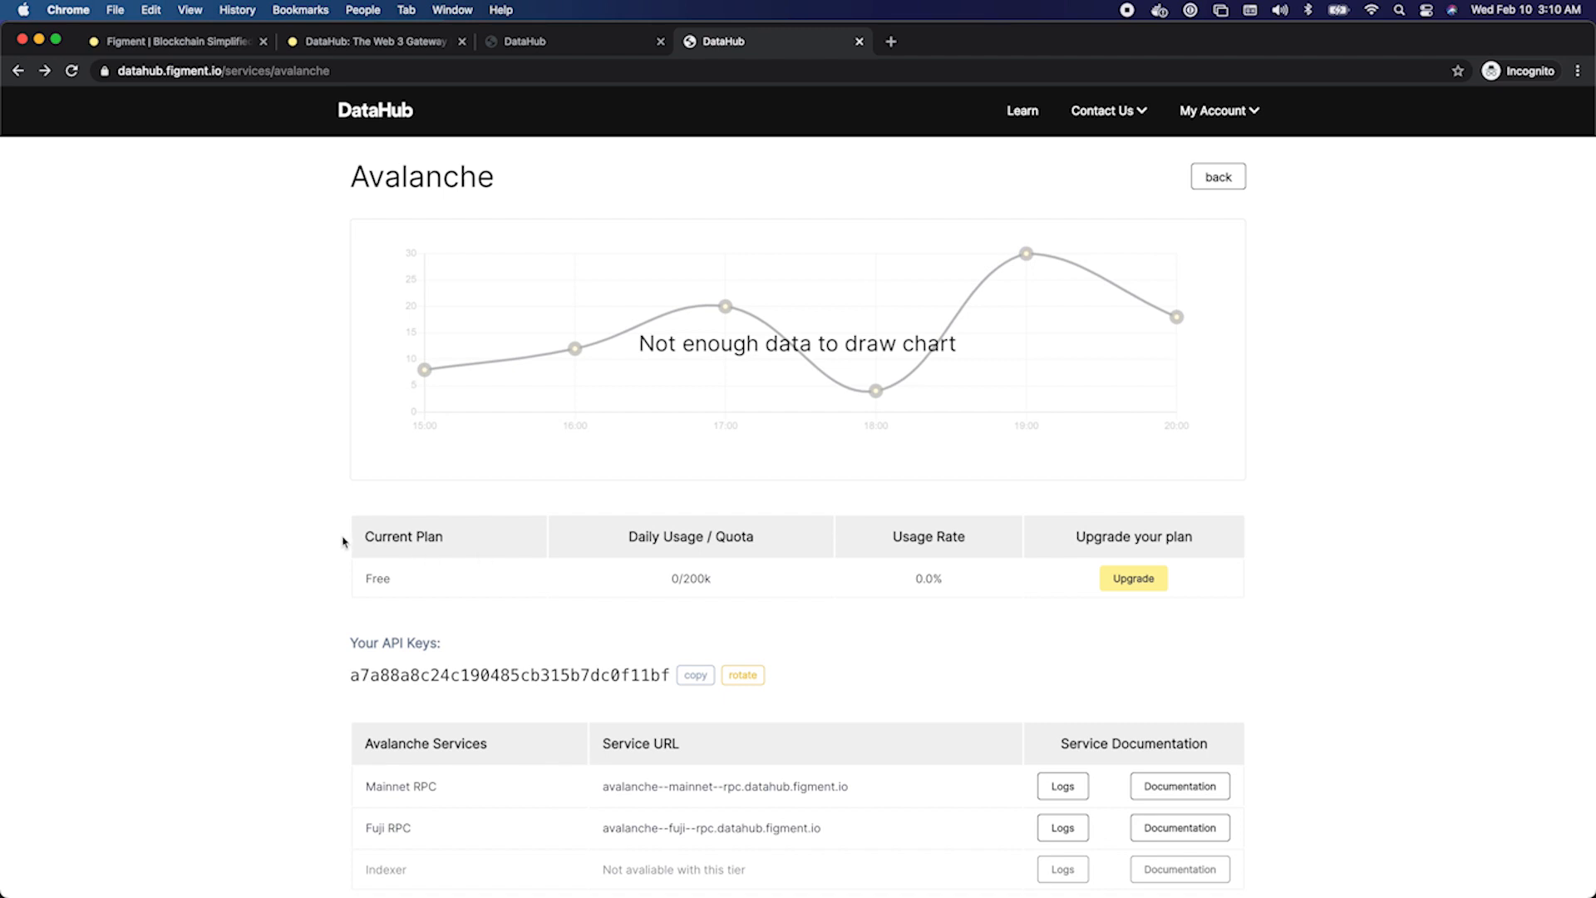
pyautogui.moveTo(688, 597)
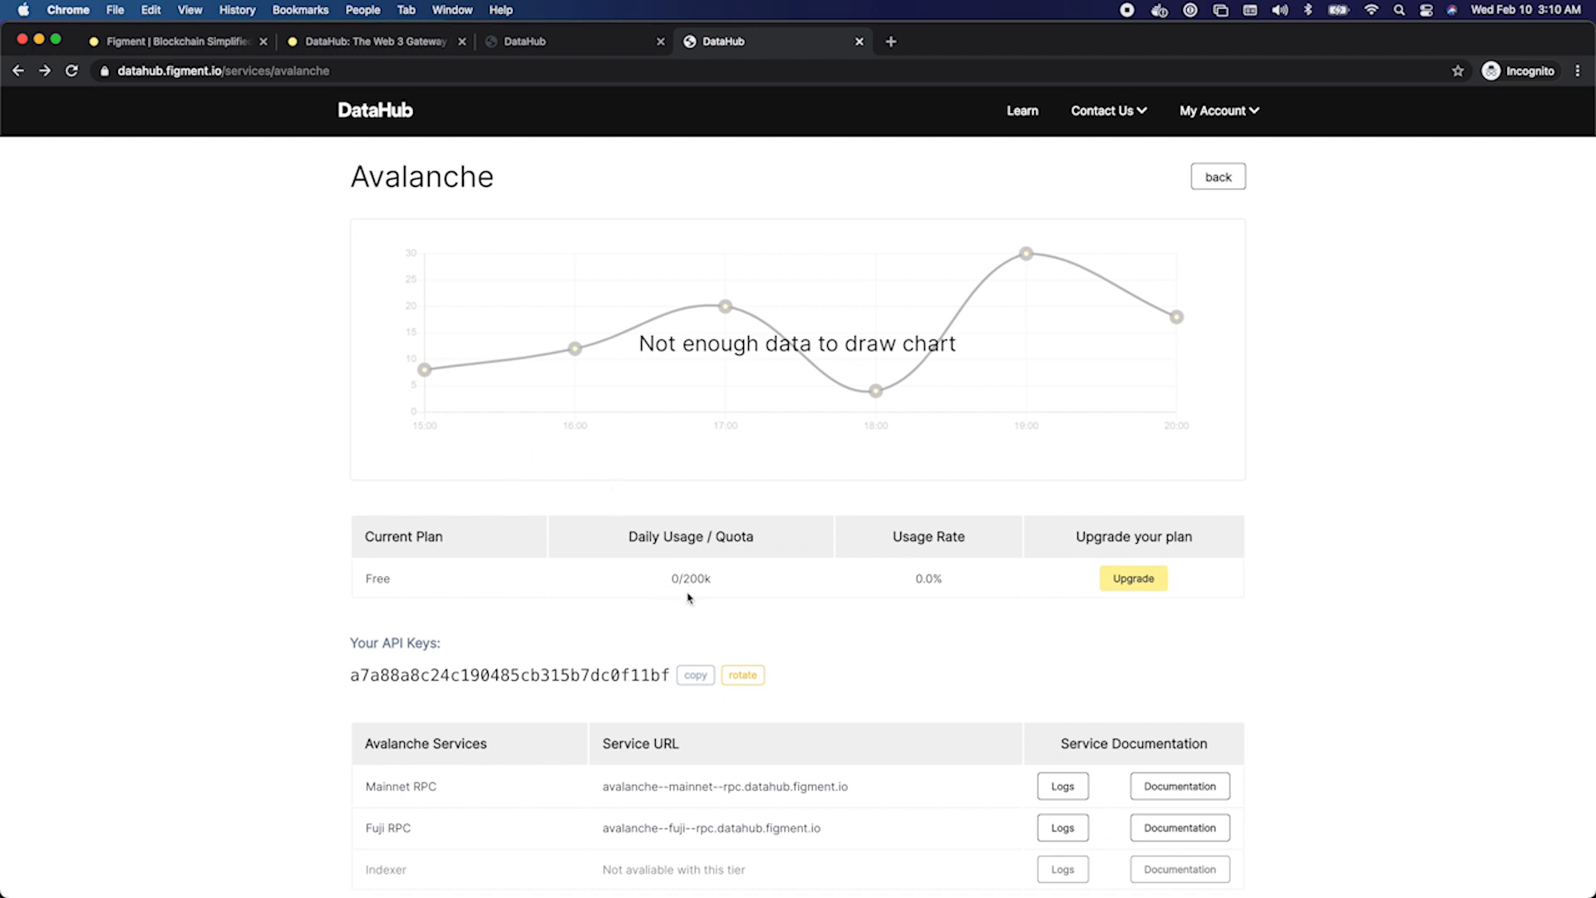
pyautogui.moveTo(665, 585)
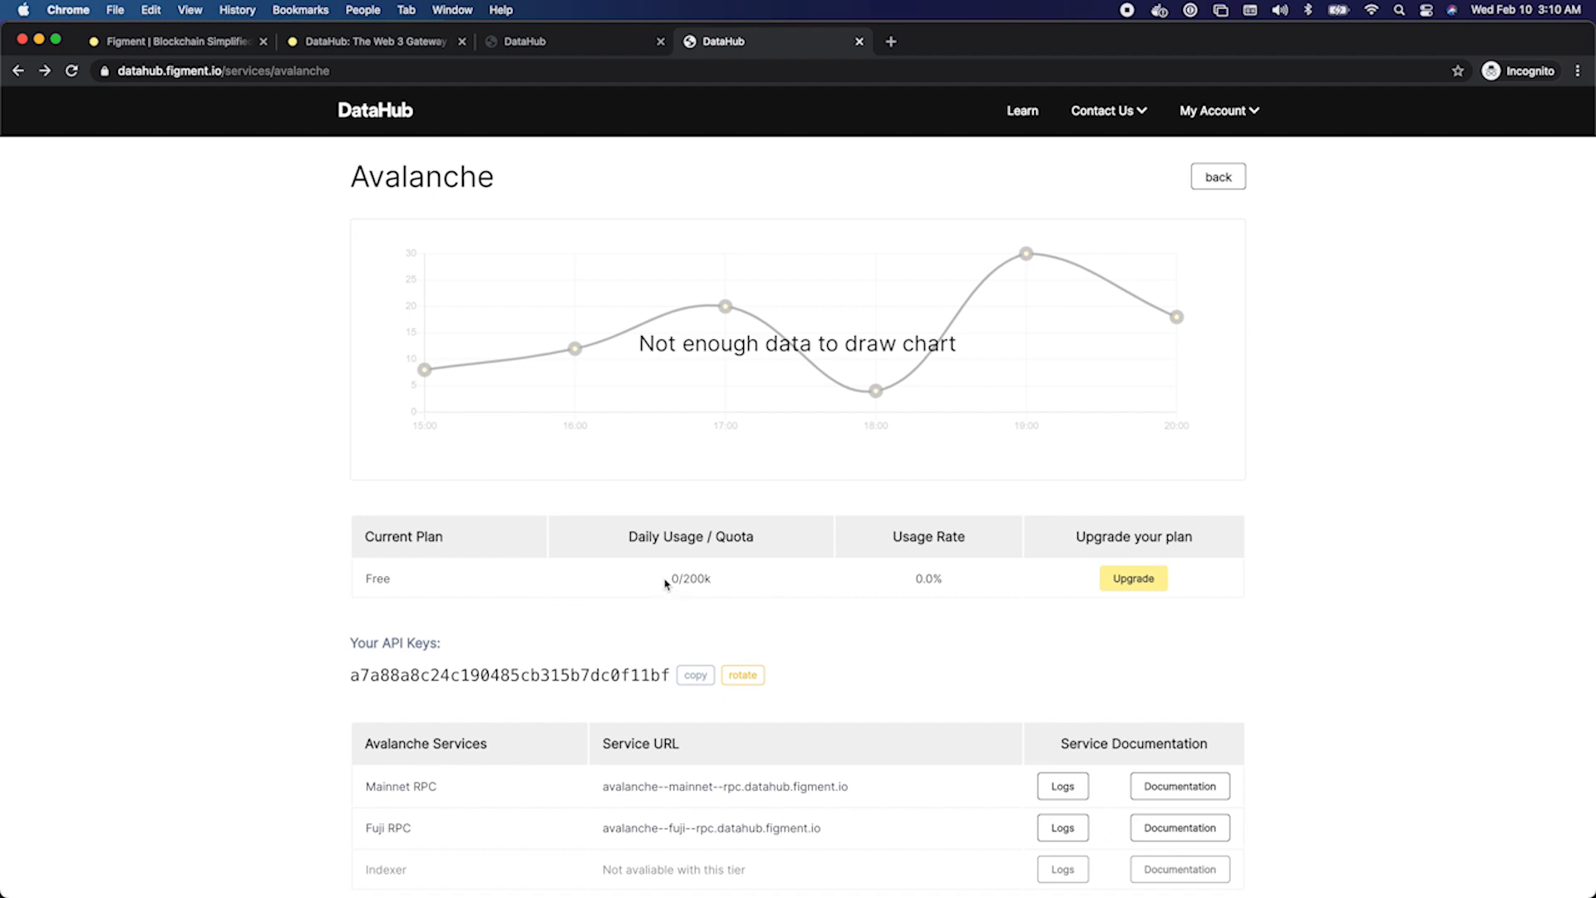
pyautogui.moveTo(944, 597)
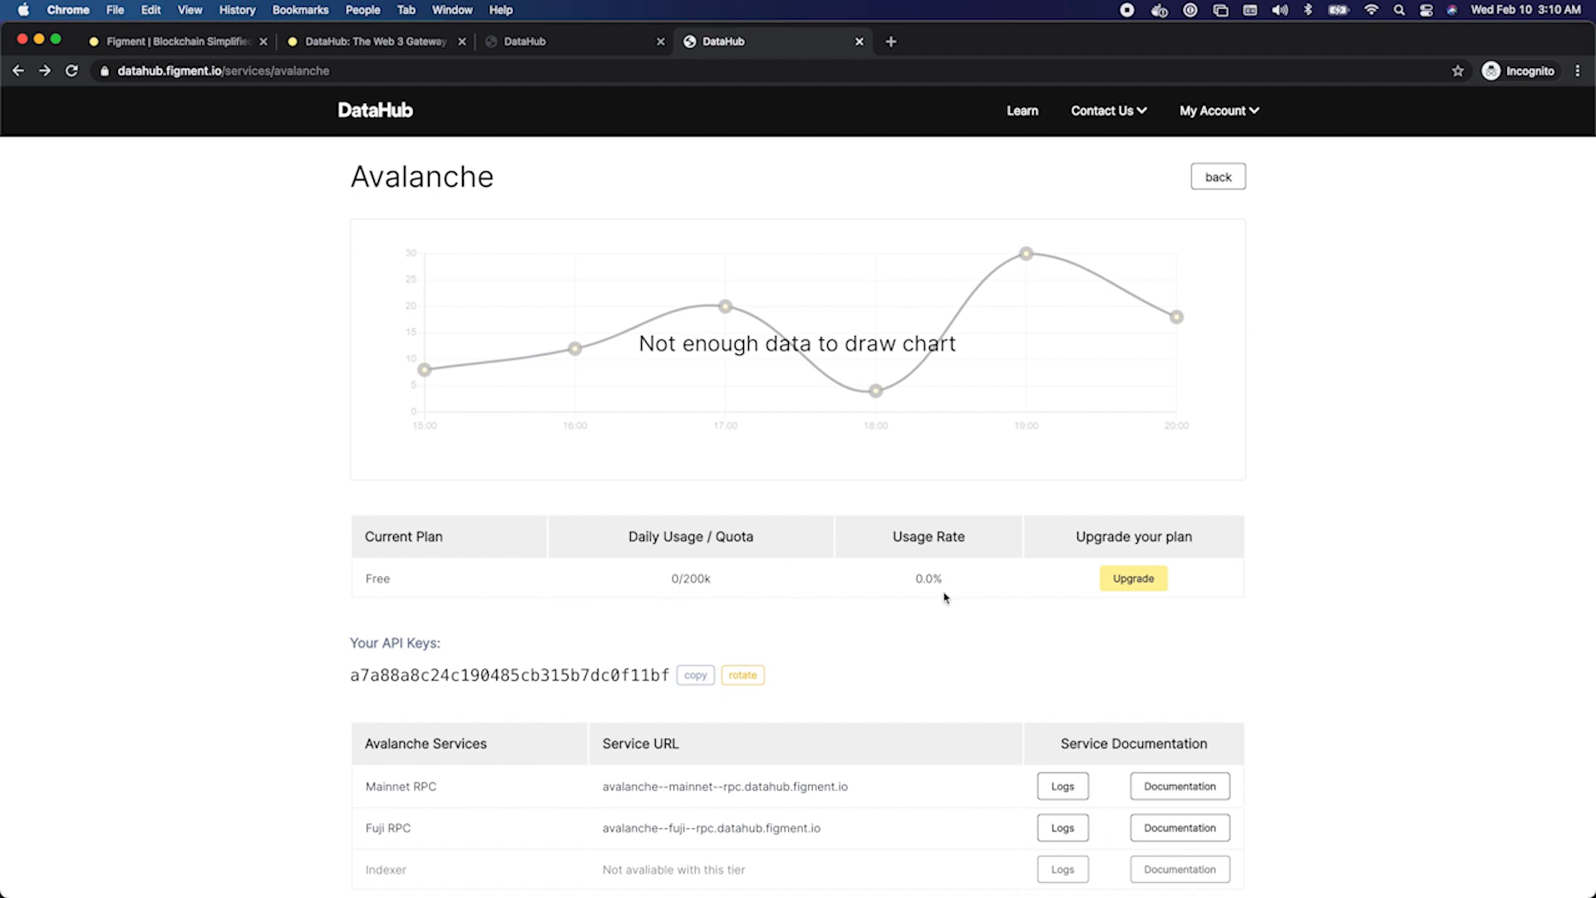
pyautogui.moveTo(1167, 710)
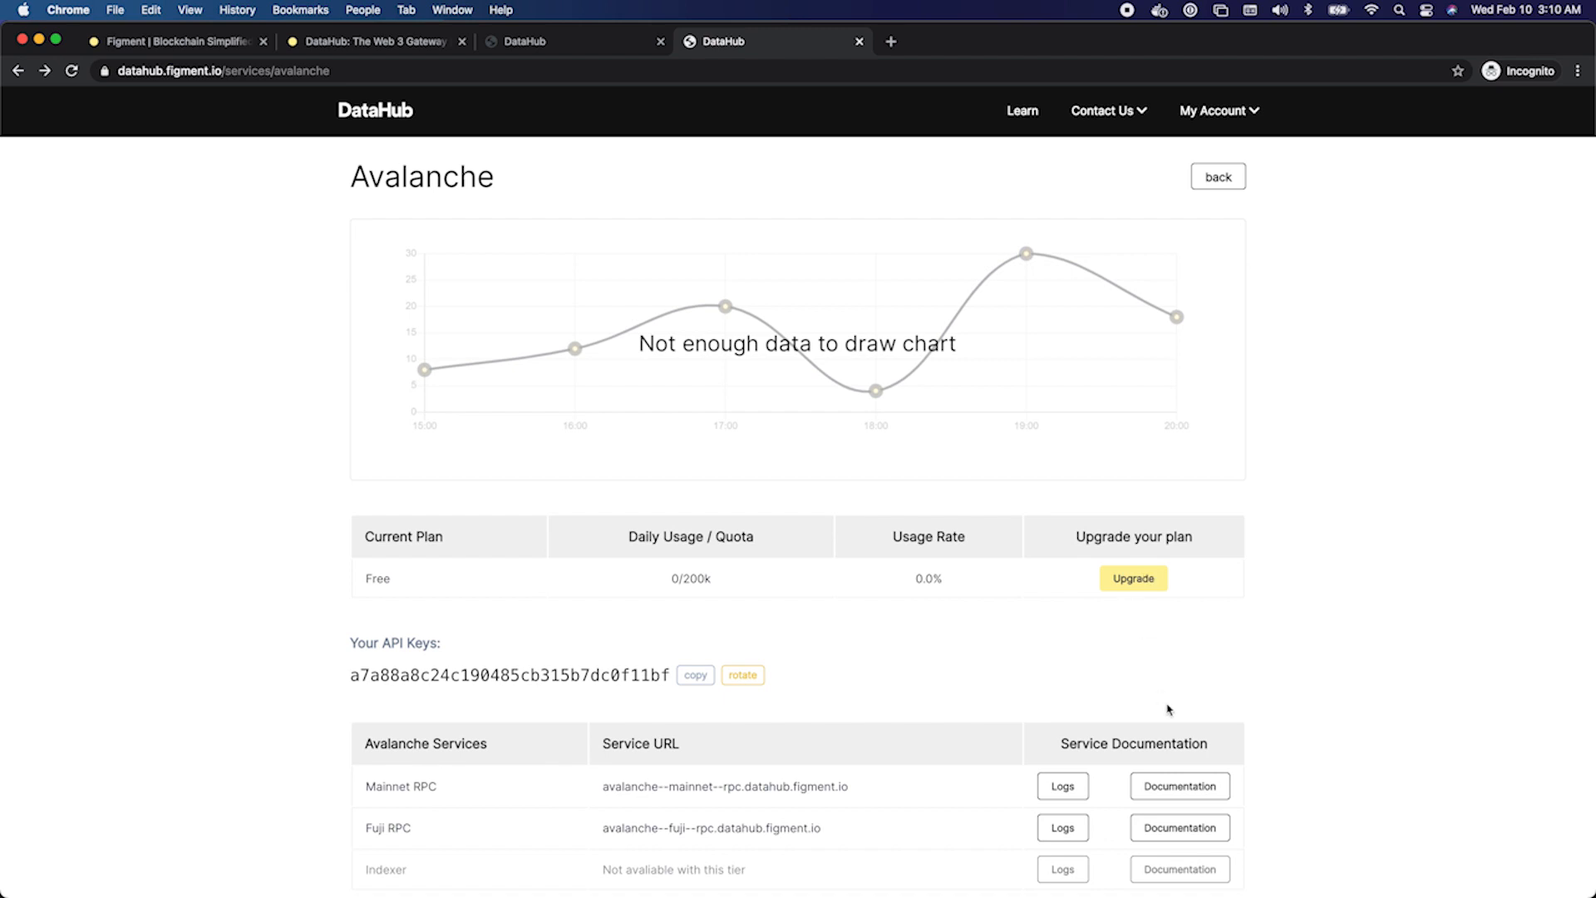
pyautogui.scroll(-3)
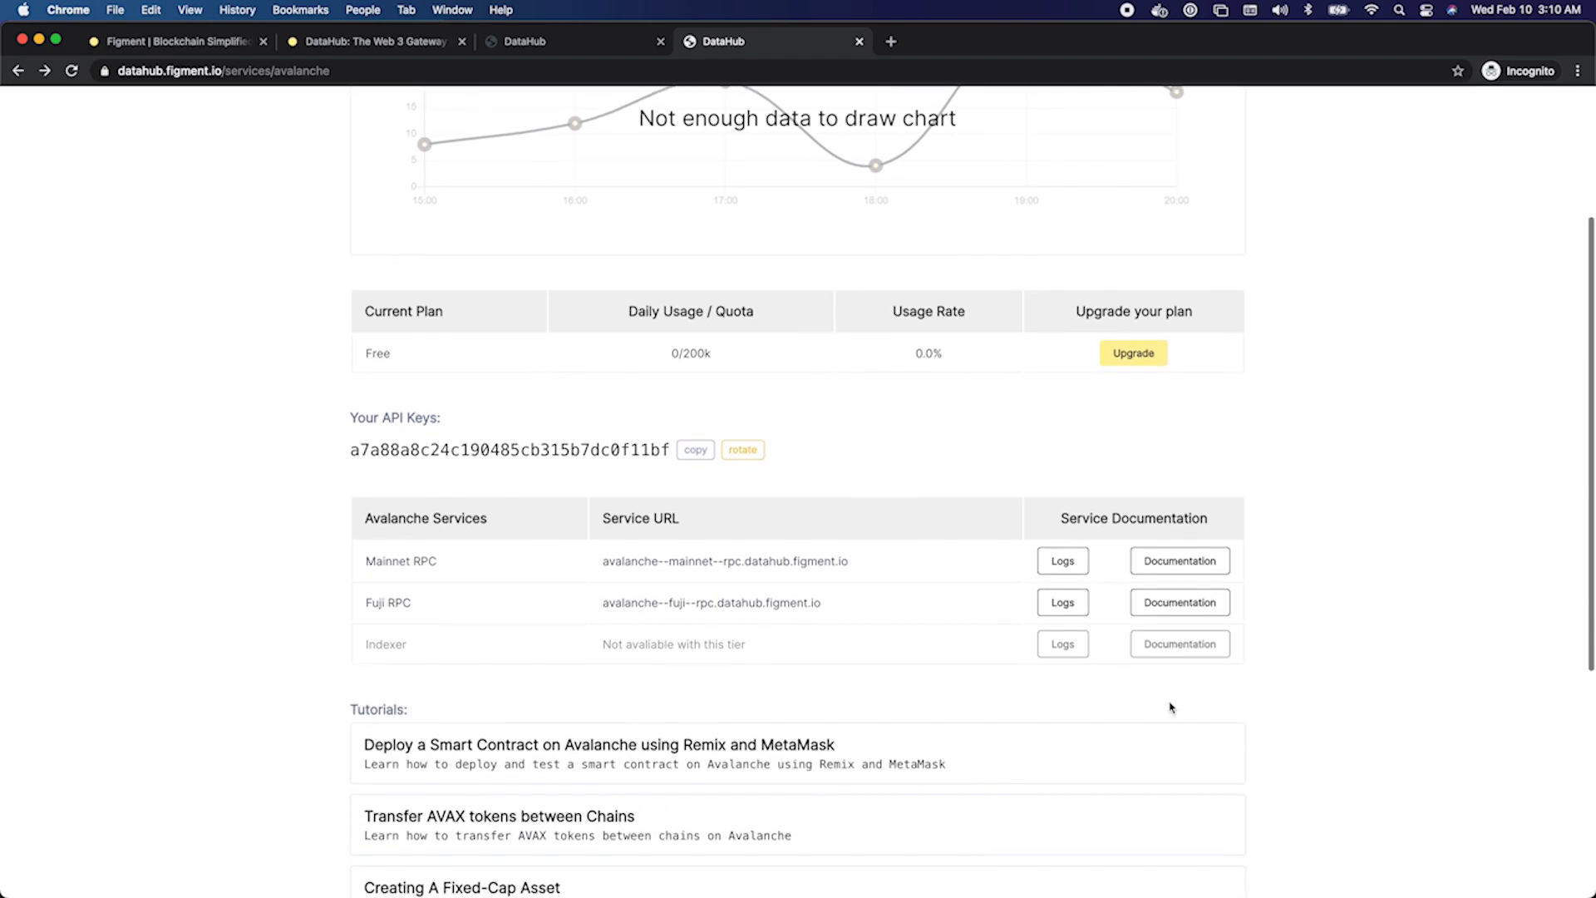
pyautogui.scroll(-3)
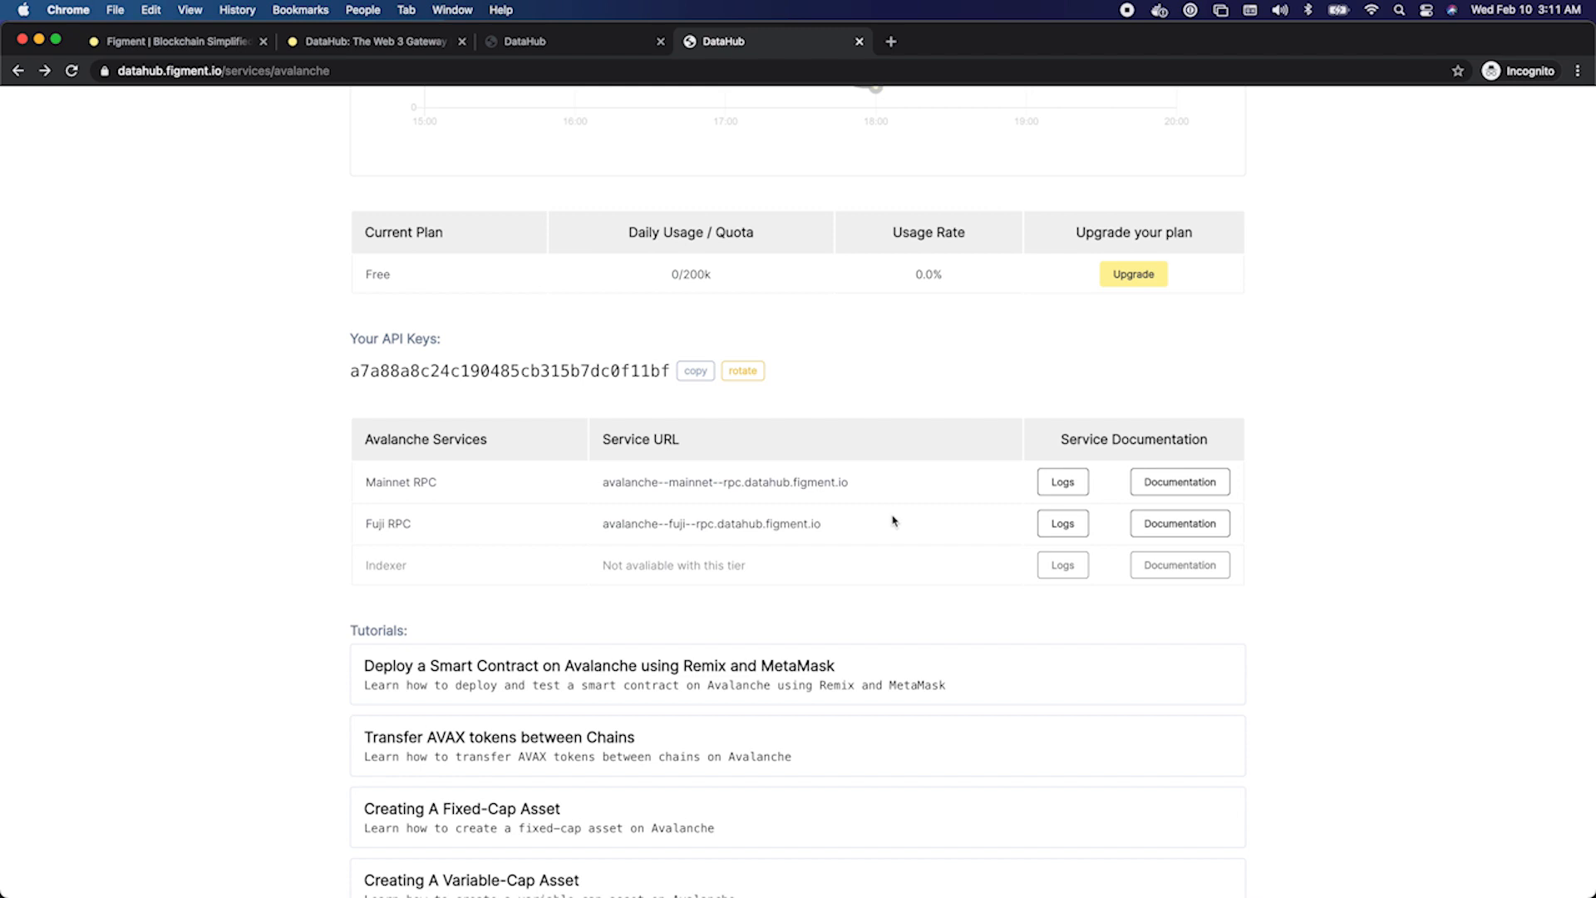
pyautogui.moveTo(898, 537)
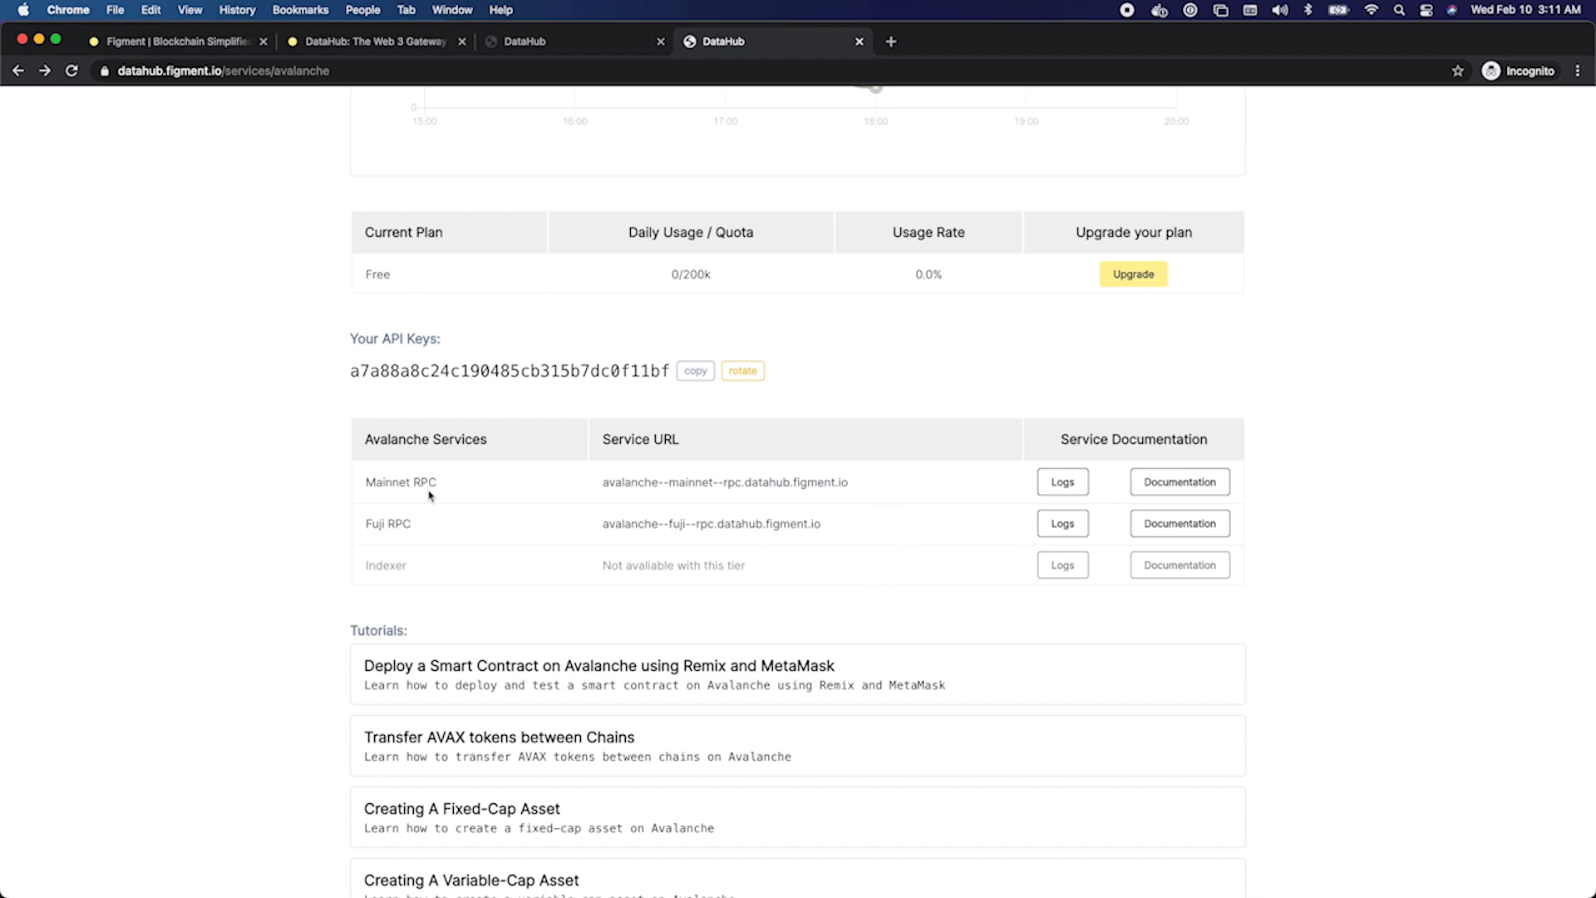
pyautogui.moveTo(751, 537)
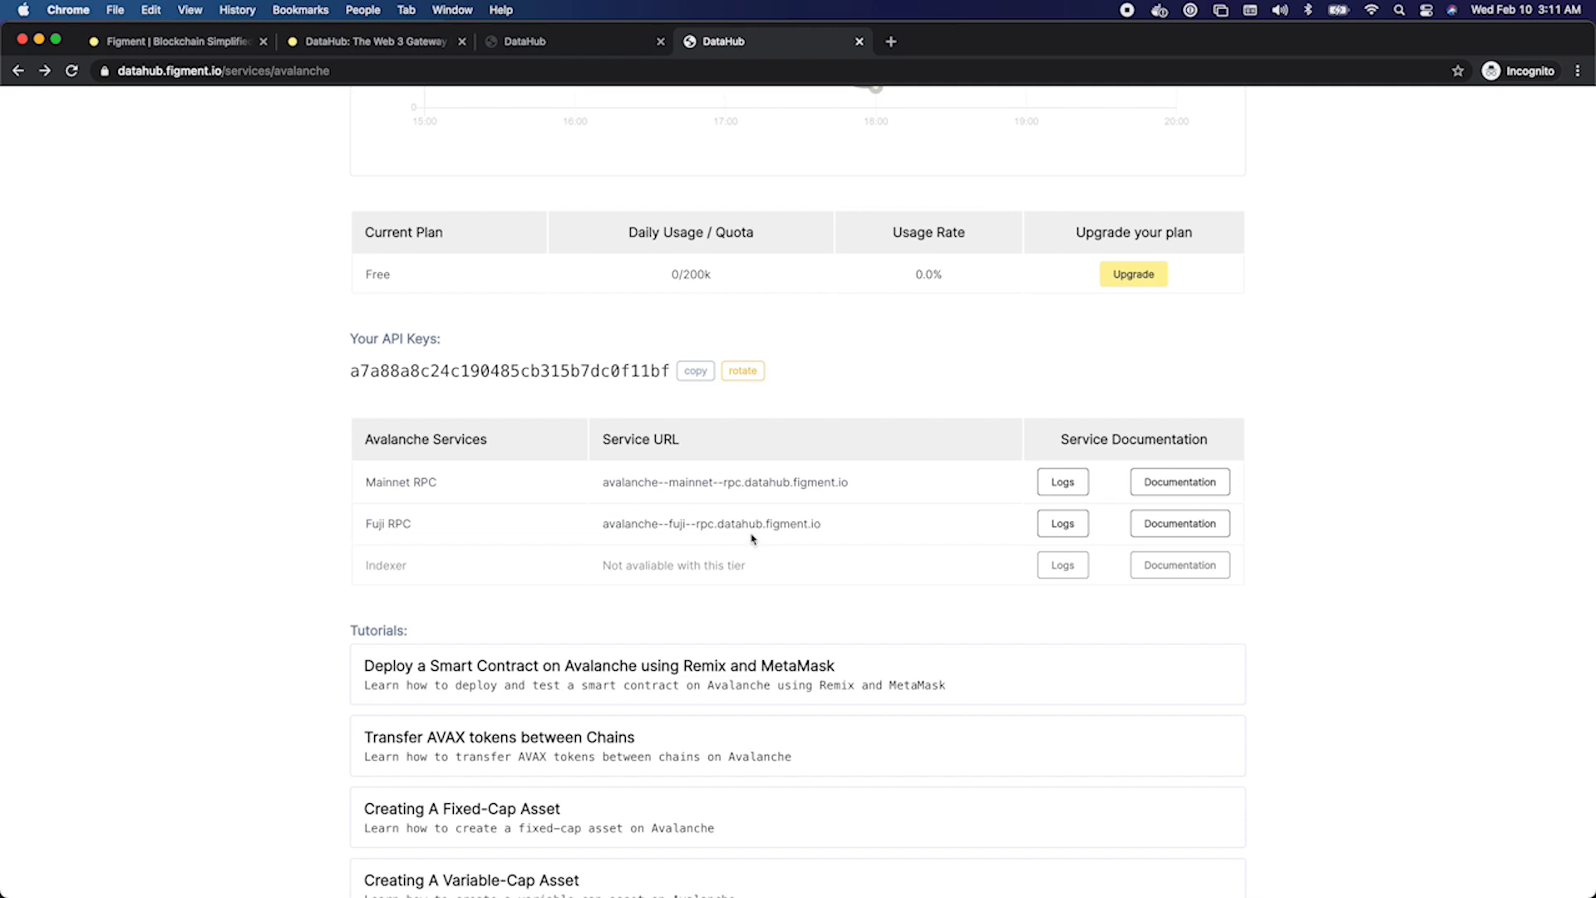
pyautogui.moveTo(740, 561)
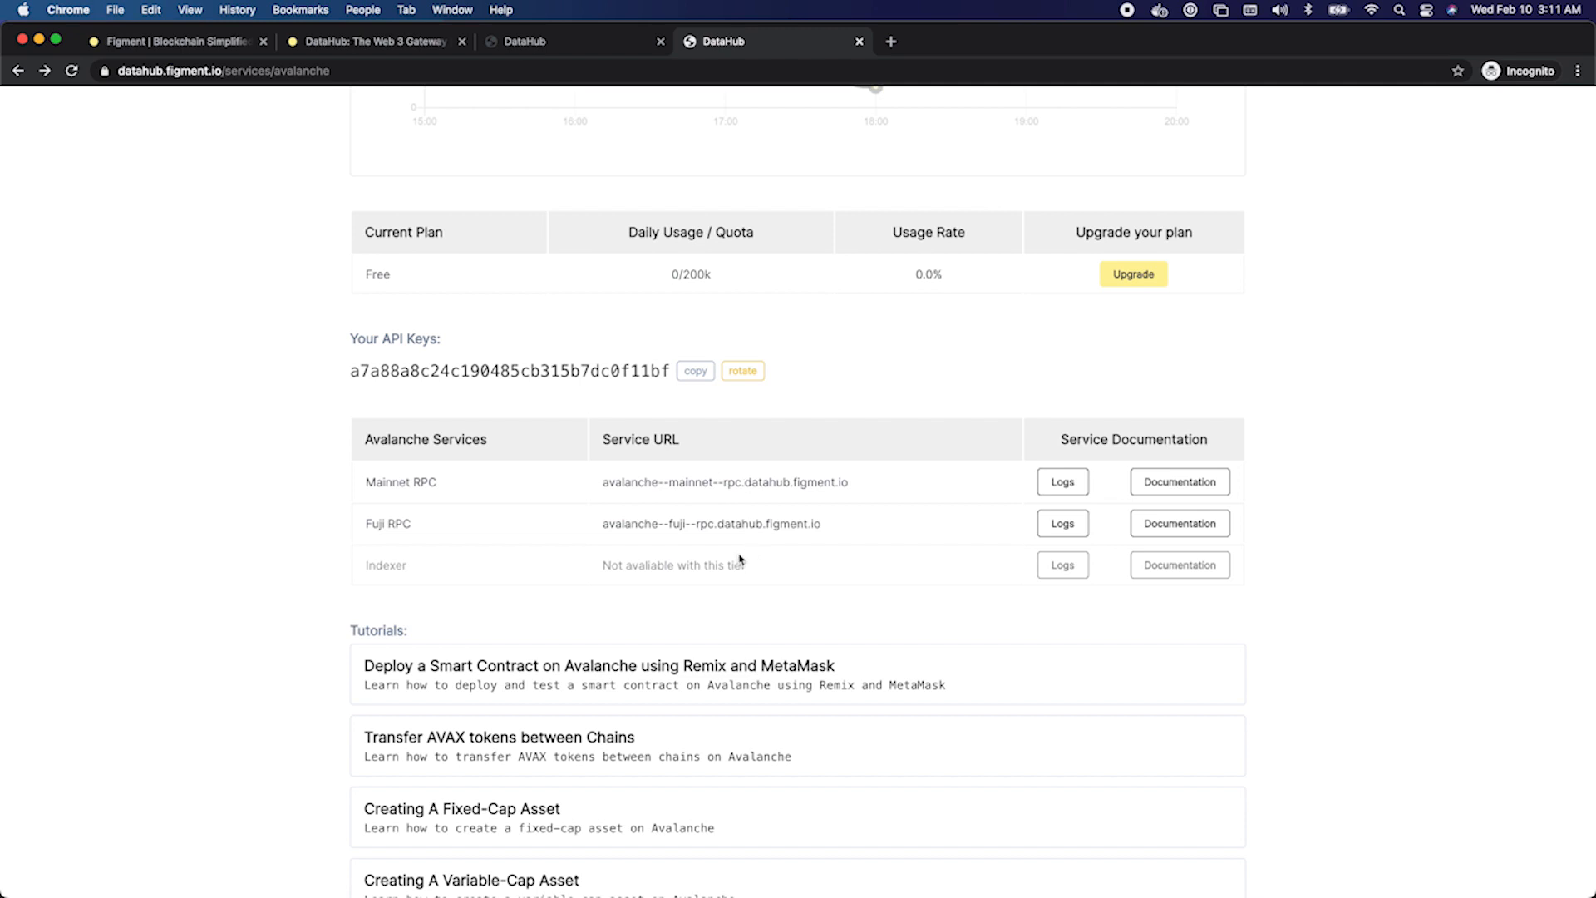
# - View the Avalanche API key and the Mainnet and Fuji RPC service URL details
pyautogui.click(1062, 482)
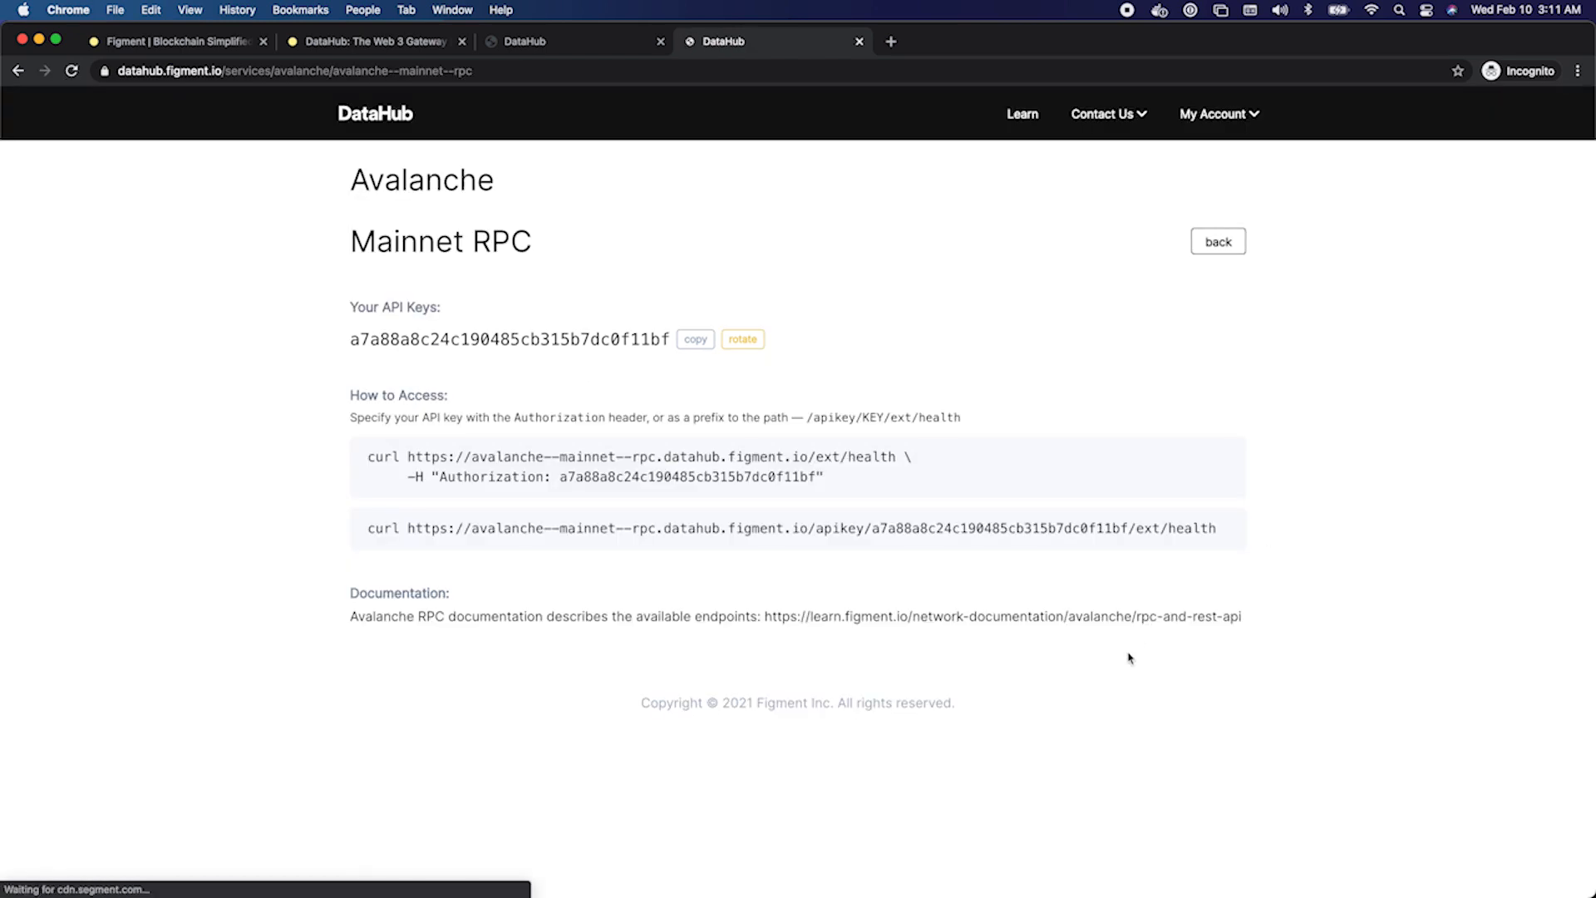
pyautogui.moveTo(720, 555)
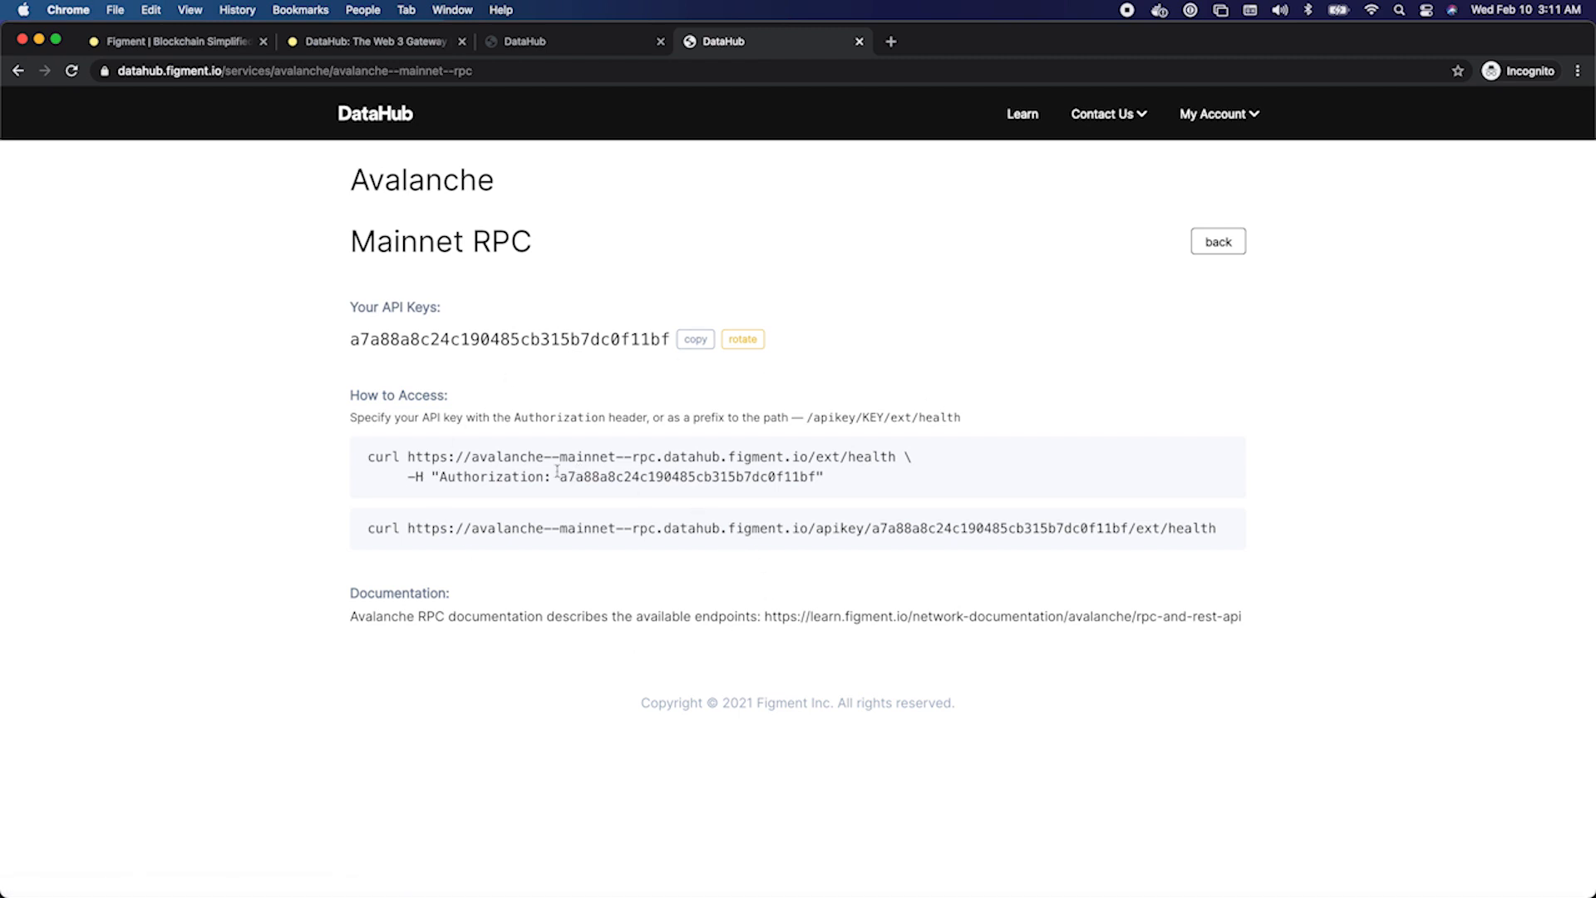
pyautogui.click(1217, 241)
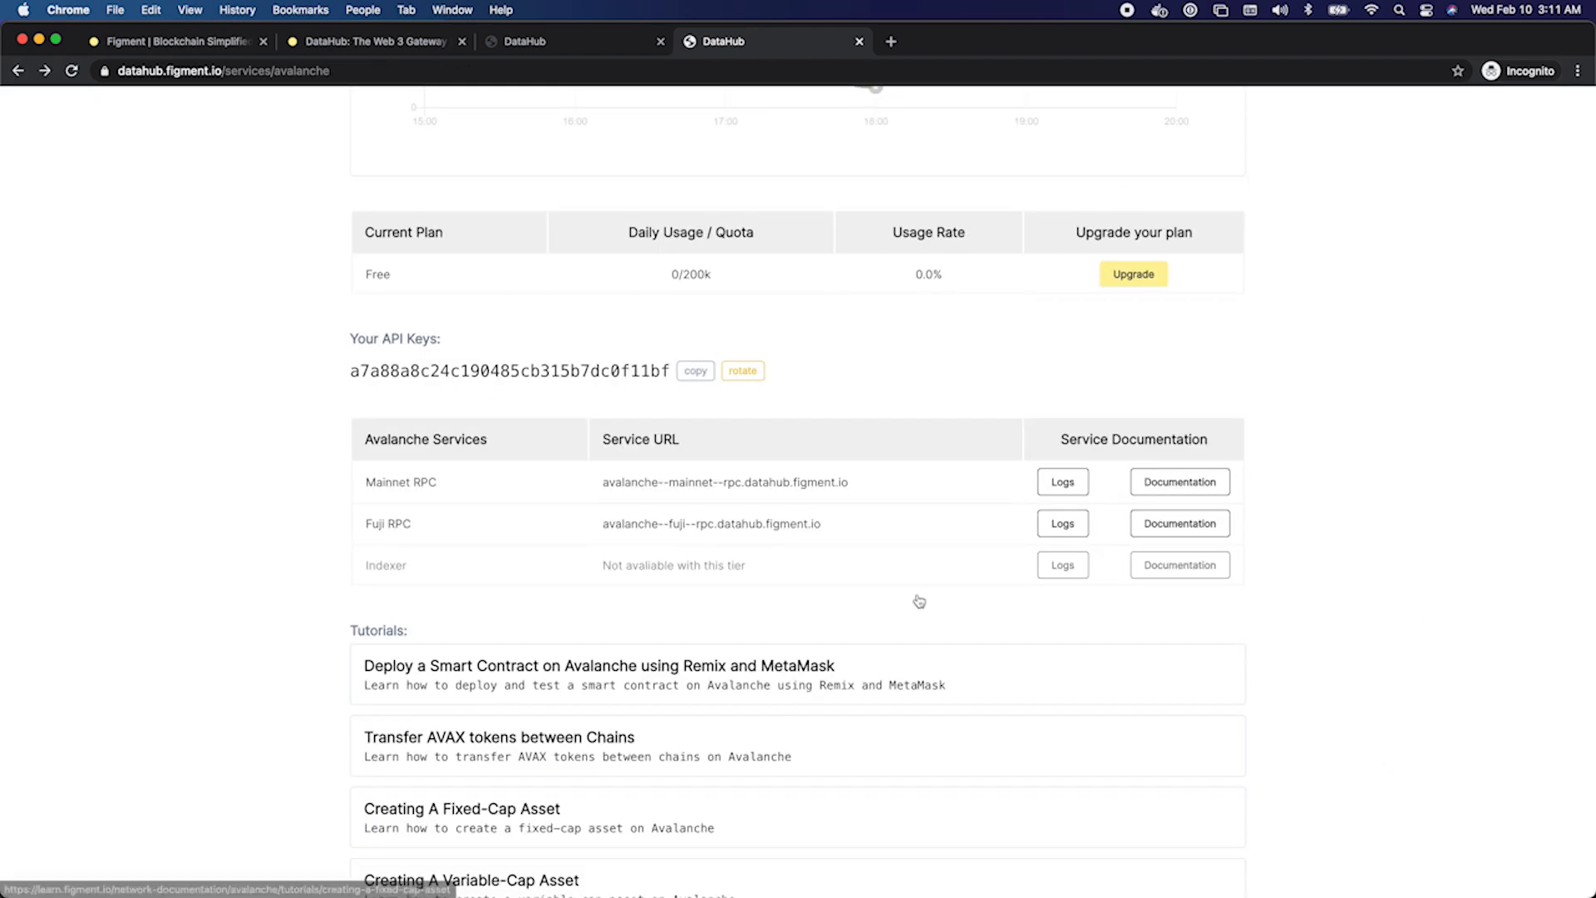
pyautogui.click(694, 370)
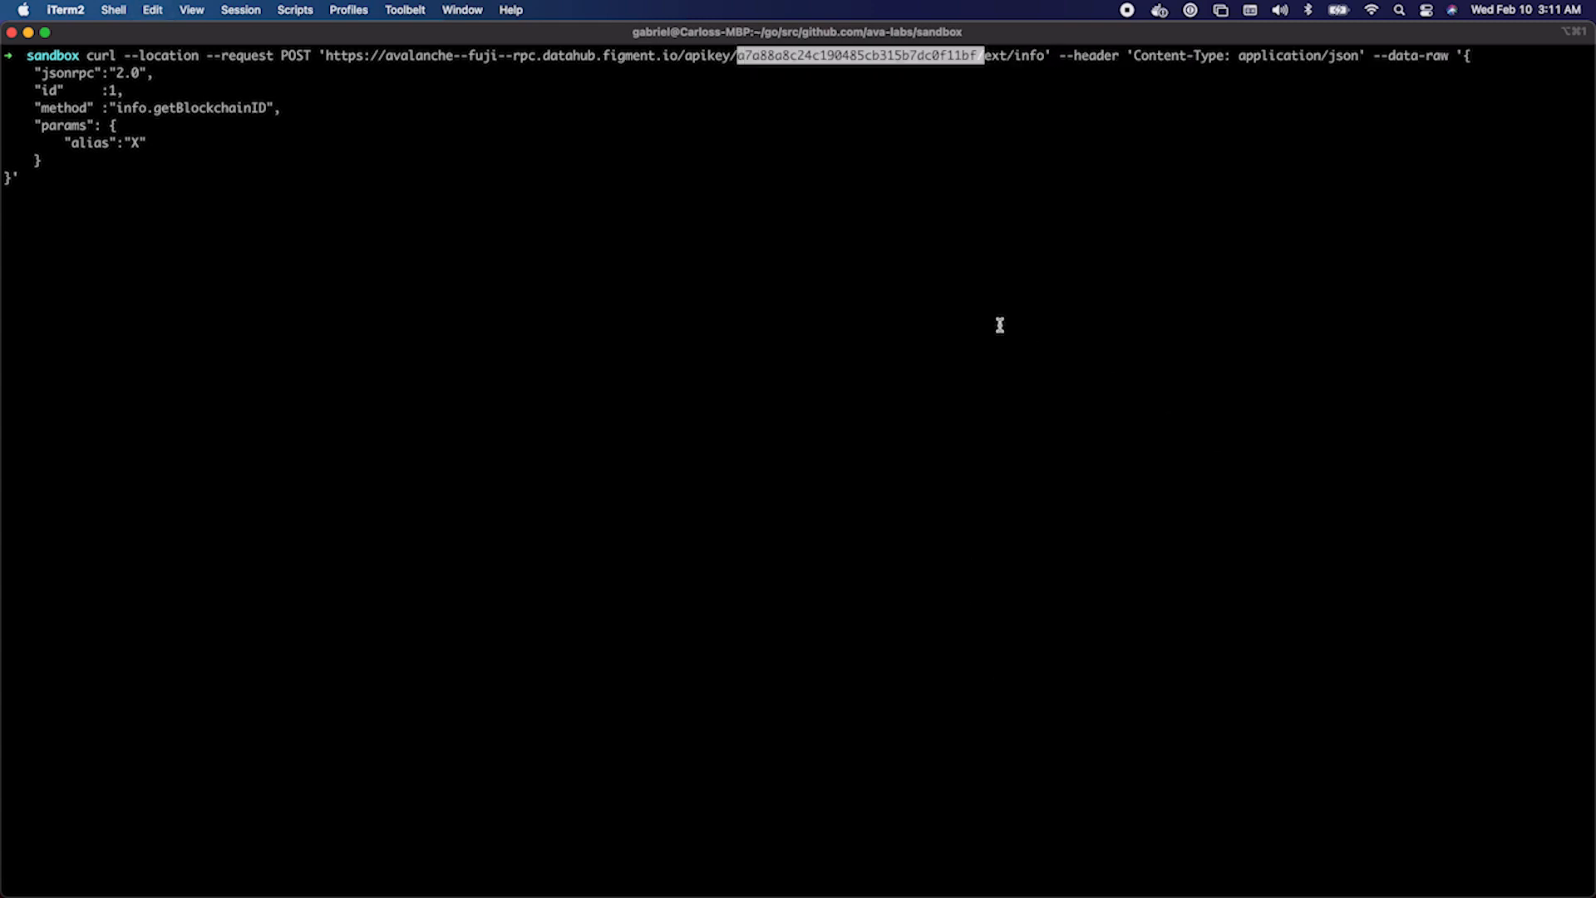
pyautogui.moveTo(278, 60)
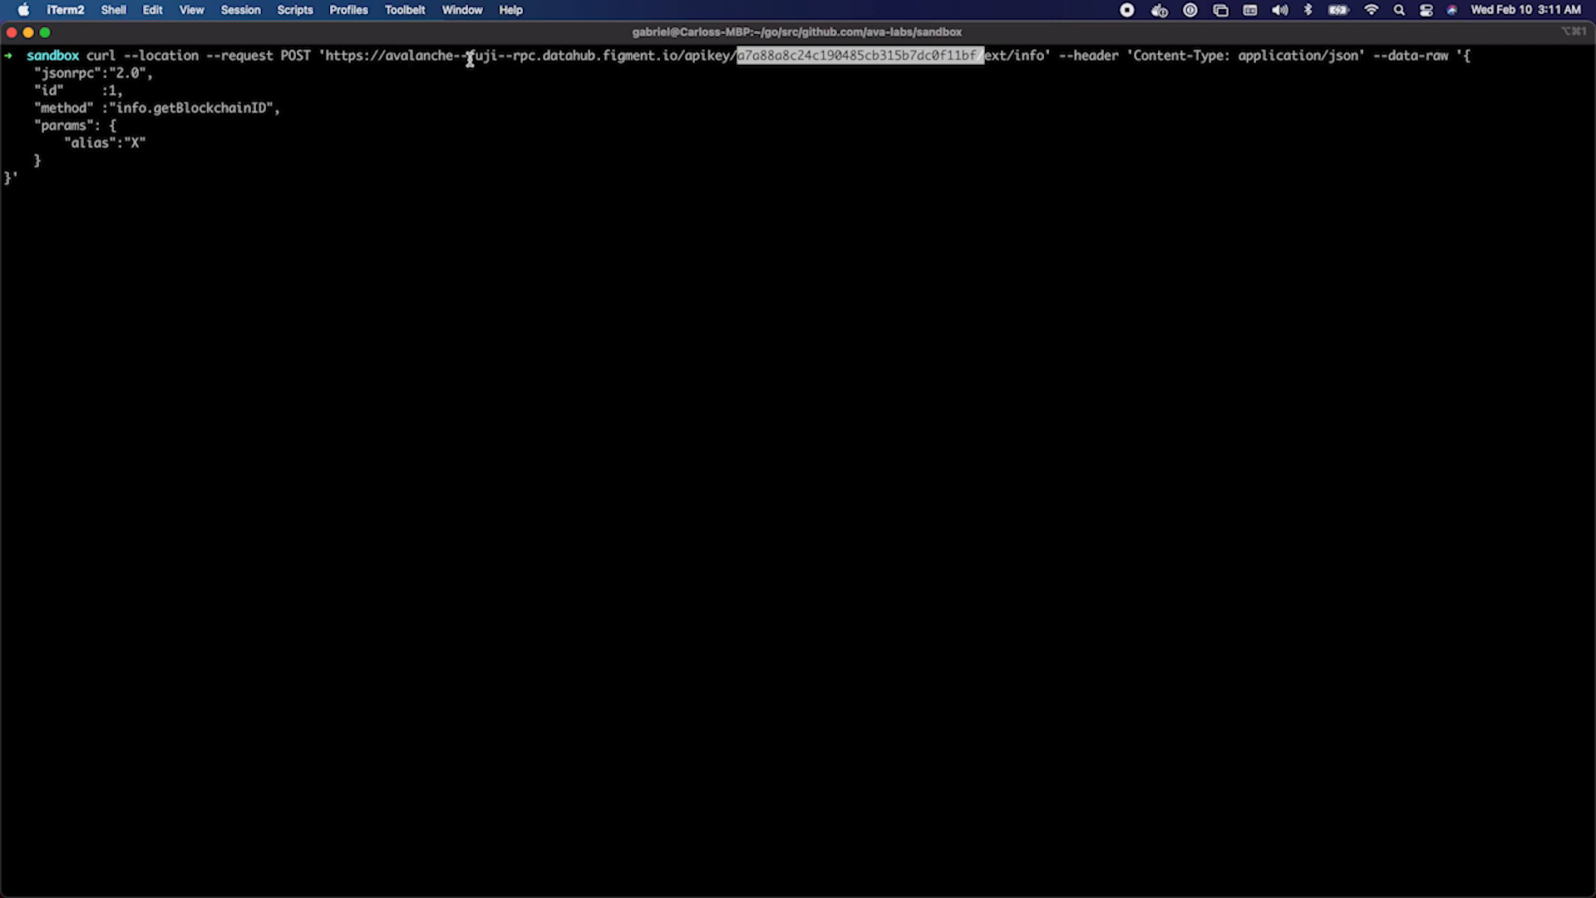
pyautogui.moveTo(642, 63)
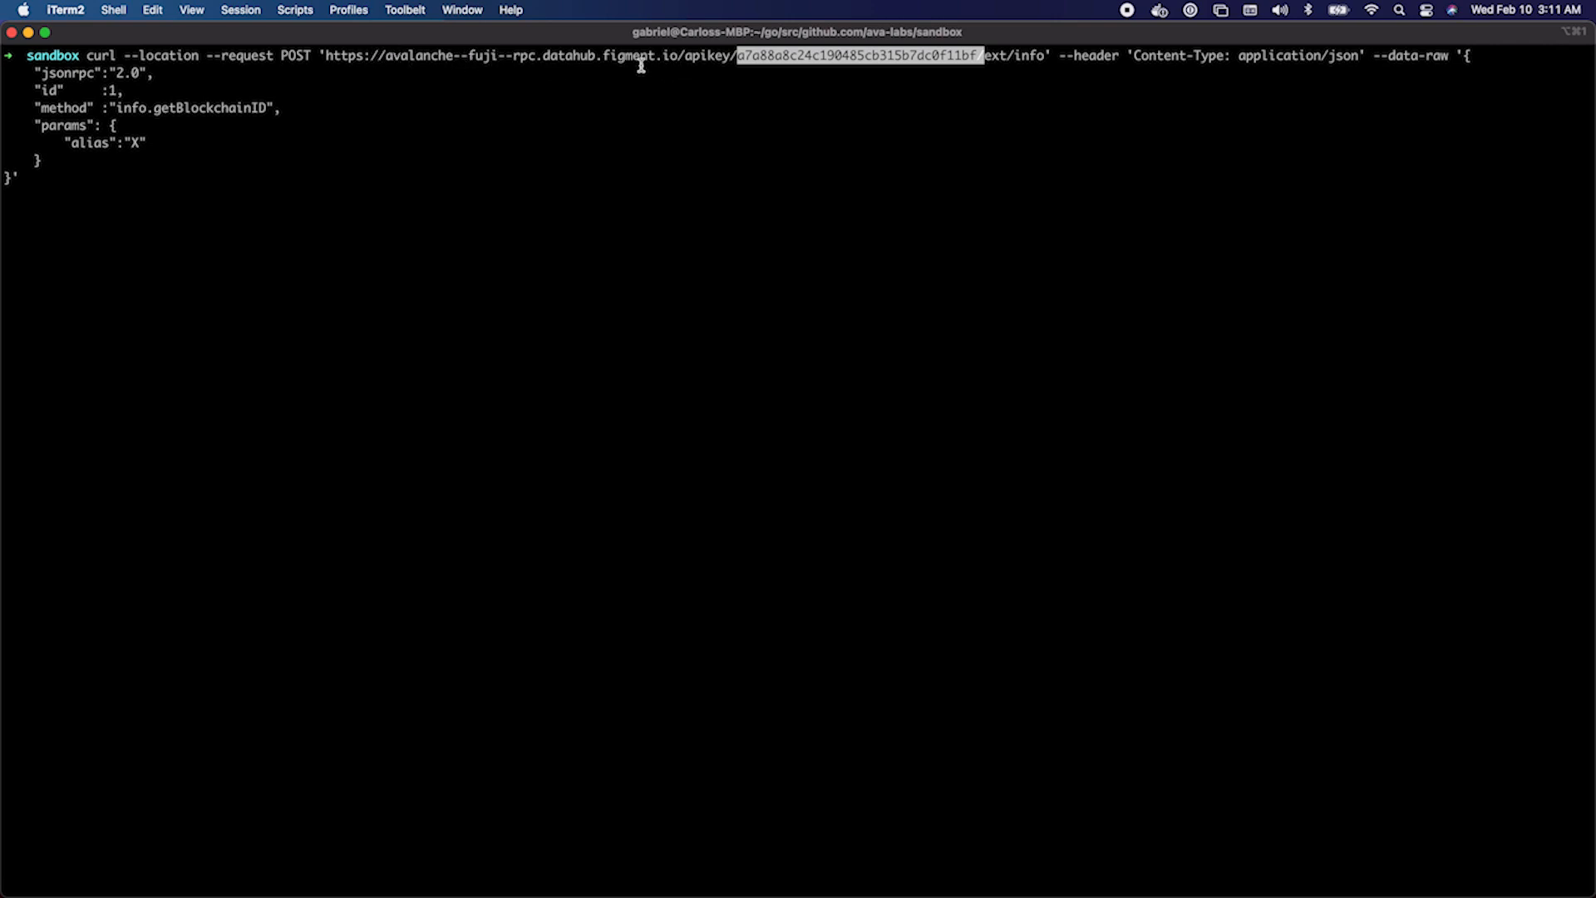
pyautogui.moveTo(878, 65)
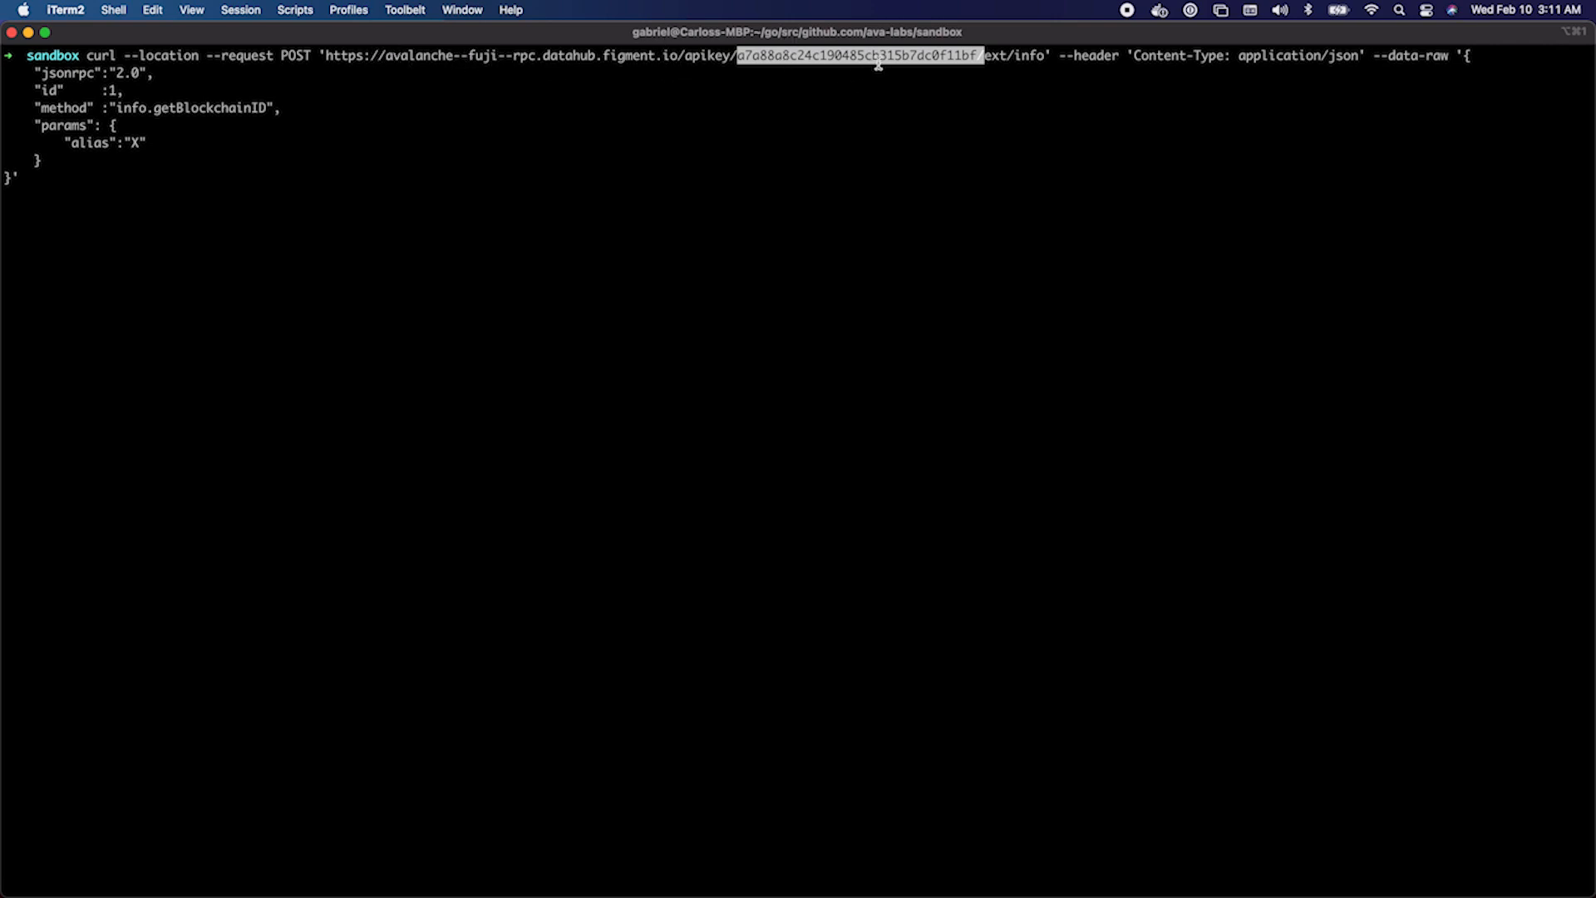
pyautogui.moveTo(1272, 78)
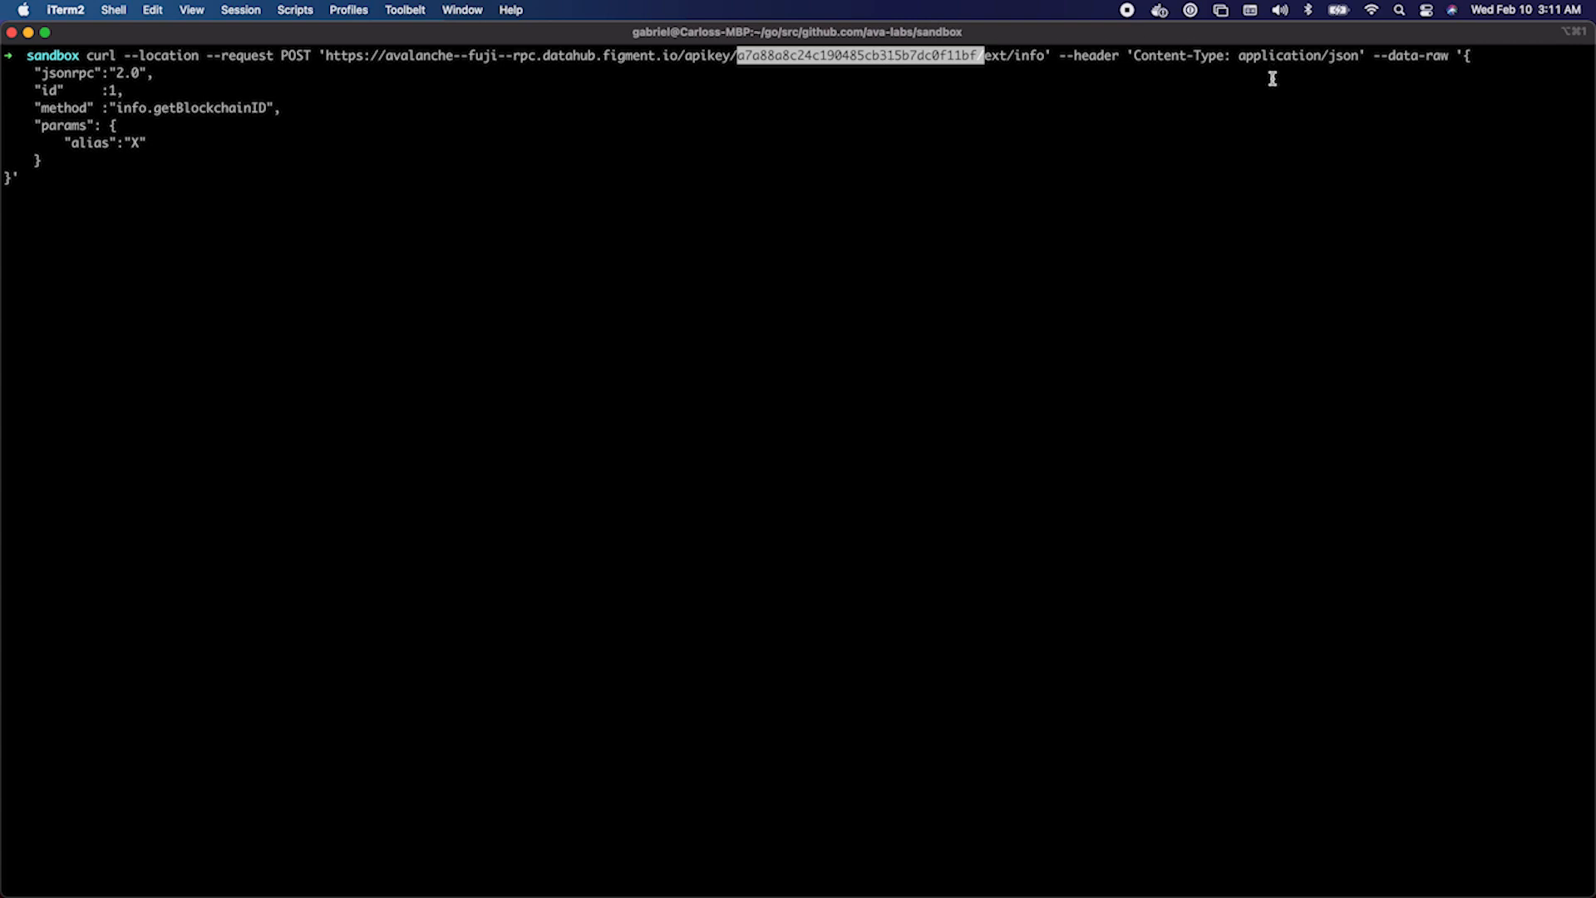
pyautogui.moveTo(234, 140)
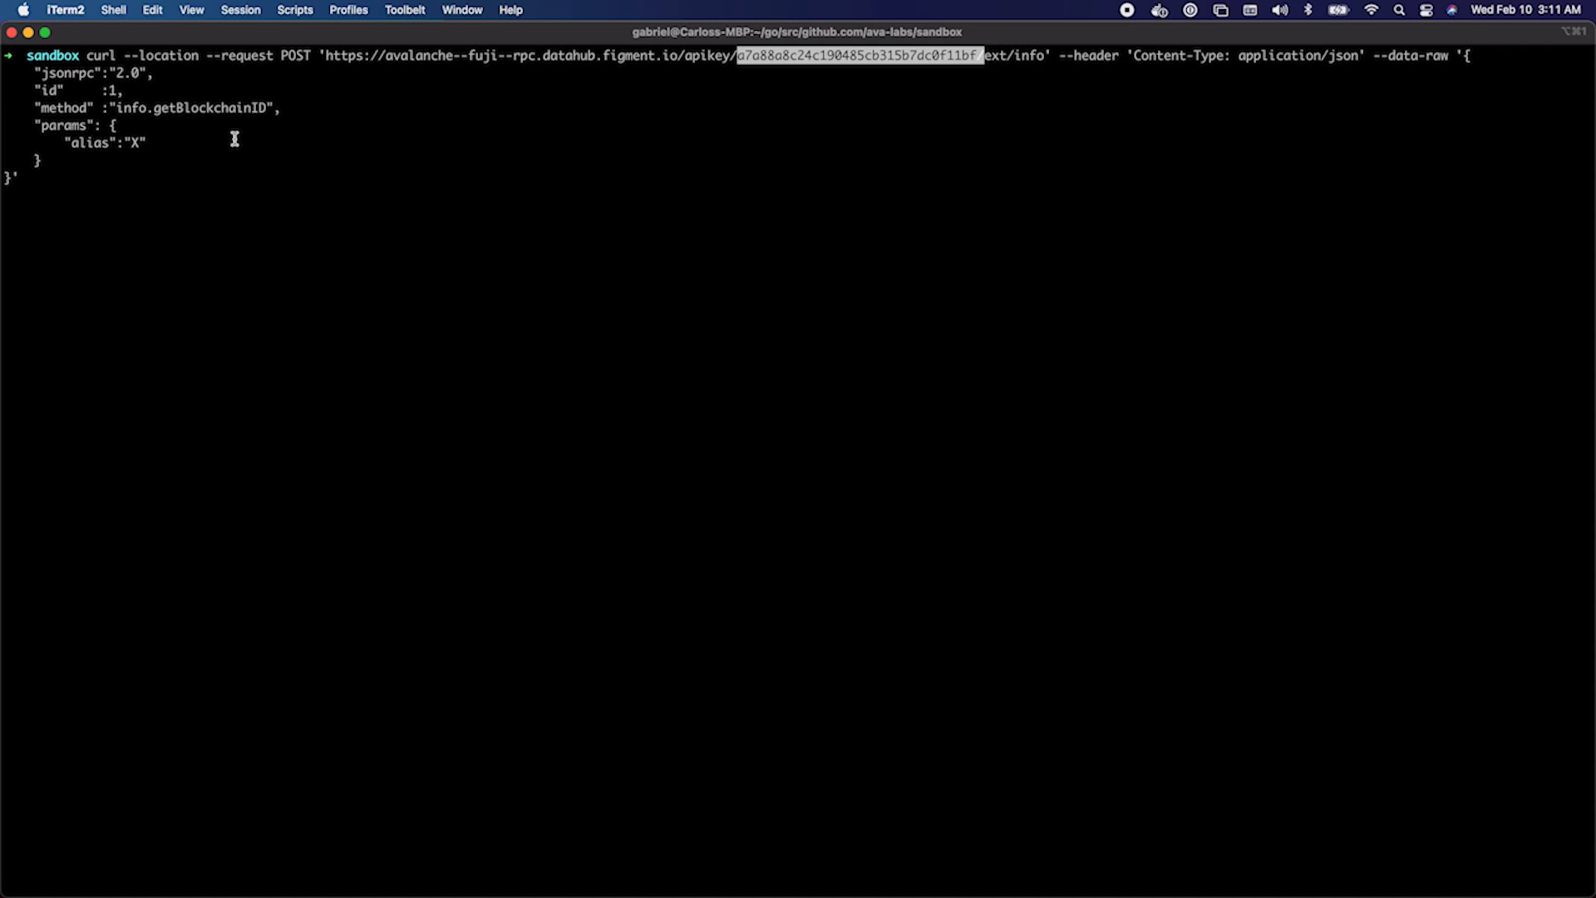
pyautogui.moveTo(167, 157)
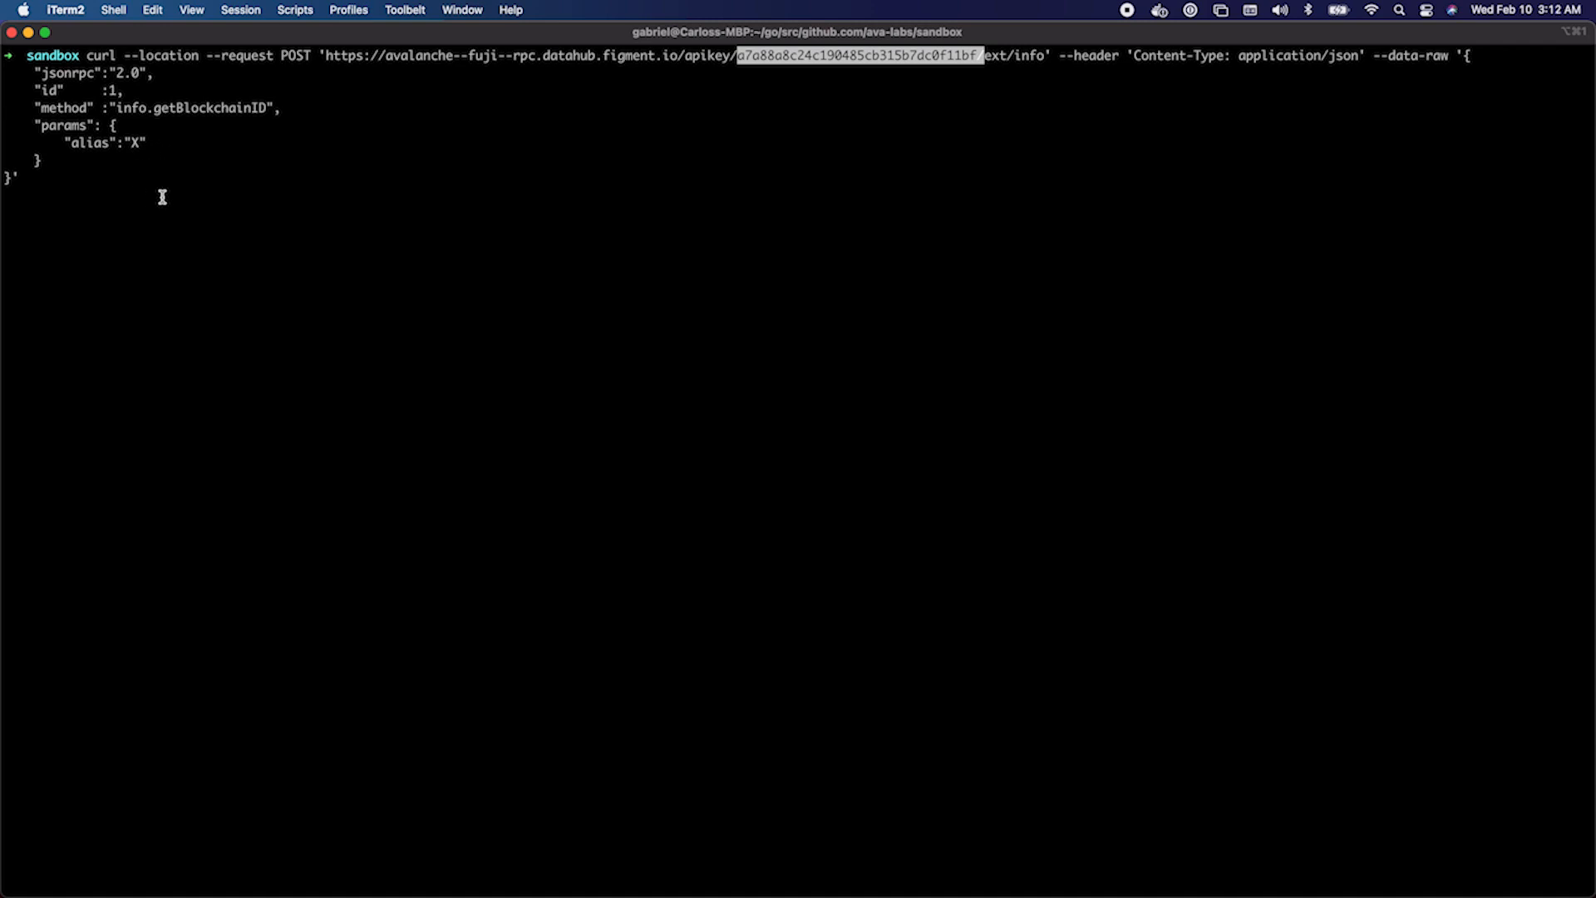
# - Run the curl info.getBlockchainID request for alias X against the Fuji RPC endpoint
pyautogui.press('Return')
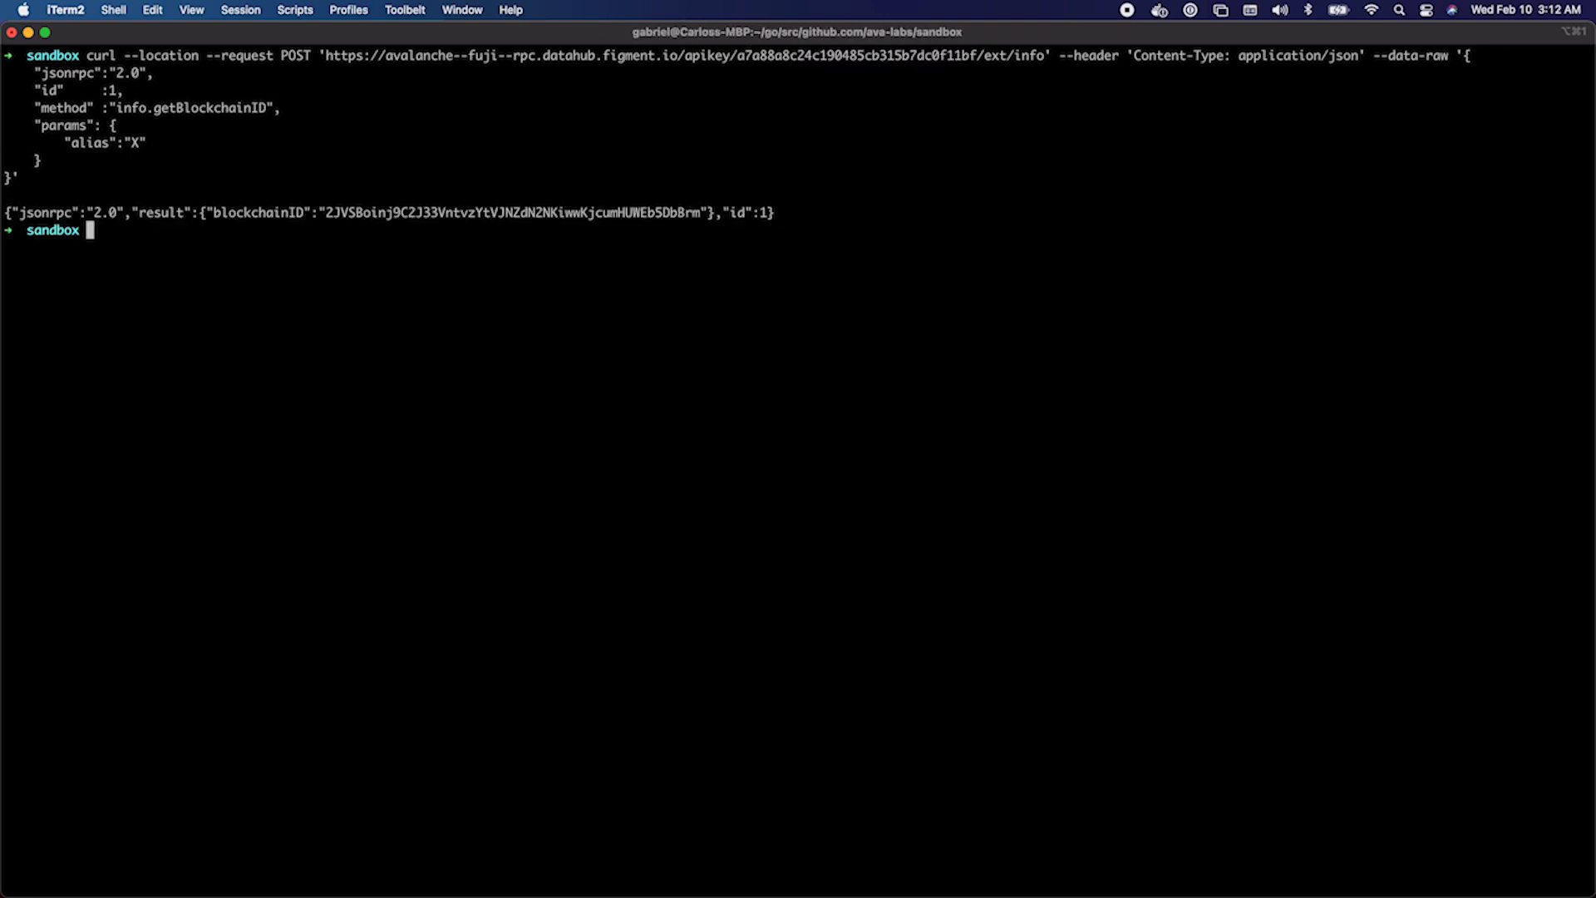
pyautogui.moveTo(469, 231)
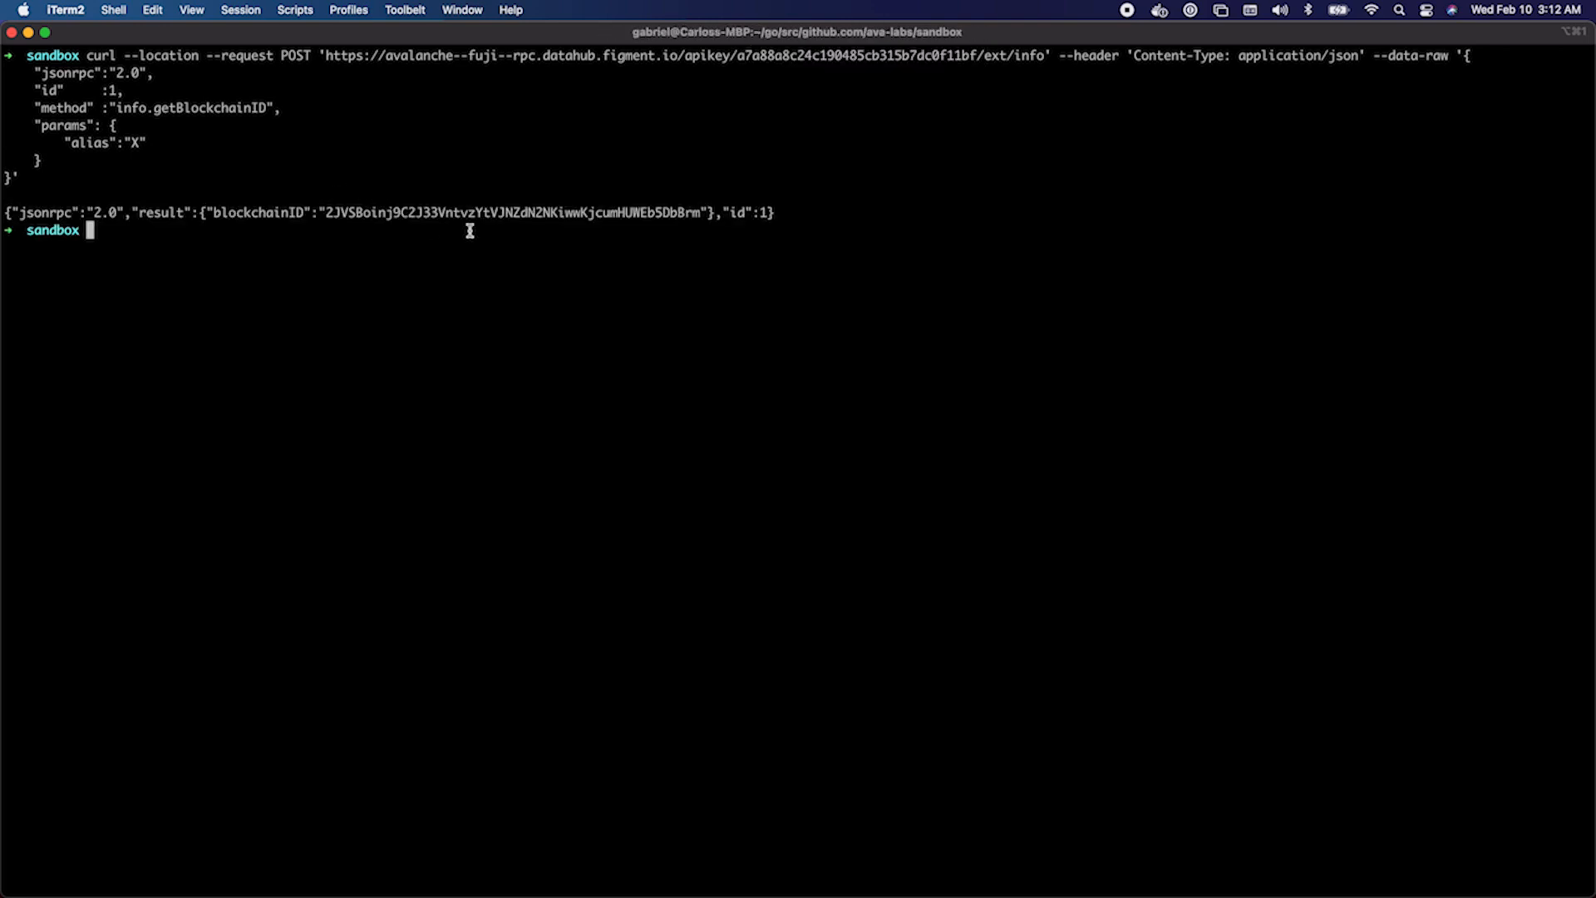
pyautogui.moveTo(547, 402)
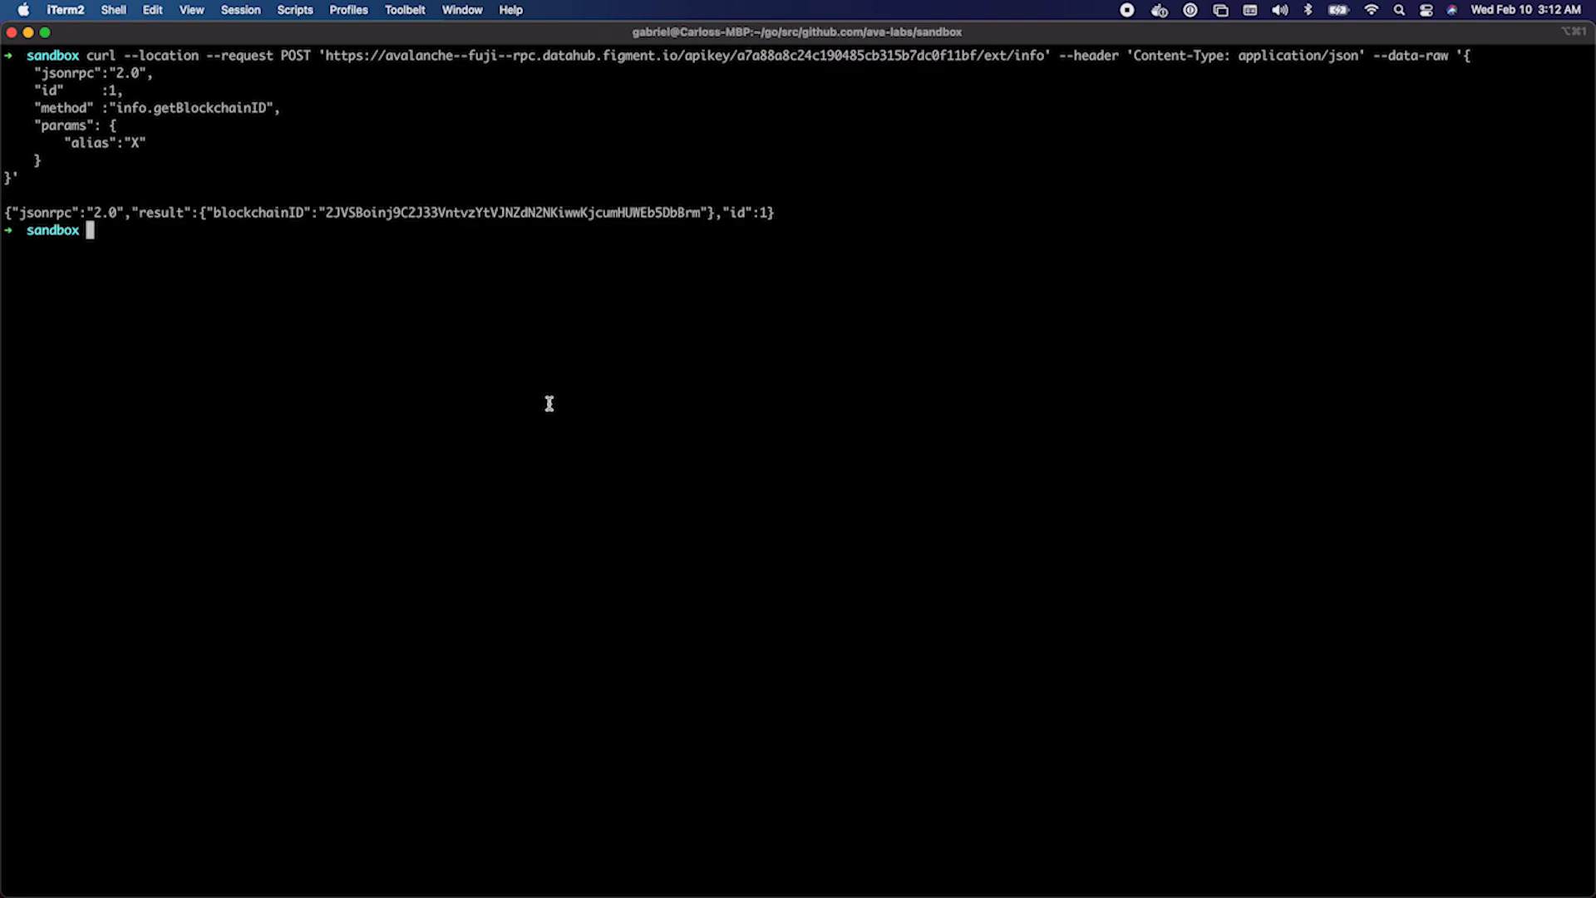
# - Recall the curl command and resend getBlockchainID to the mainnet RPC endpoint
pyautogui.press('Up')
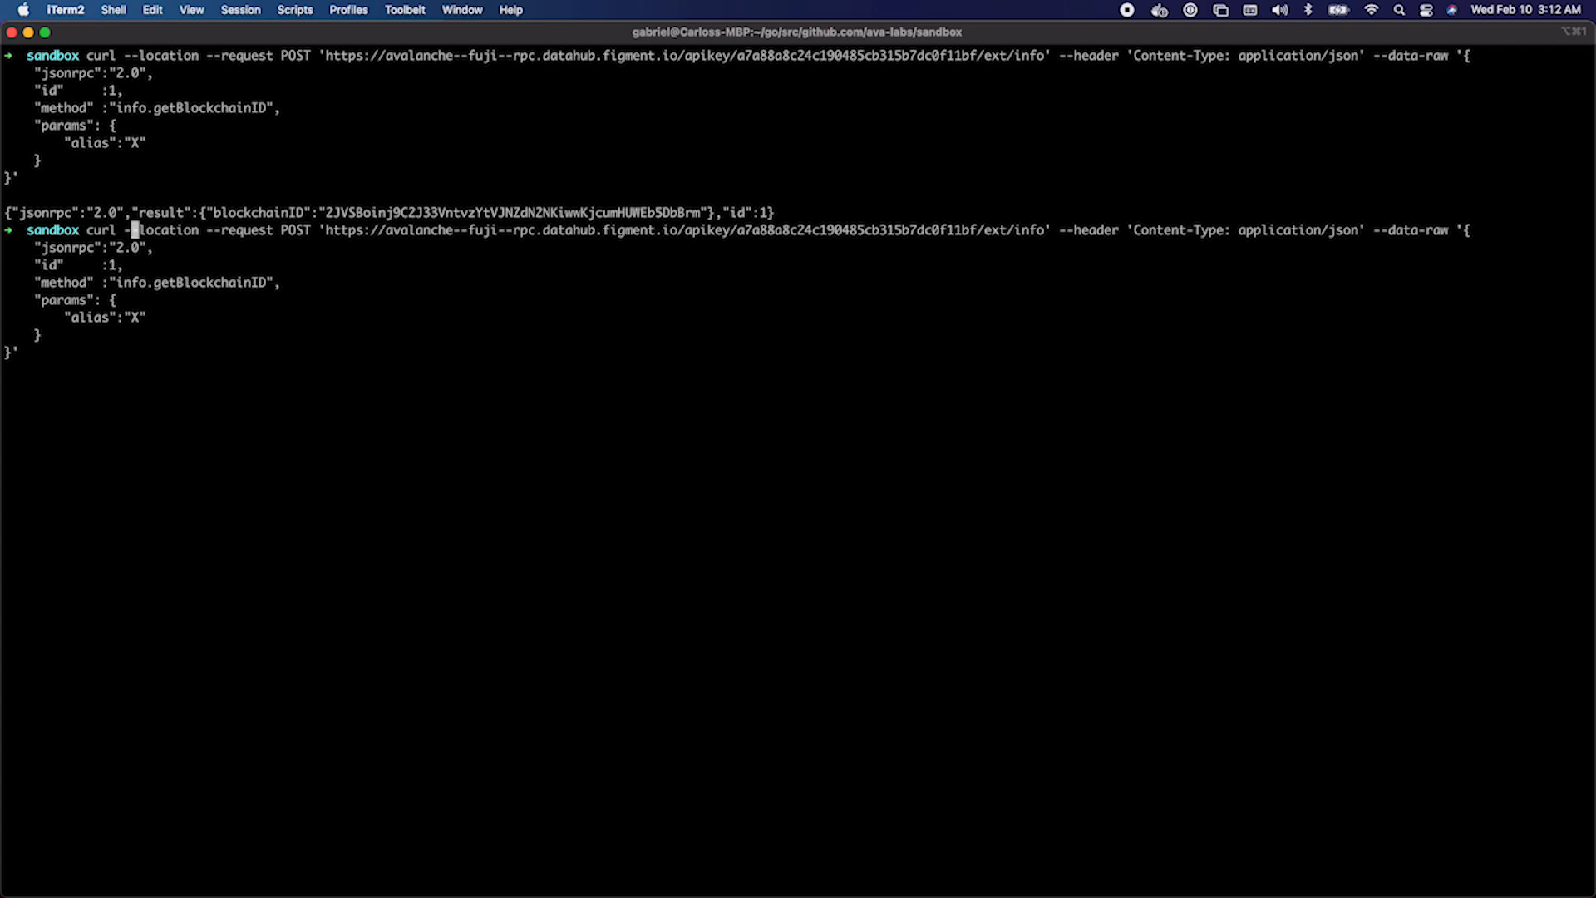
pyautogui.moveTo(494, 229)
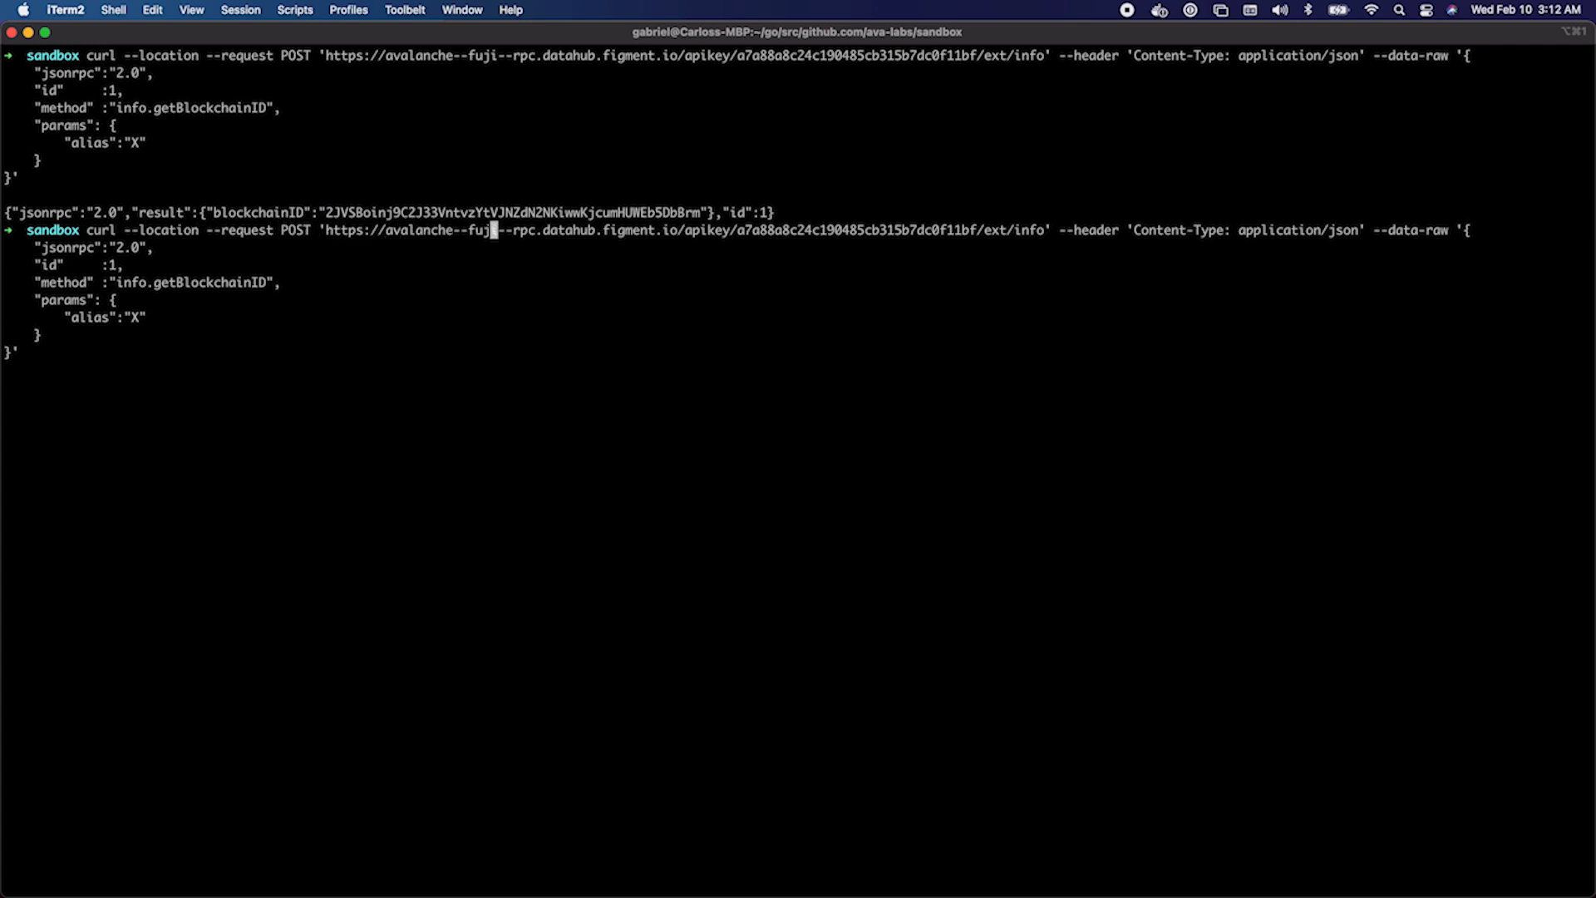
pyautogui.write('ma')
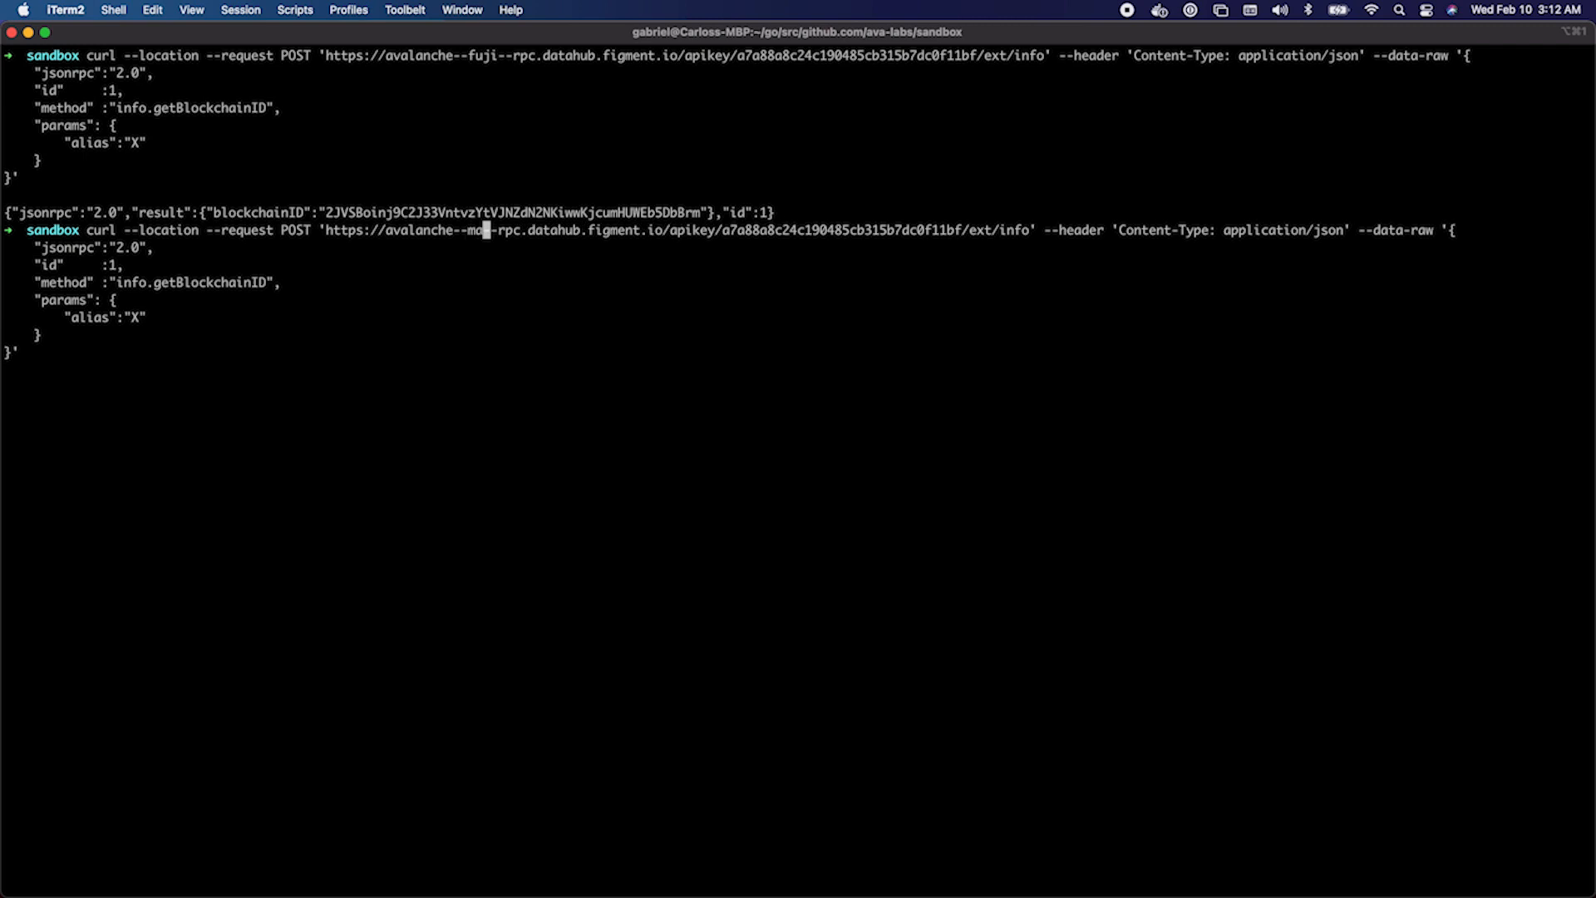
pyautogui.write('innet')
pyautogui.press('Return')
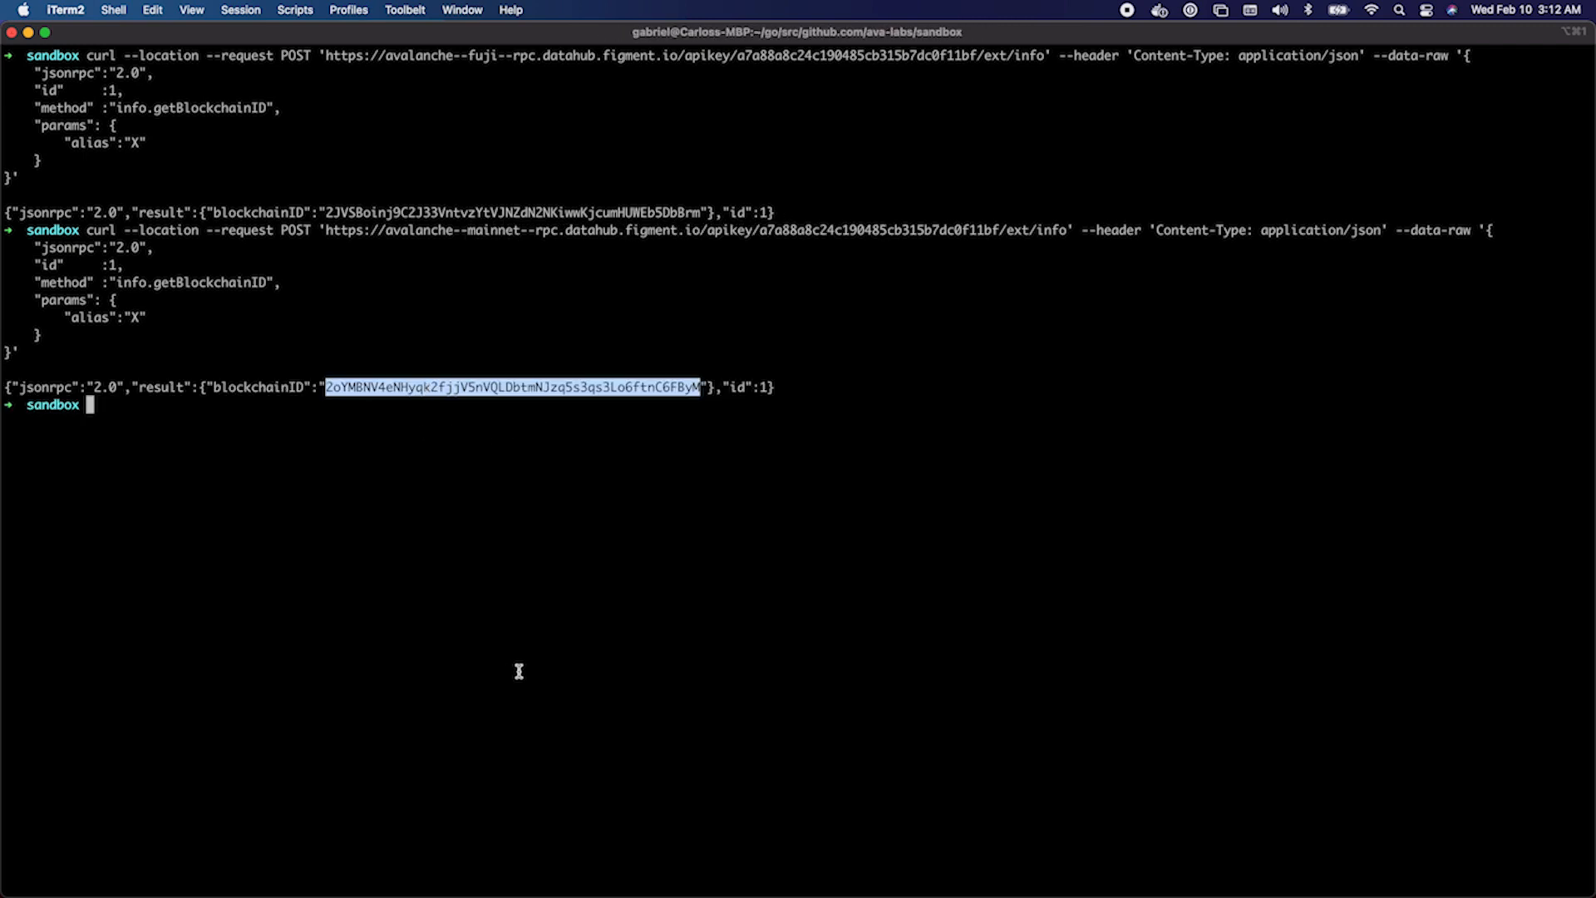
pyautogui.moveTo(670, 446)
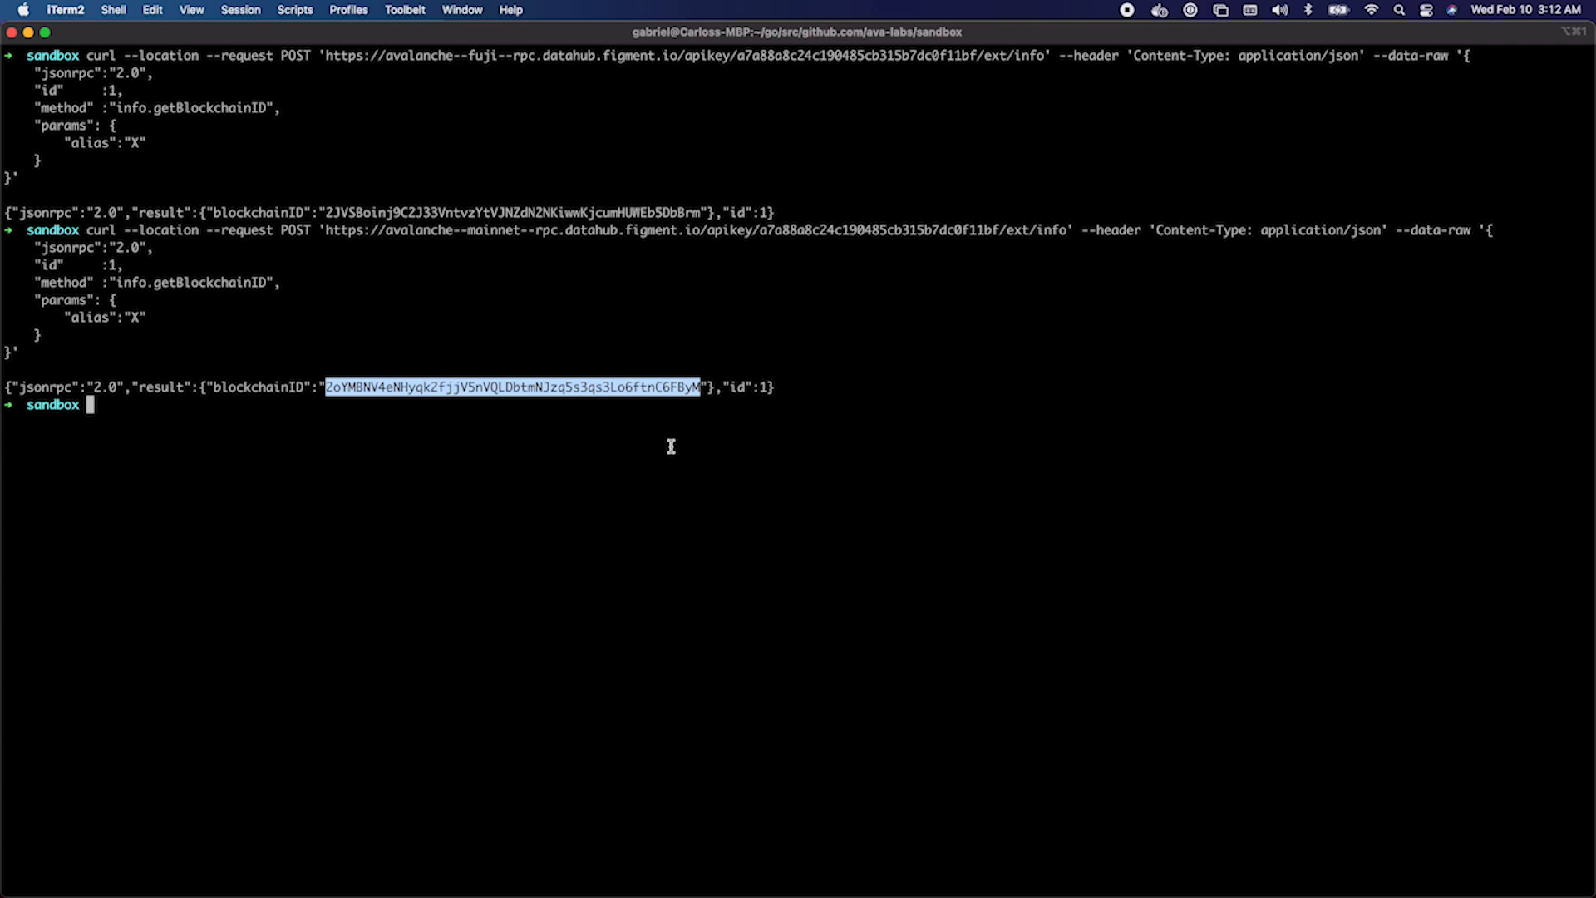
pyautogui.moveTo(996, 505)
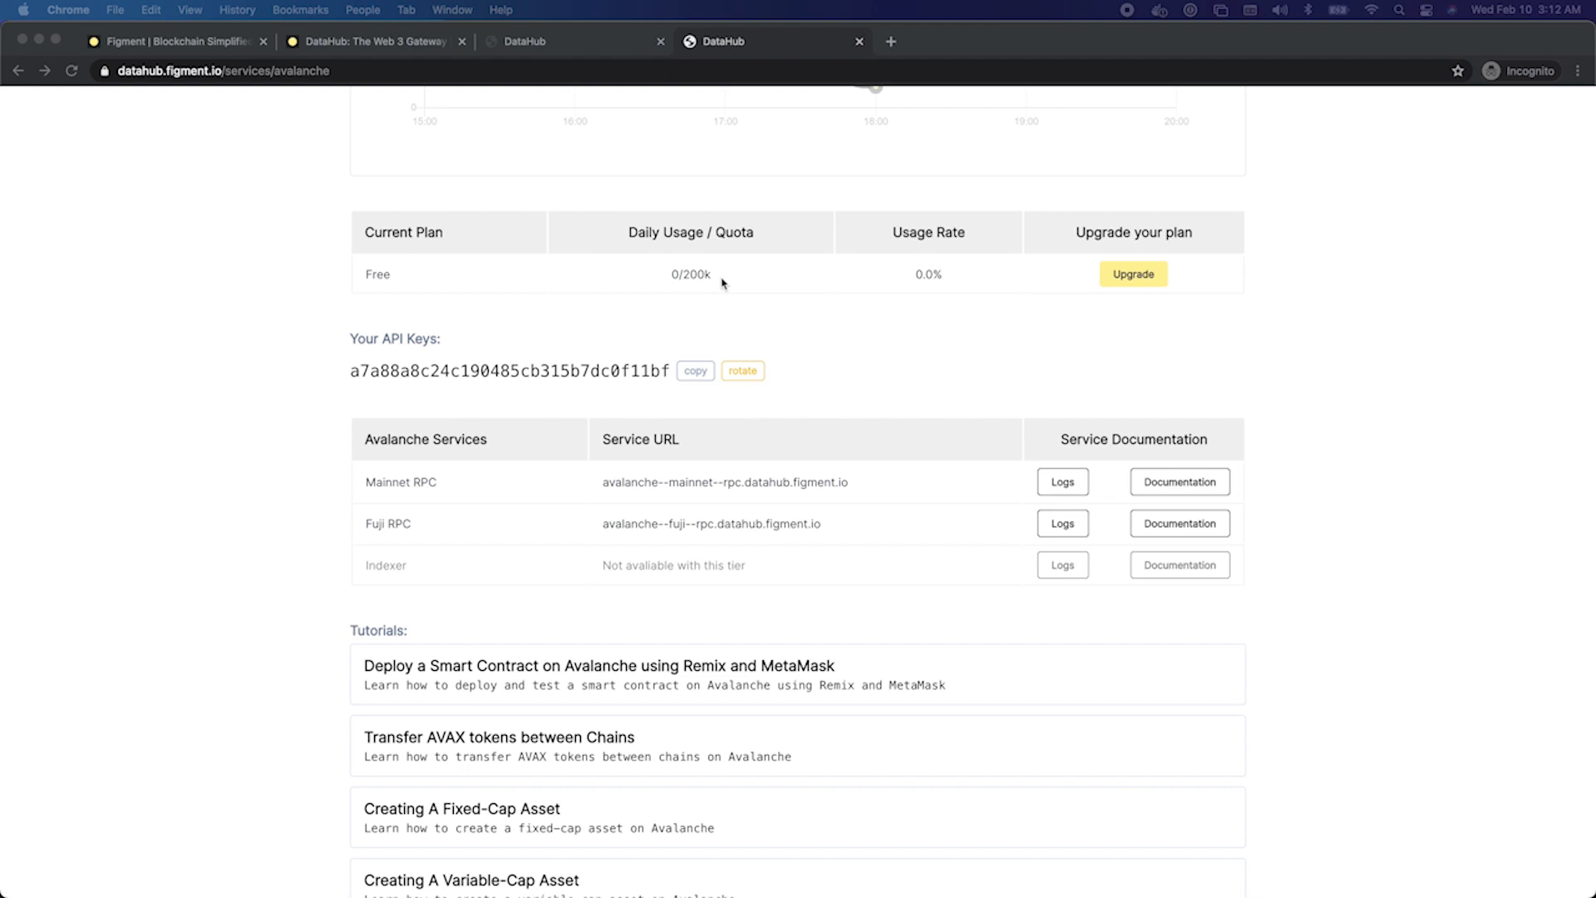
# - Bring the Chrome window with the MetaMask extension to the front
pyautogui.click(374, 40)
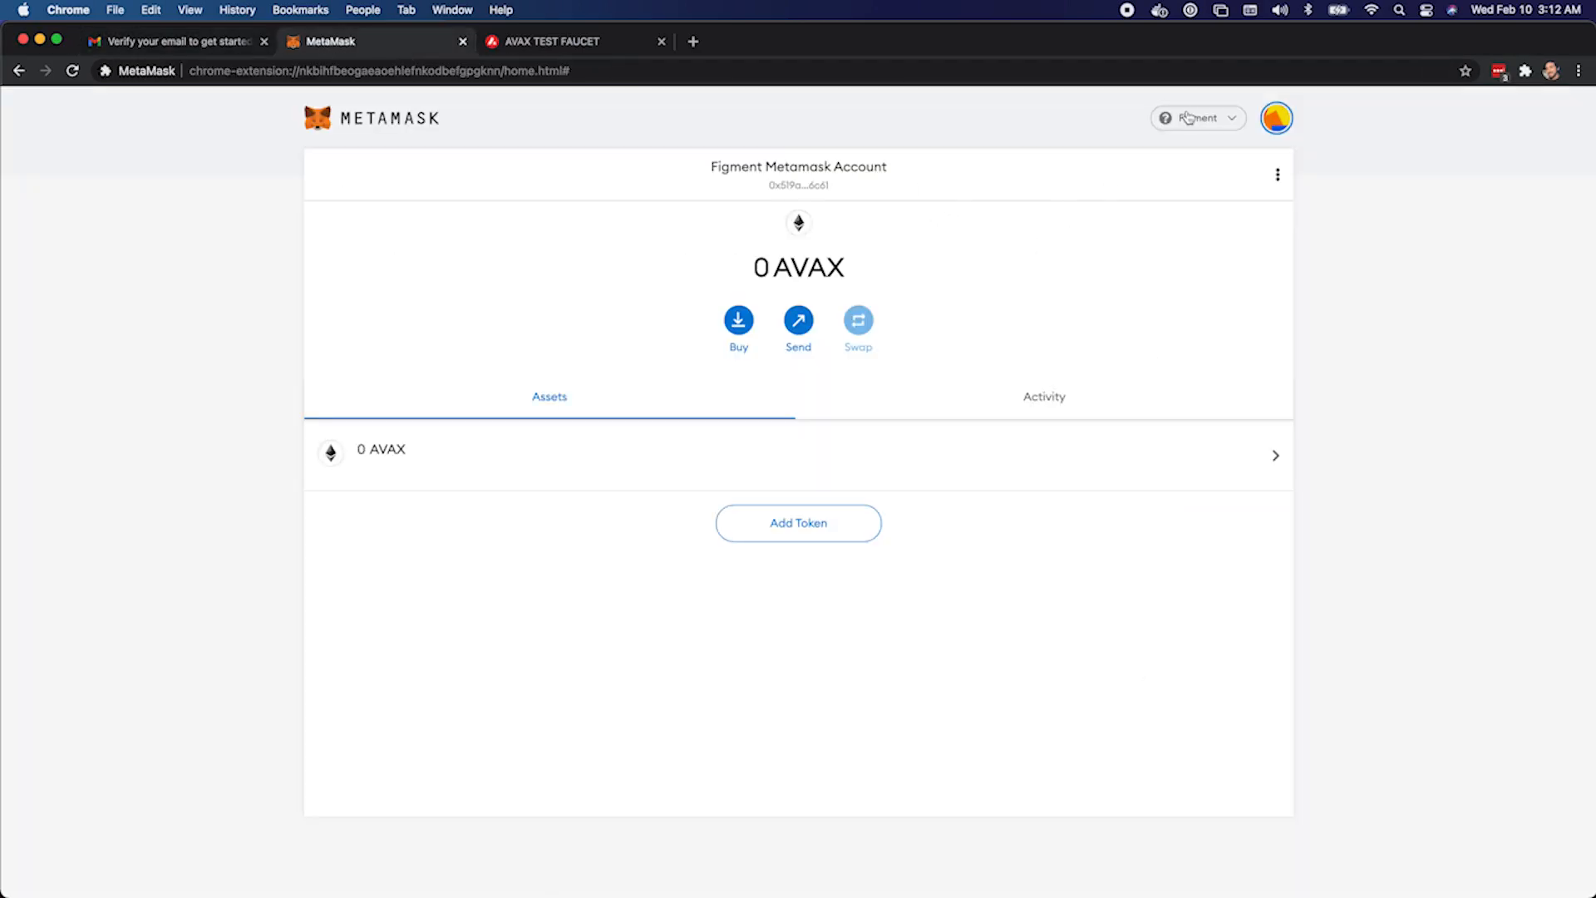
# - Start a Custom RPC network and name it Figment-demo
pyautogui.click(1197, 117)
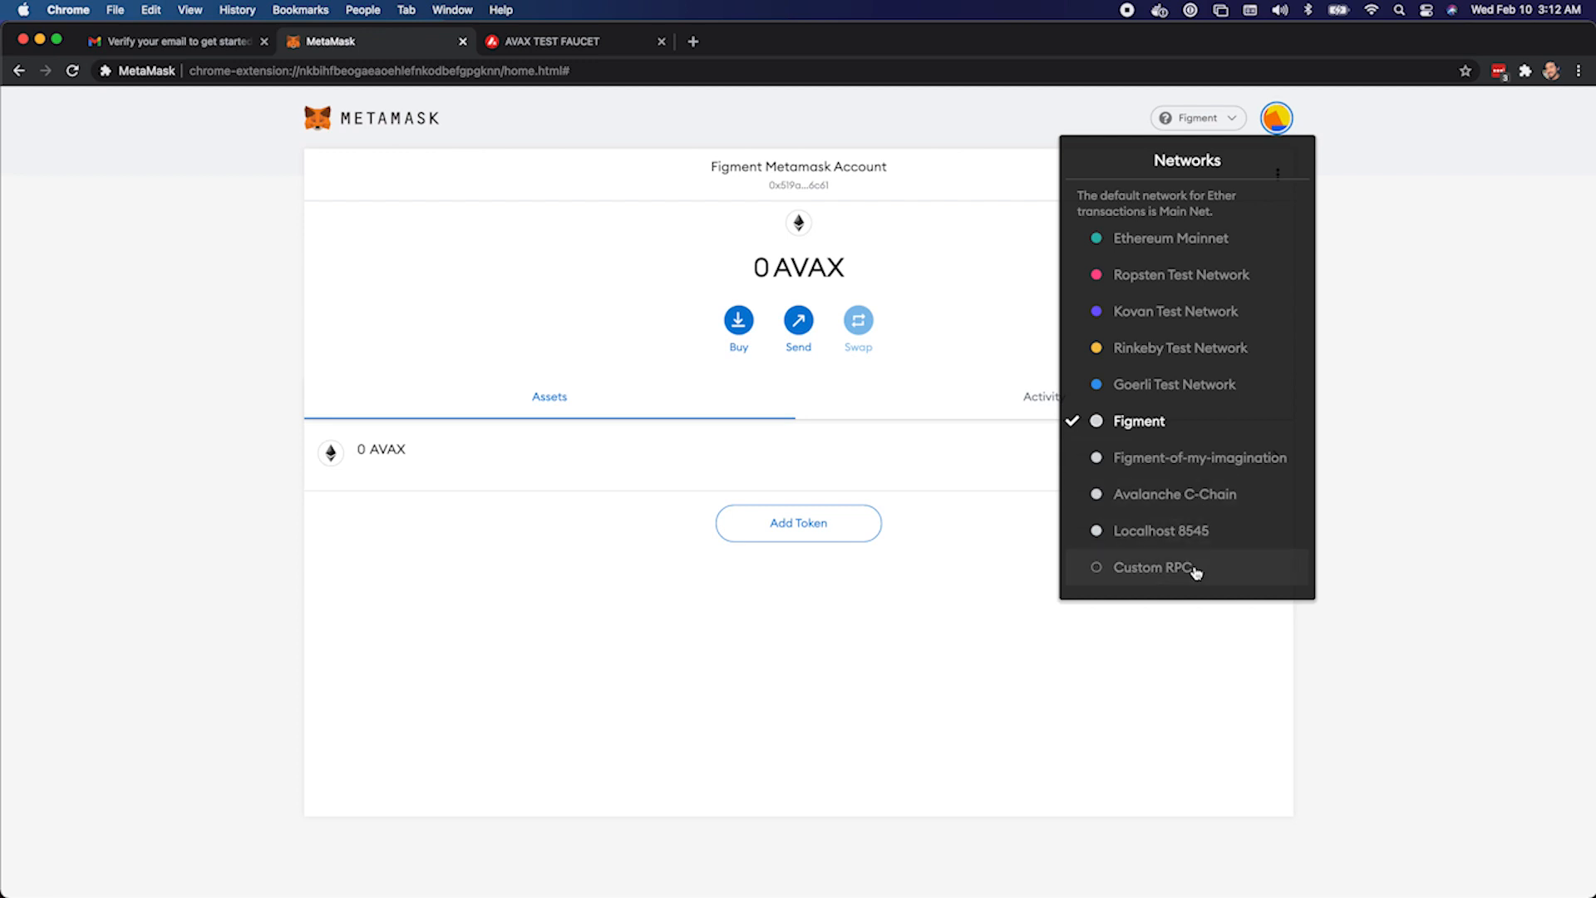
pyautogui.click(1148, 567)
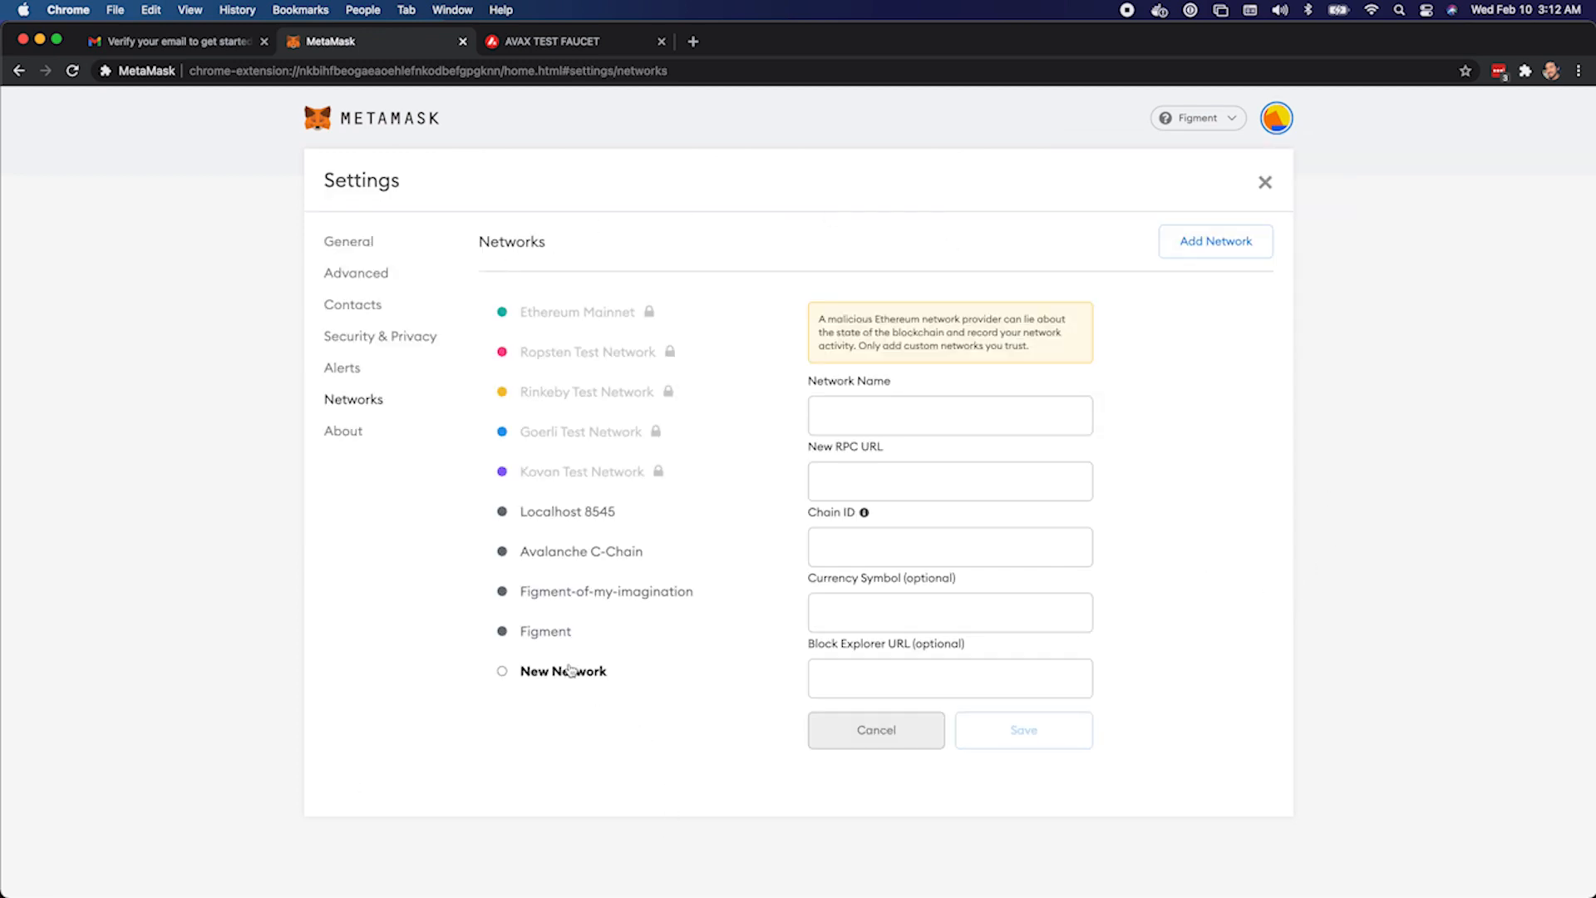
pyautogui.click(949, 414)
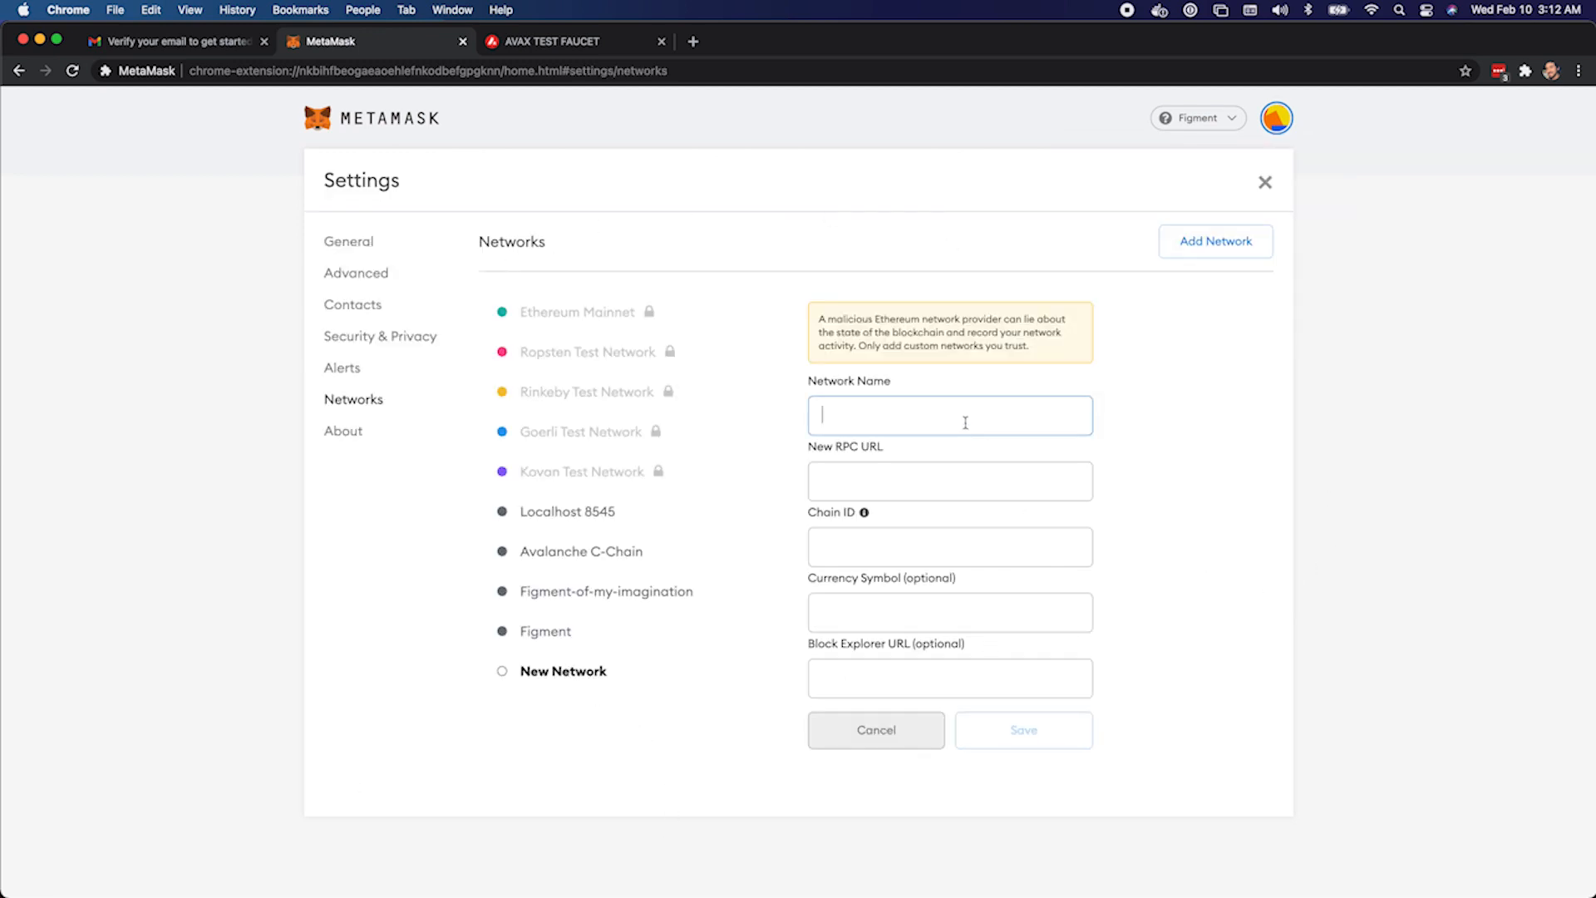
pyautogui.write('Fi')
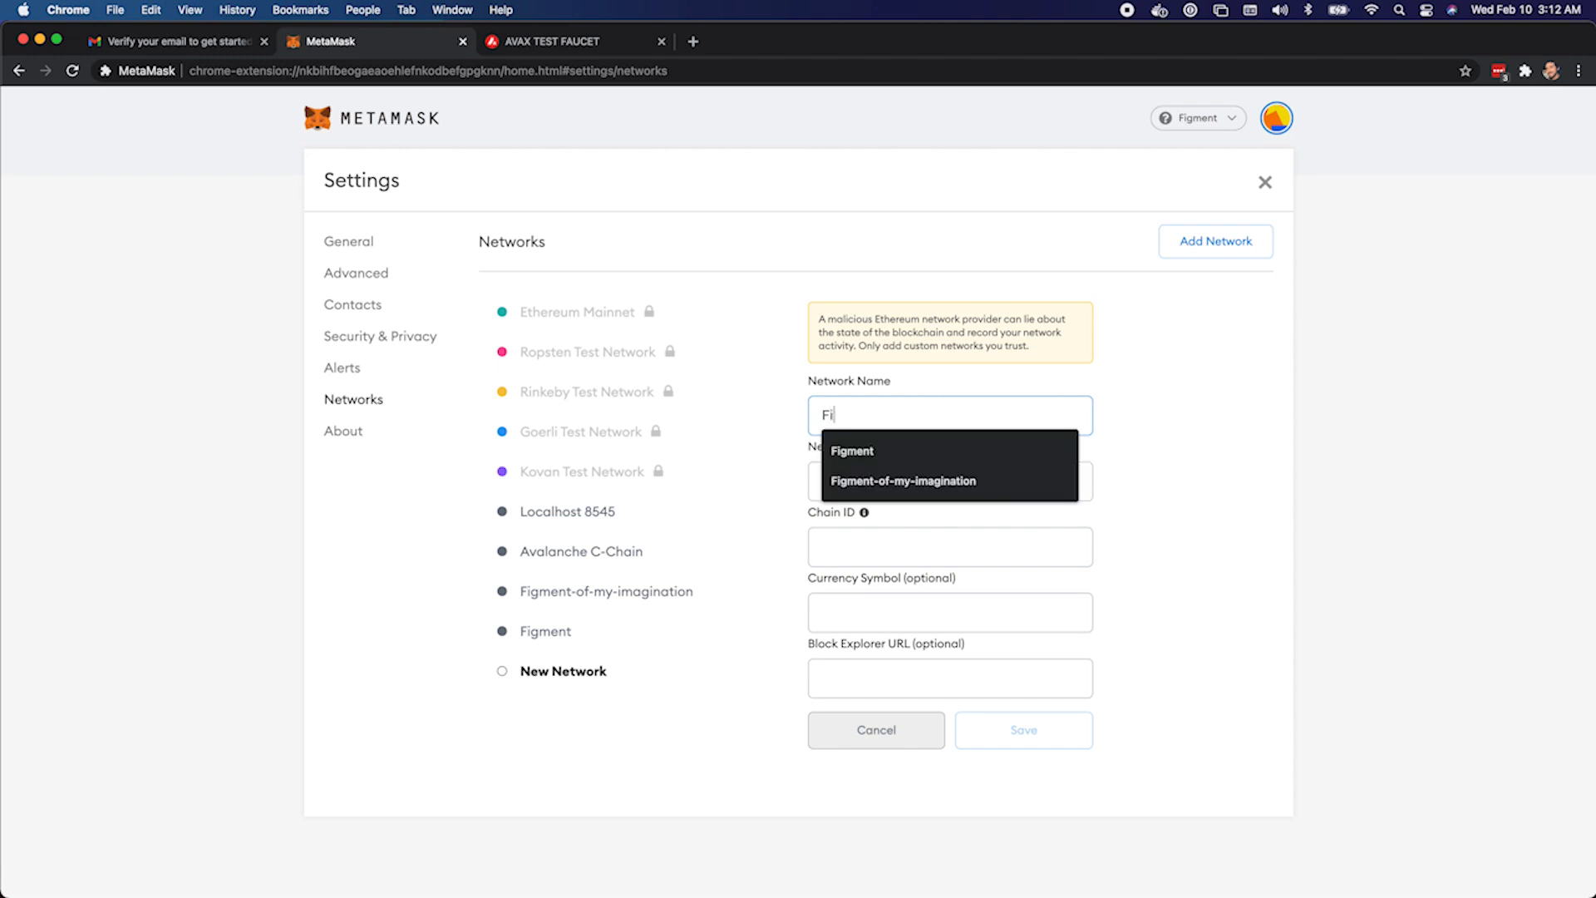
pyautogui.click(851, 451)
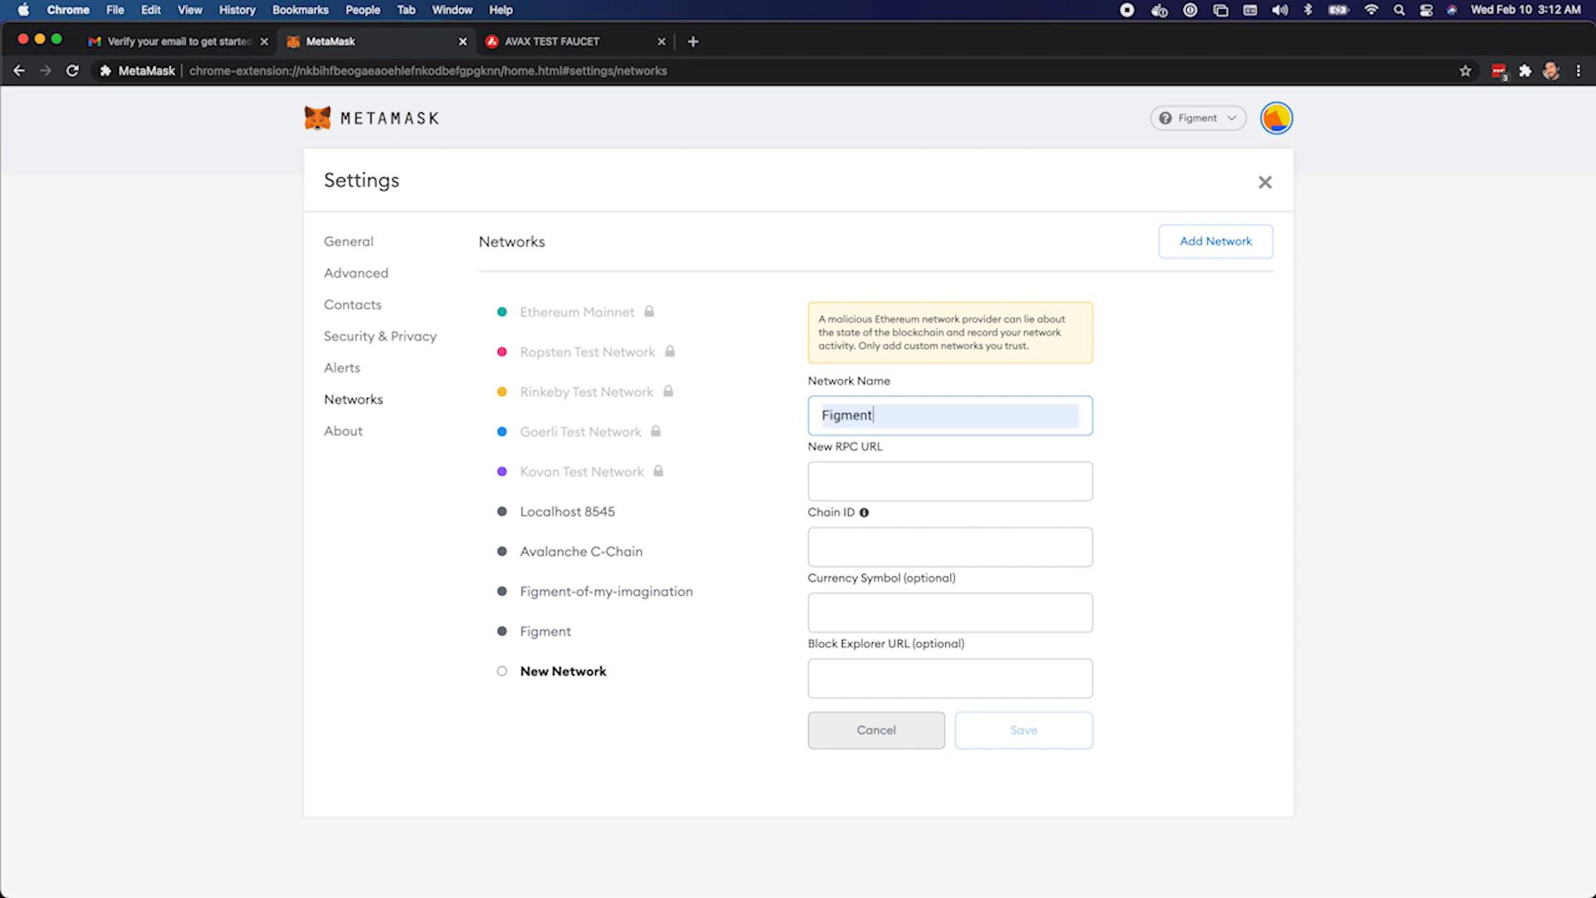
pyautogui.write('-demo')
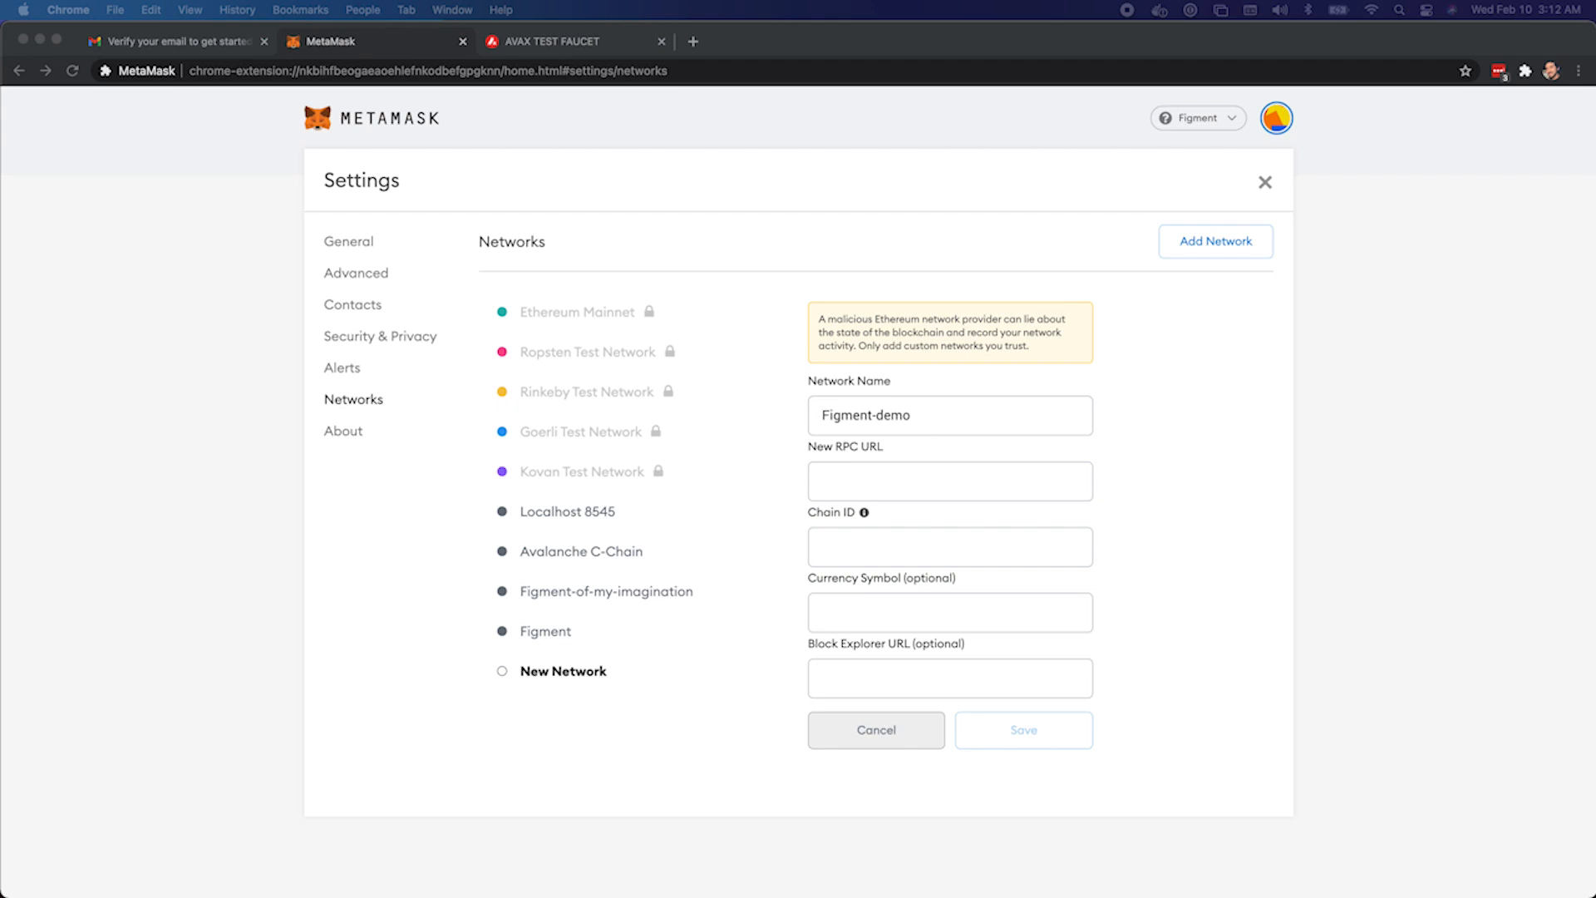
# - Enter the DataHub RPC URL ending in /apikey/API-KEY/ext/bc/C/rpc and return to the DataHub page
pyautogui.write('b.figment.io/apikey/API-KEY/ext/bc/C/rpc')
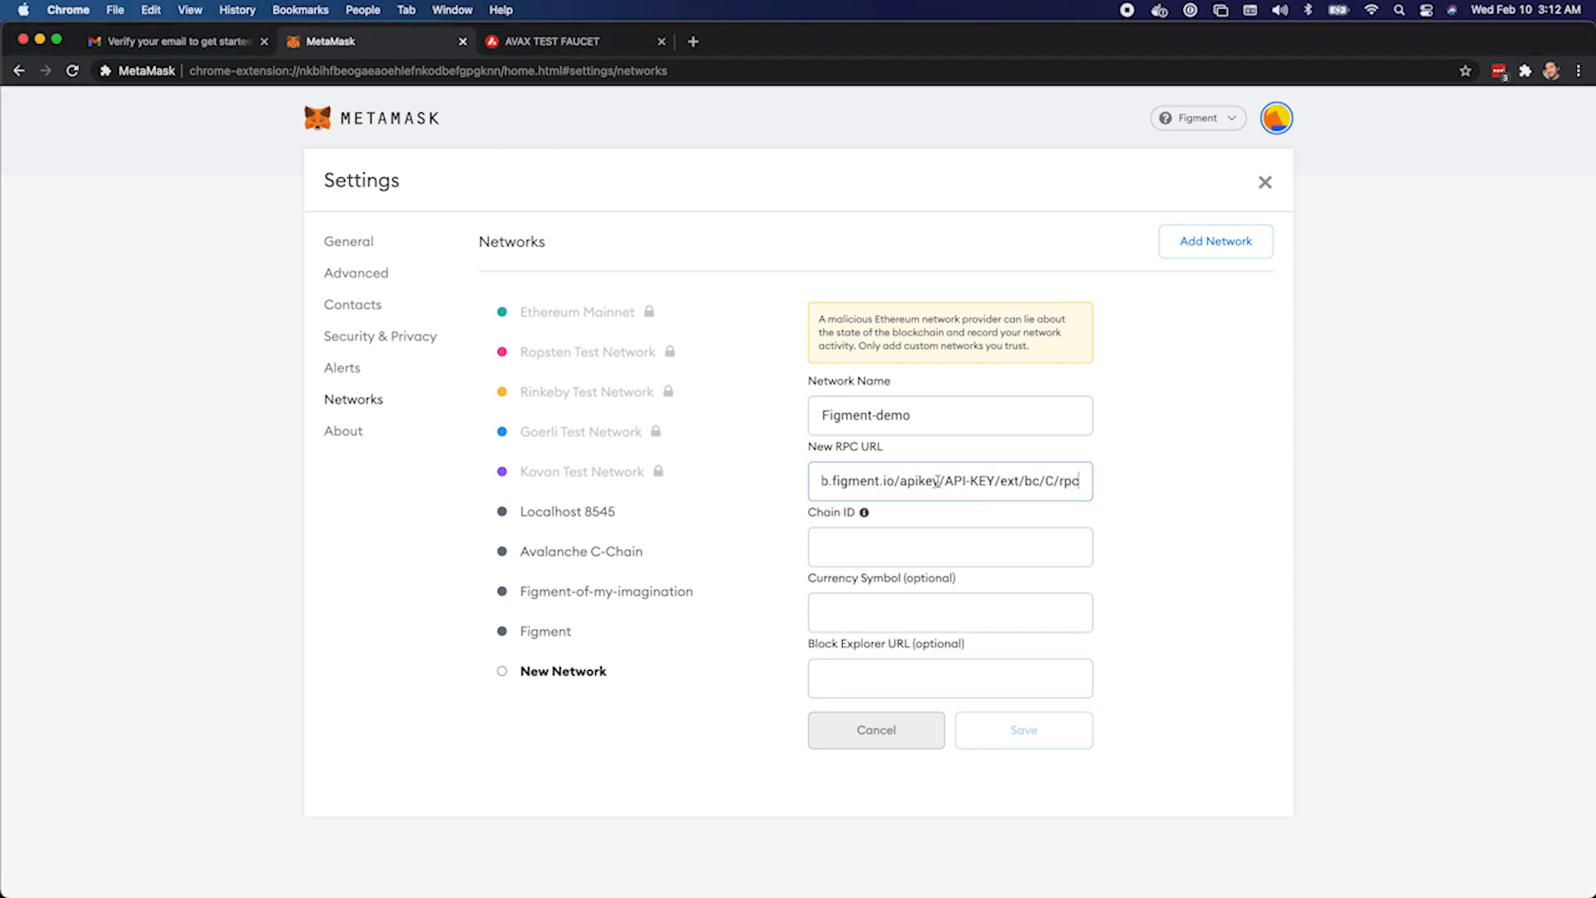
pyautogui.click(768, 40)
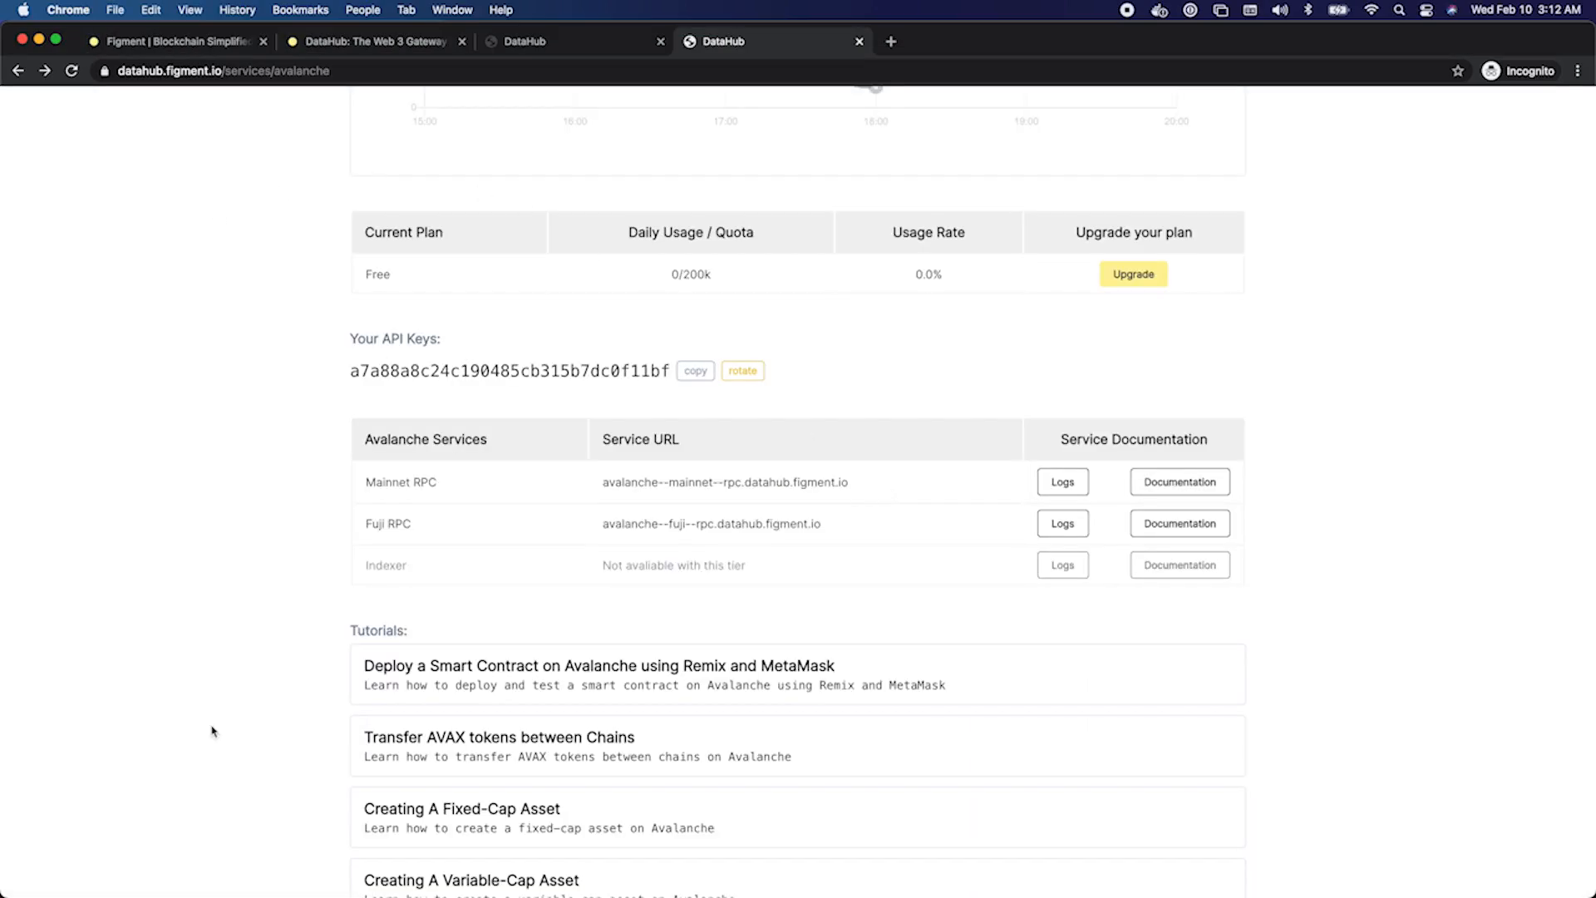
pyautogui.moveTo(695, 437)
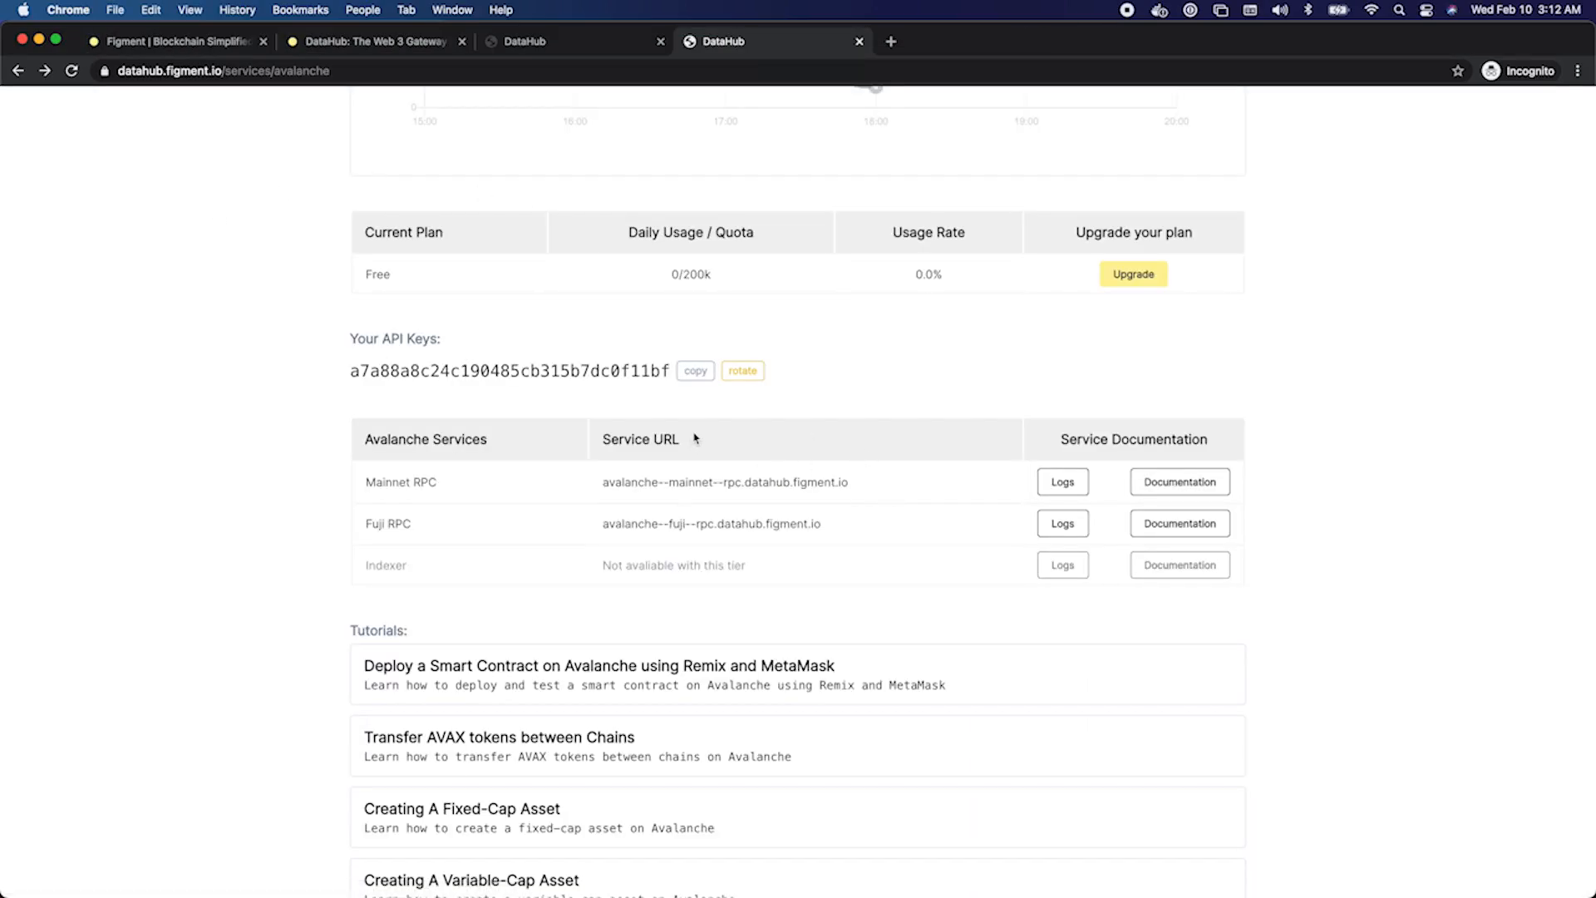
# - Copy the API key from the DataHub Avalanche page
pyautogui.click(695, 371)
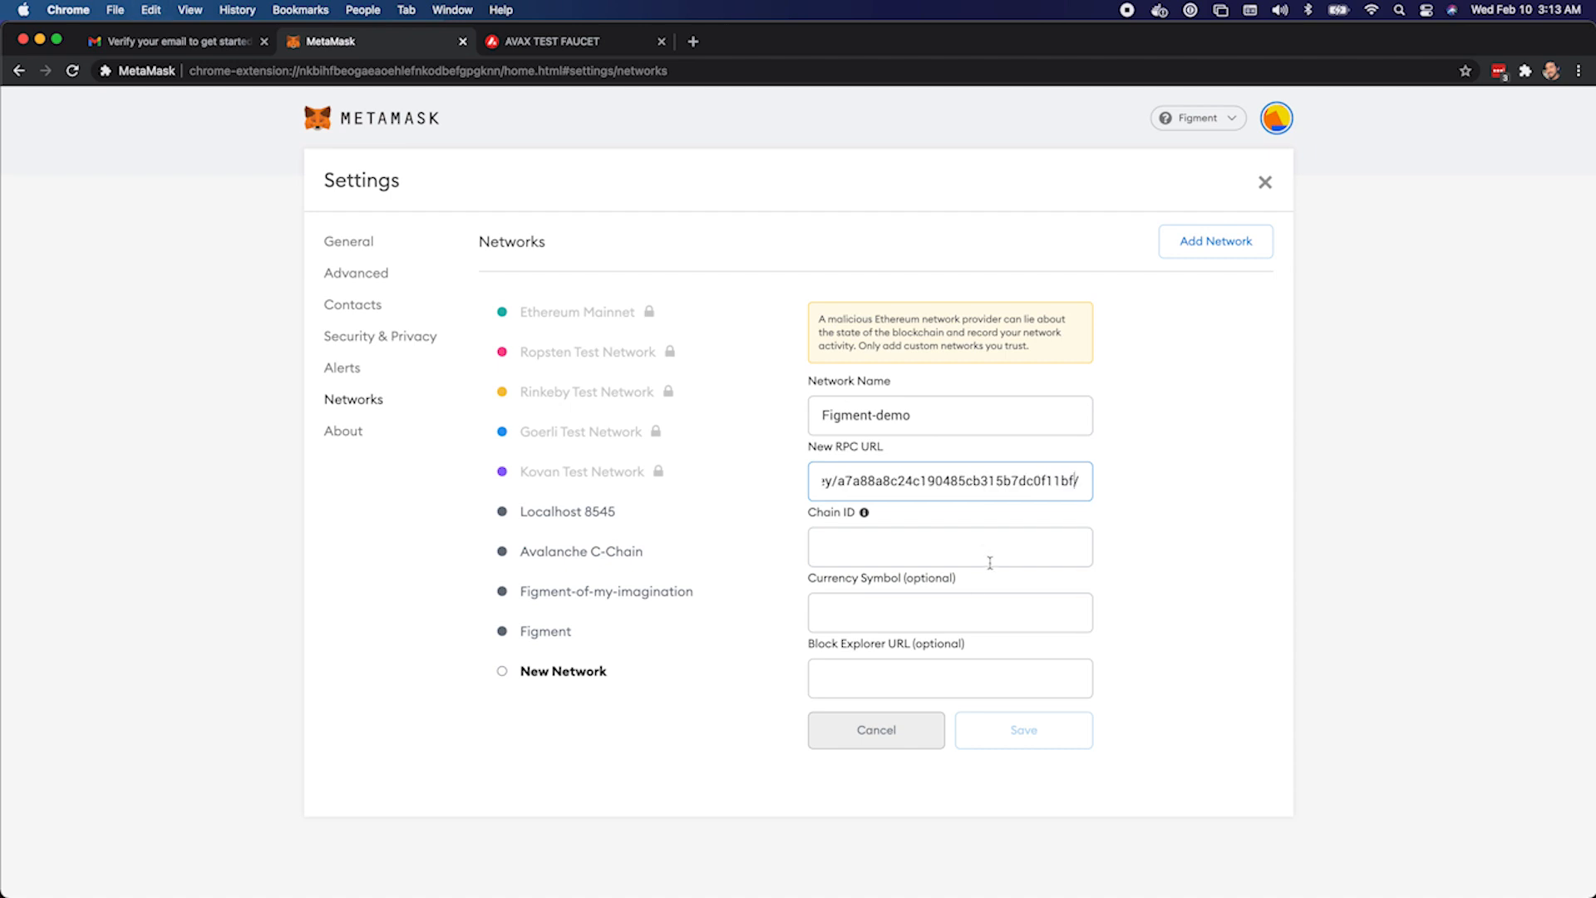
pyautogui.moveTo(974, 597)
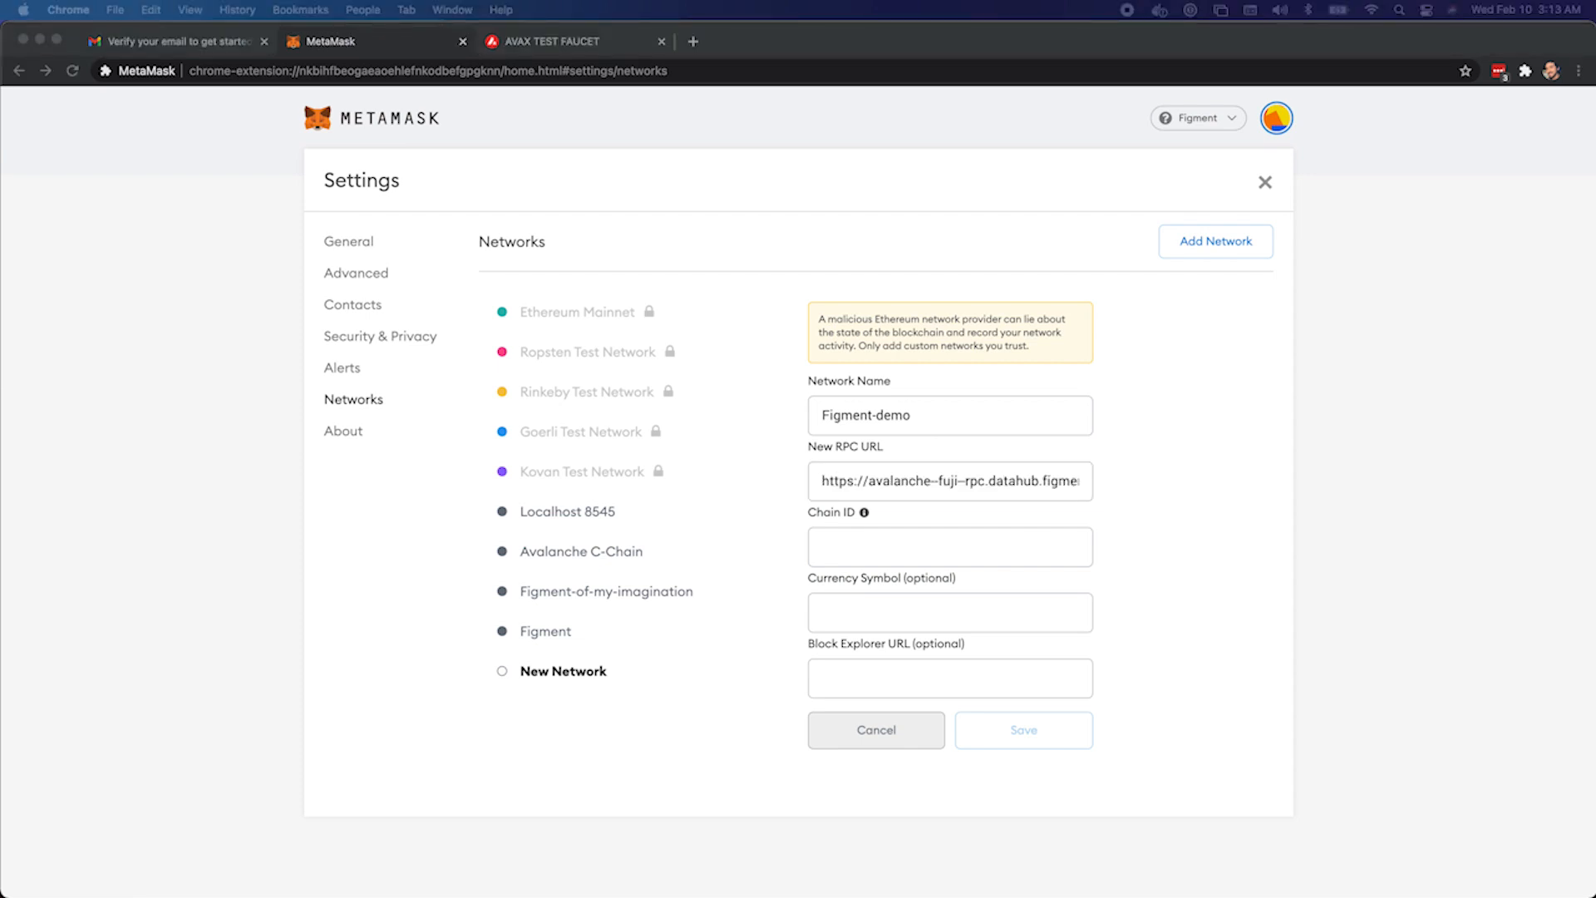
# - Fill chain ID 0xa869, symbol AVAX and the avax-test C-chain explorer URL, then save Figment-demo
pyautogui.click(949, 546)
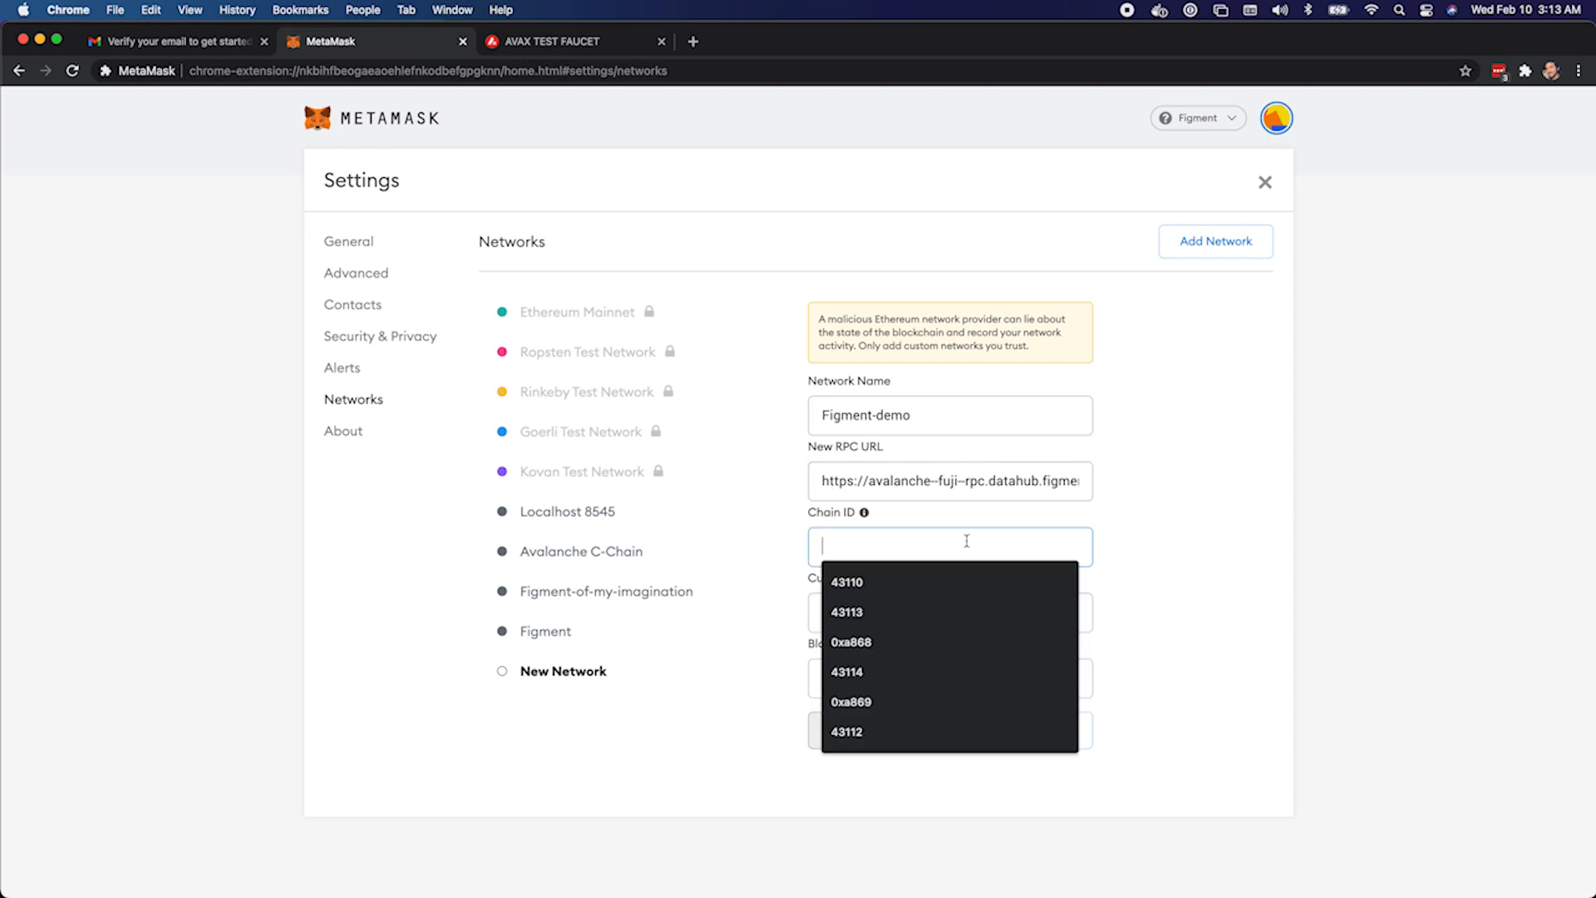
pyautogui.click(850, 701)
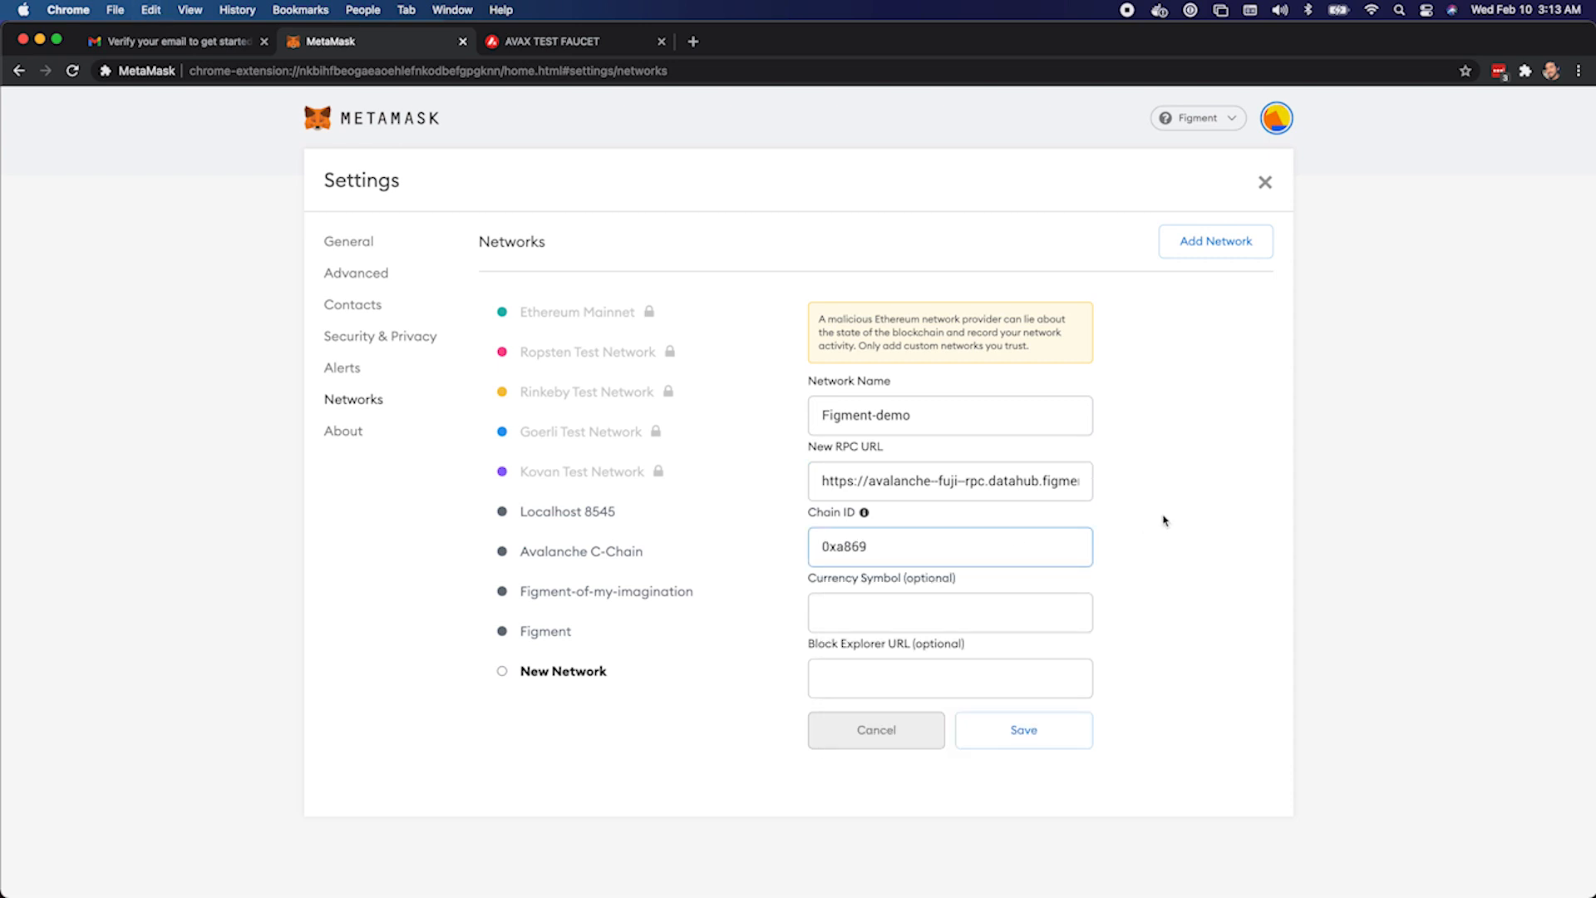
pyautogui.click(949, 612)
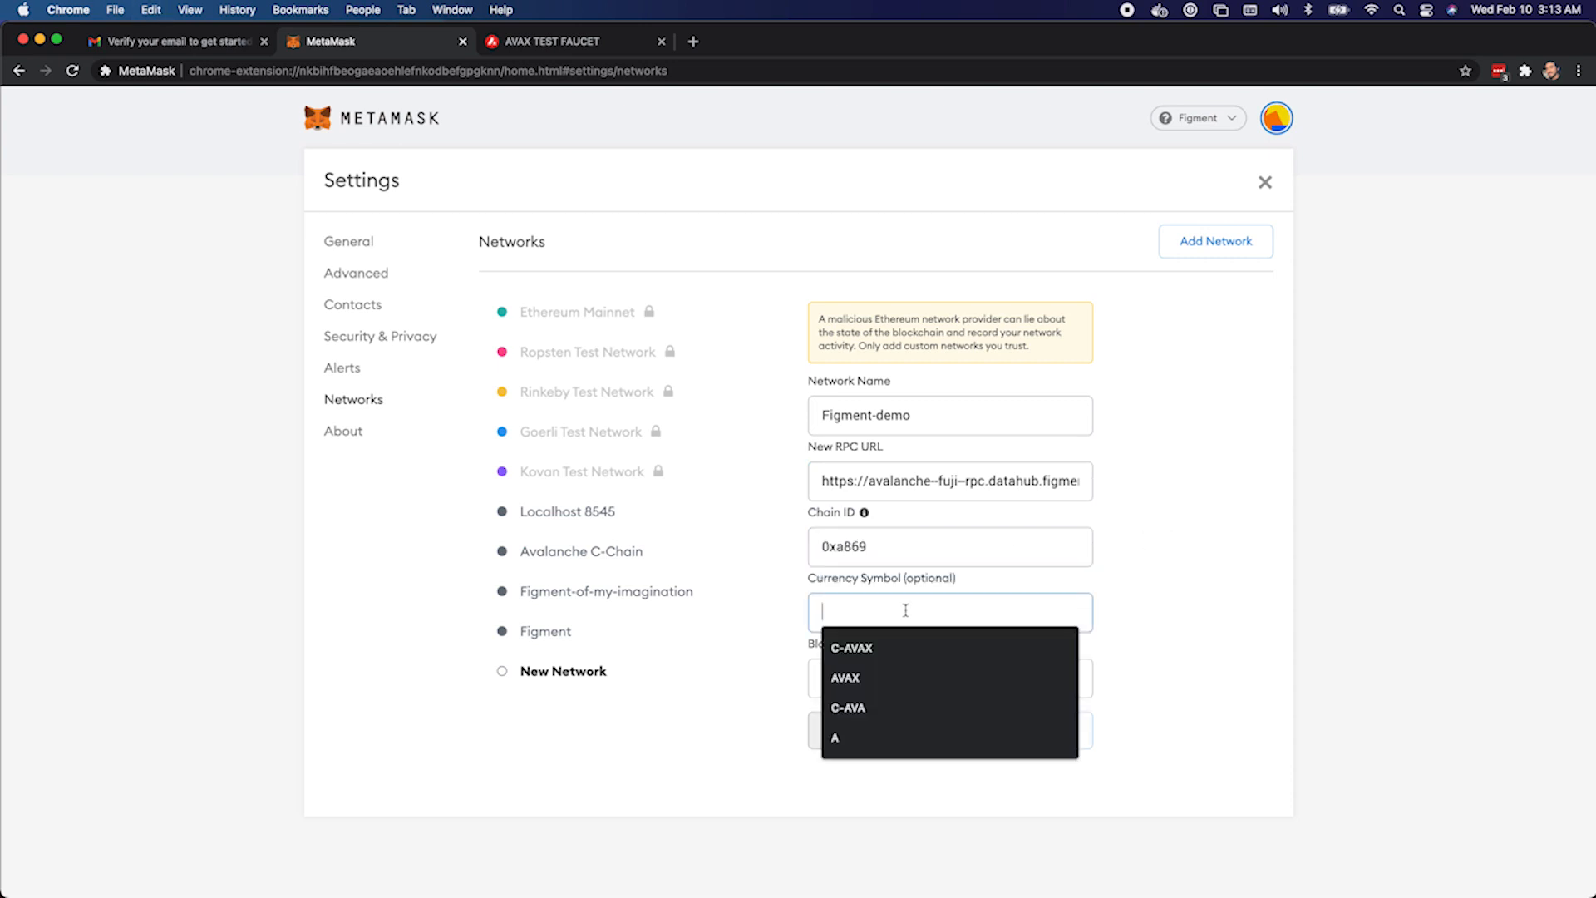
pyautogui.click(845, 676)
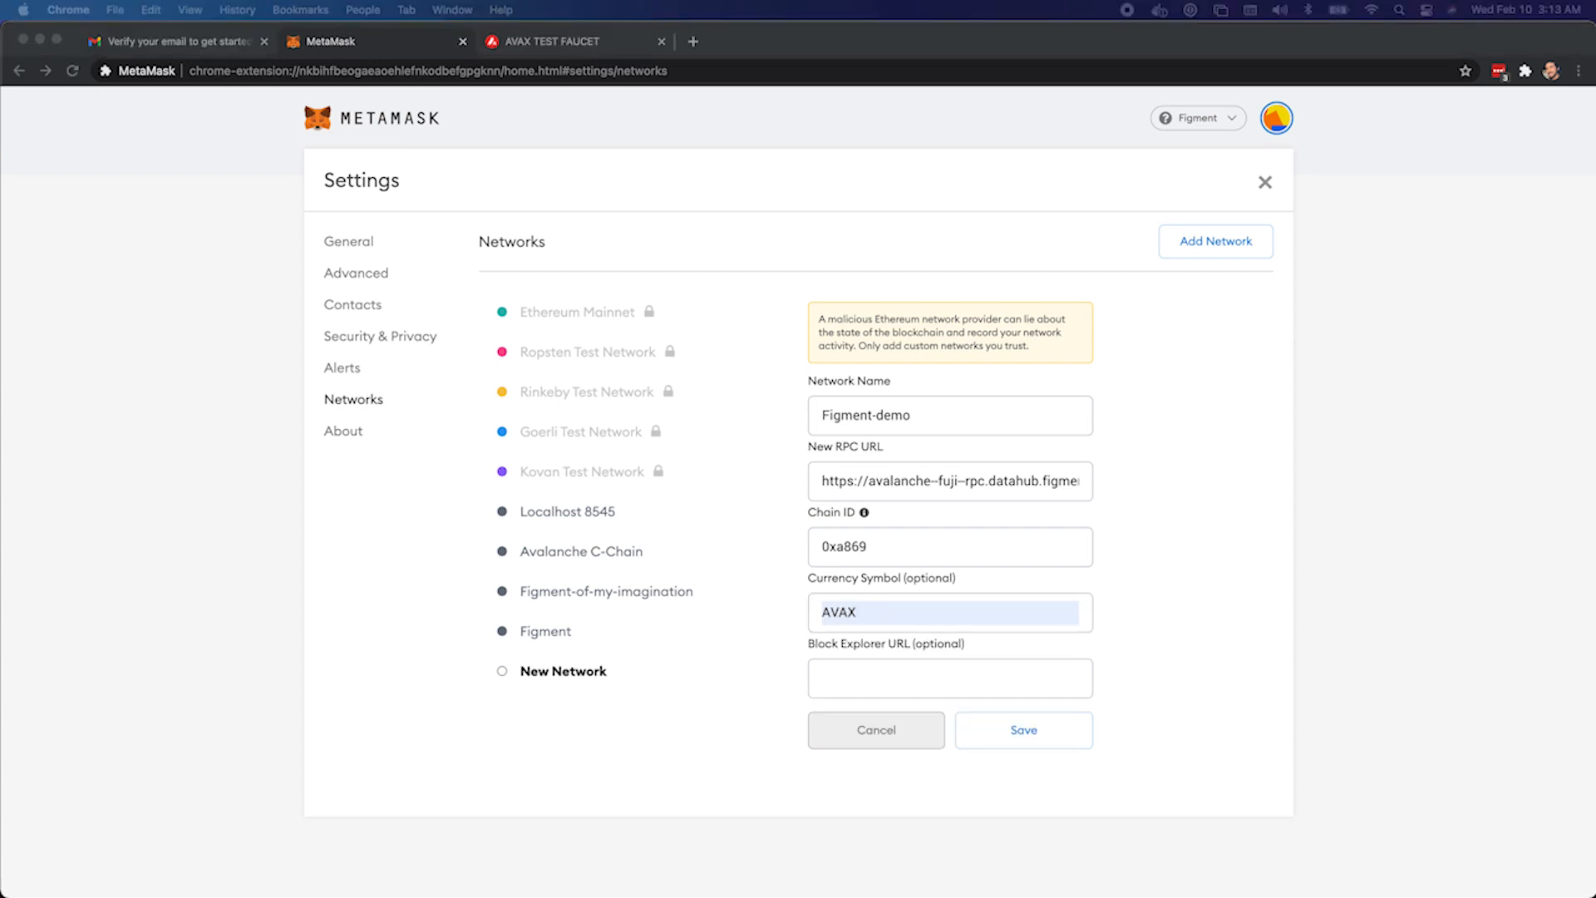
pyautogui.click(950, 679)
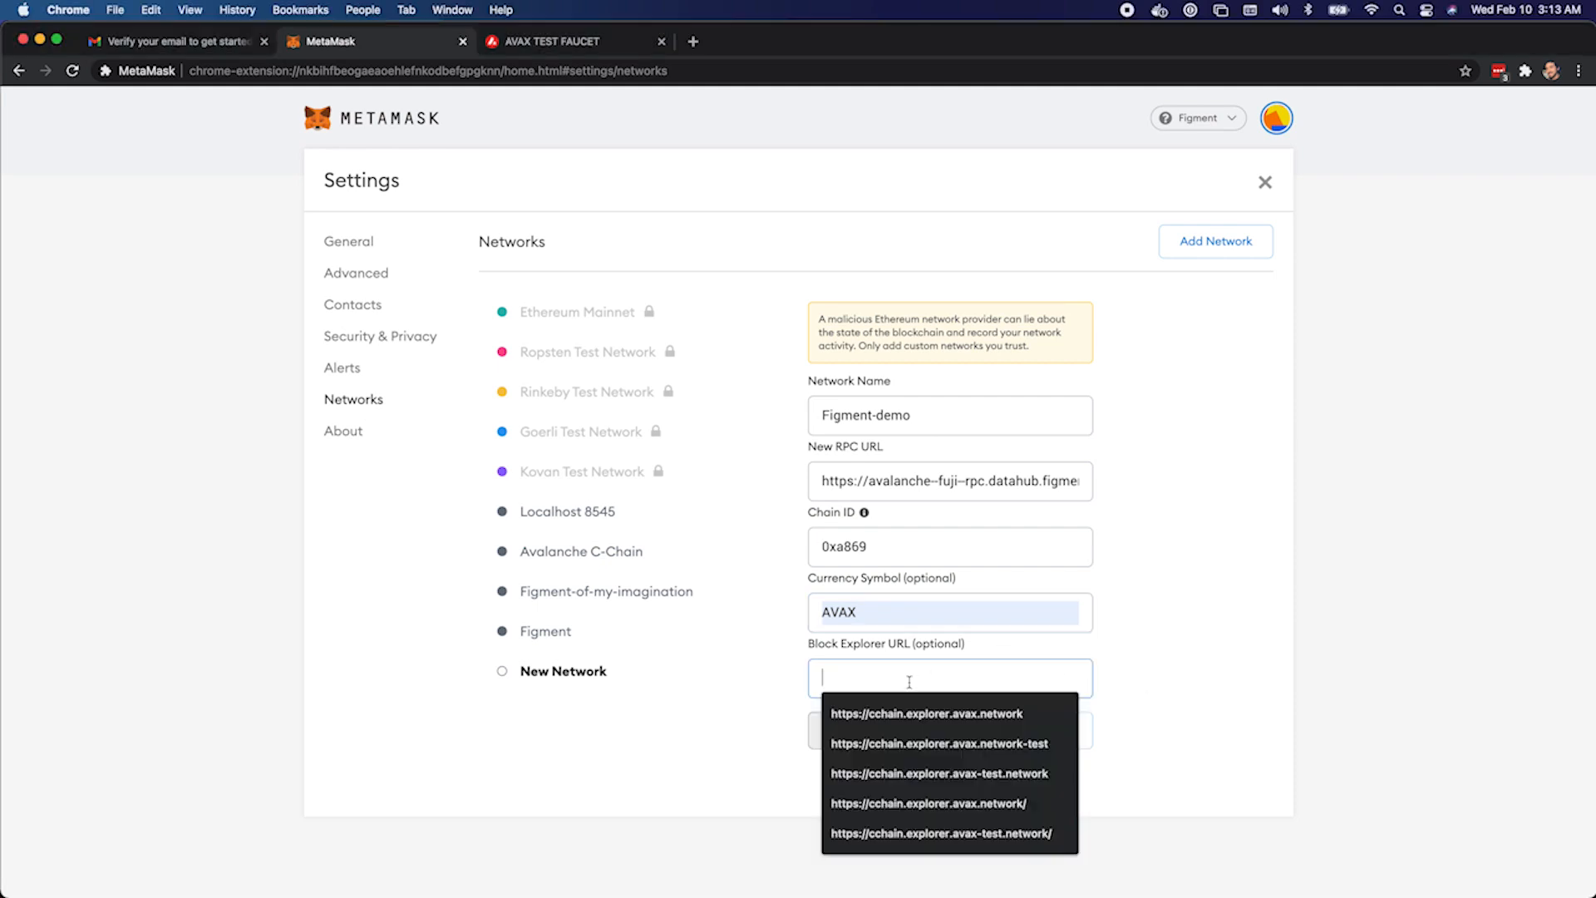
pyautogui.click(937, 773)
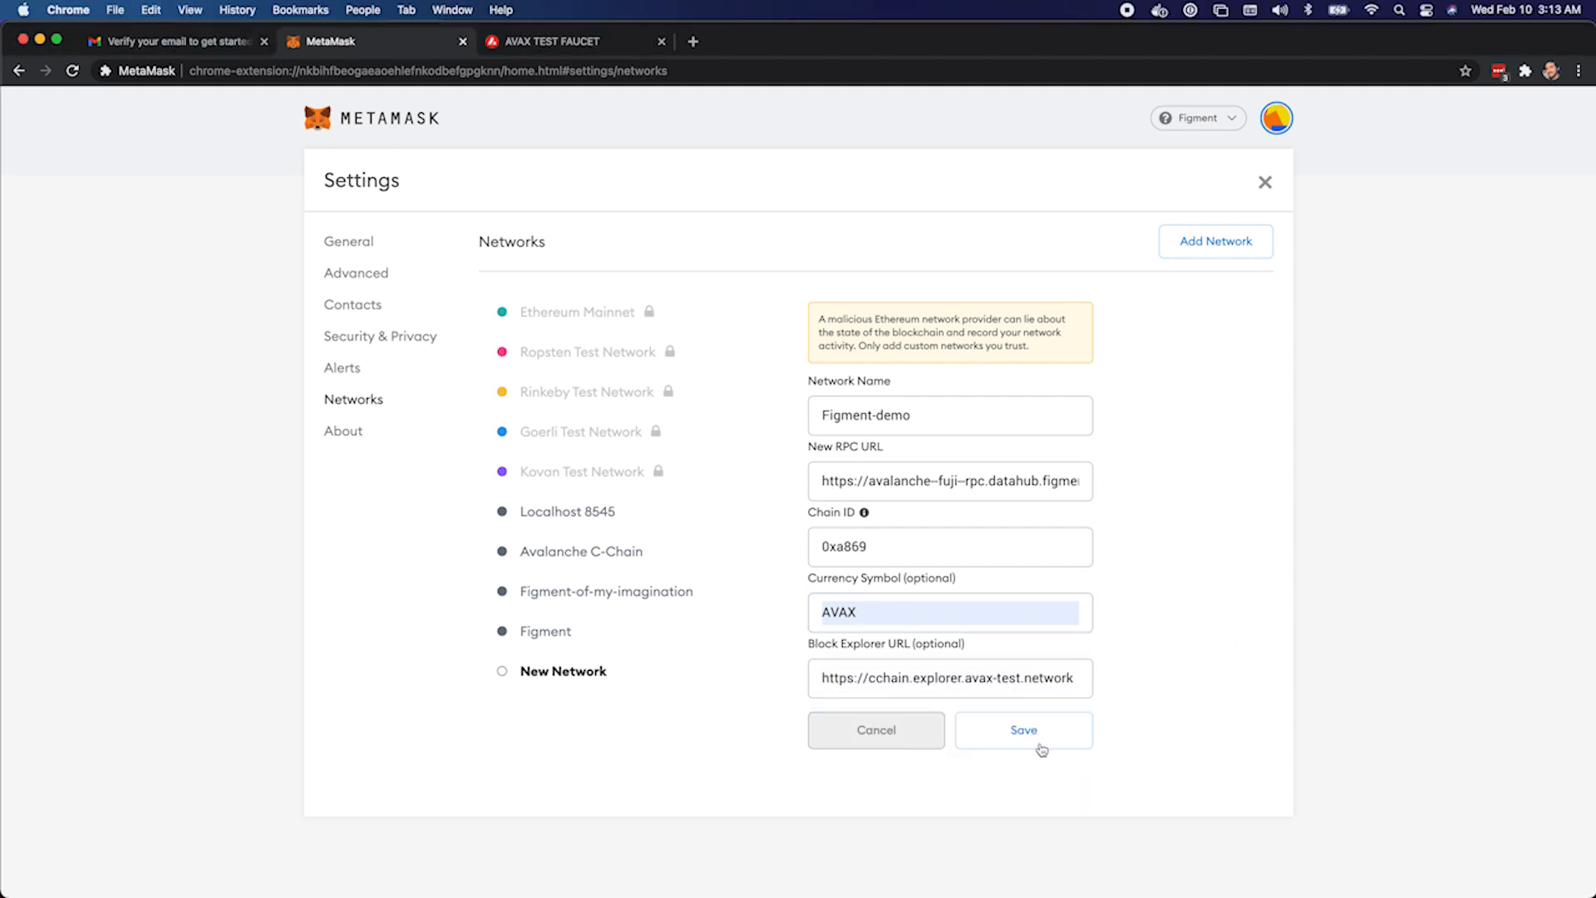
pyautogui.click(1023, 730)
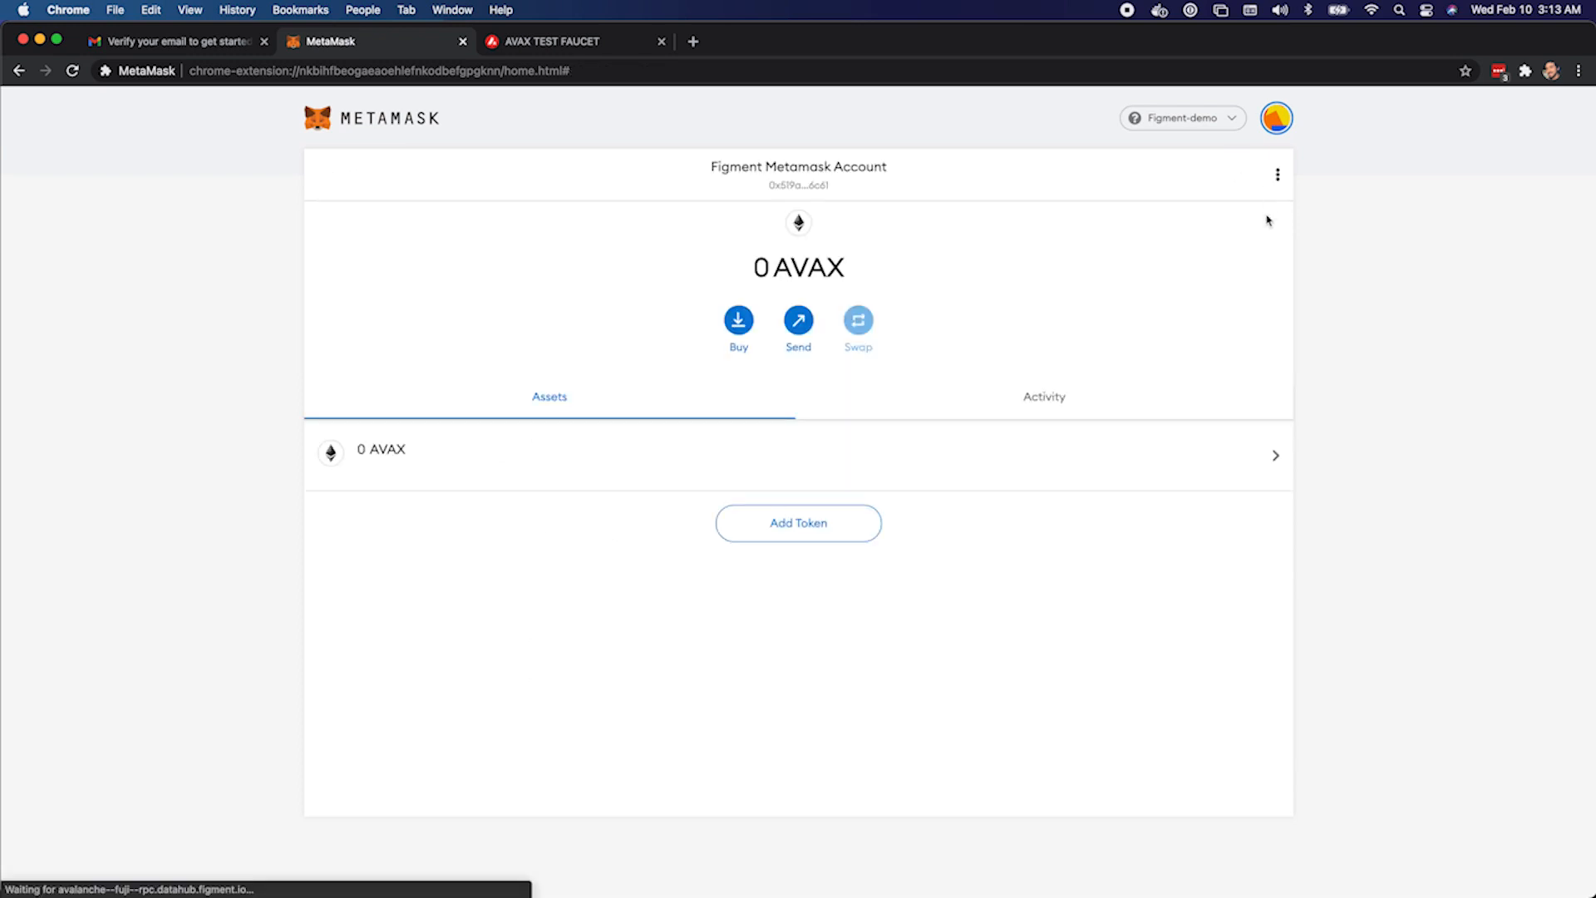
pyautogui.moveTo(1169, 196)
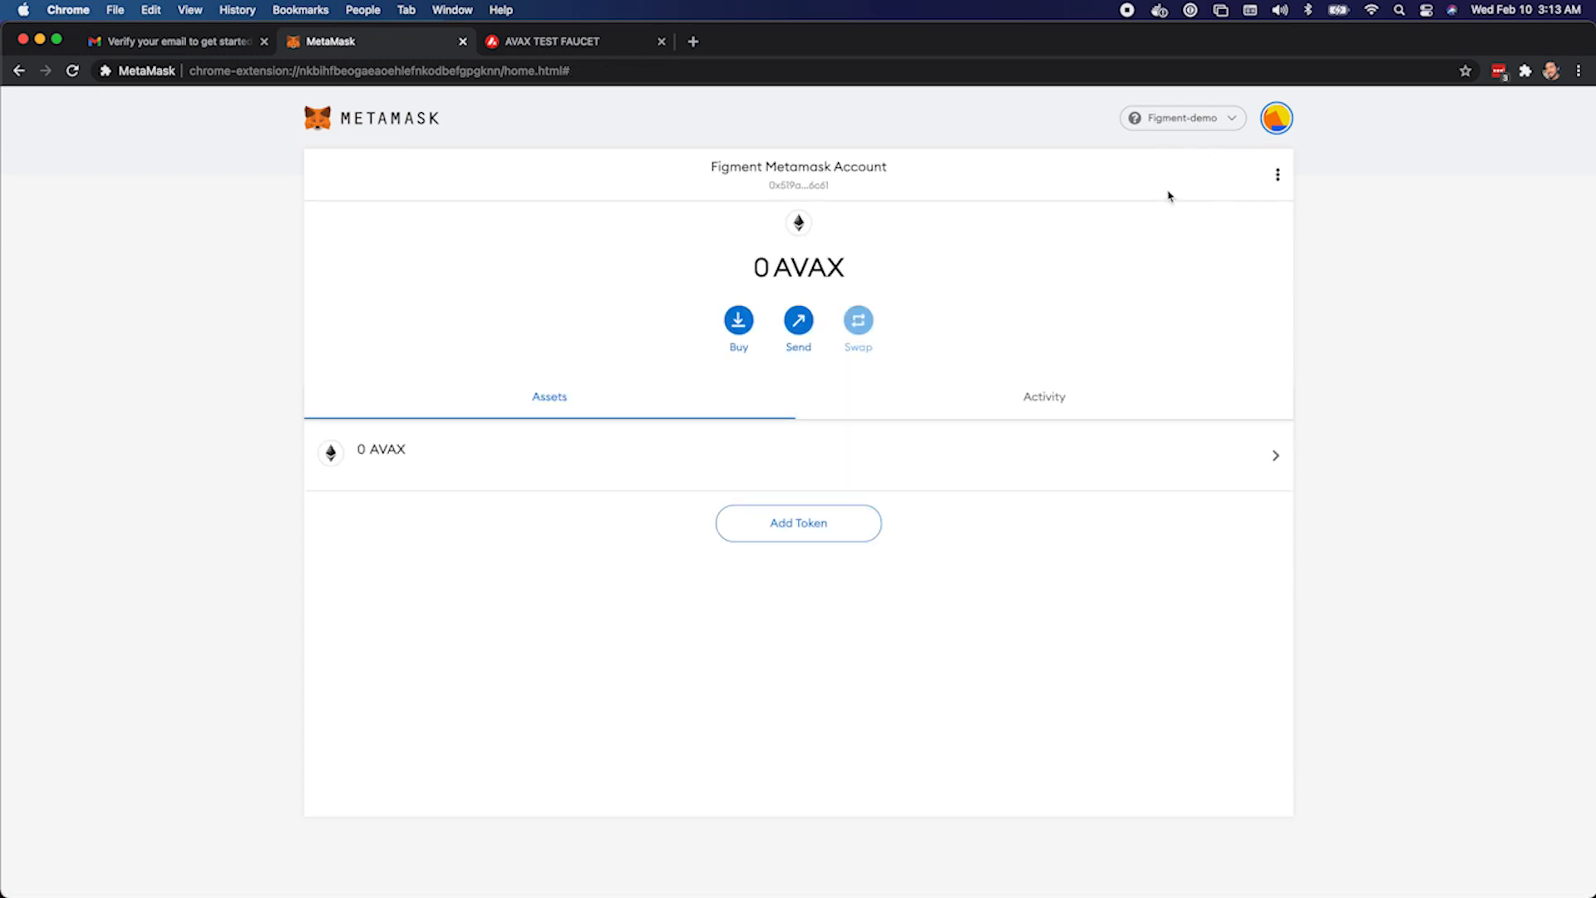
pyautogui.moveTo(1091, 228)
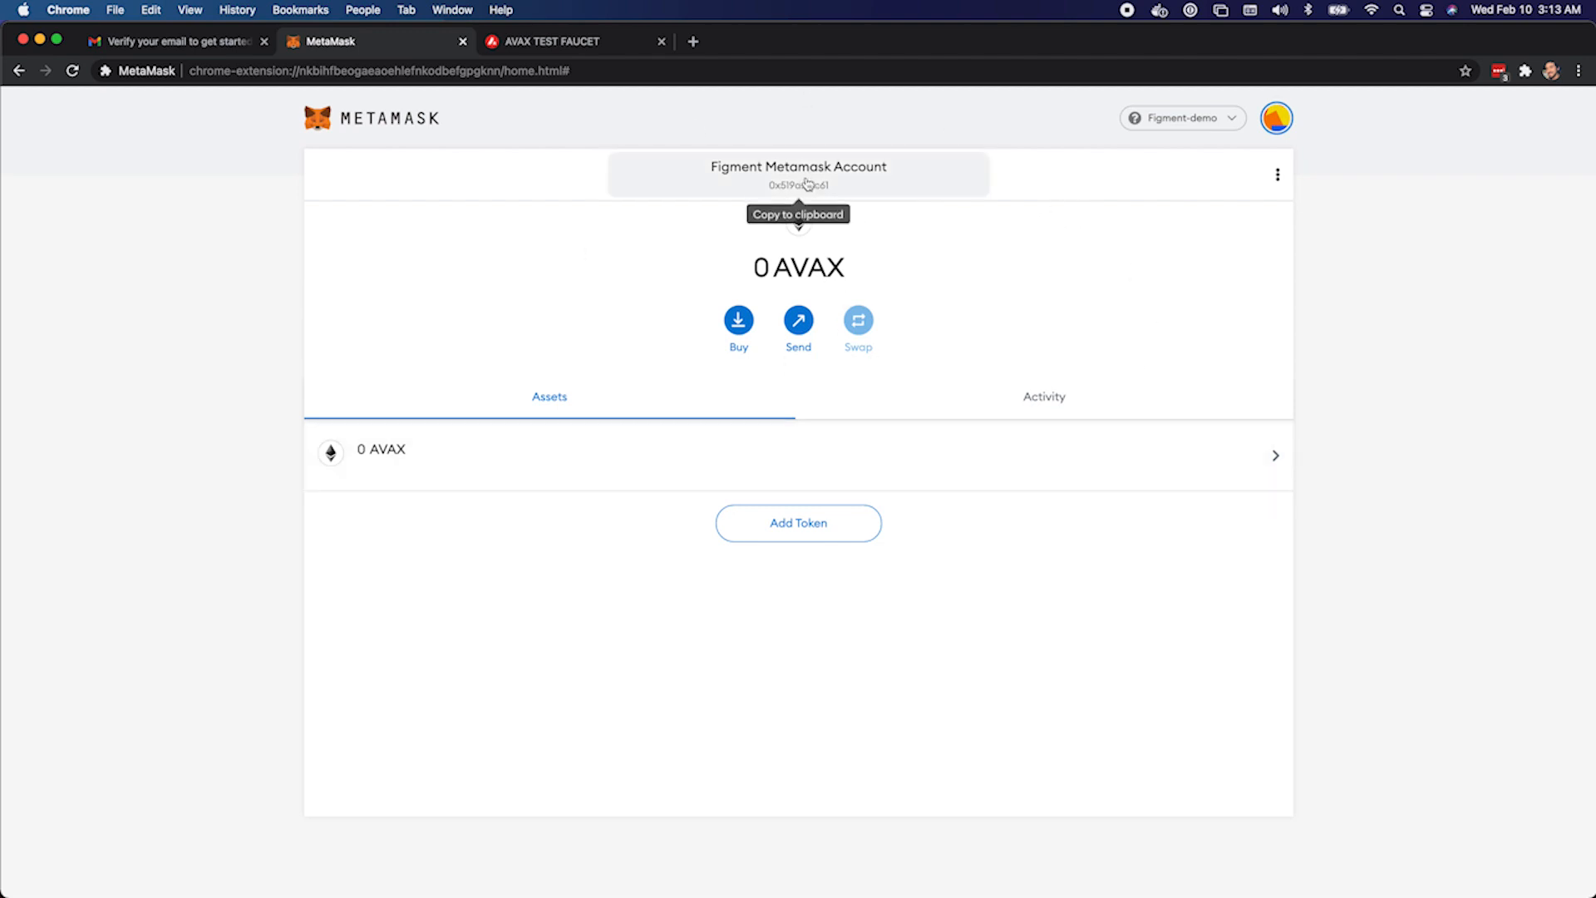
pyautogui.moveTo(878, 221)
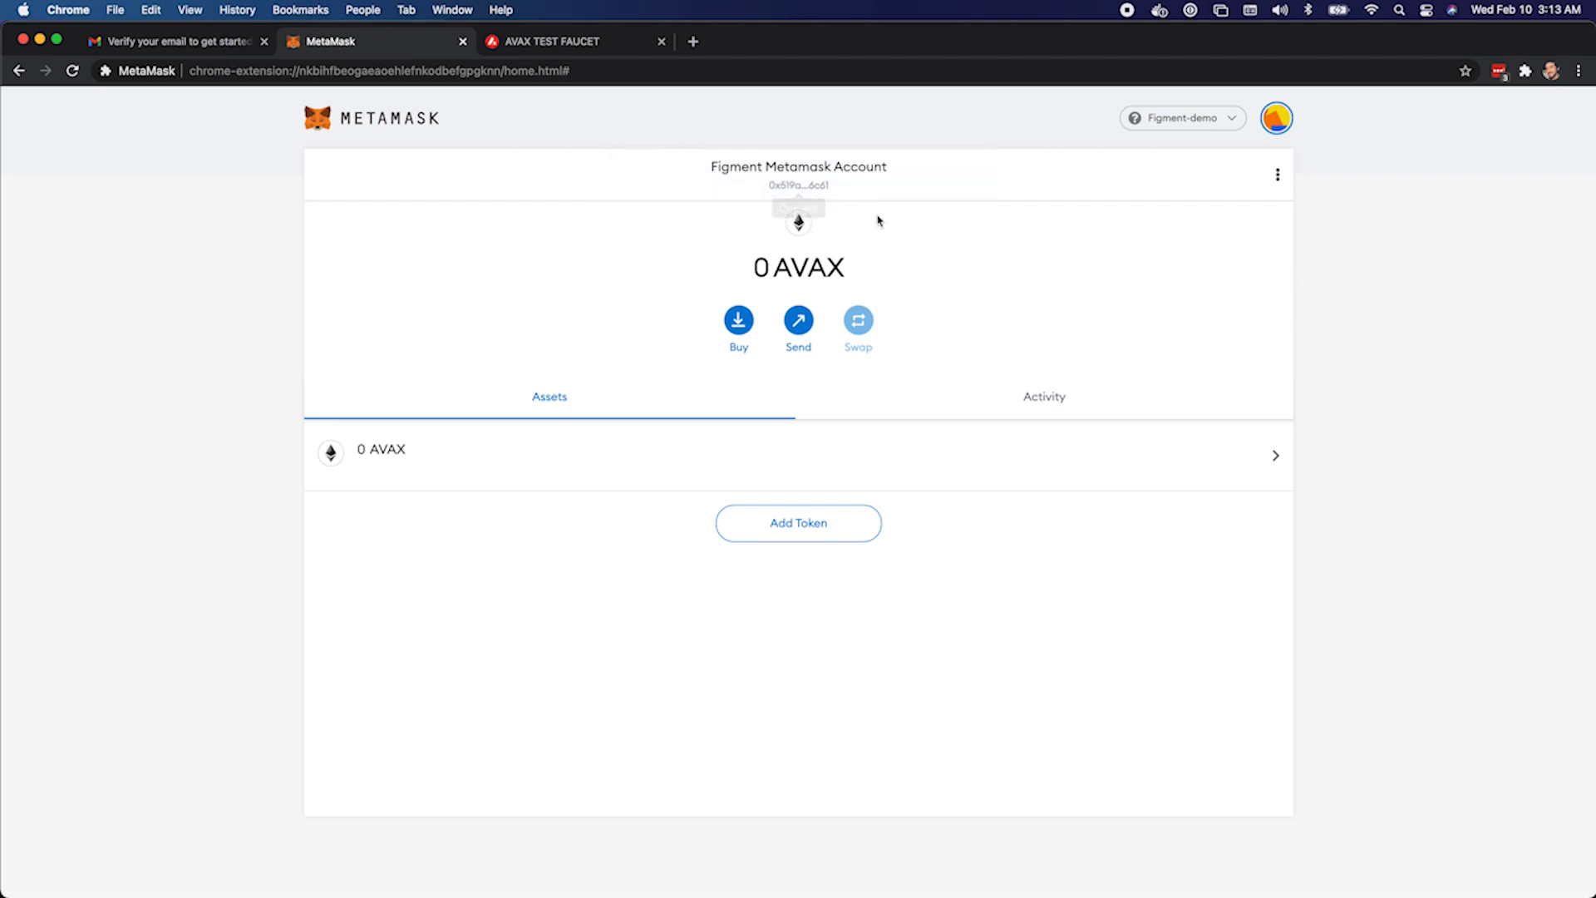
# - Switch to the AVAX Fuji Testnet Faucet browser tab
pyautogui.click(575, 40)
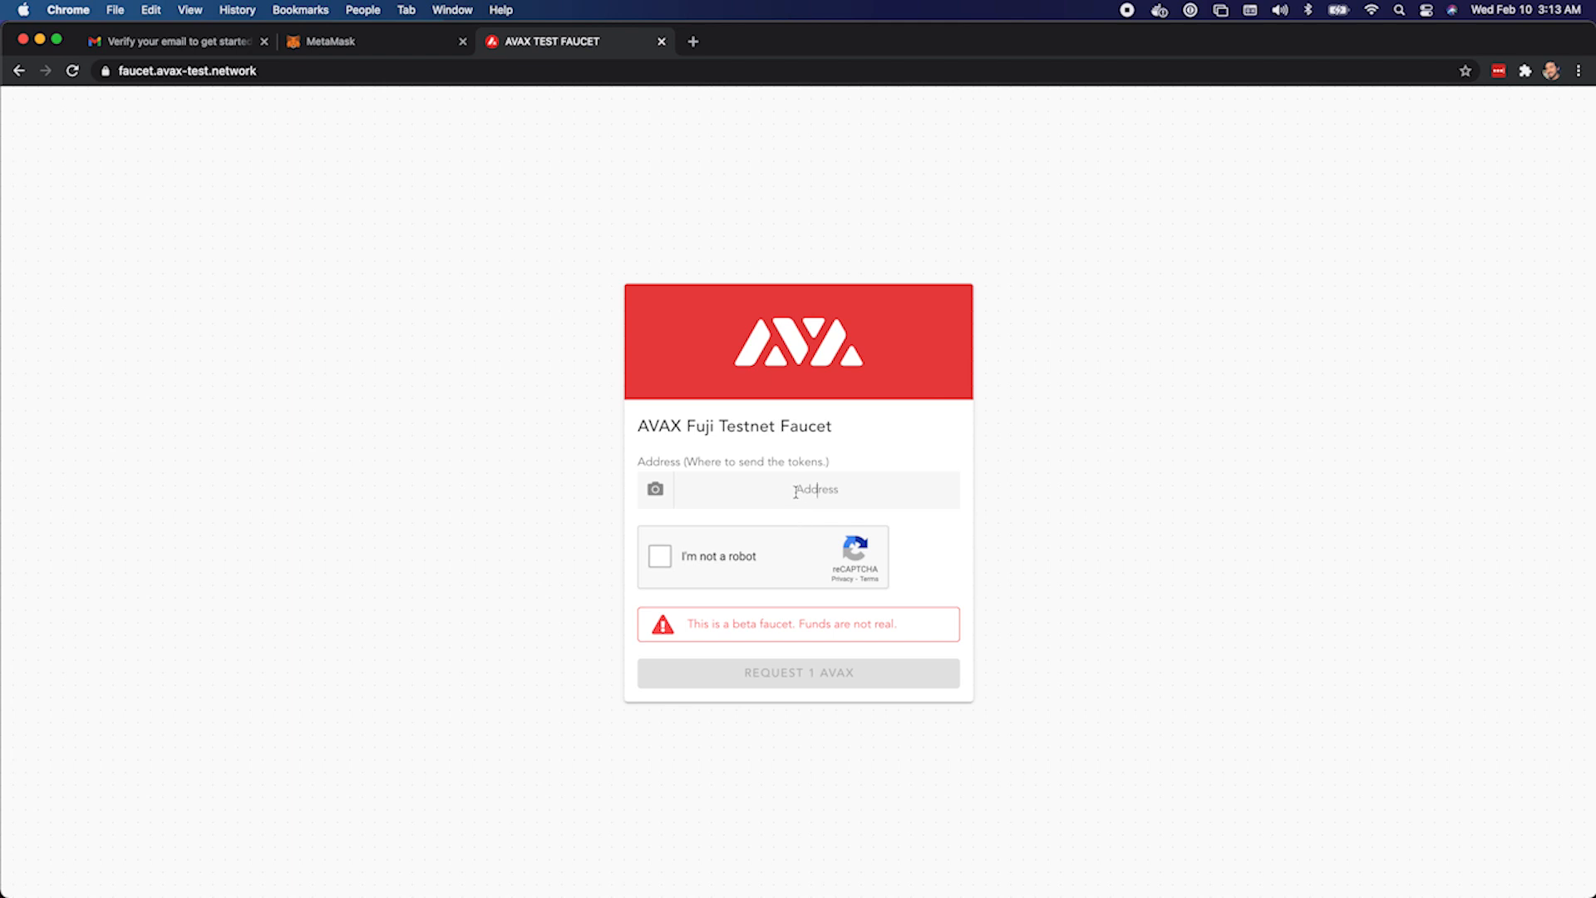
# - Request 2 C-AVAX to address 0x519a883f…60C176c61 after passing the robot check, then return to MetaMask
pyautogui.write('0x519a883fa4c432bffA3258999D6857F60C176c61')
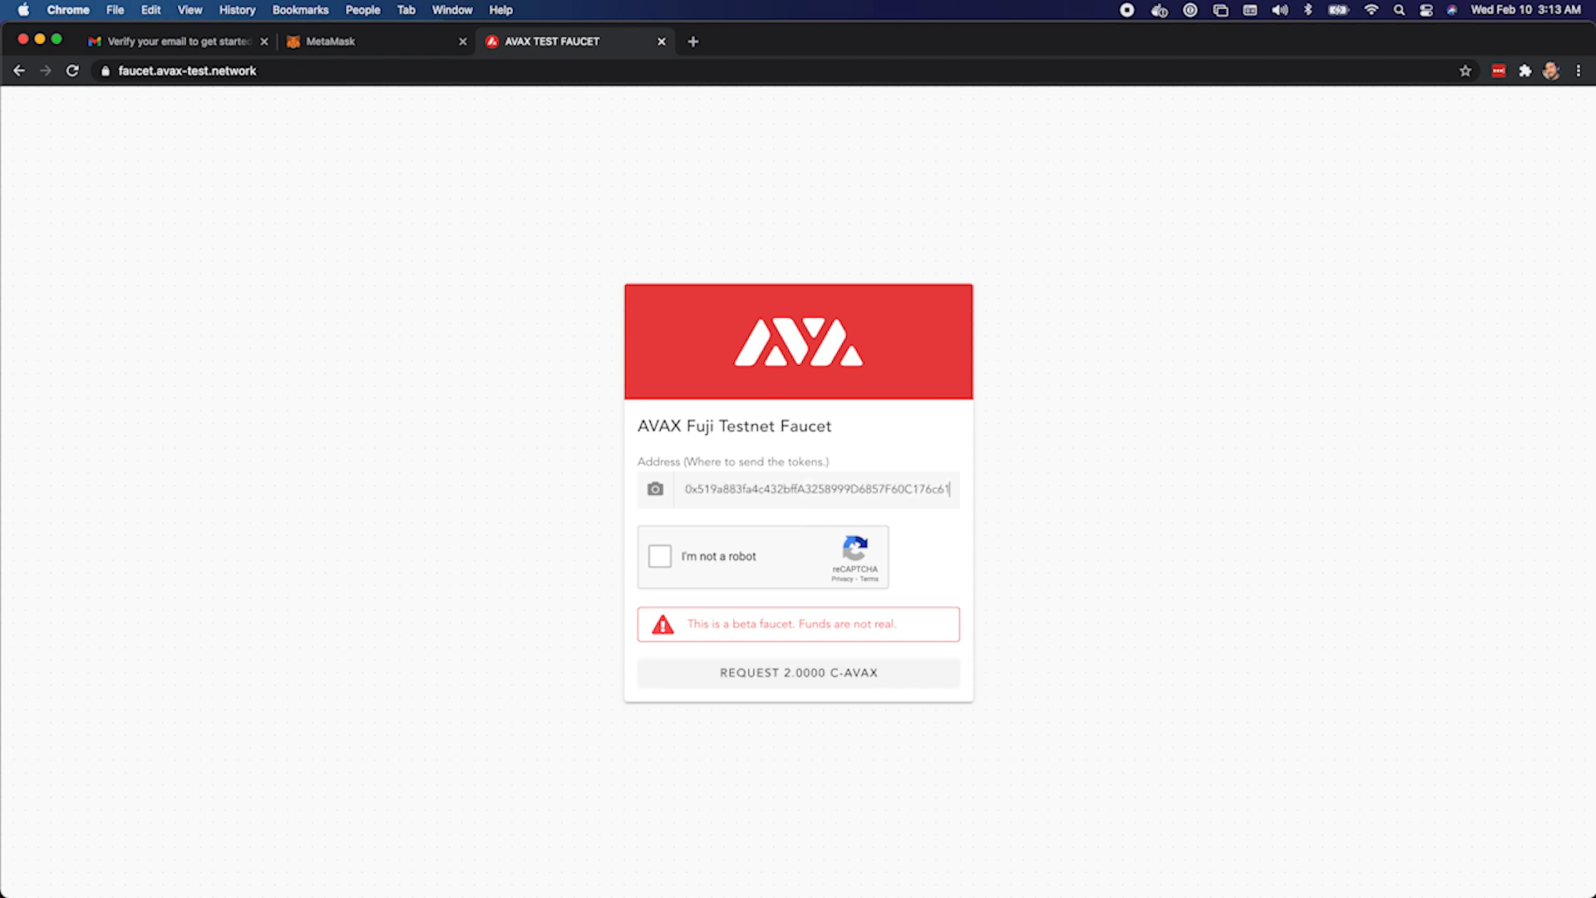
pyautogui.moveTo(686, 574)
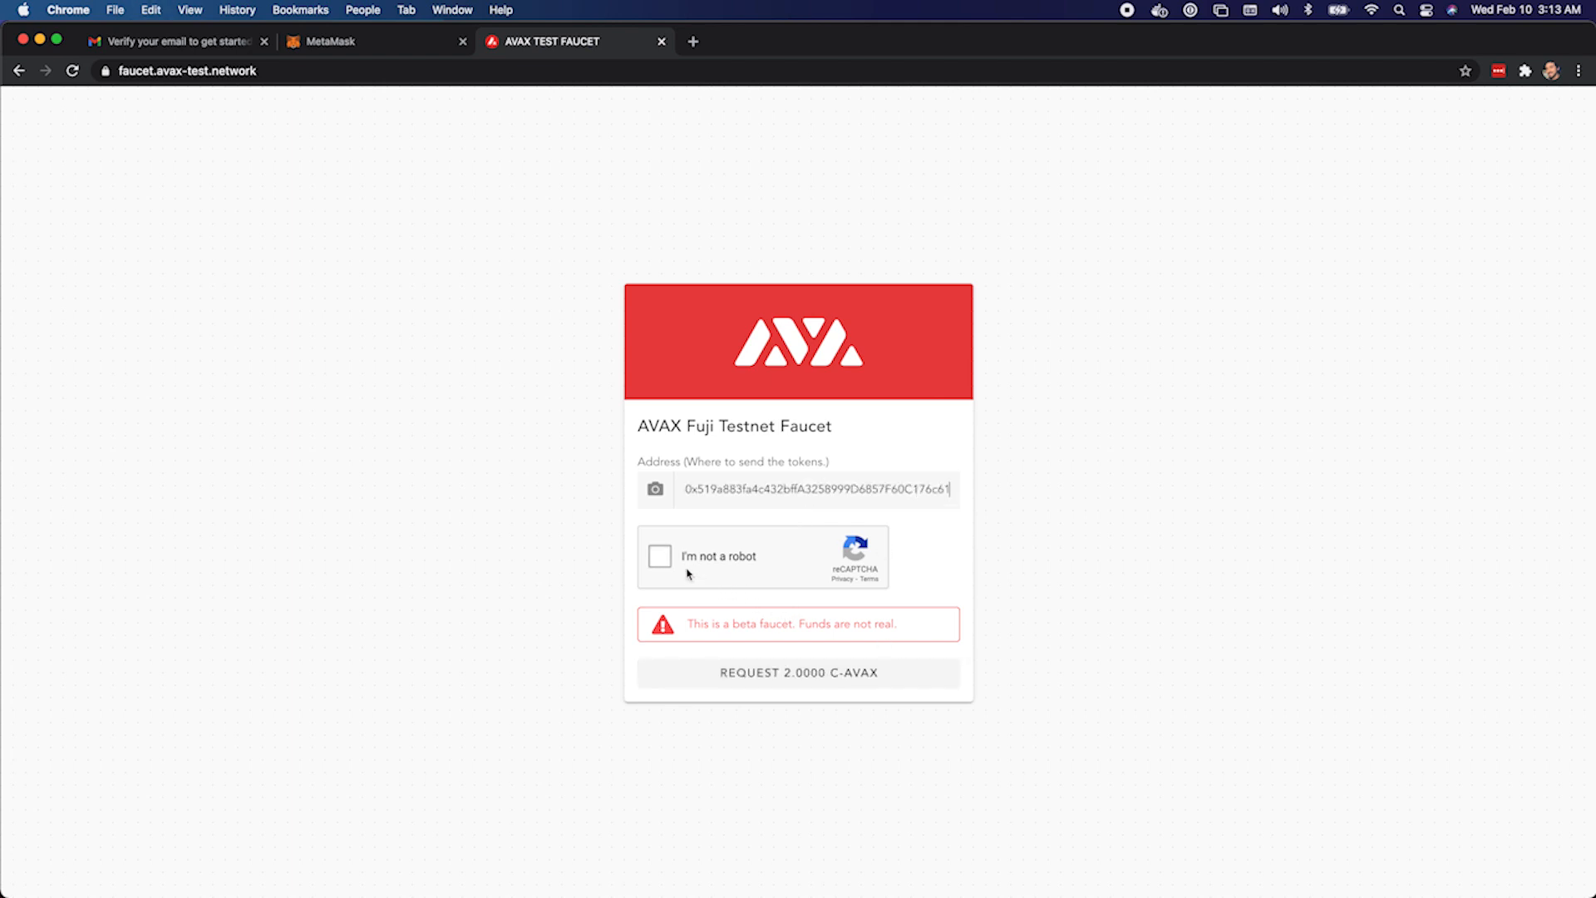
pyautogui.click(660, 555)
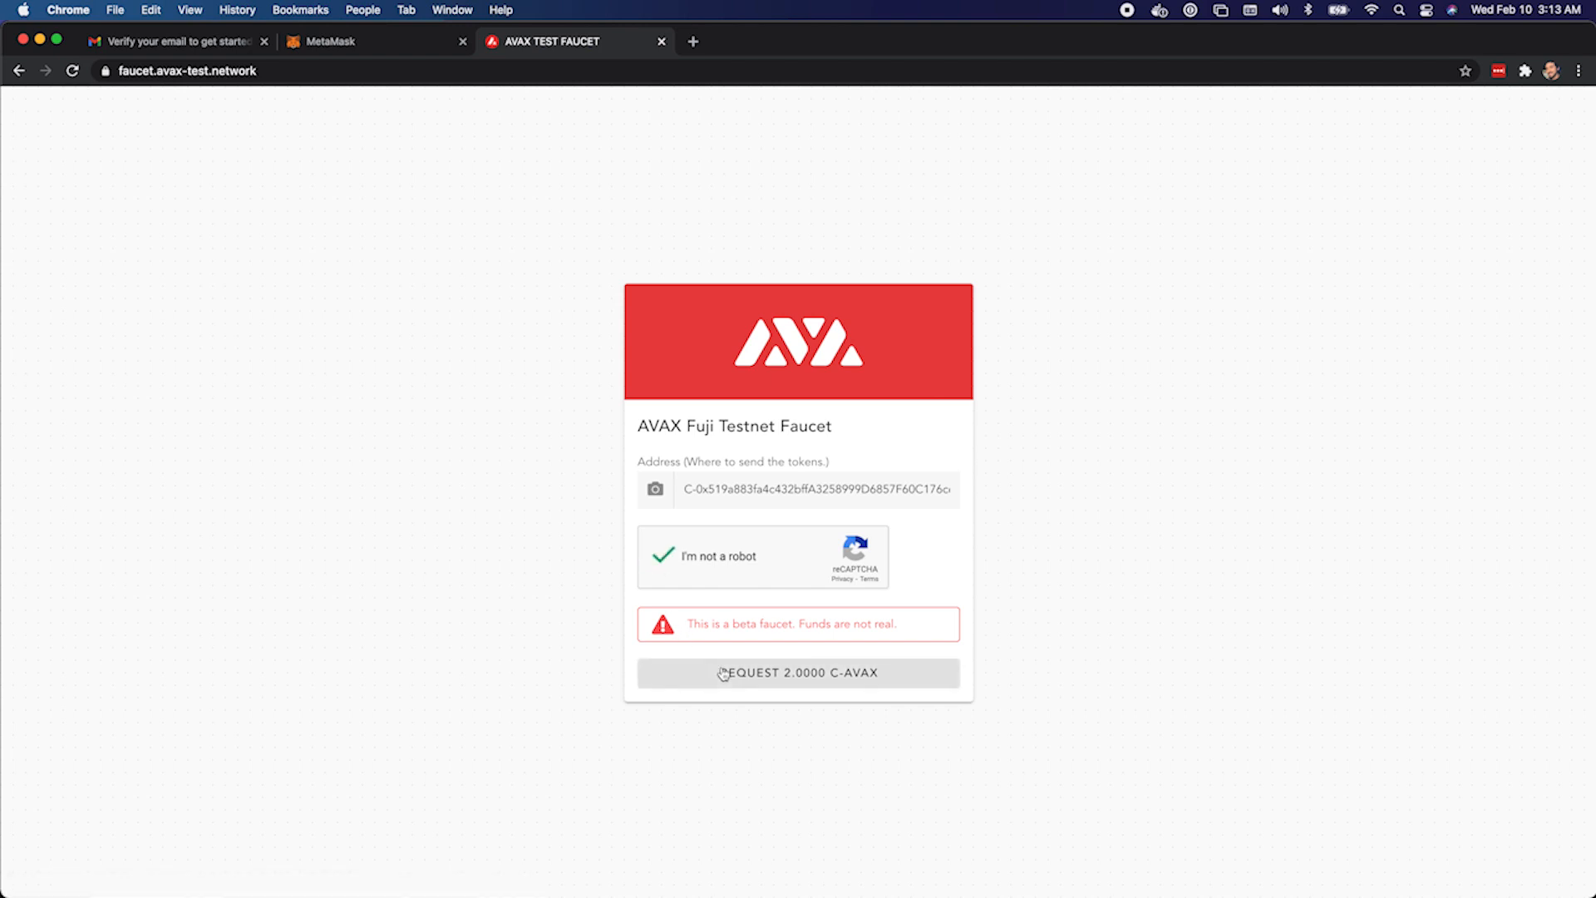
pyautogui.click(798, 671)
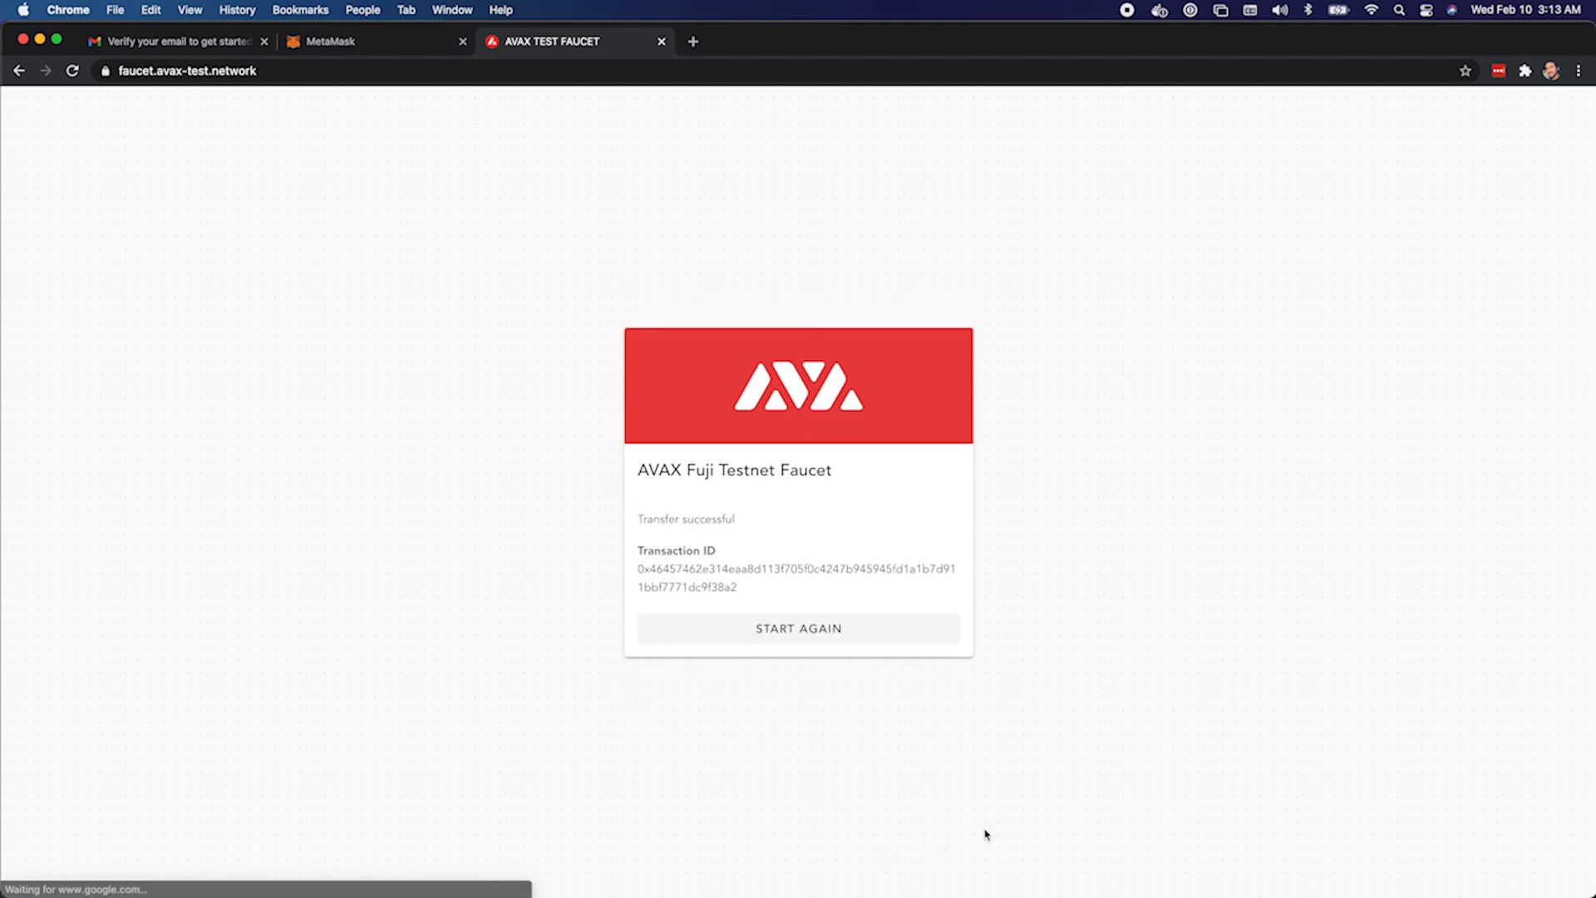
pyautogui.moveTo(795, 153)
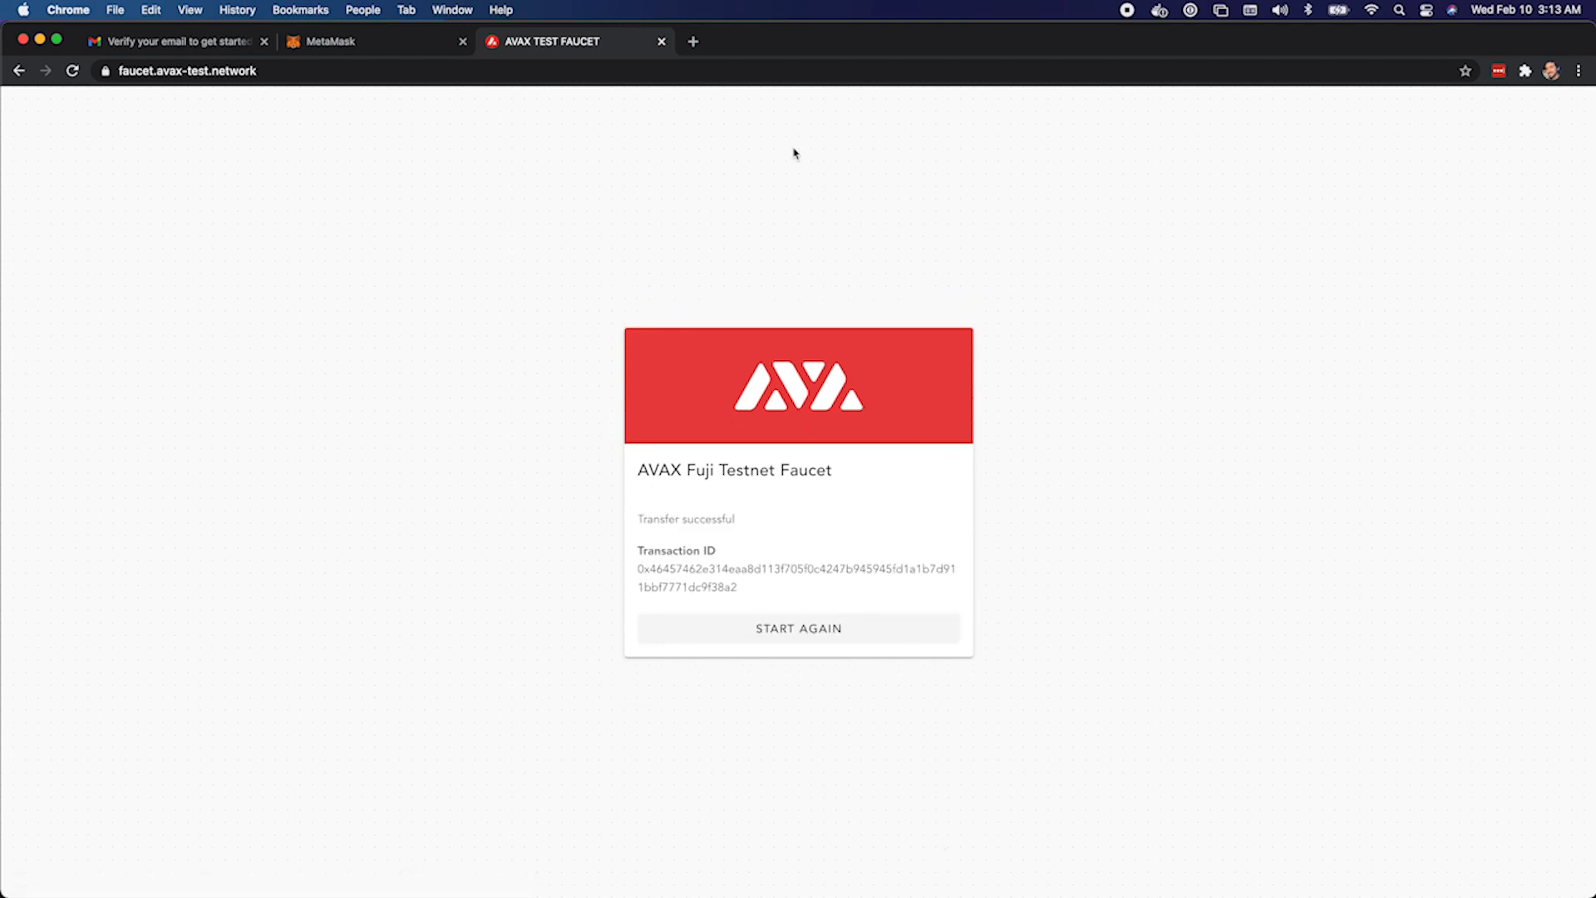
pyautogui.click(327, 40)
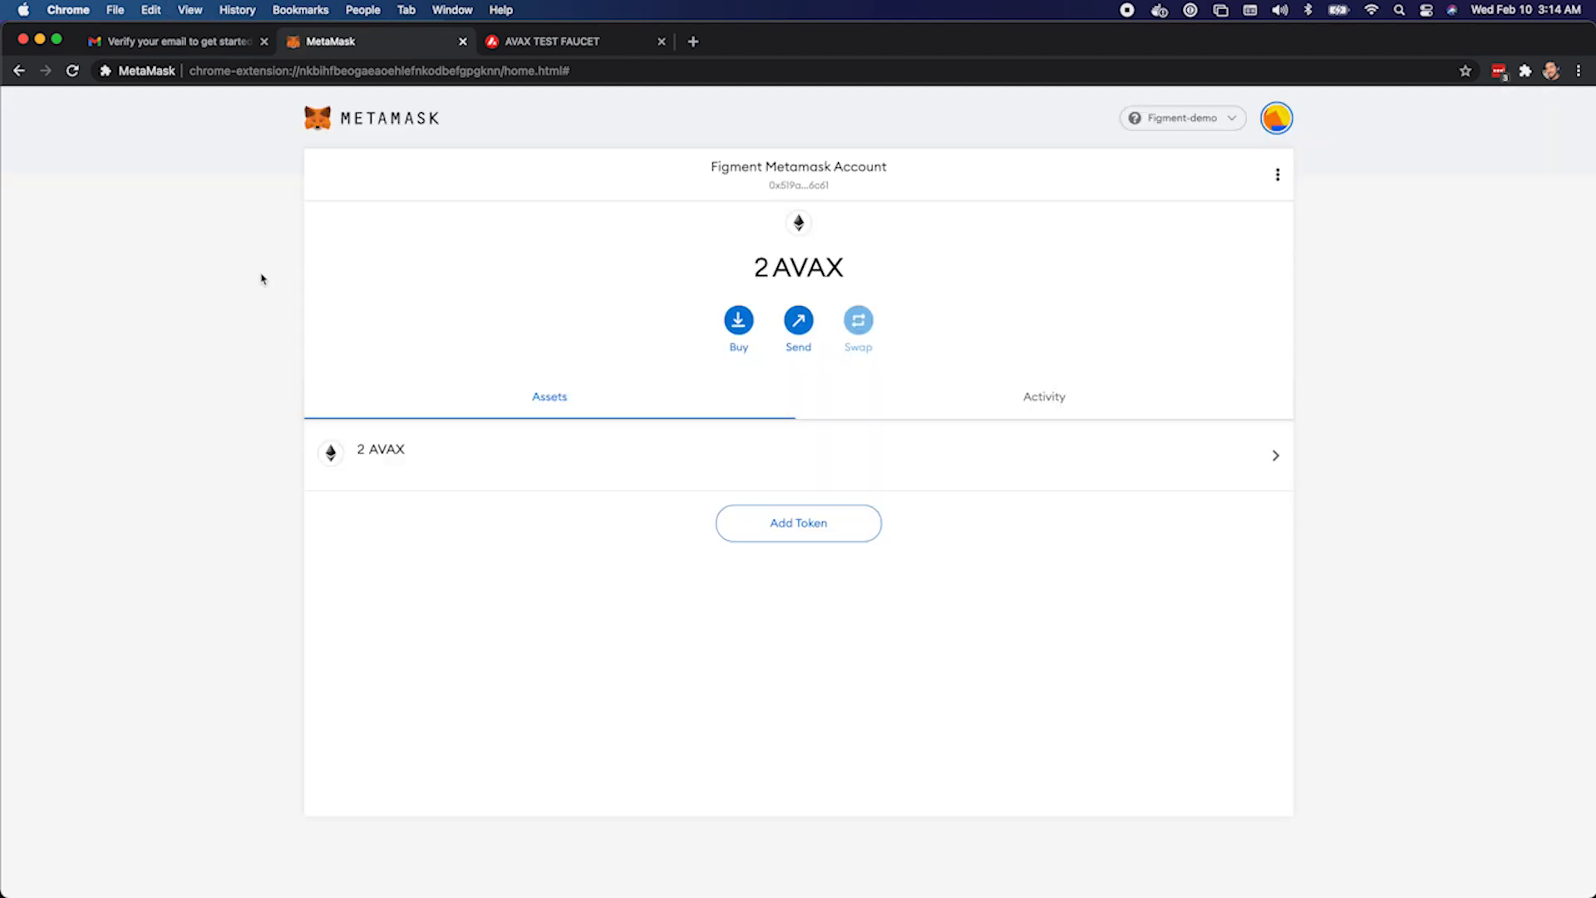
pyautogui.moveTo(862, 271)
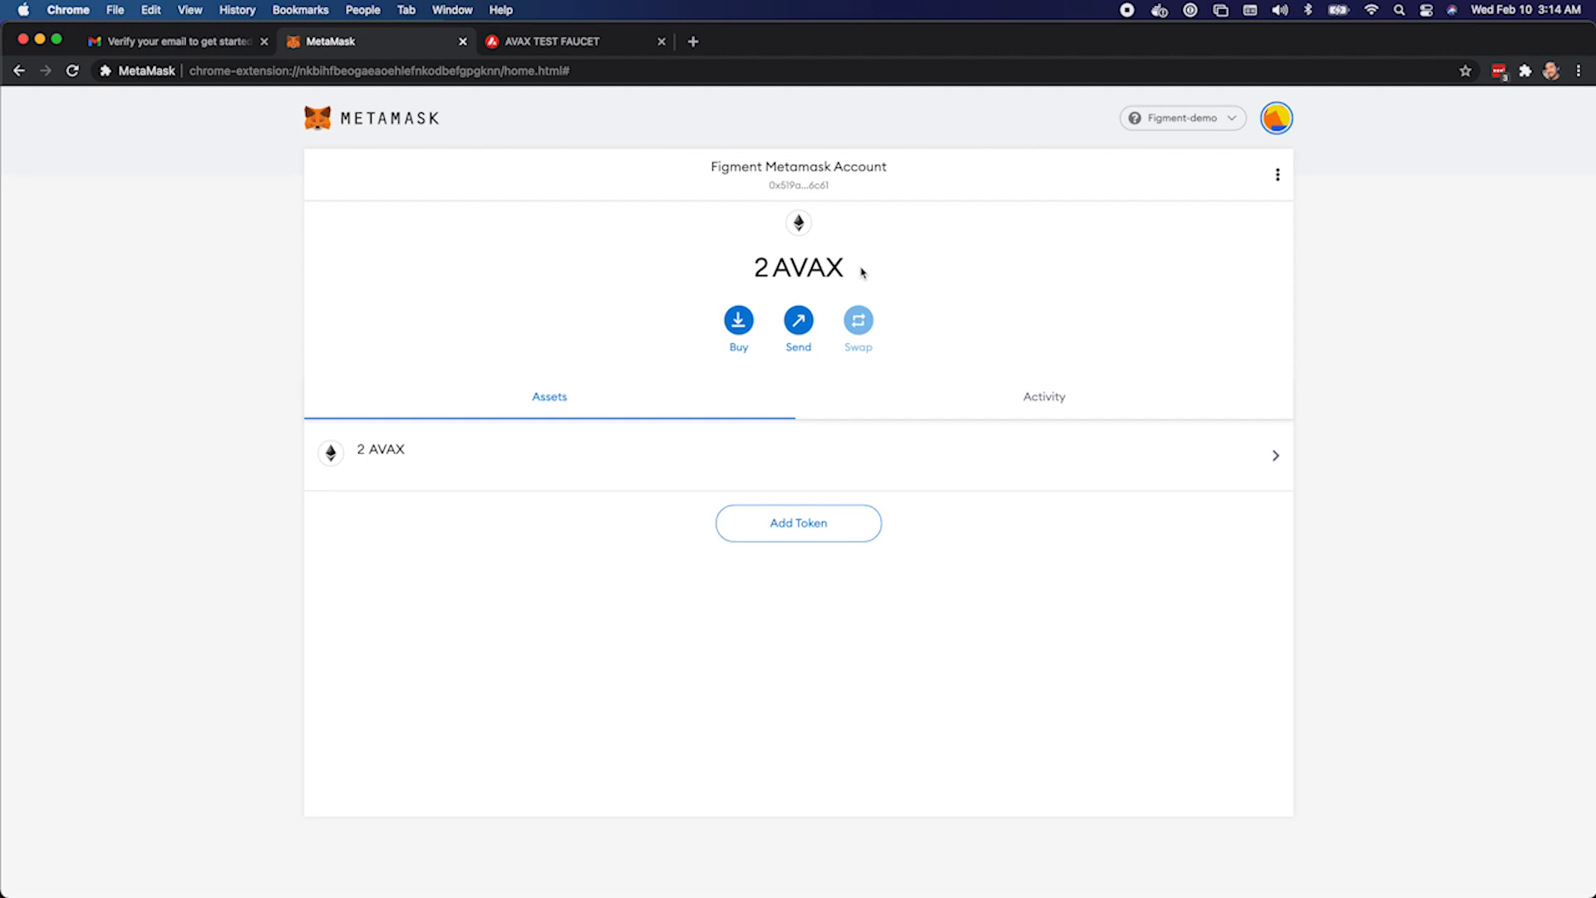
pyautogui.moveTo(843, 294)
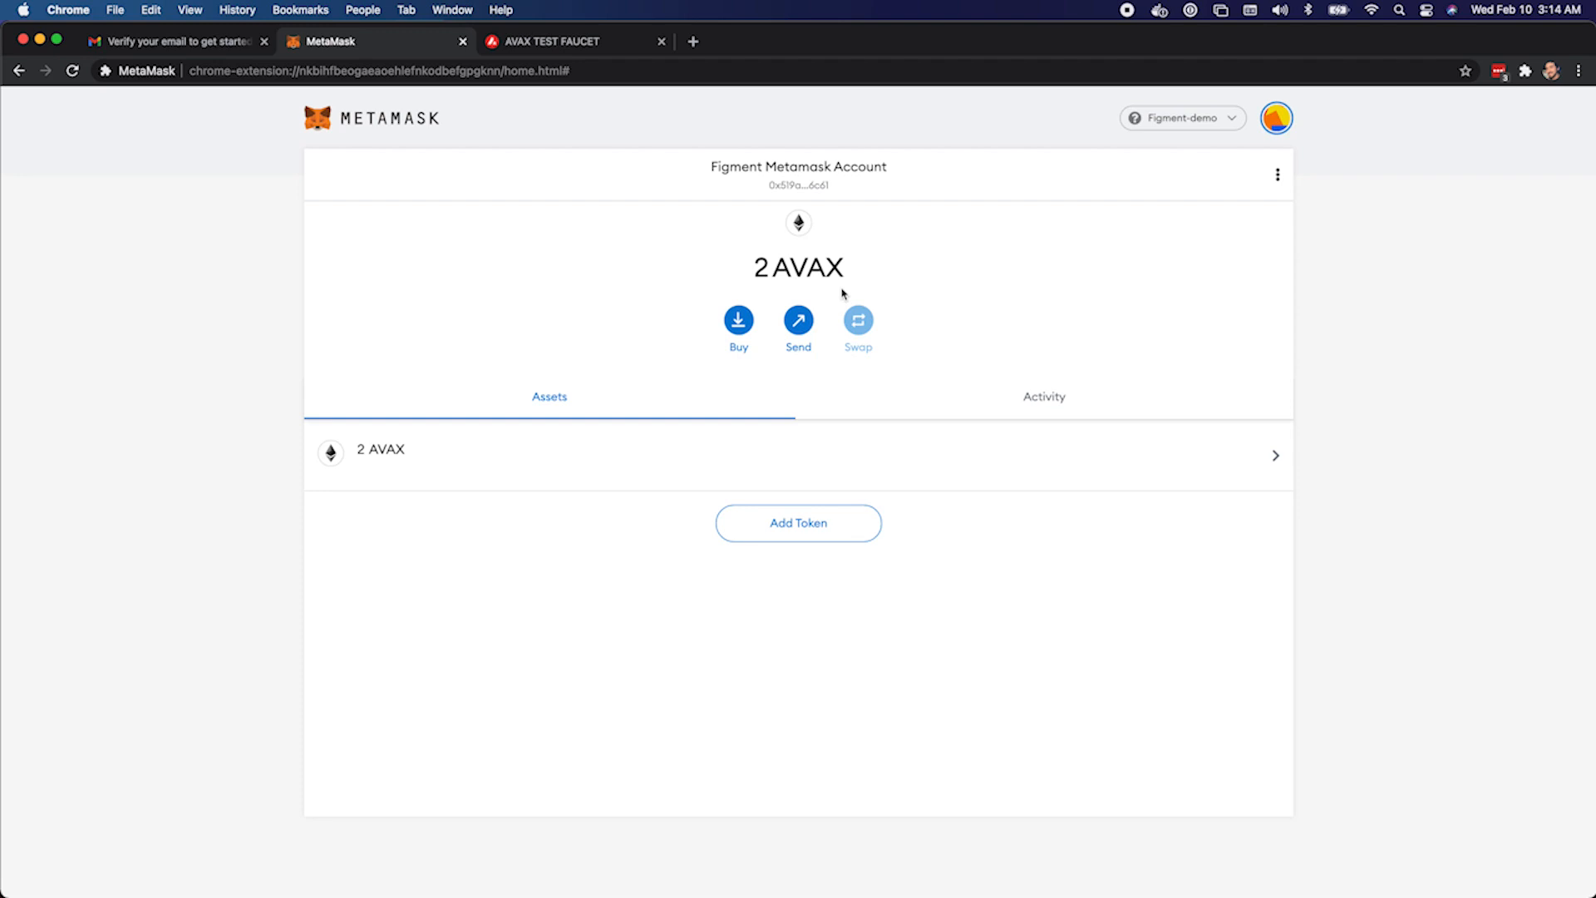
pyautogui.moveTo(414, 616)
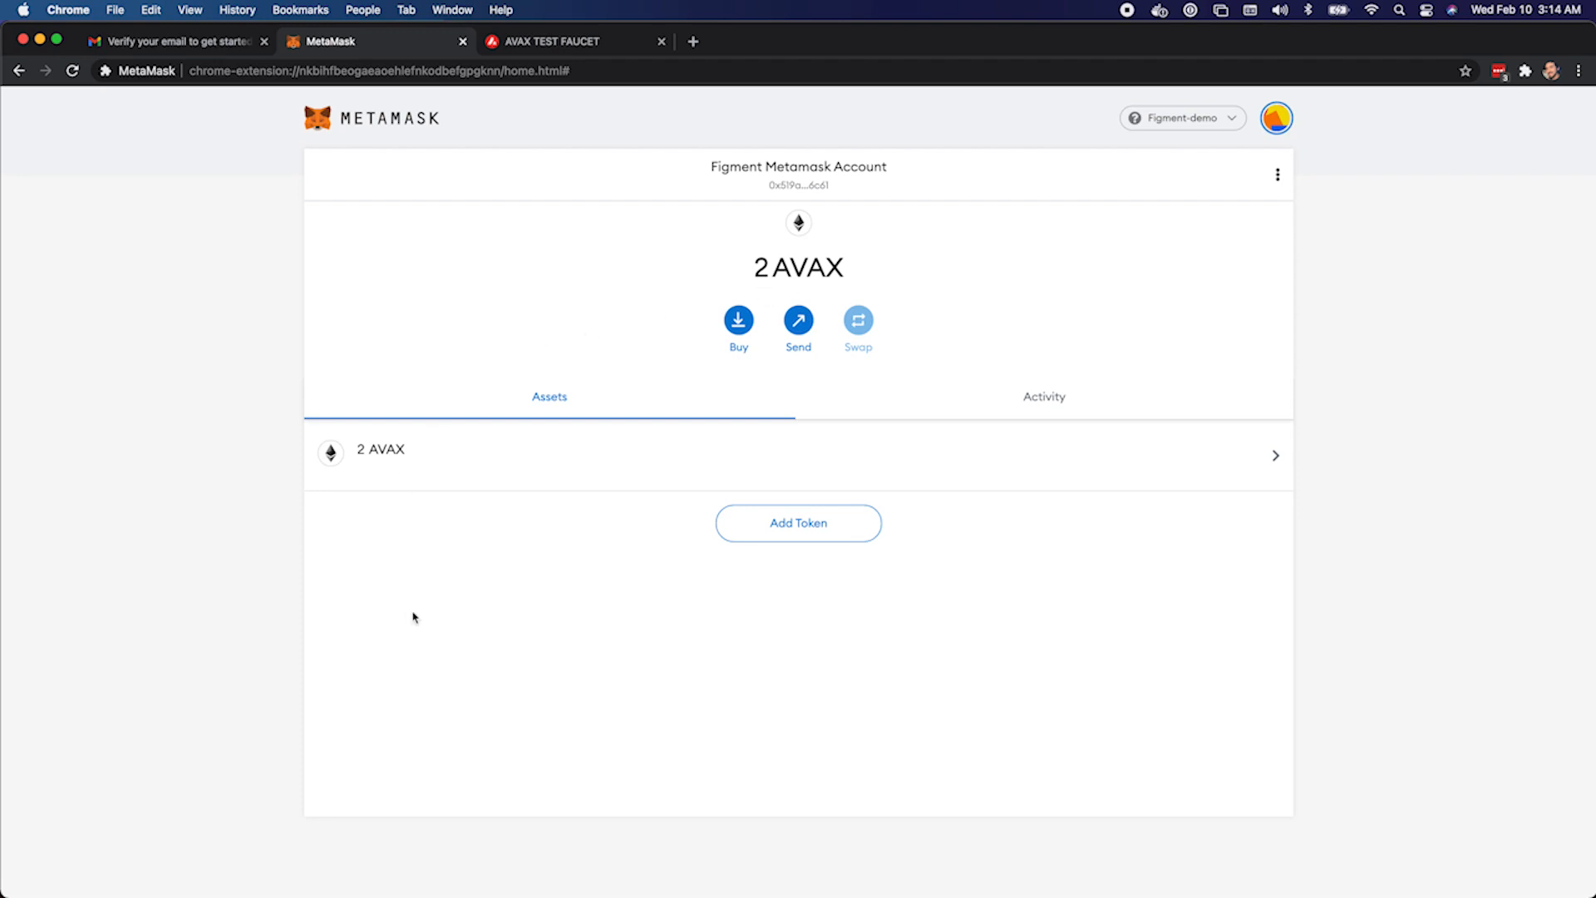
pyautogui.moveTo(980, 225)
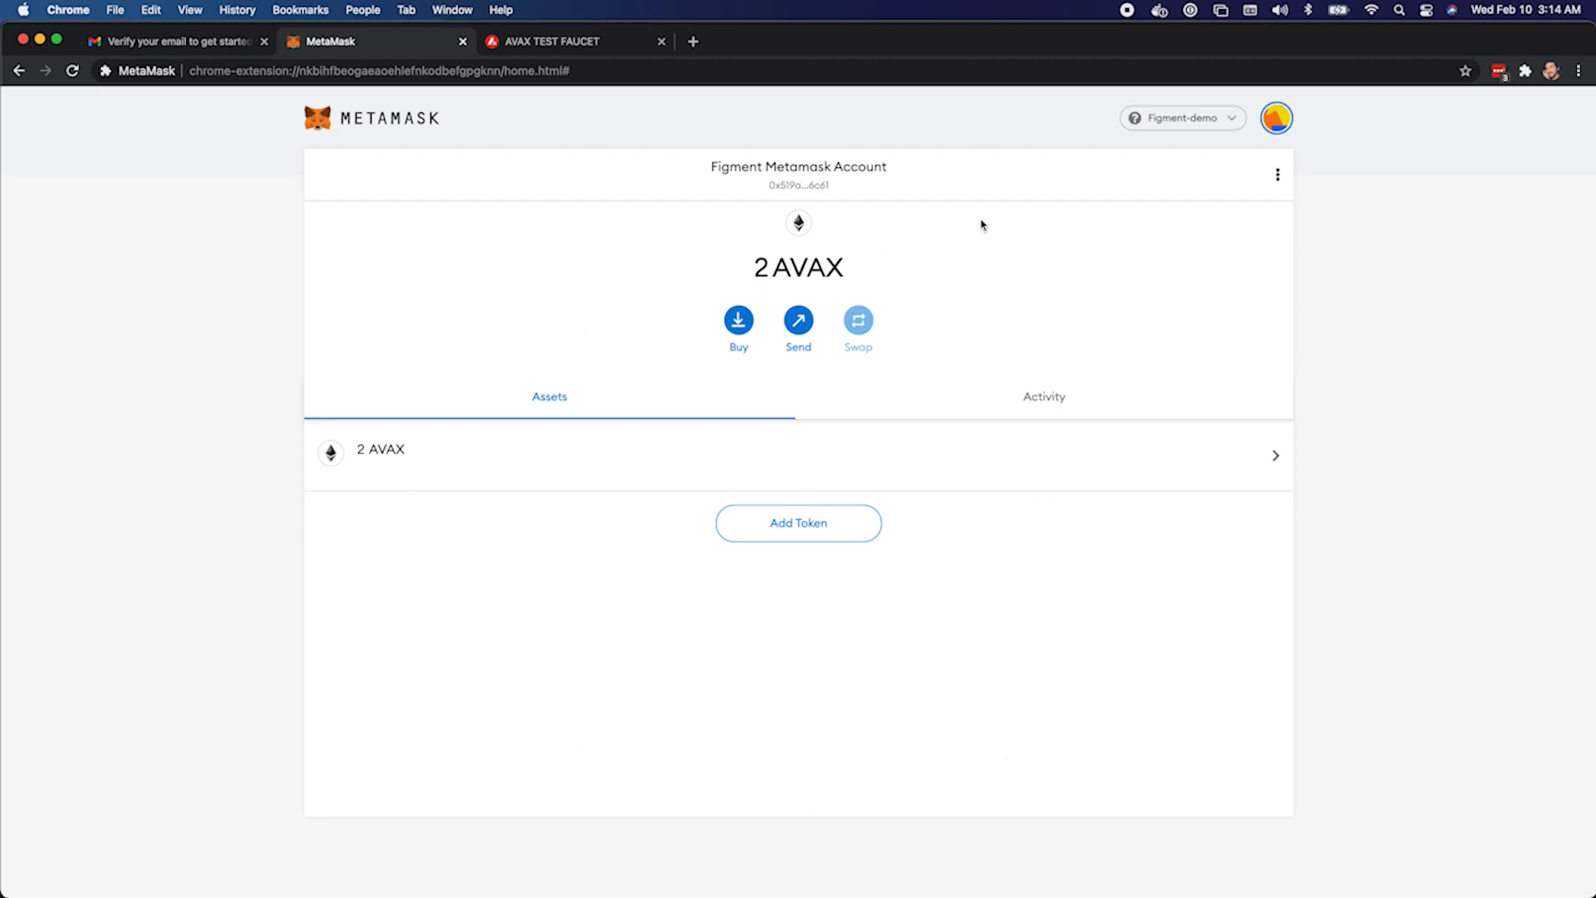